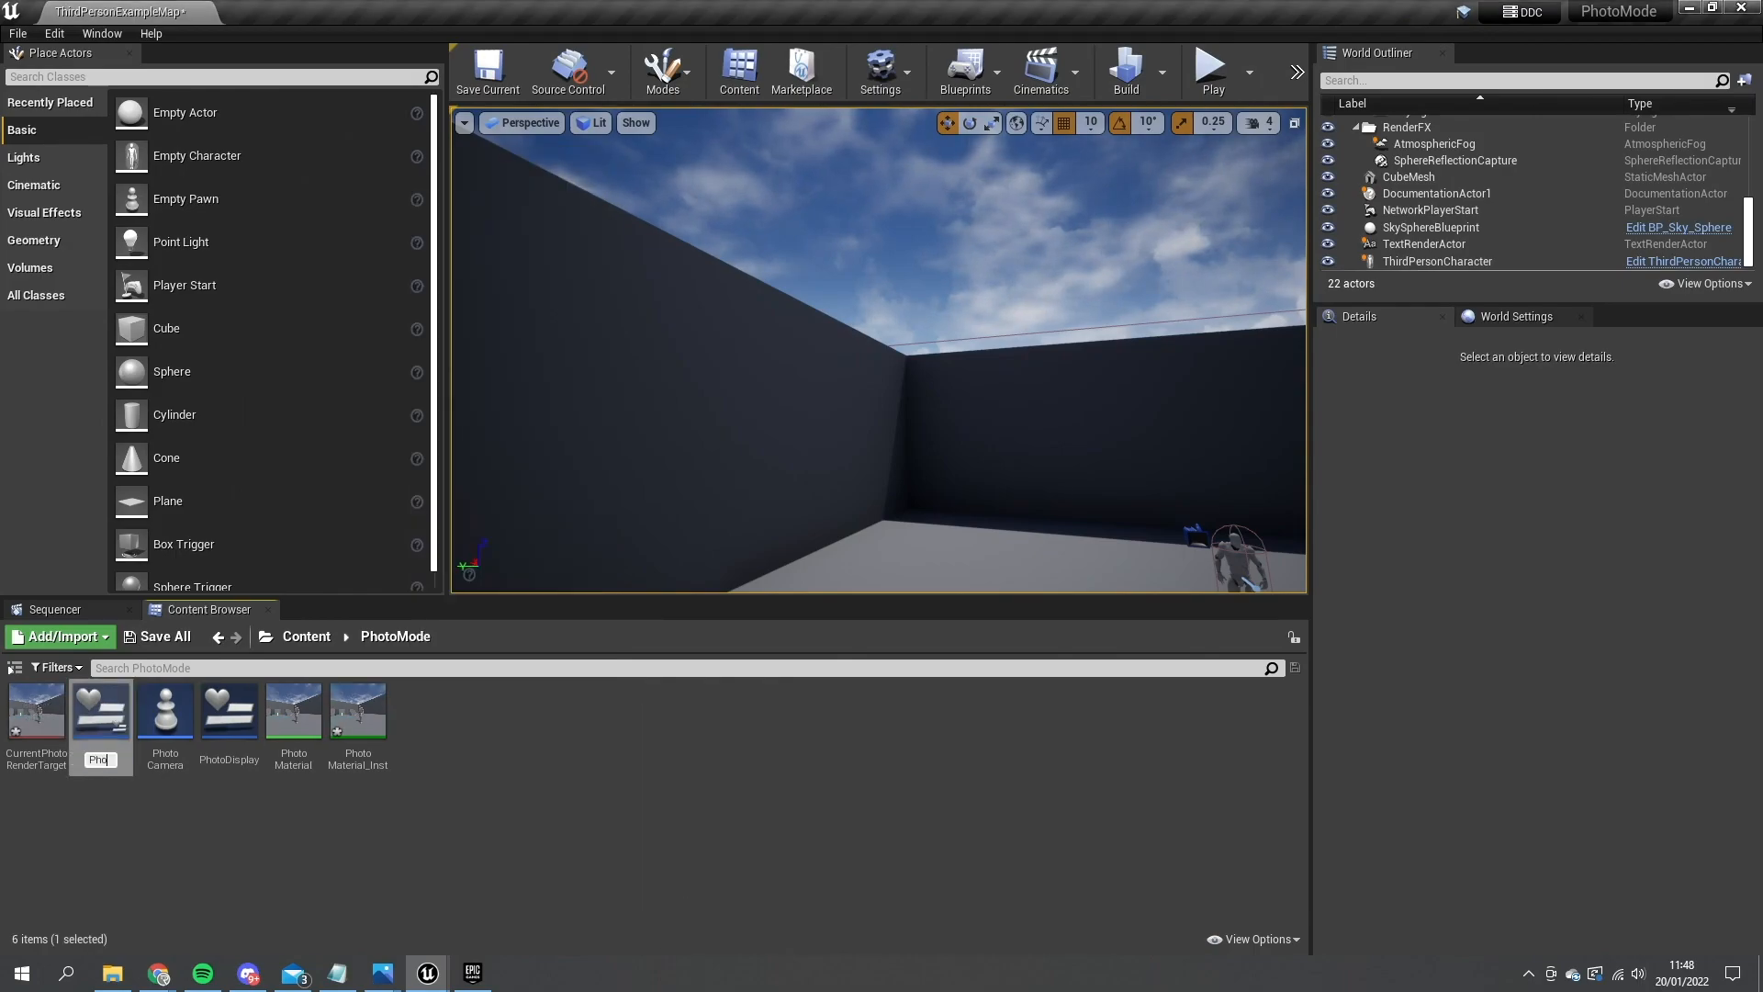
# - Name the new widget blueprint PhotoGallery and open it in the Widget Designer
pyautogui.write('toGallery')
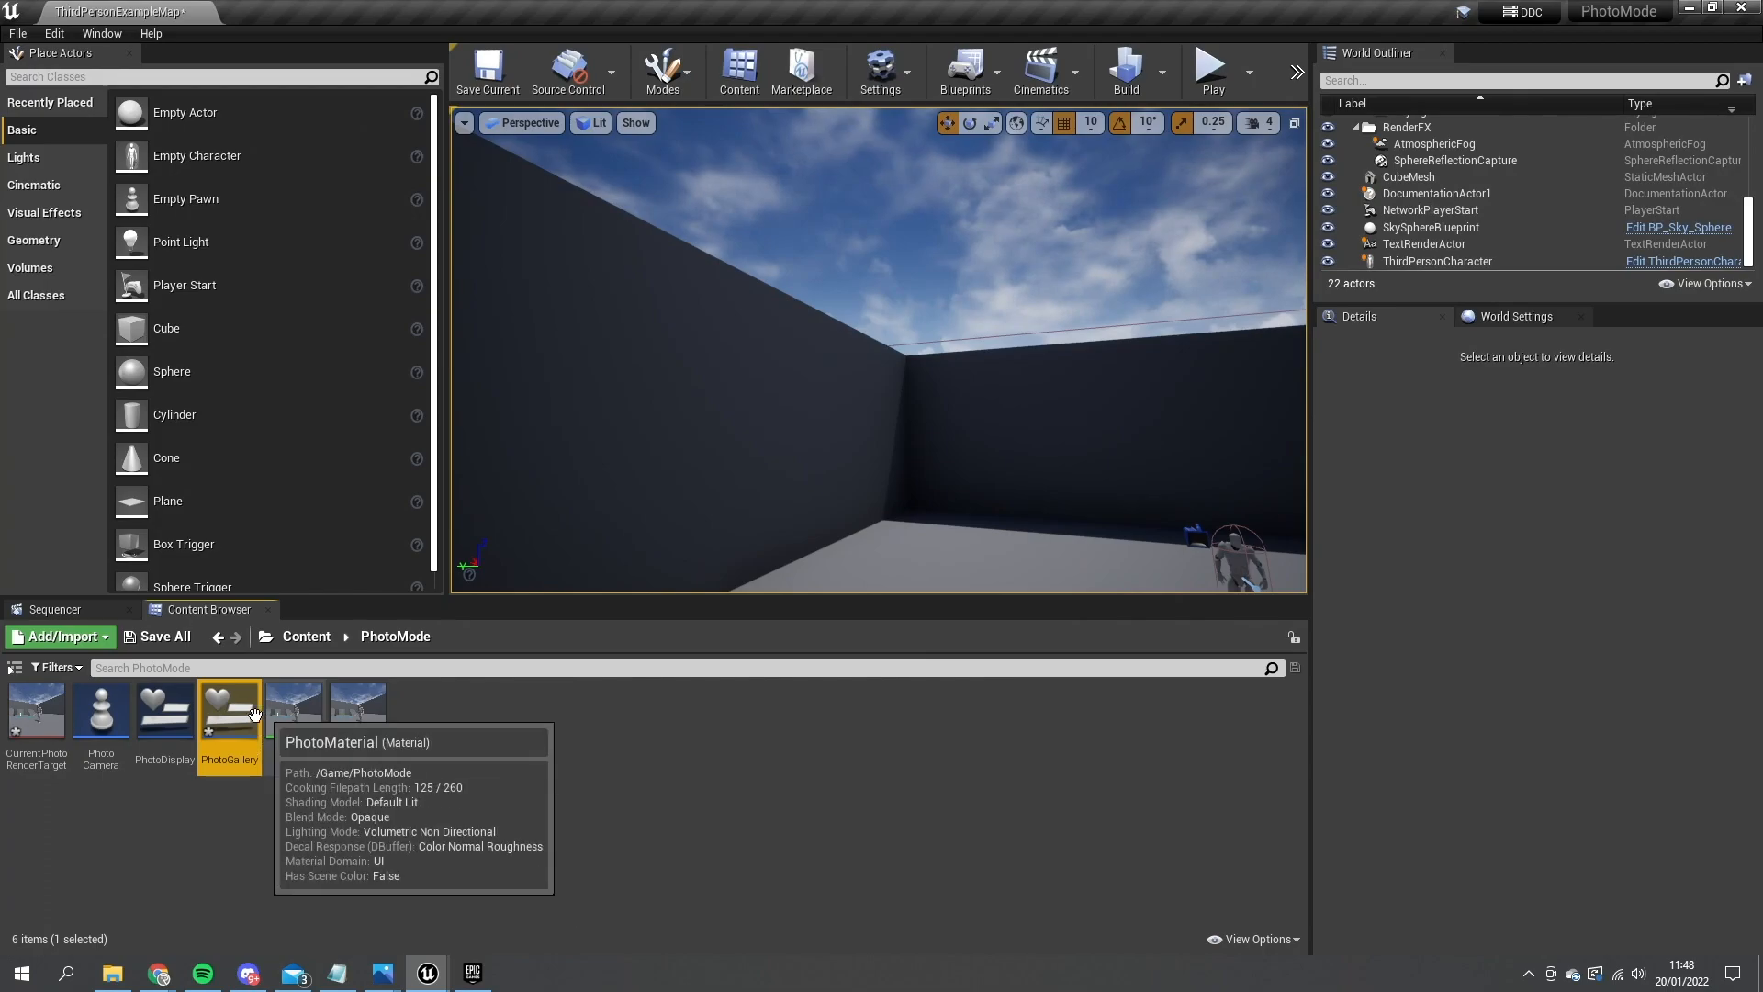
pyautogui.doubleClick(229, 711)
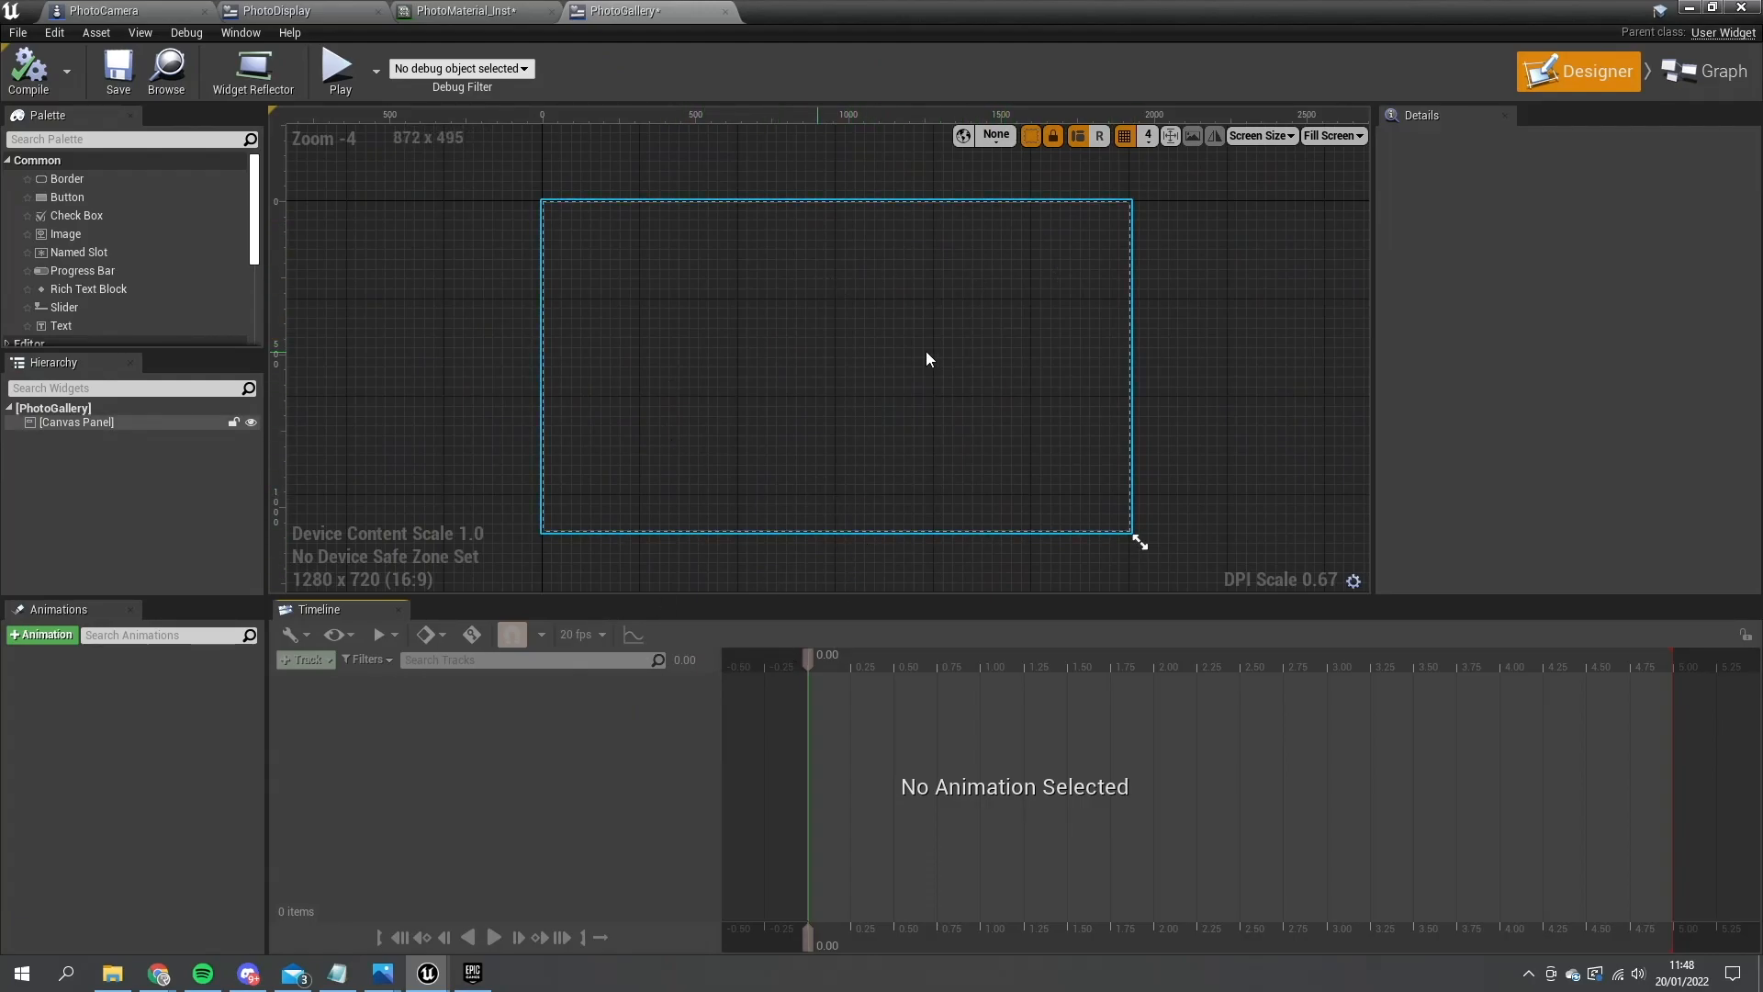
# - Add a Scroll Box inside the root Canvas Panel
pyautogui.click(76, 422)
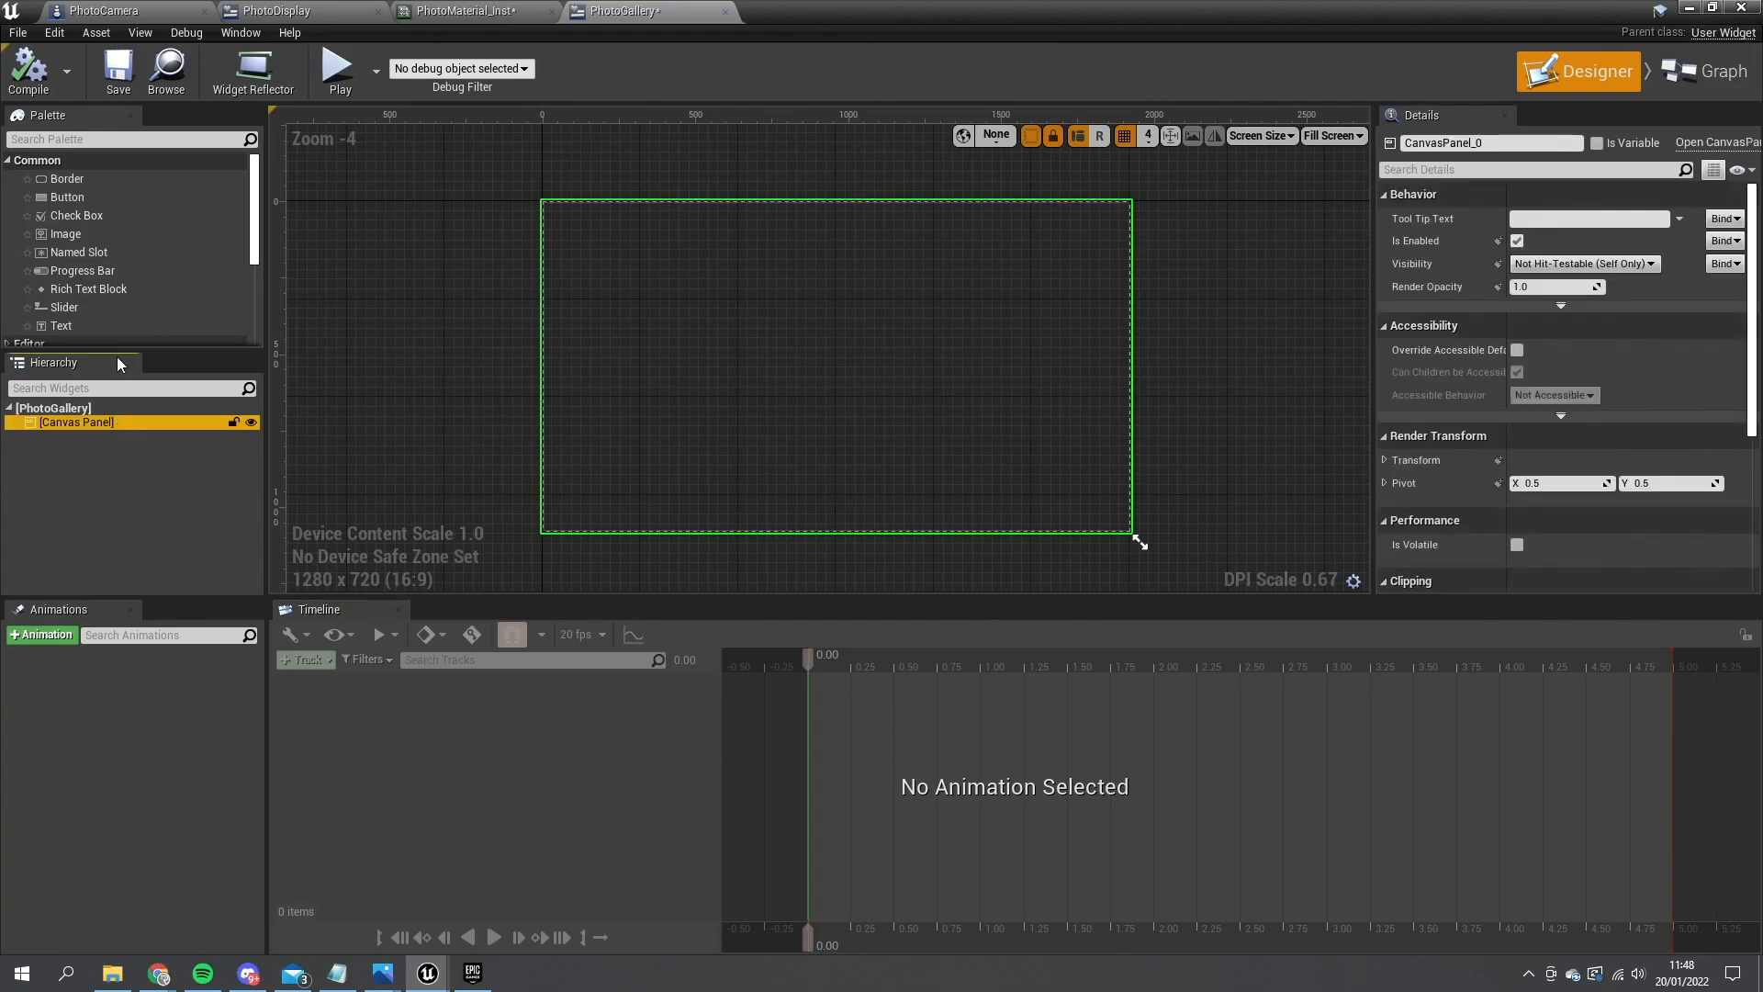
pyautogui.write('scroll')
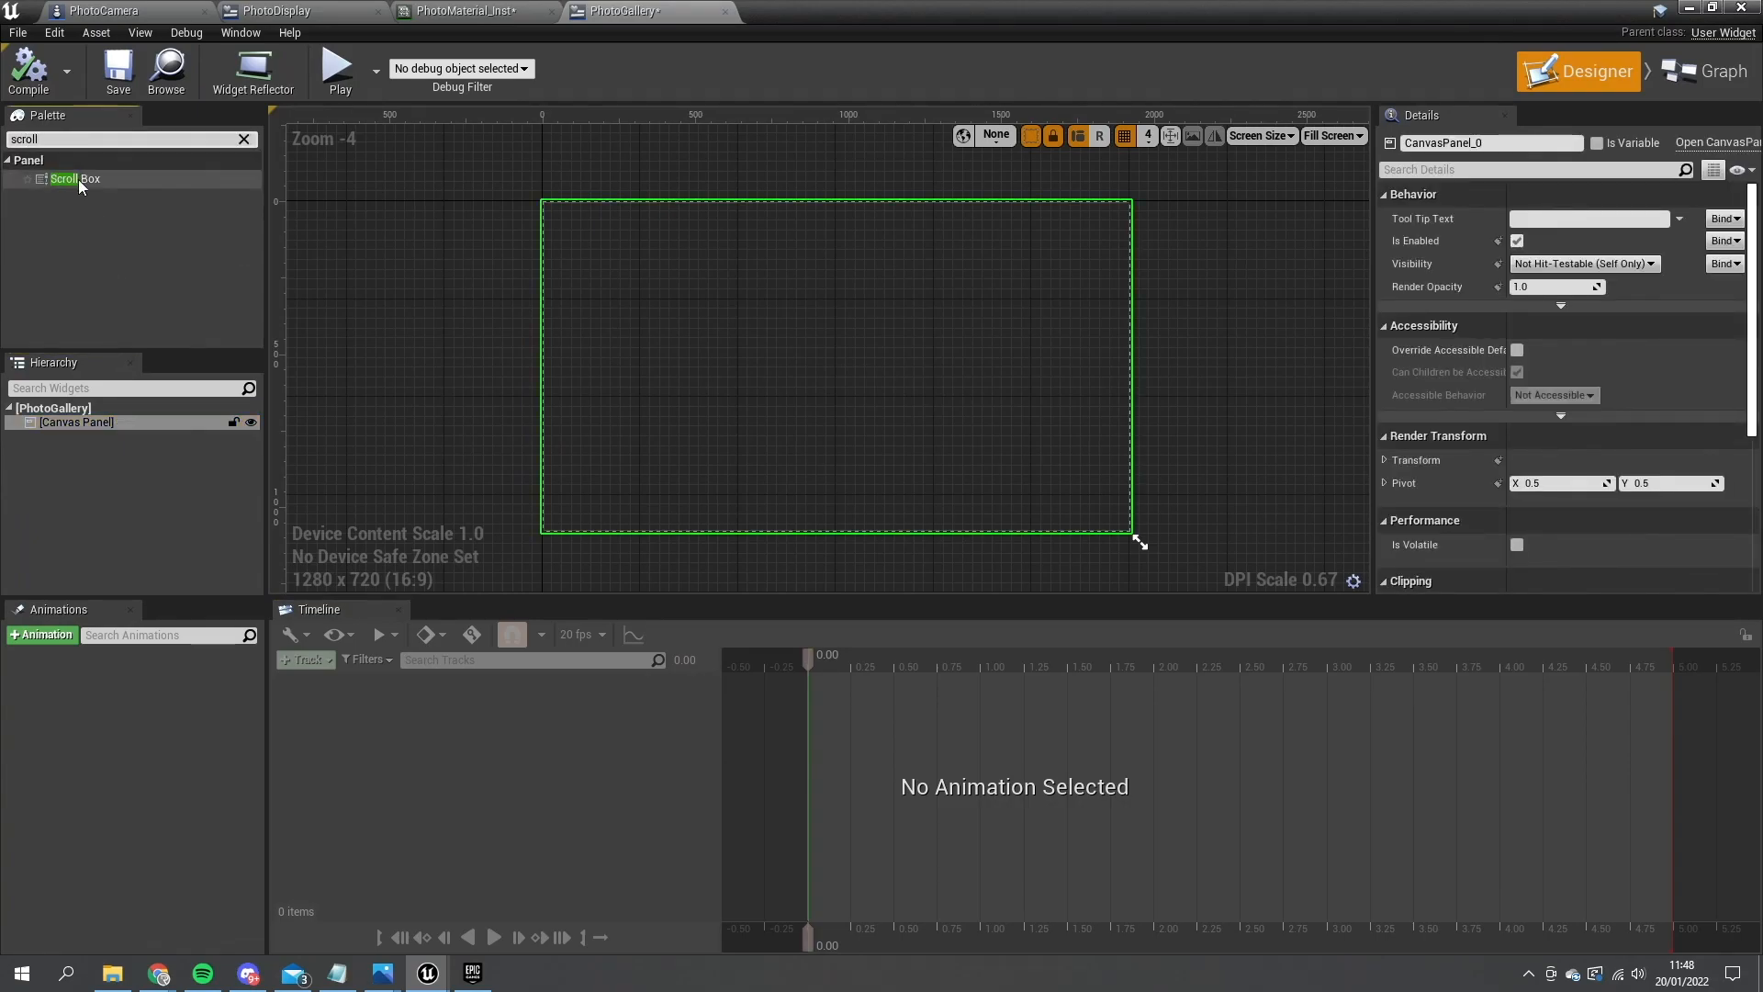
pyautogui.moveTo(75, 179); pyautogui.dragTo(557, 205)
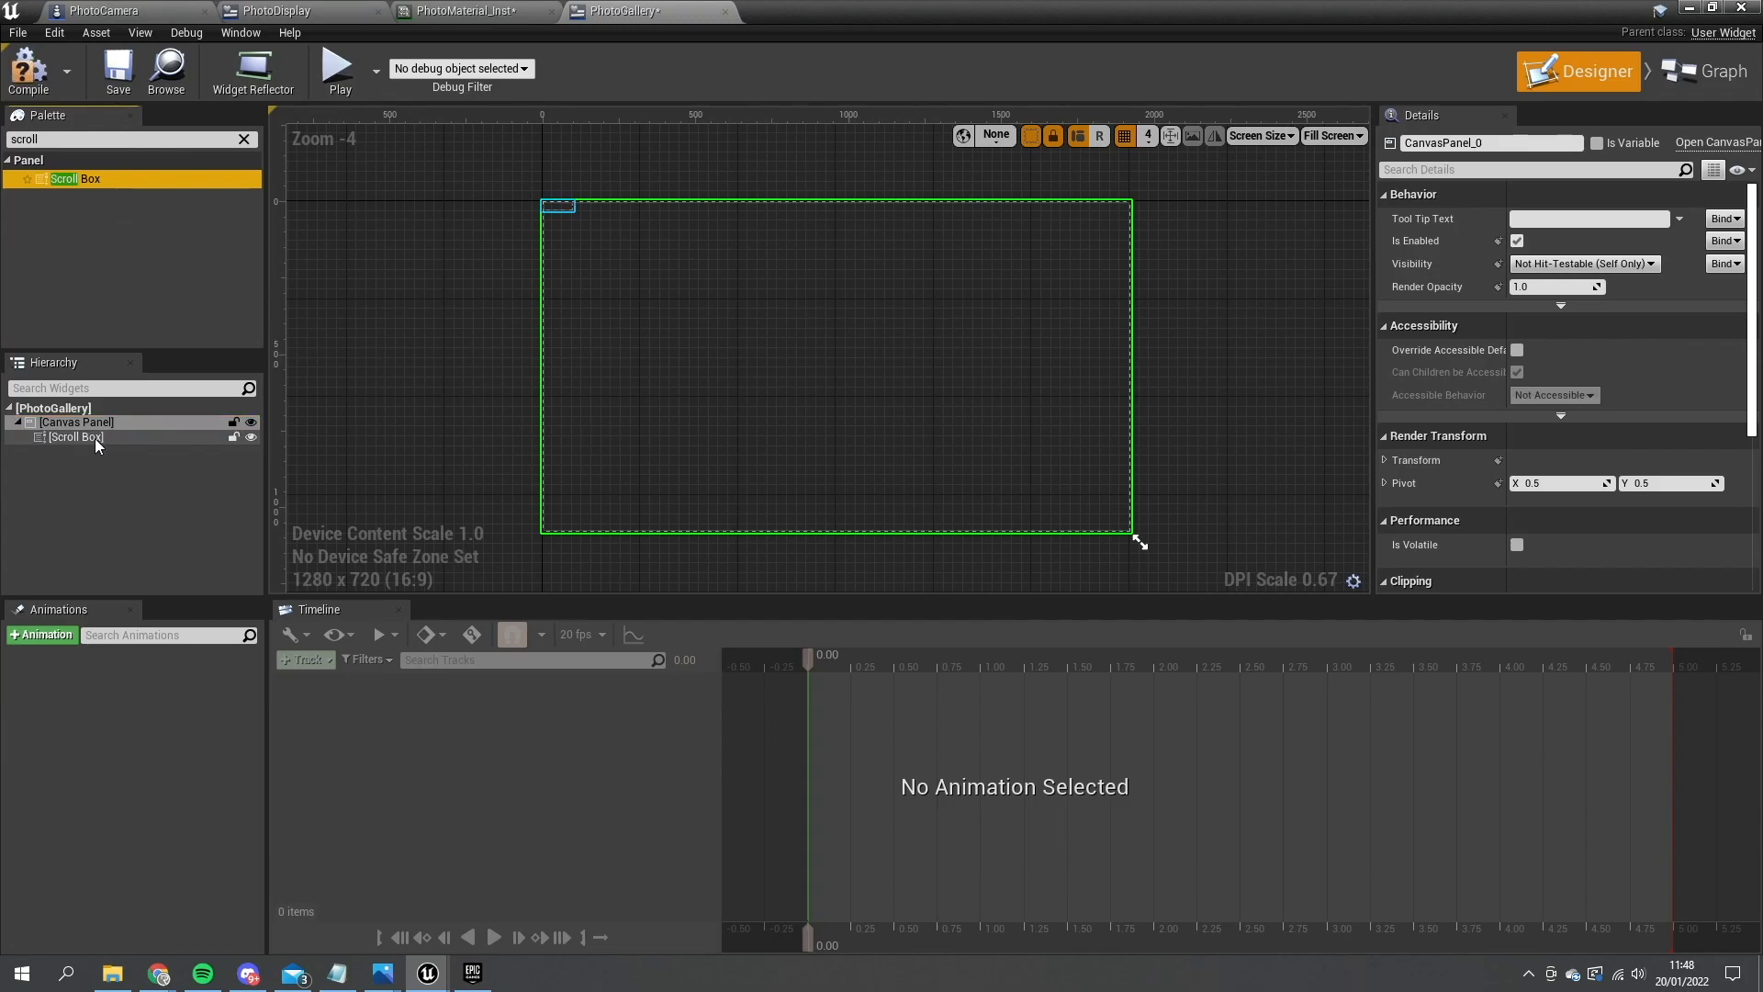
pyautogui.click(76, 436)
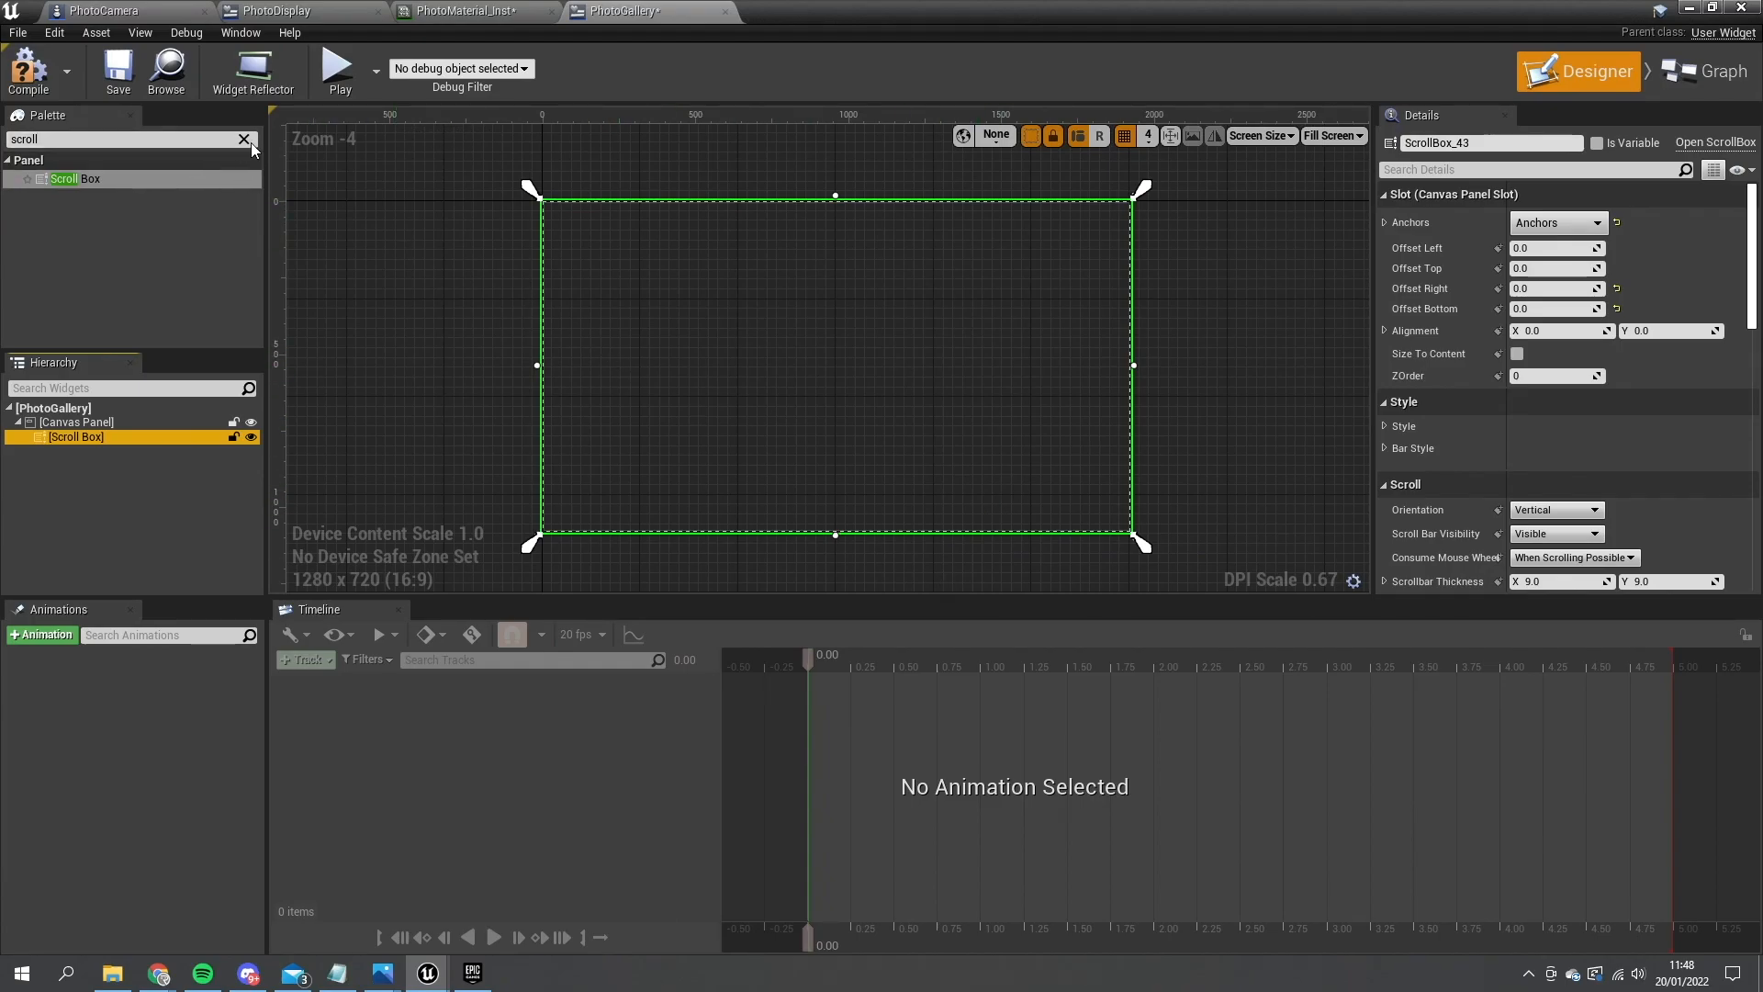
# - Nest a Uniform Grid Panel inside the Scroll Box and save the widget
pyautogui.click(242, 139)
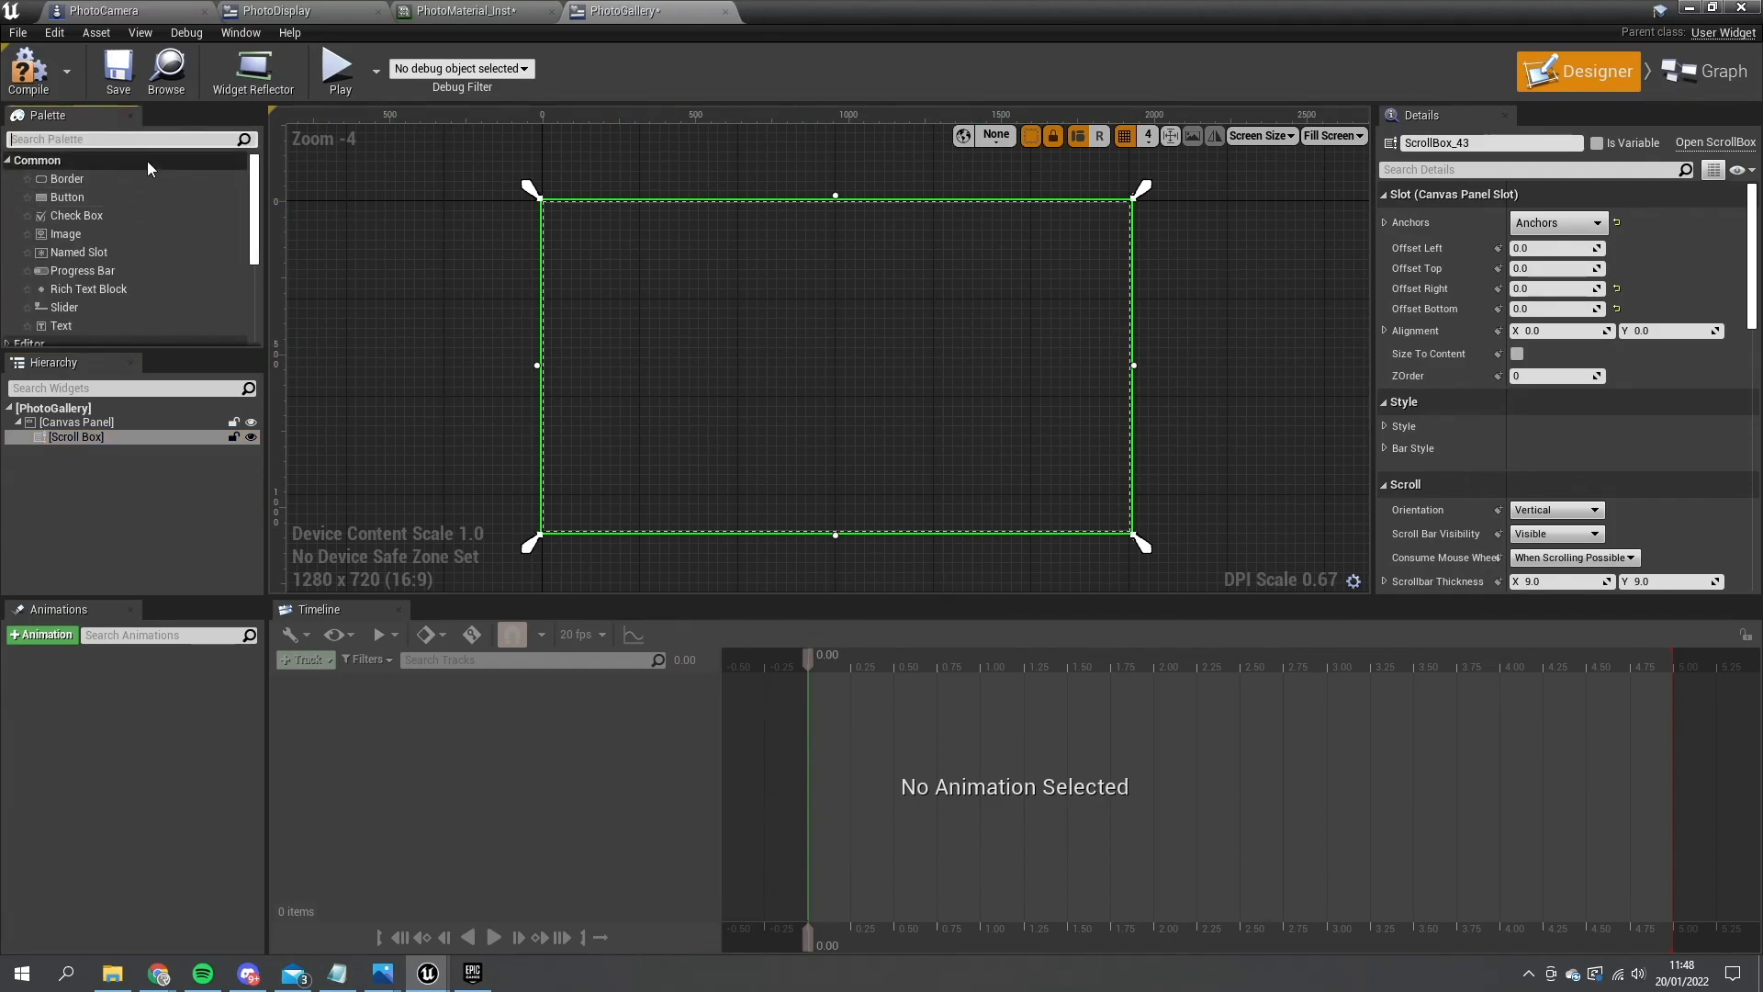
pyautogui.write('grid')
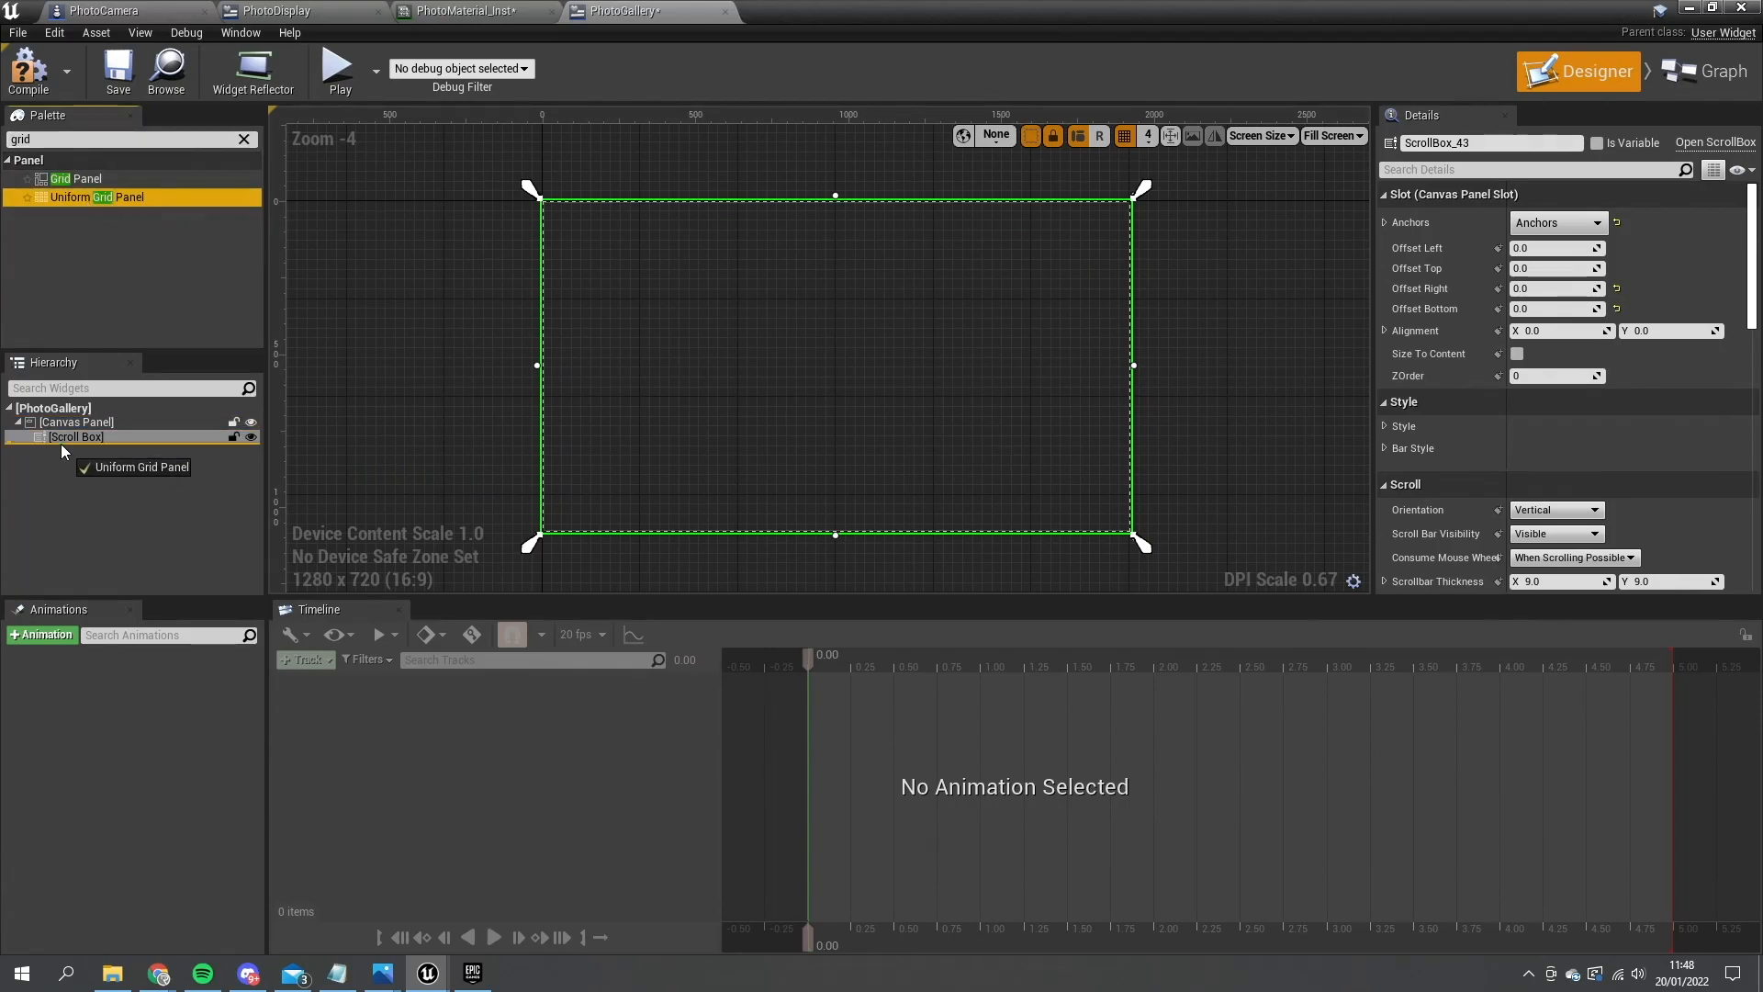
pyautogui.click(108, 451)
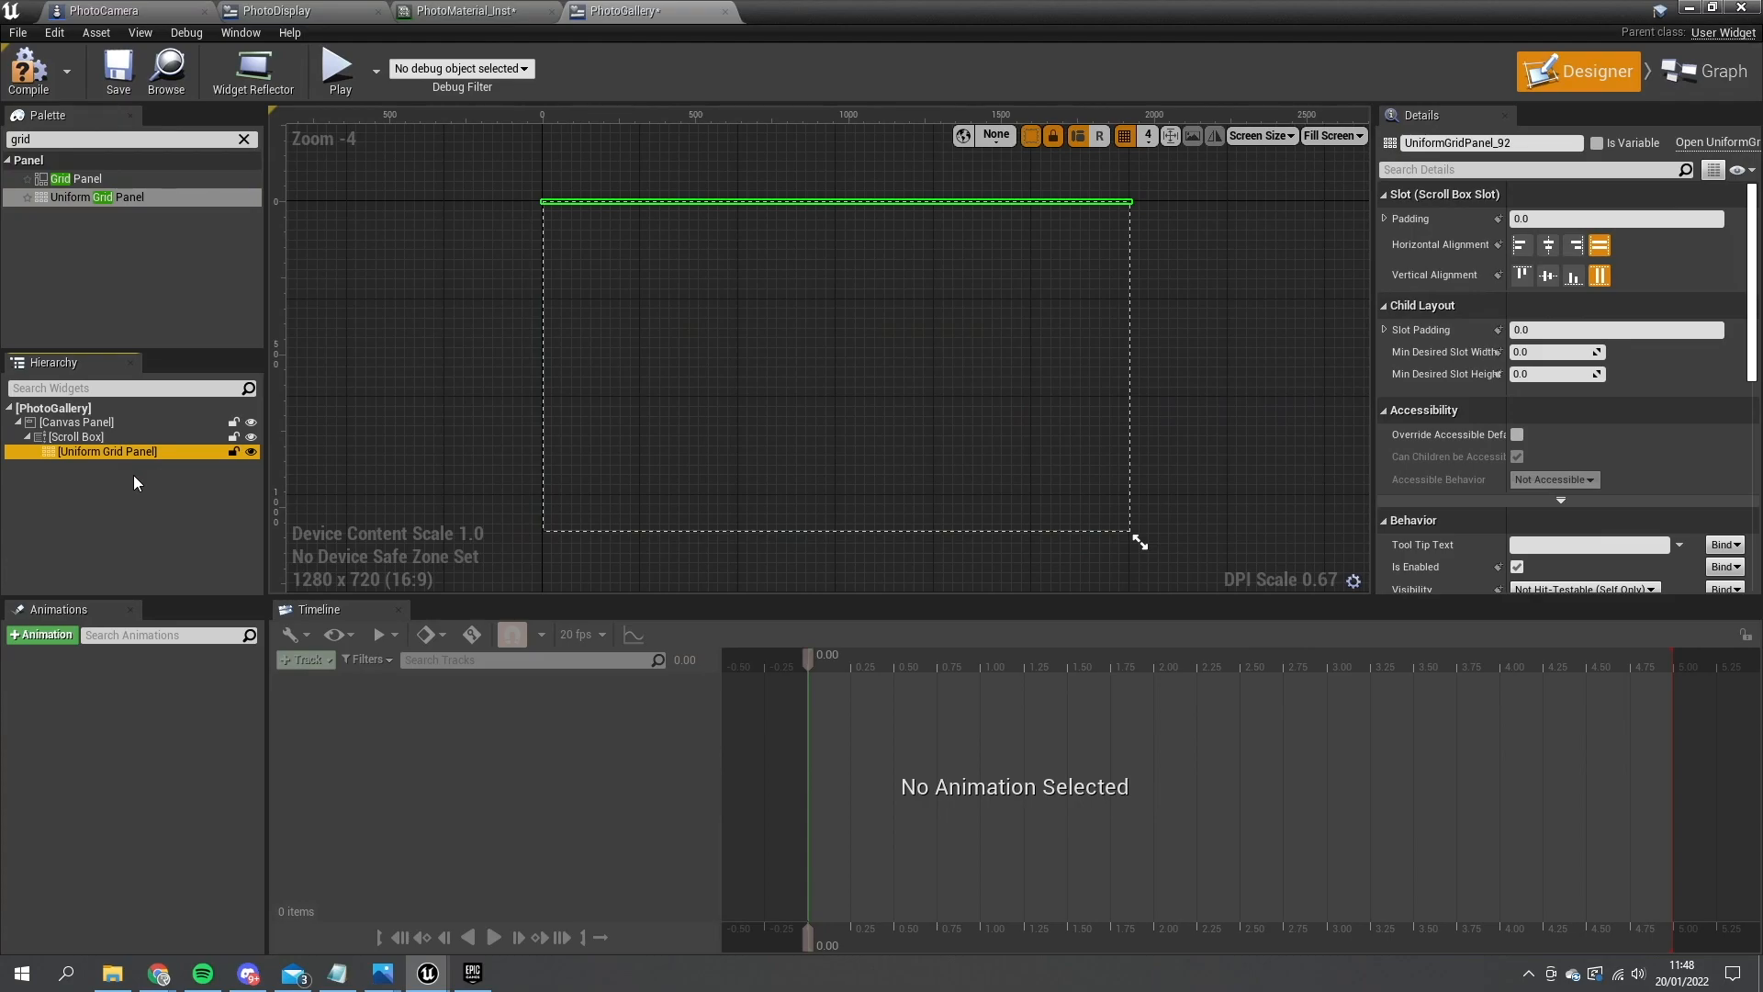
pyautogui.moveTo(560, 137)
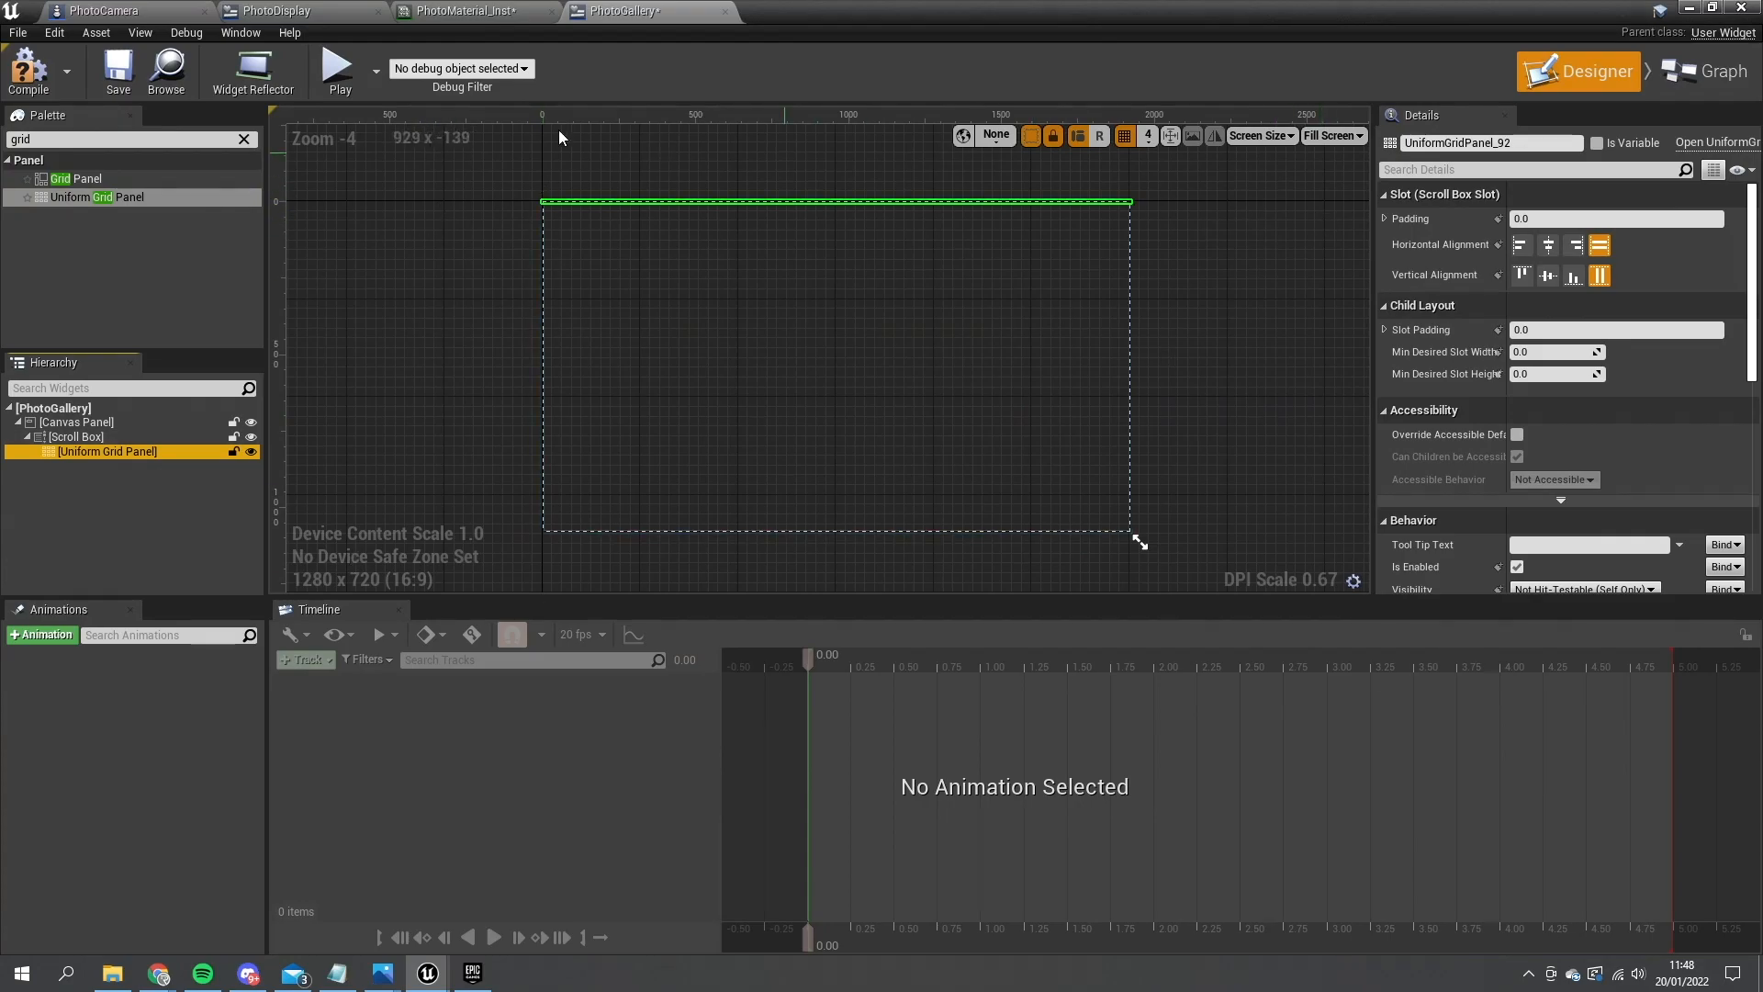
pyautogui.click(117, 67)
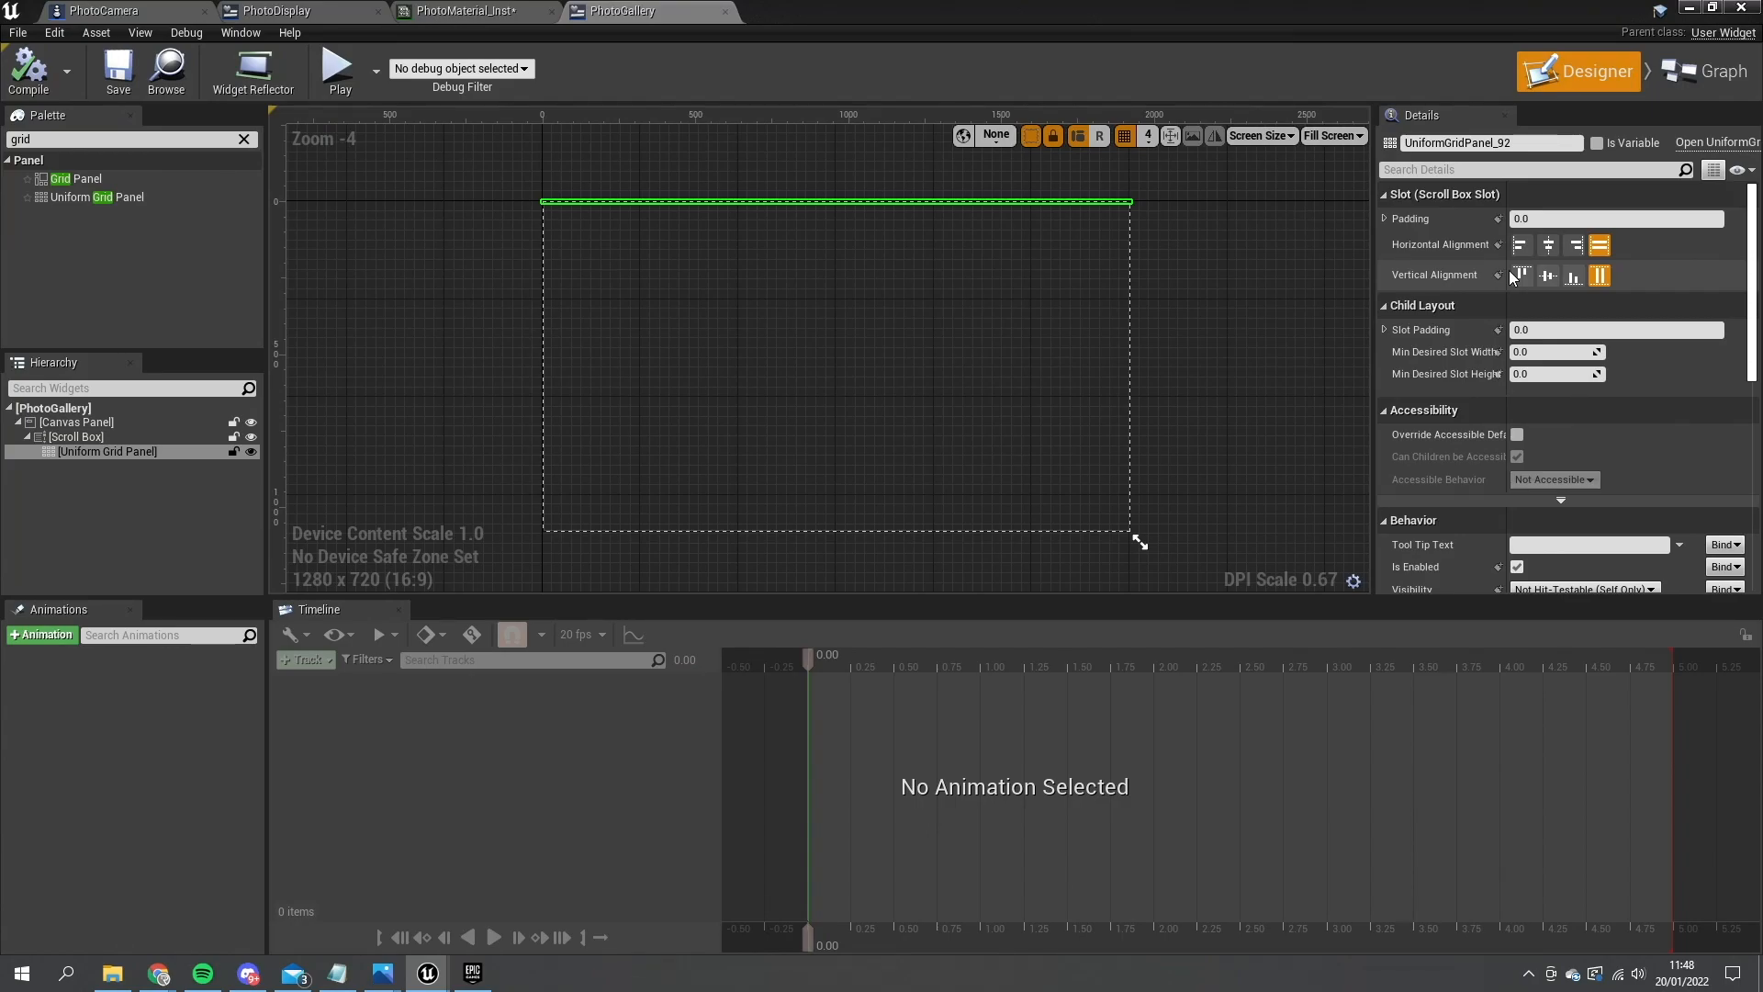
pyautogui.click(107, 10)
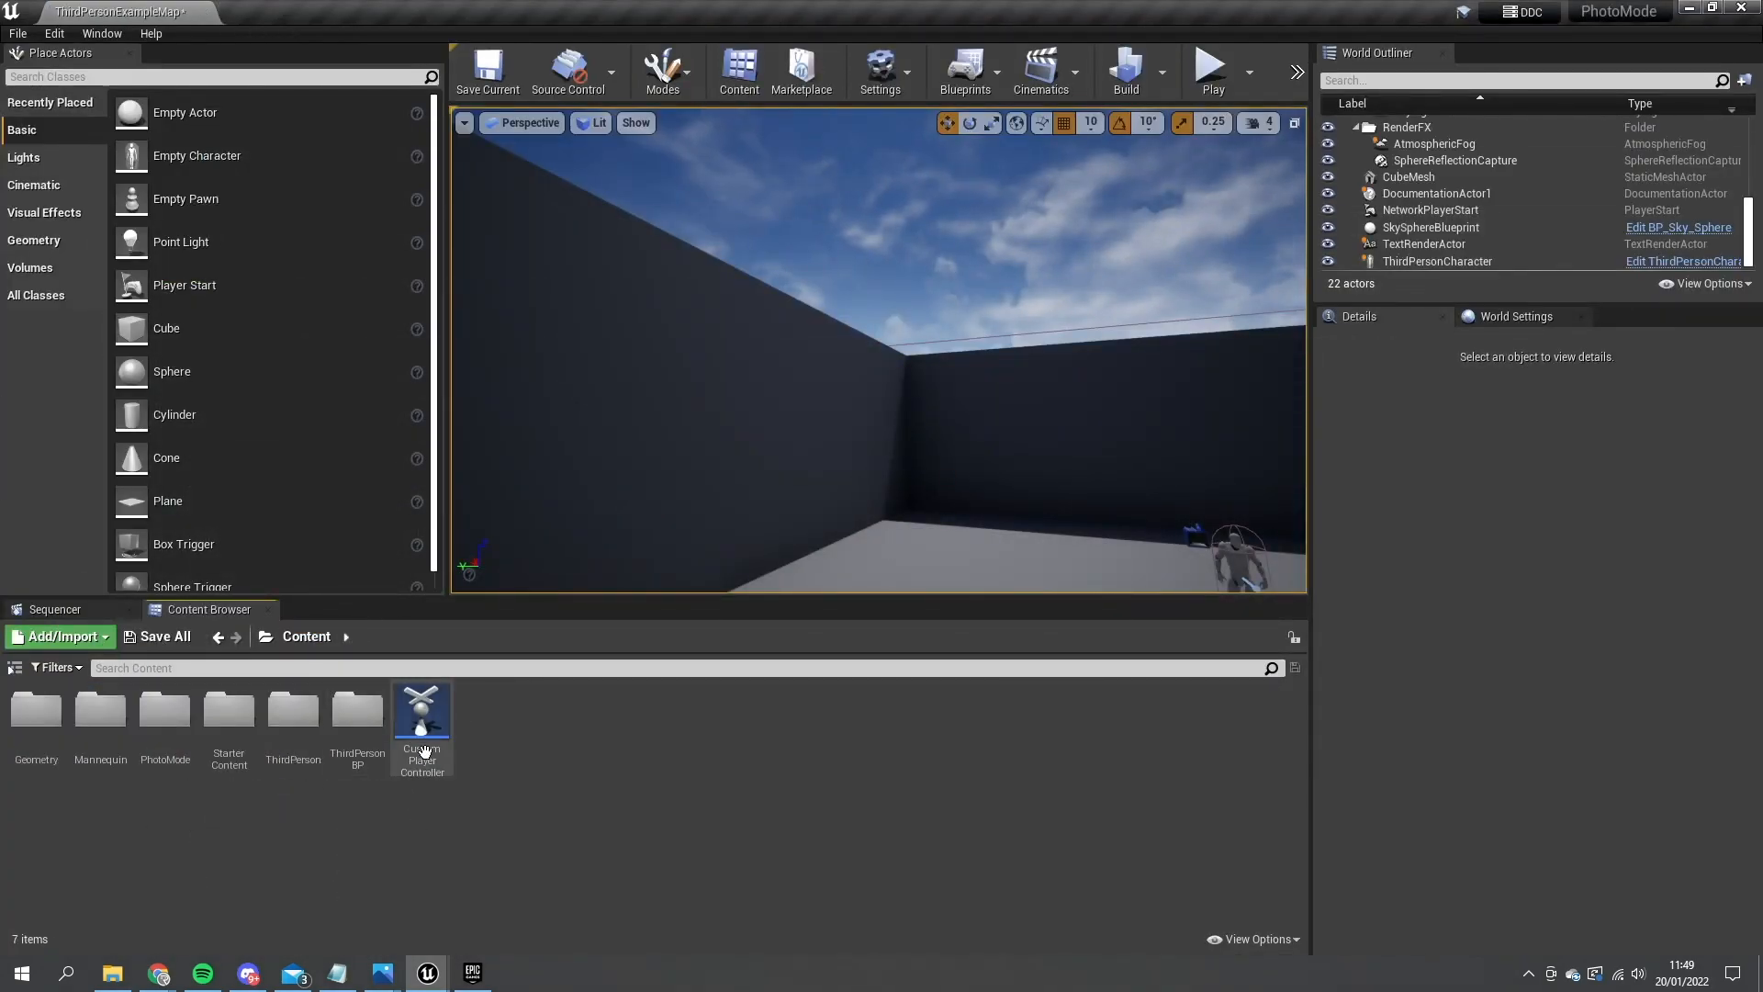
# - Add a Texture Render Target 2D array variable PhotoGallery to CustomPlayerController and compile
pyautogui.doubleClick(421, 711)
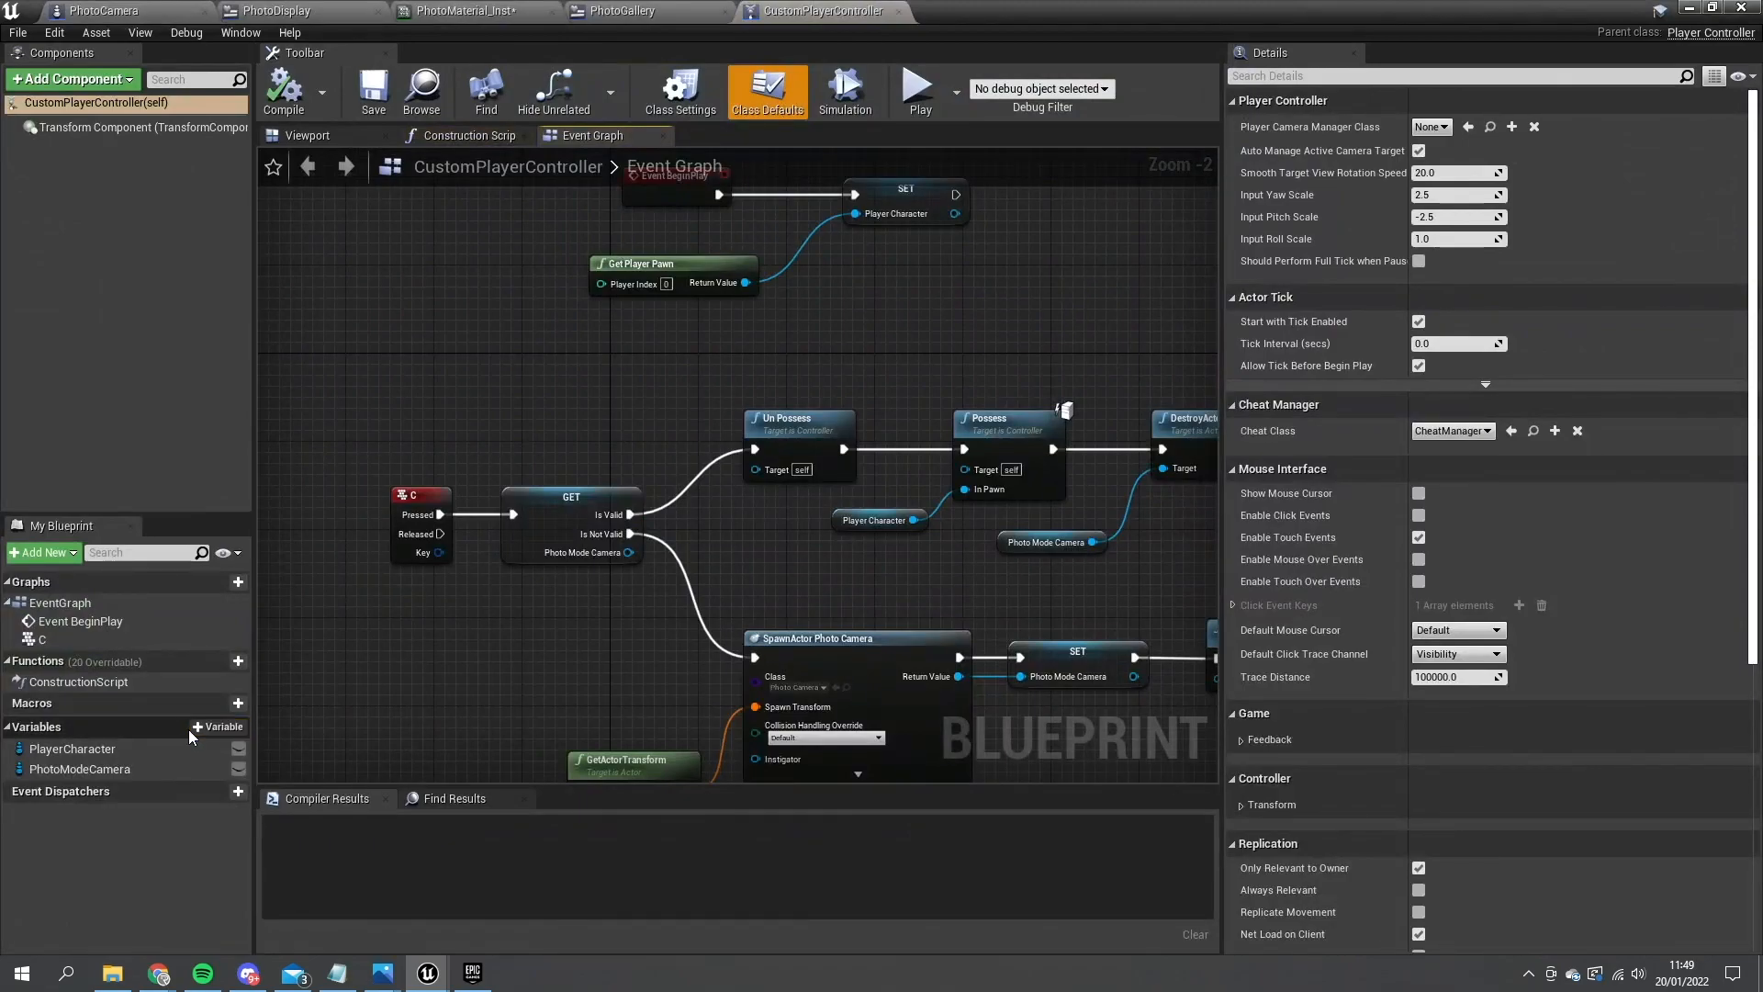
pyautogui.click(221, 727)
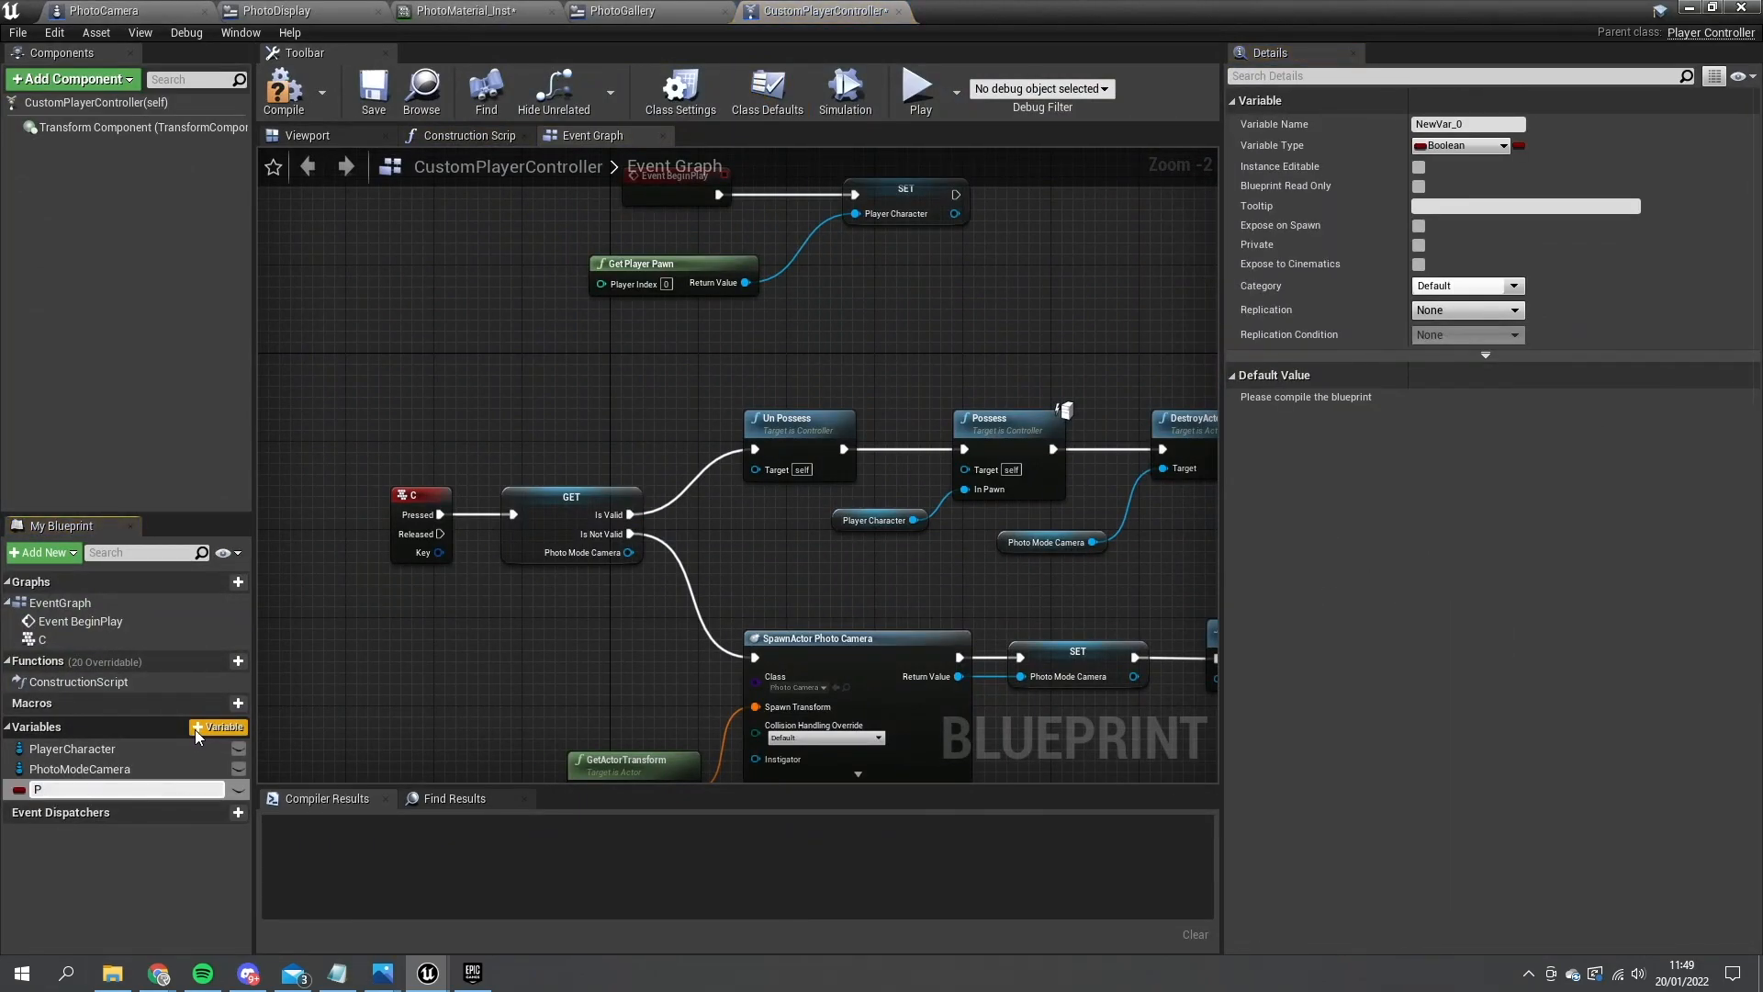
pyautogui.write('PhotoGallery')
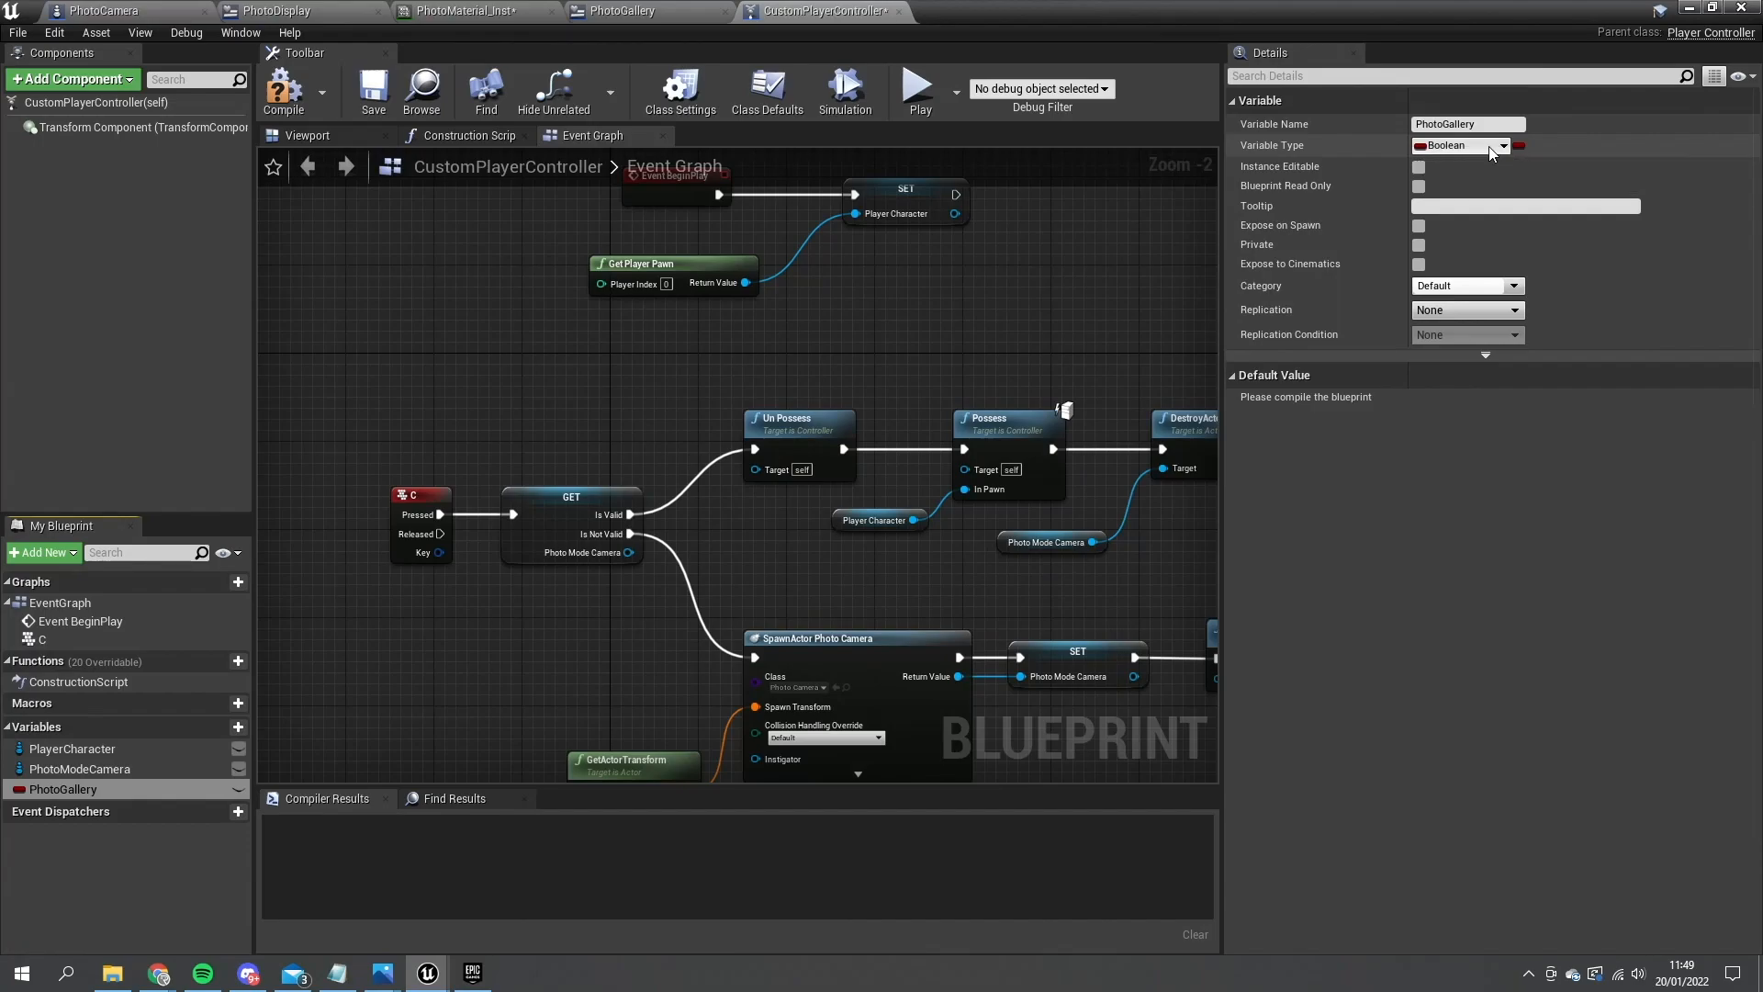
pyautogui.click(1504, 145)
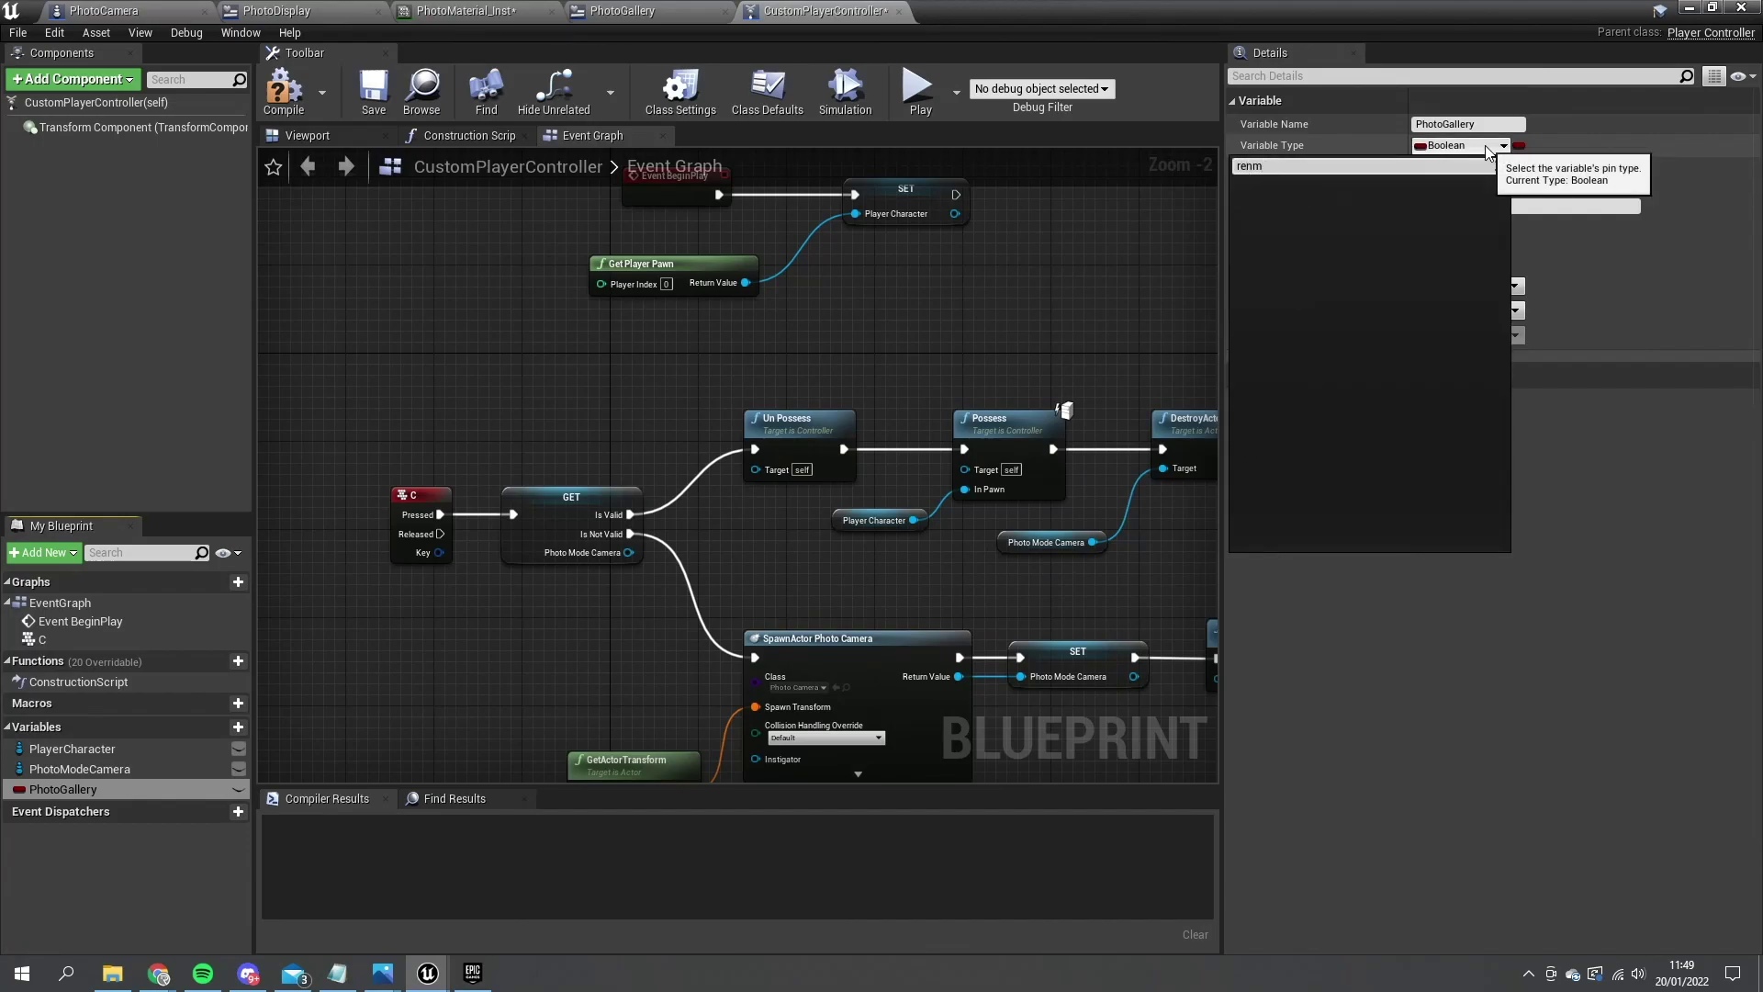
pyautogui.write('render')
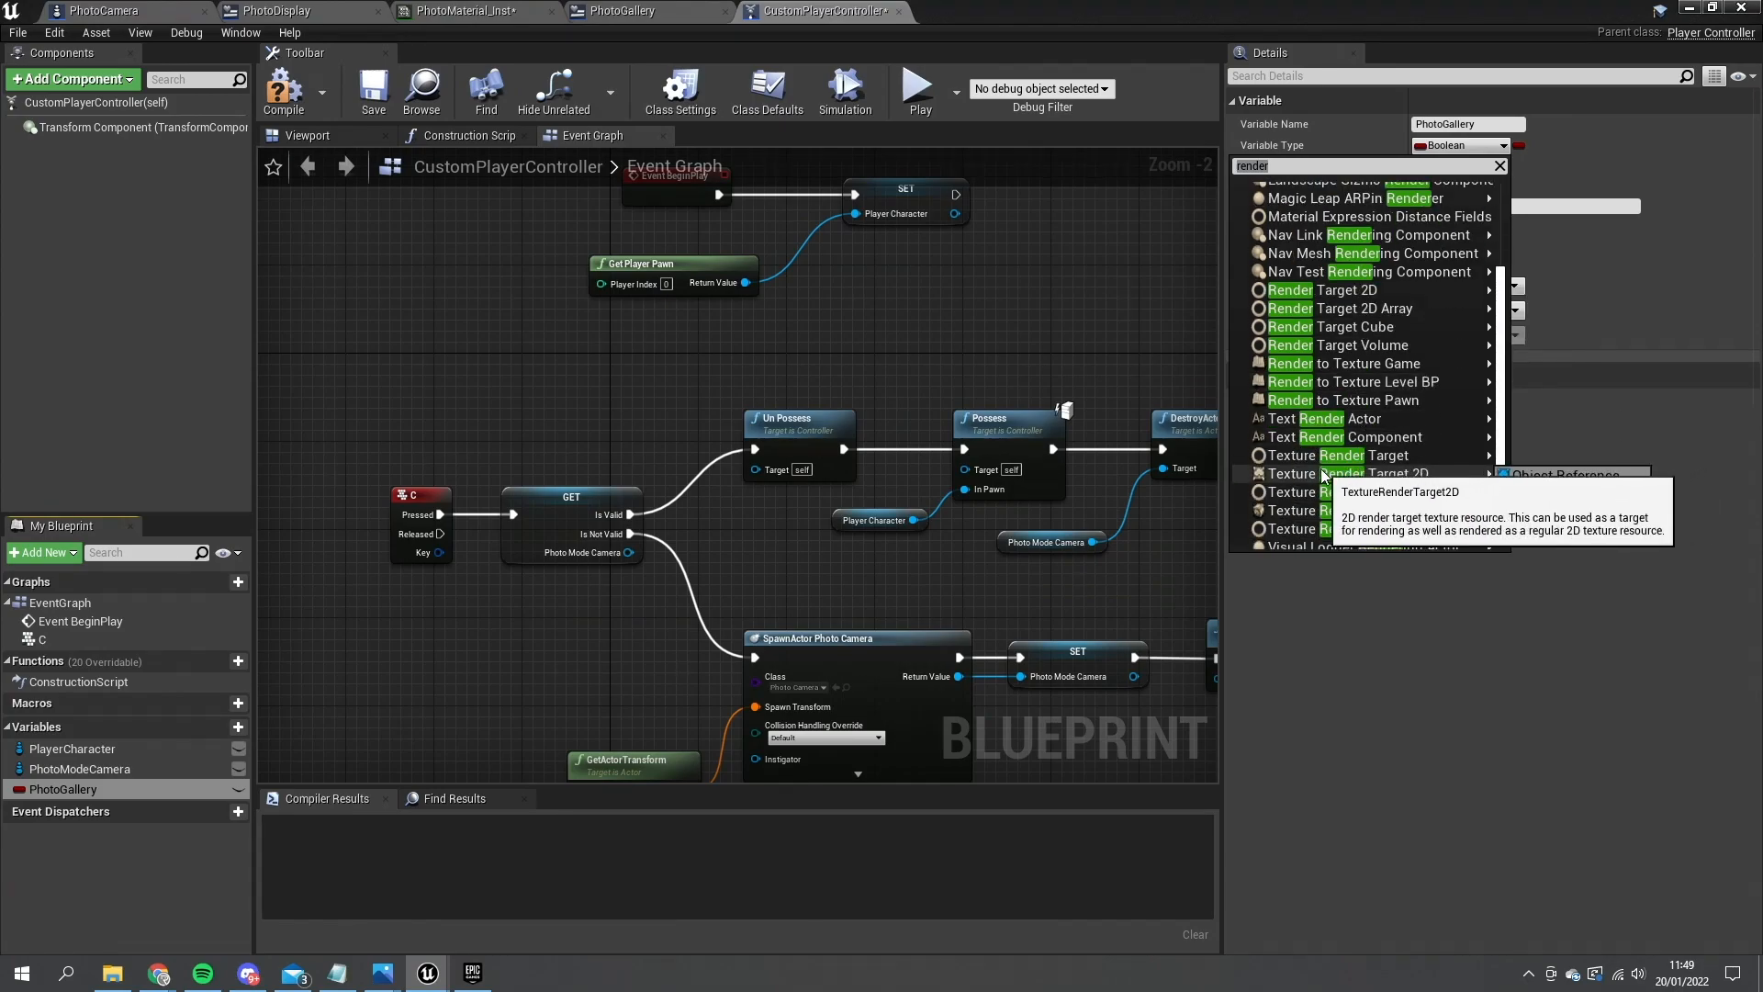
pyautogui.click(1349, 472)
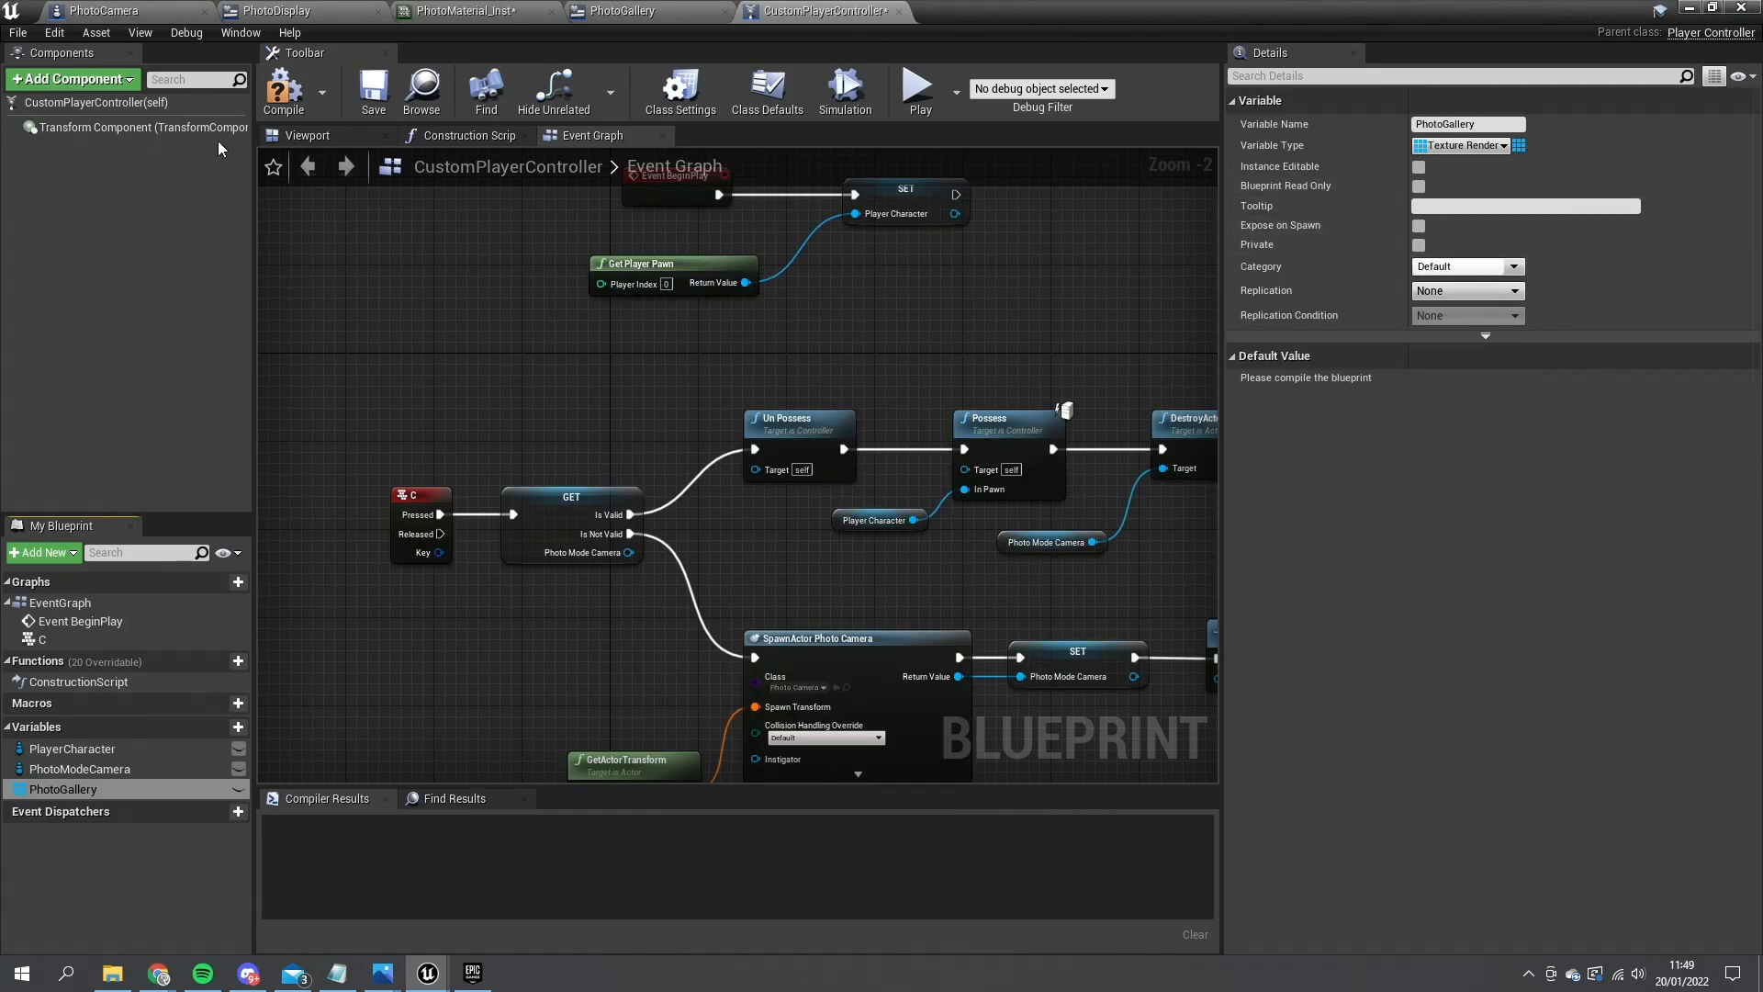
pyautogui.click(284, 90)
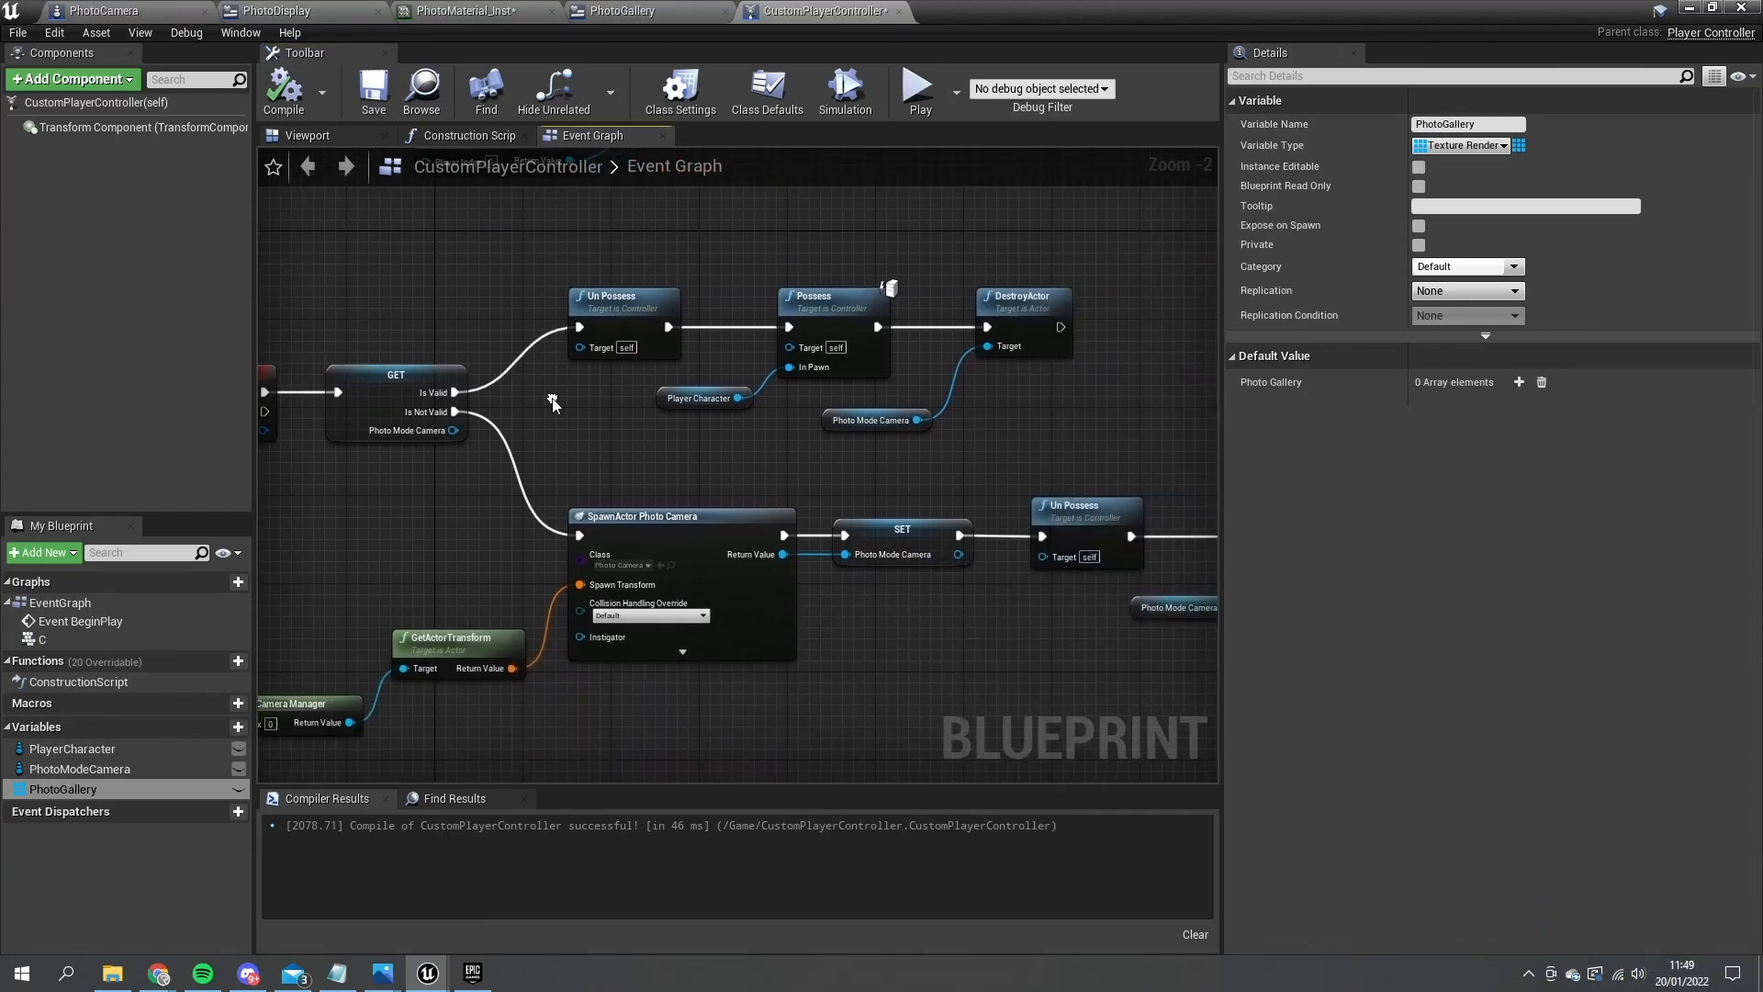
# - In PhotoCamera, make the TakenPhoto dispatcher parameter a Texture Render Target 2D
pyautogui.click(104, 11)
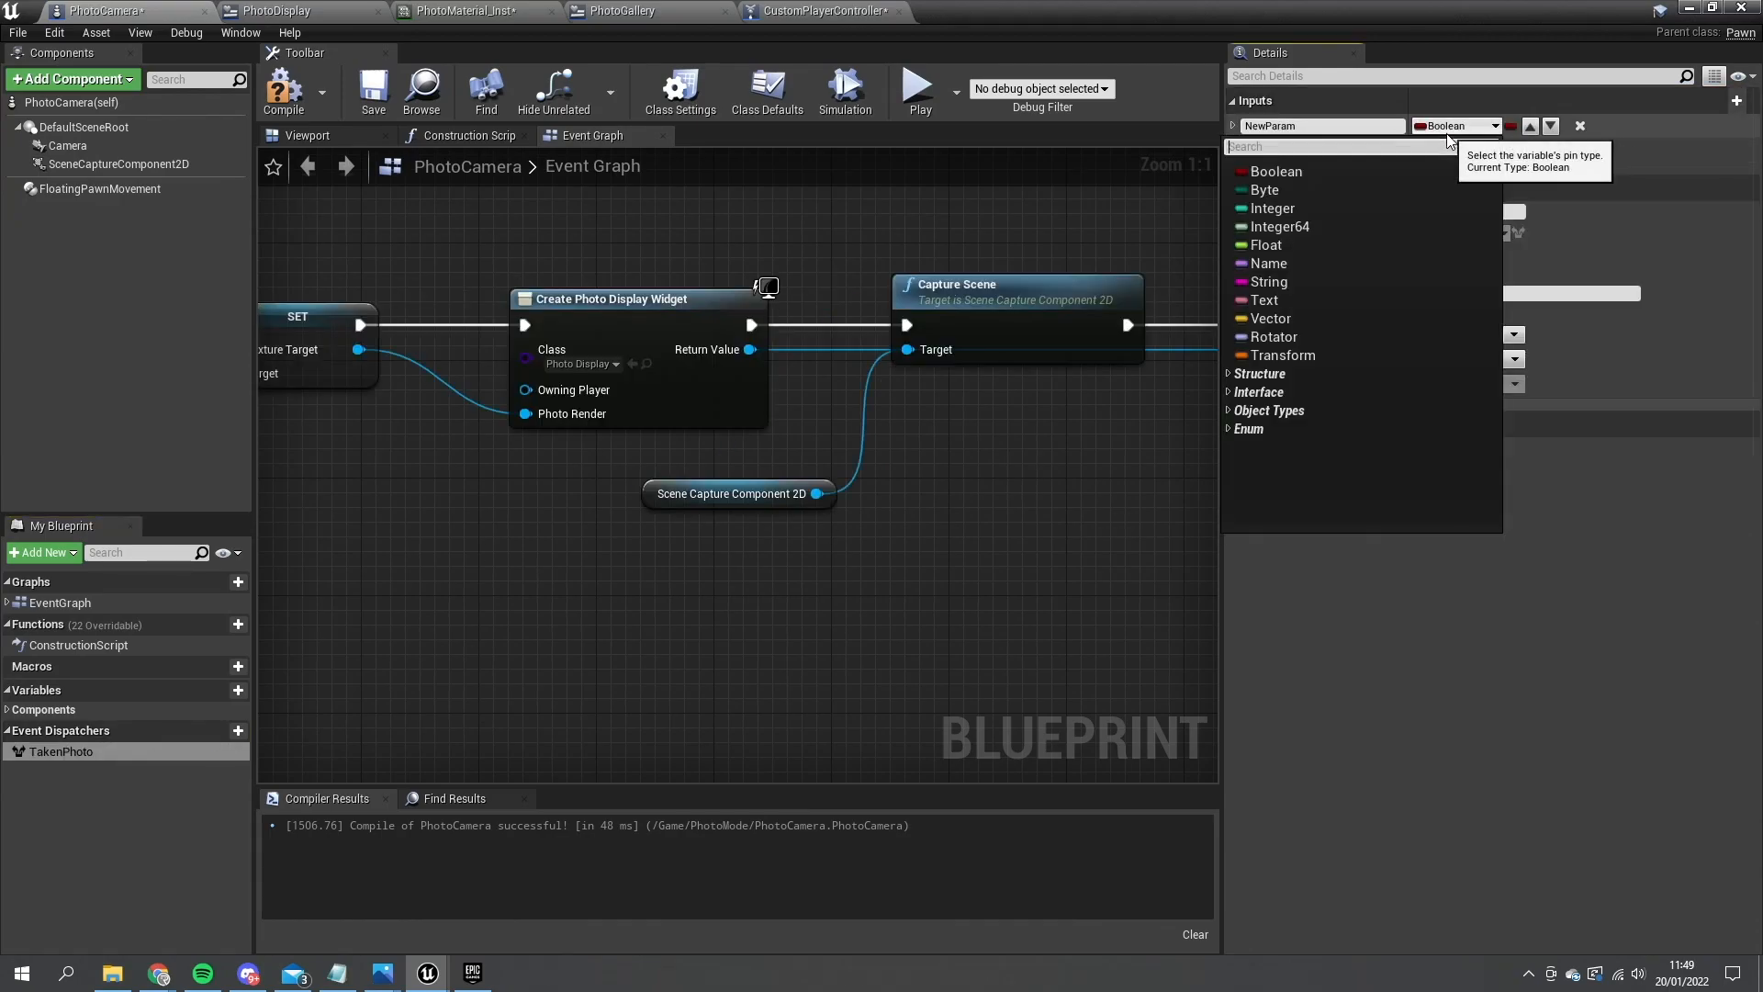
pyautogui.write('texture')
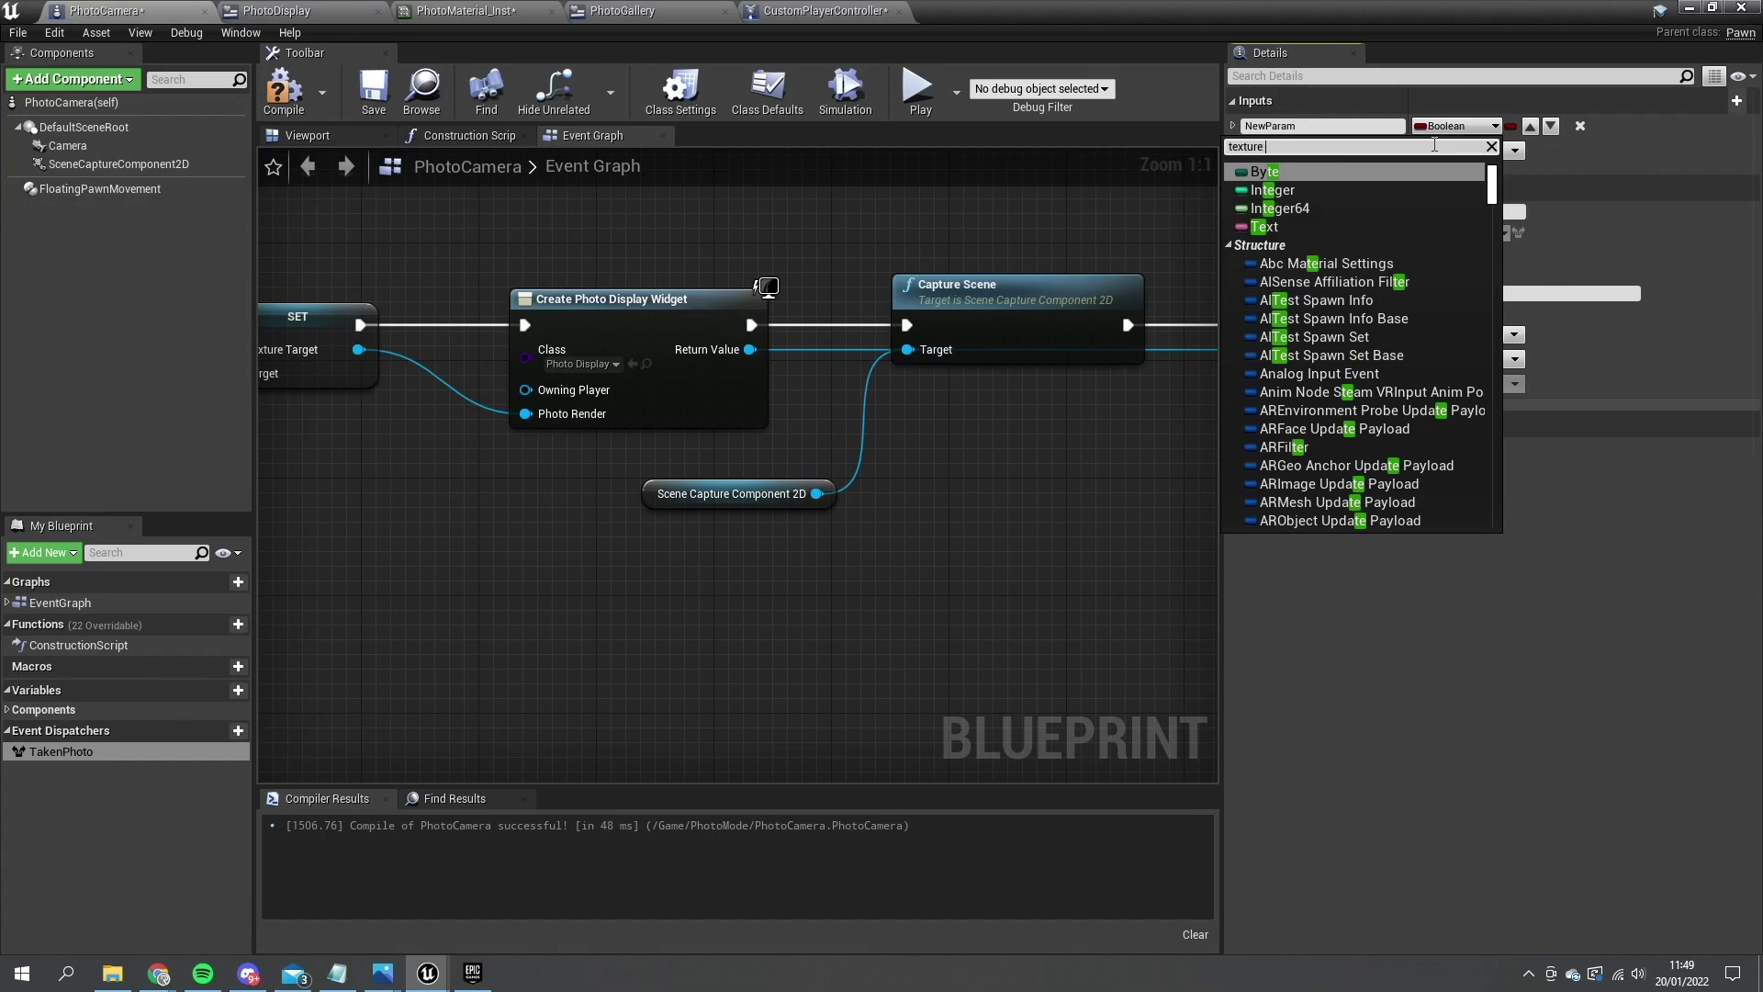
pyautogui.write('render')
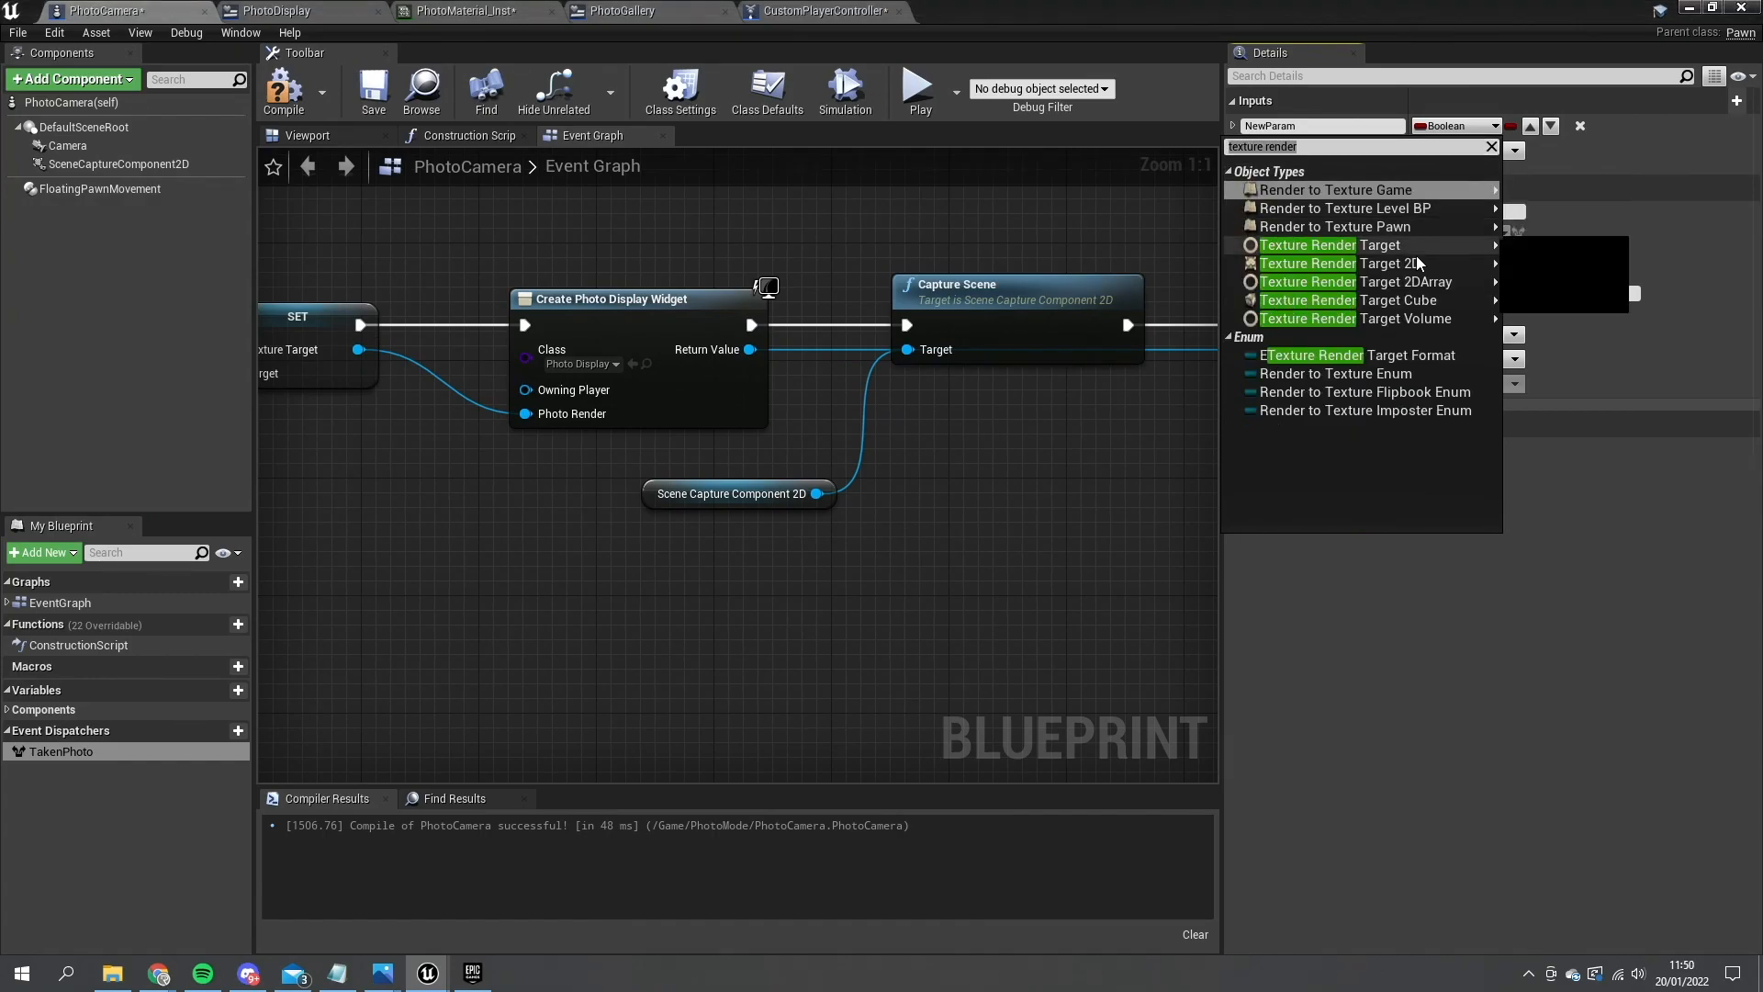
pyautogui.click(1330, 245)
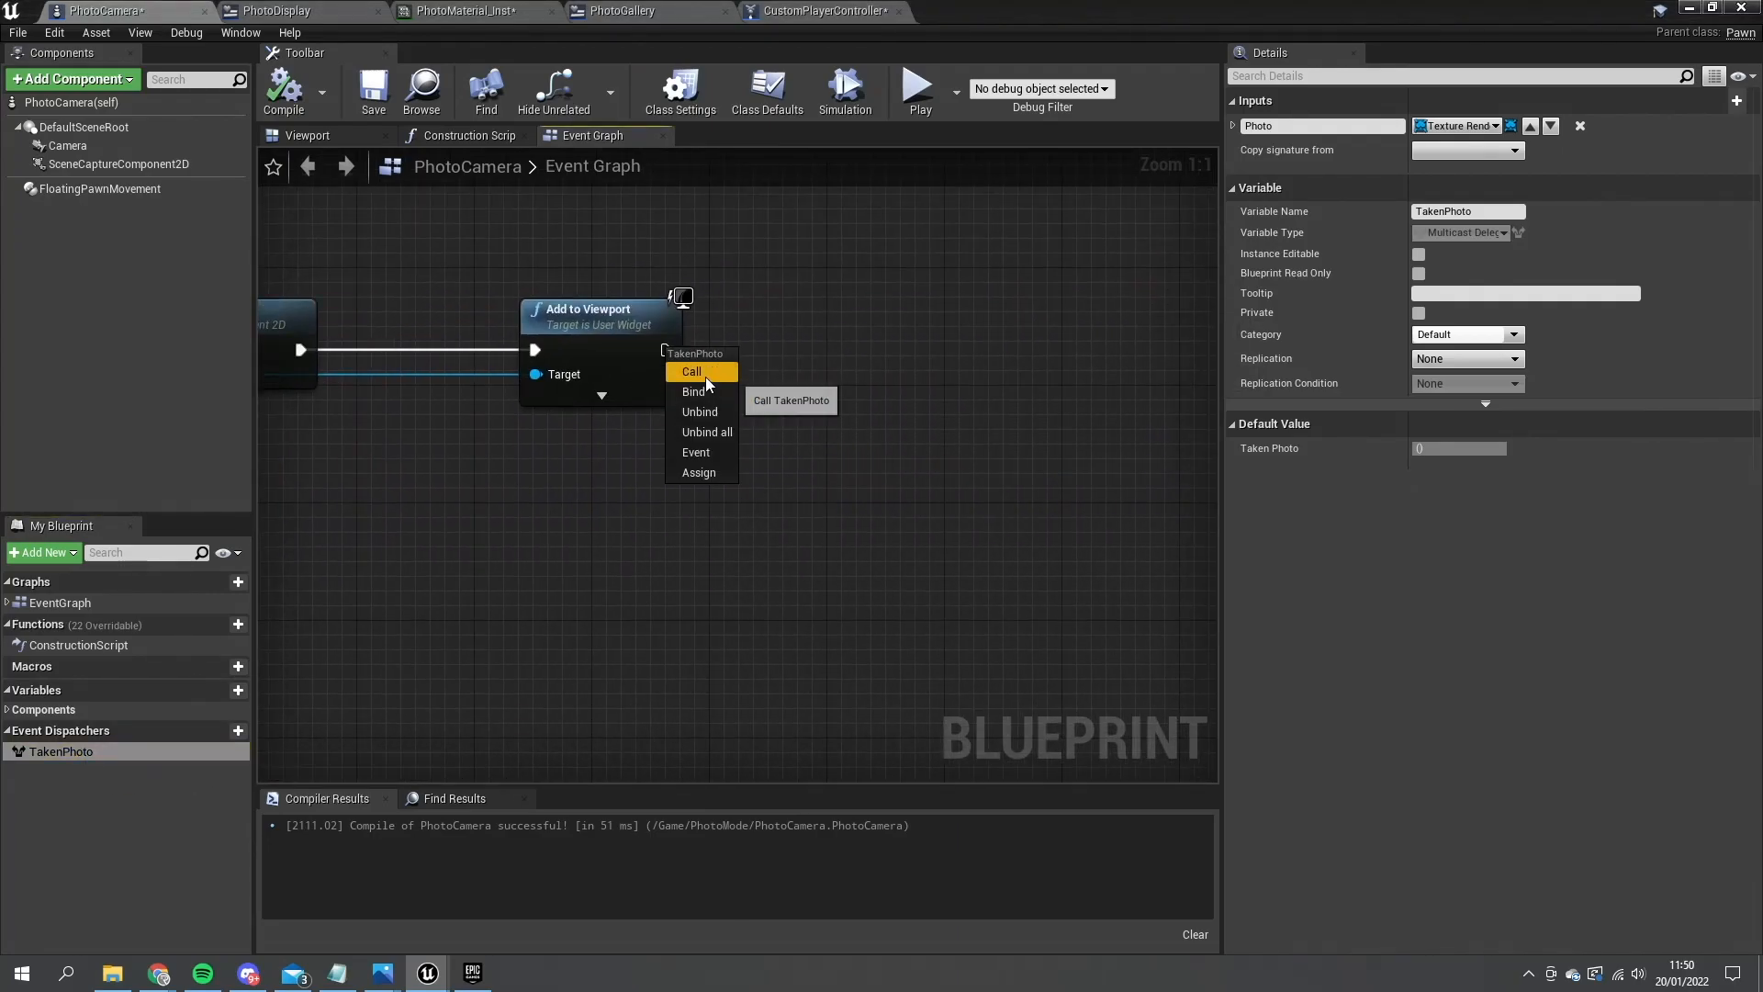
# - Call TakenPhoto after adding to viewport, passing the scene capture's Texture Target
pyautogui.click(691, 371)
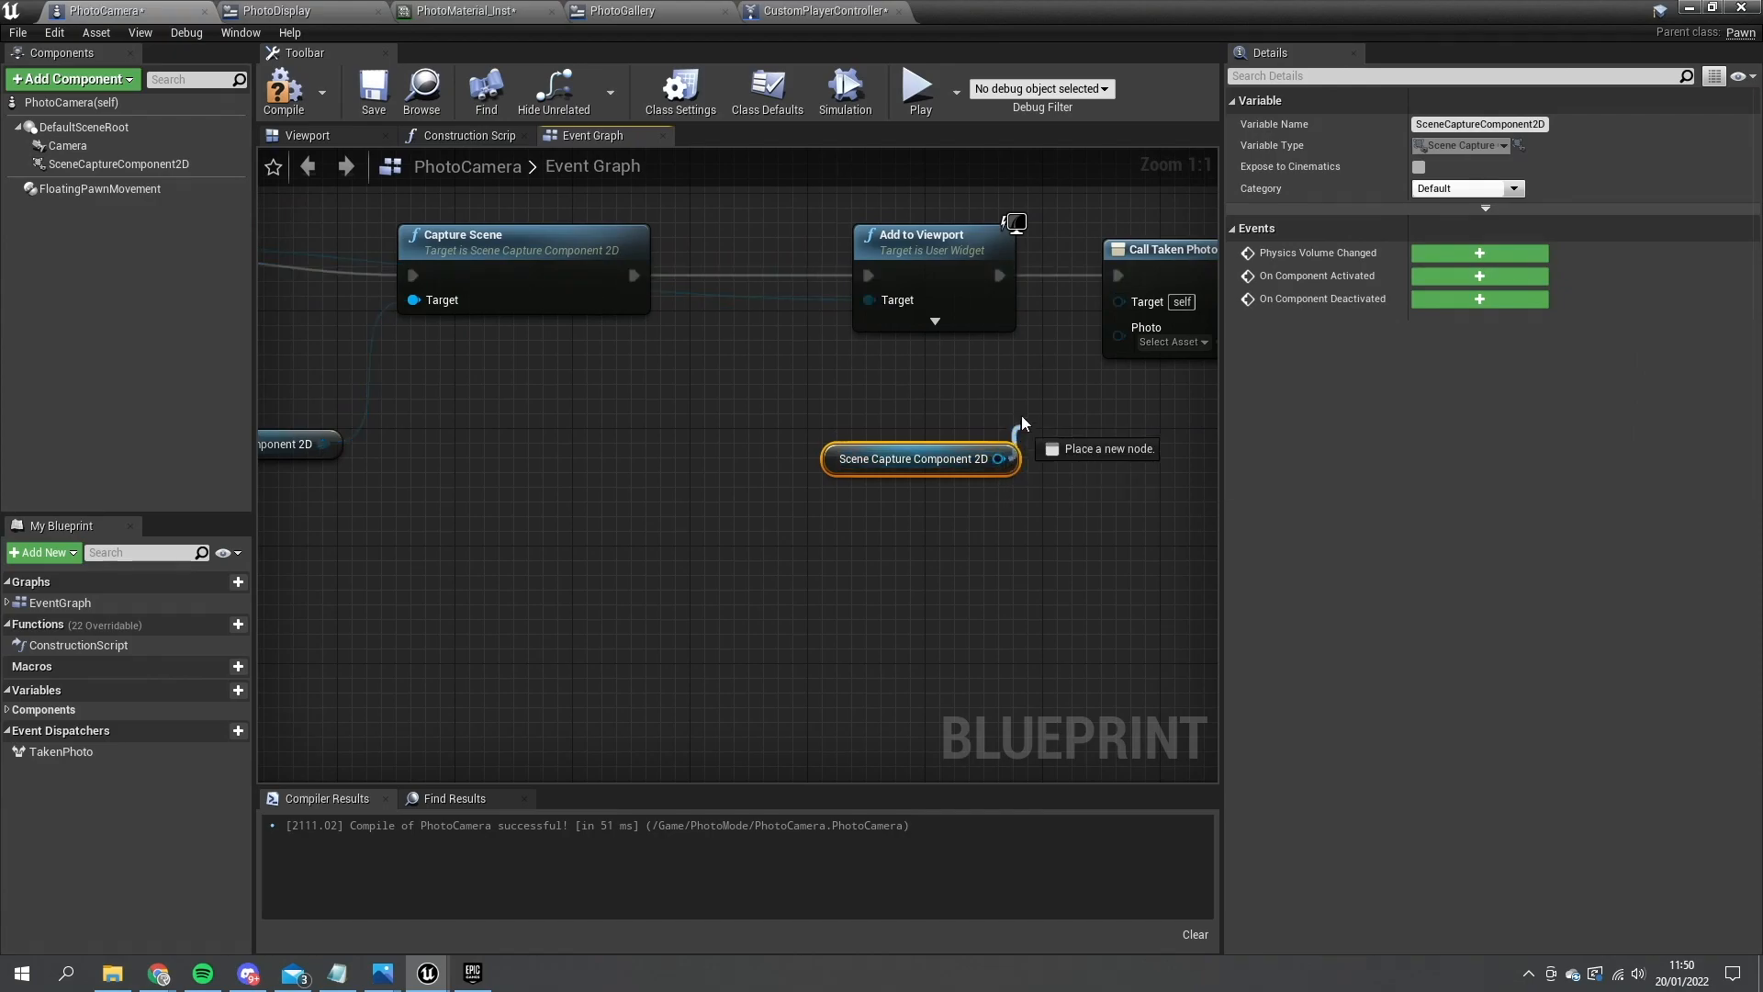
pyautogui.write('texture')
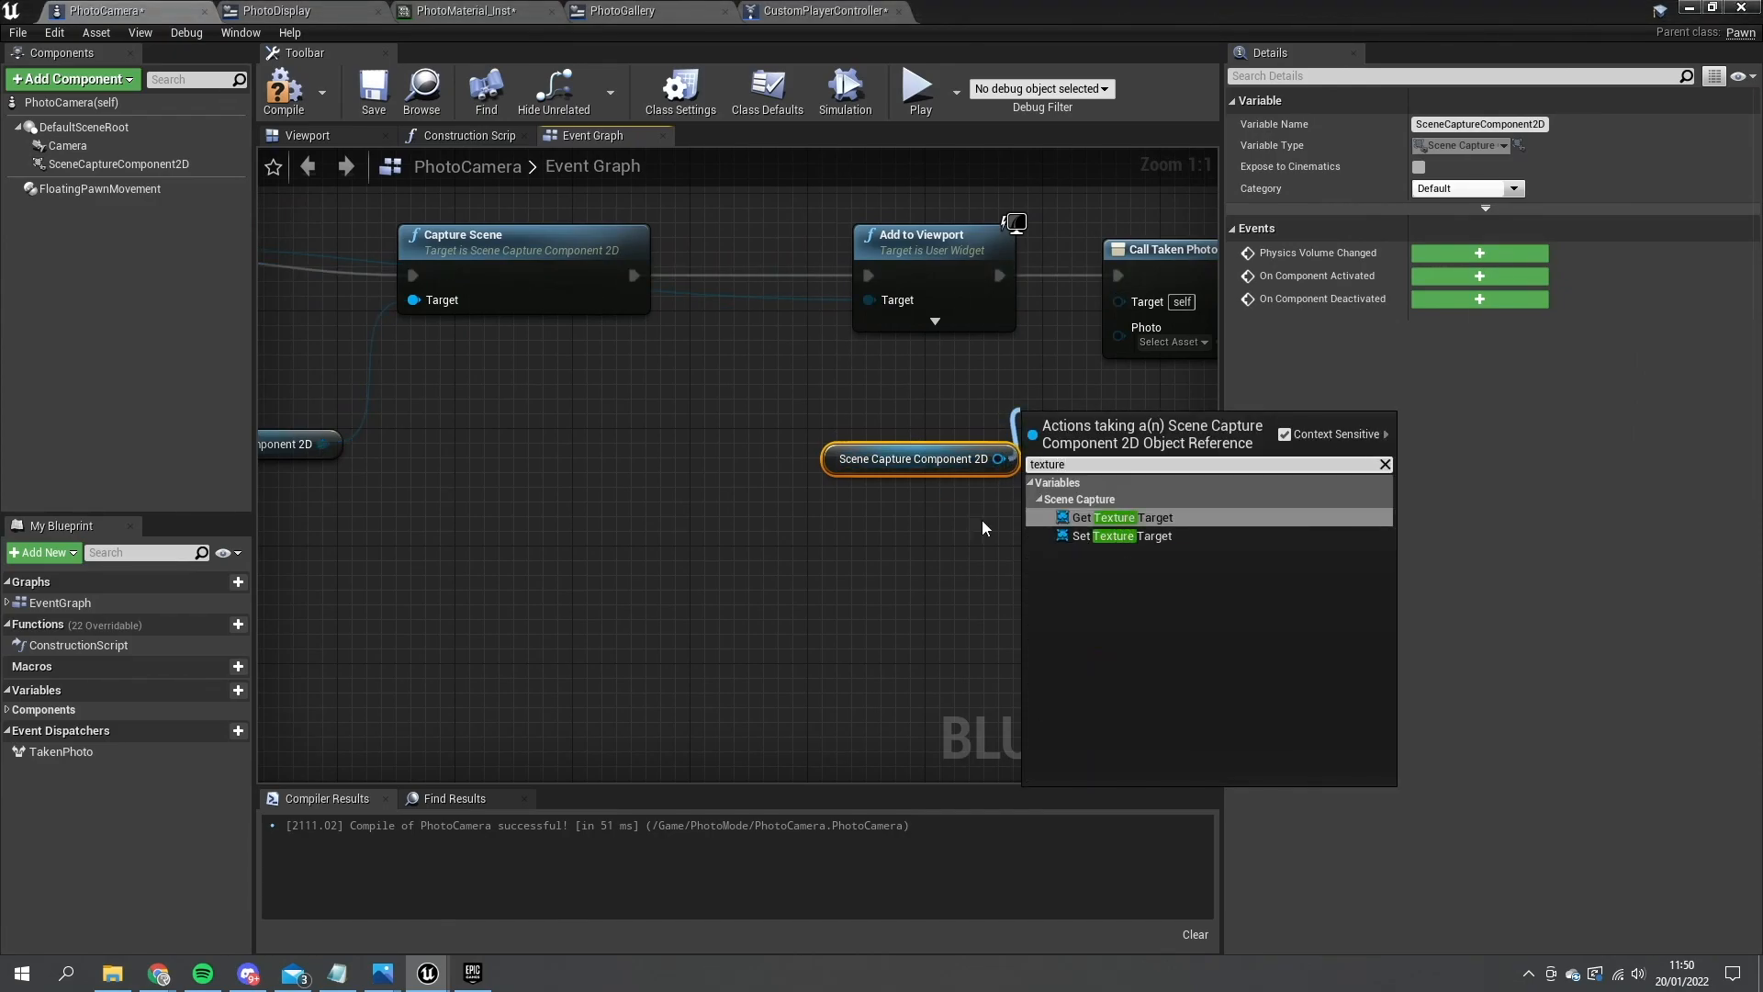
pyautogui.click(1121, 516)
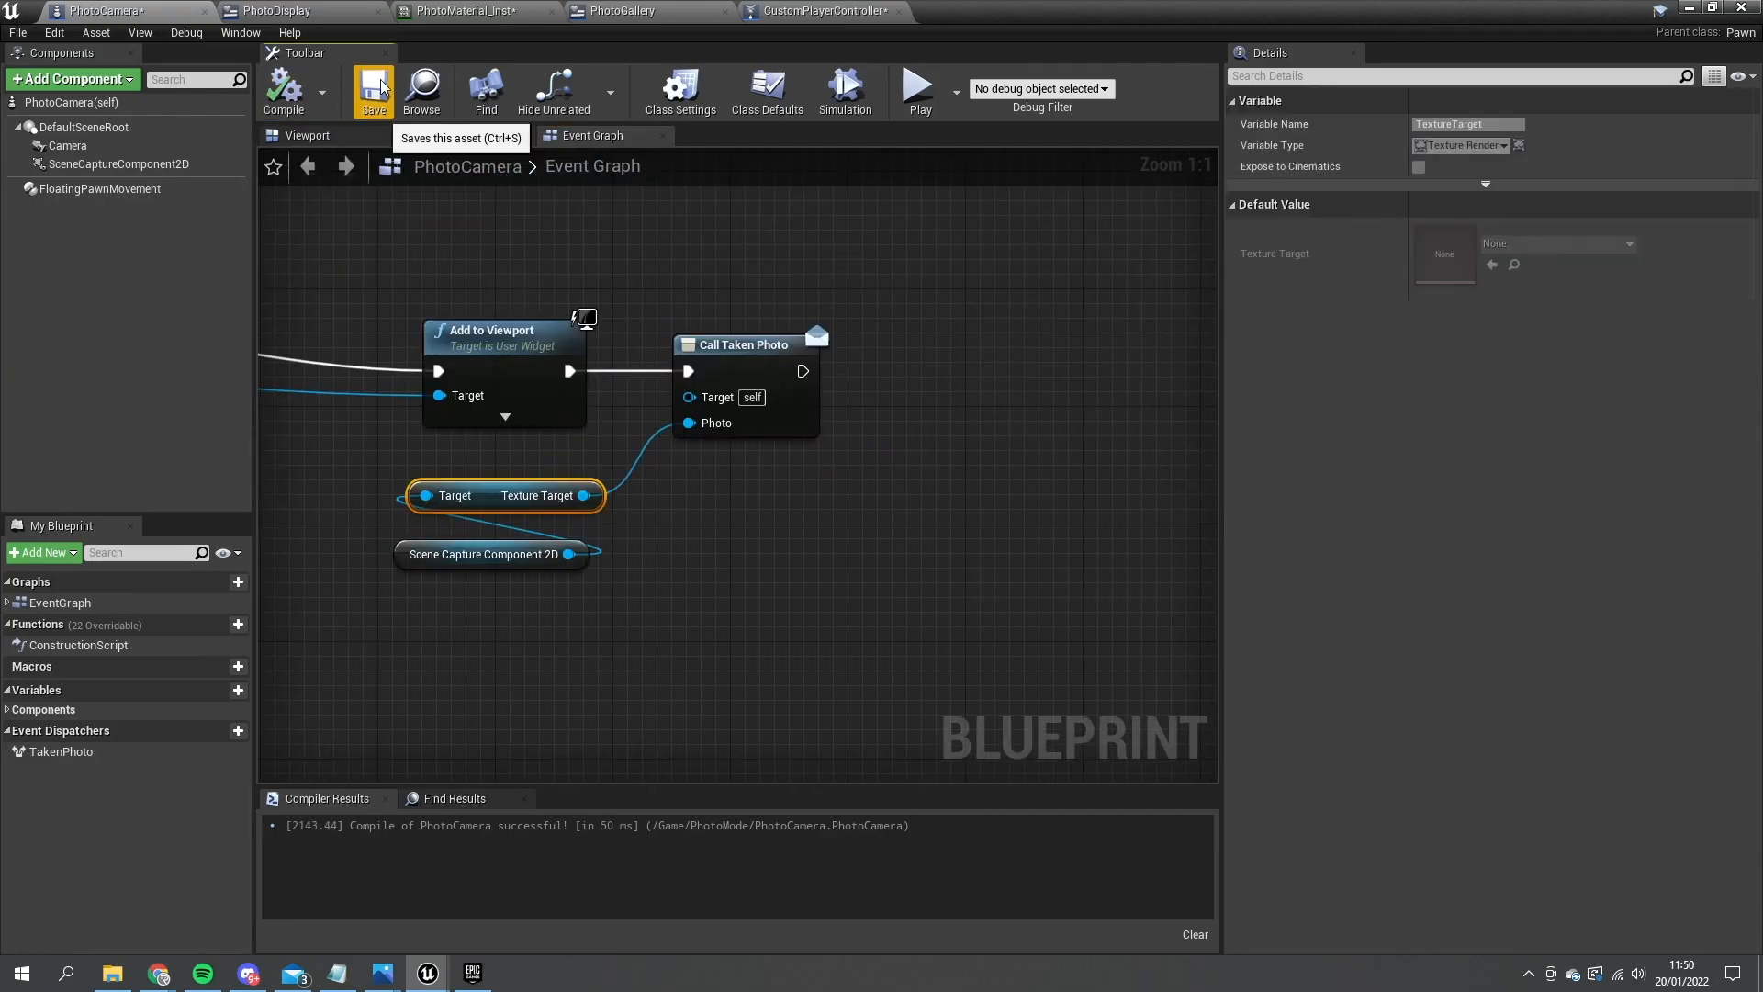
pyautogui.moveTo(825, 11)
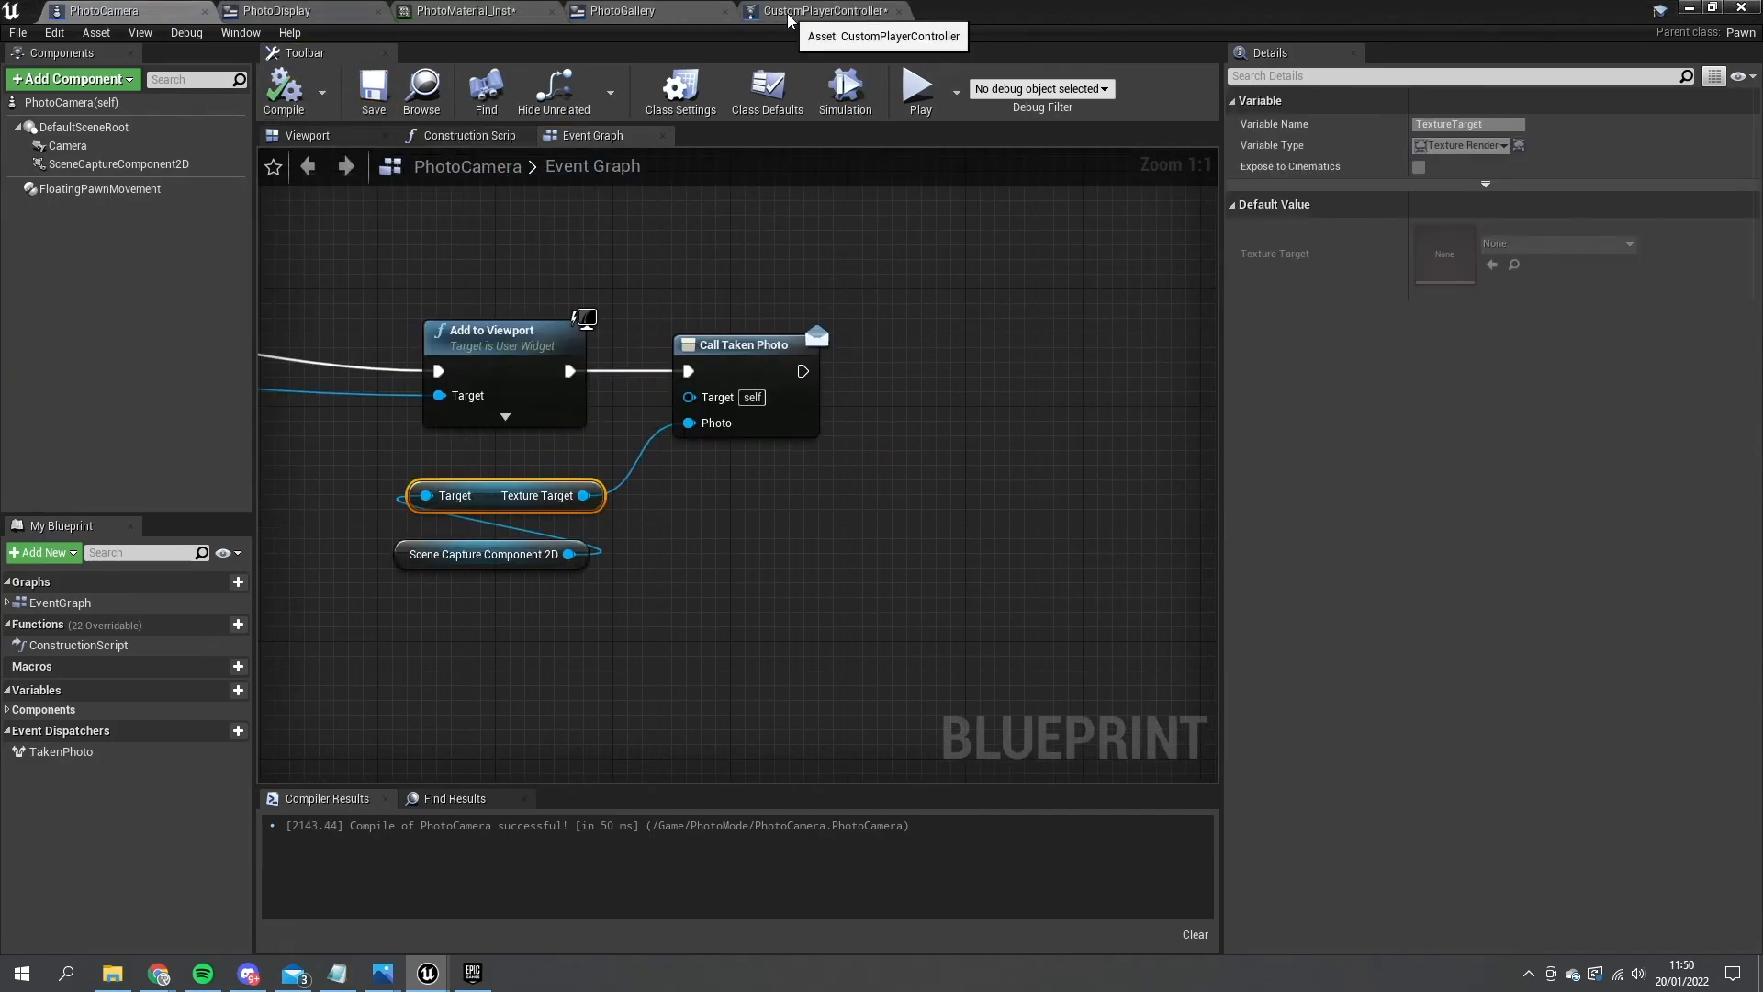
# - Bind a custom AddToGallery event to Photo Mode Camera's Taken Photo, adding photos to PhotoGallery
pyautogui.click(821, 10)
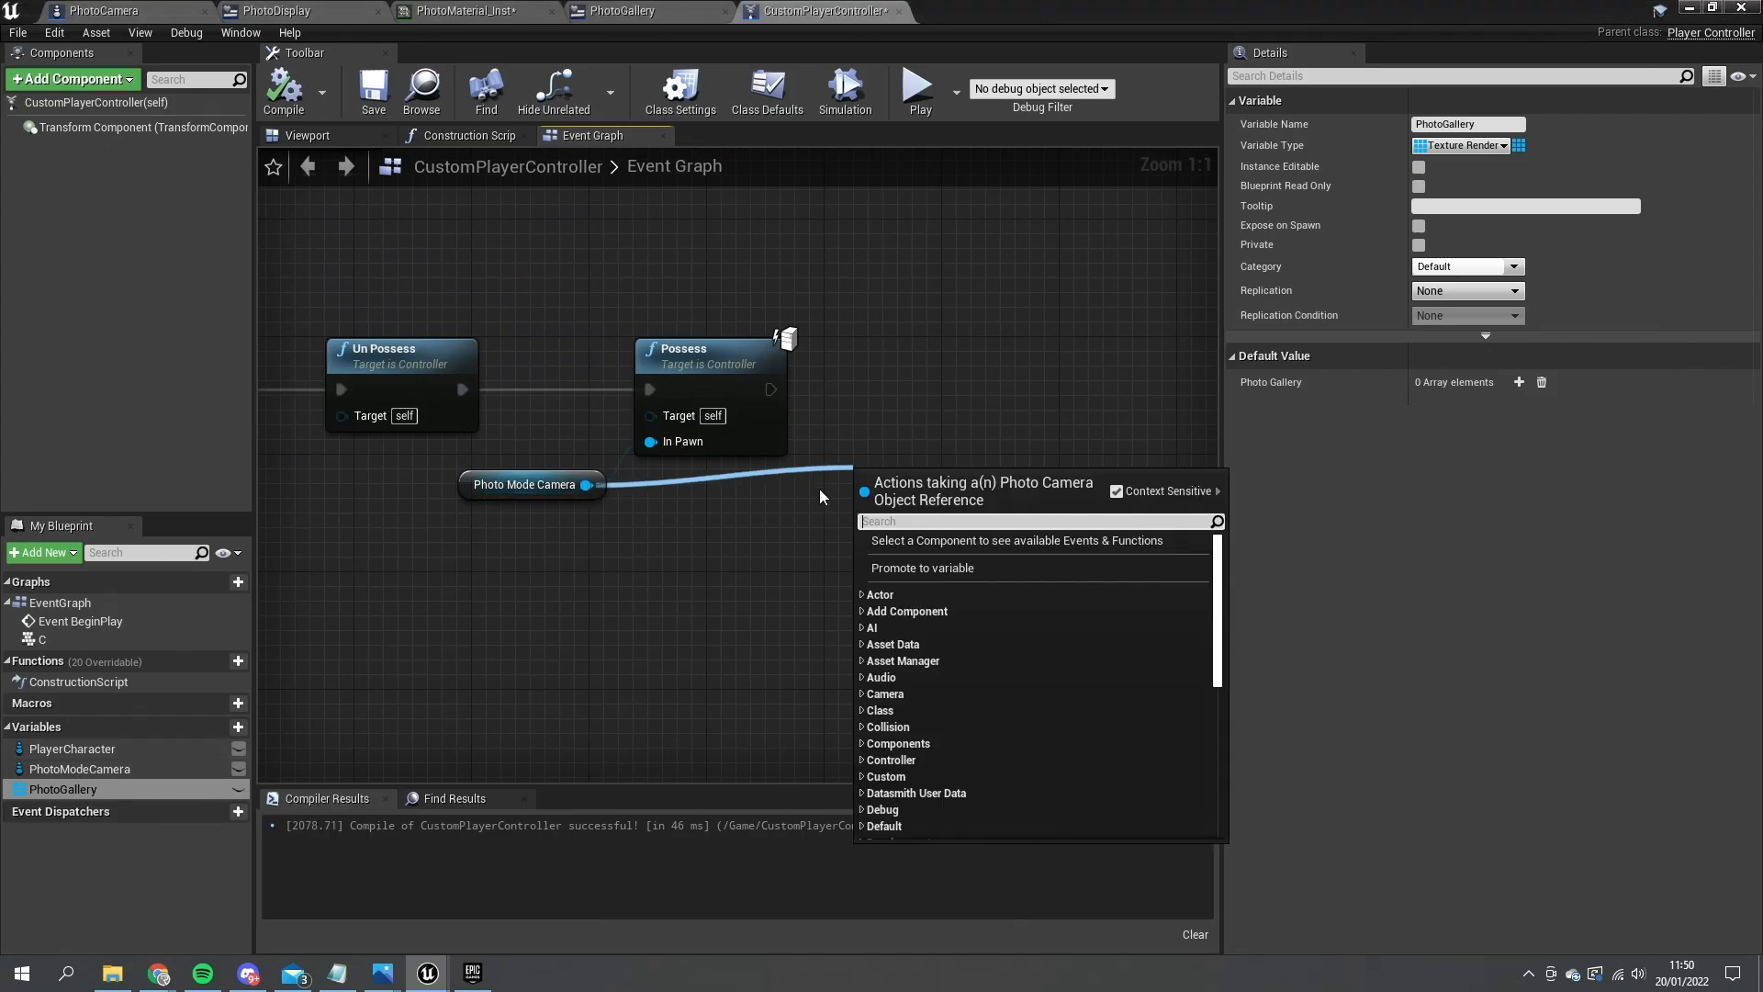
pyautogui.write('bind event to')
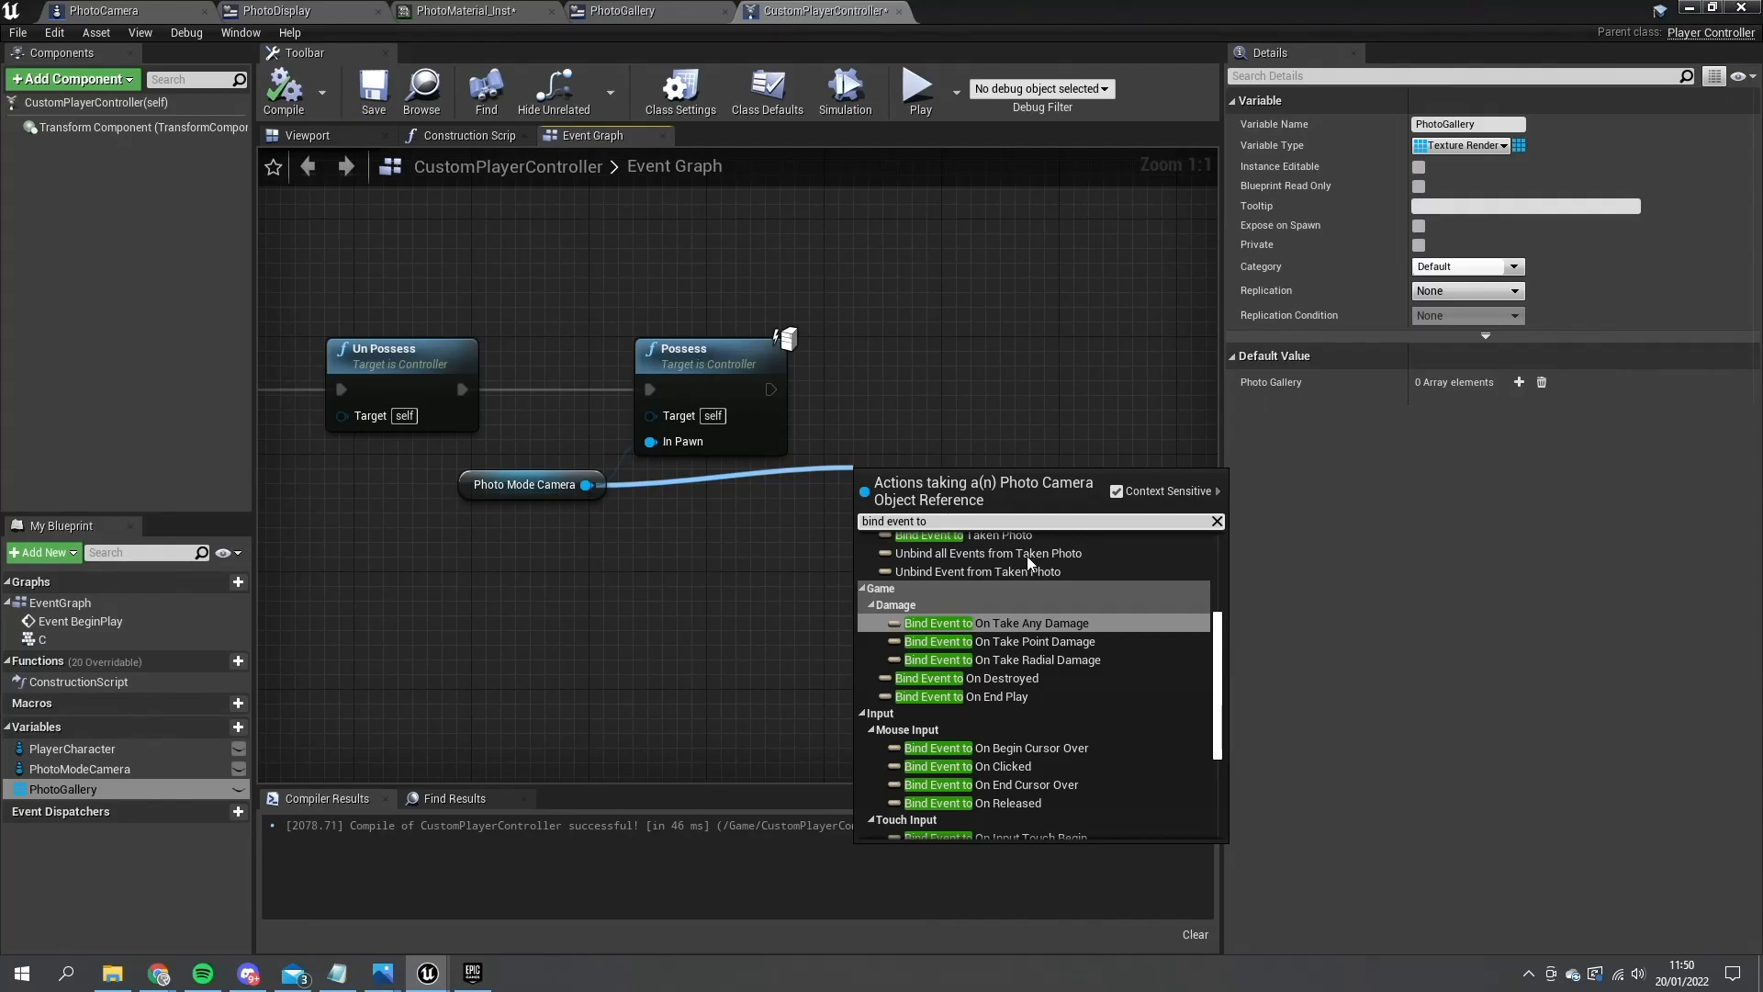
pyautogui.click(936, 534)
pyautogui.write('AddToGallery')
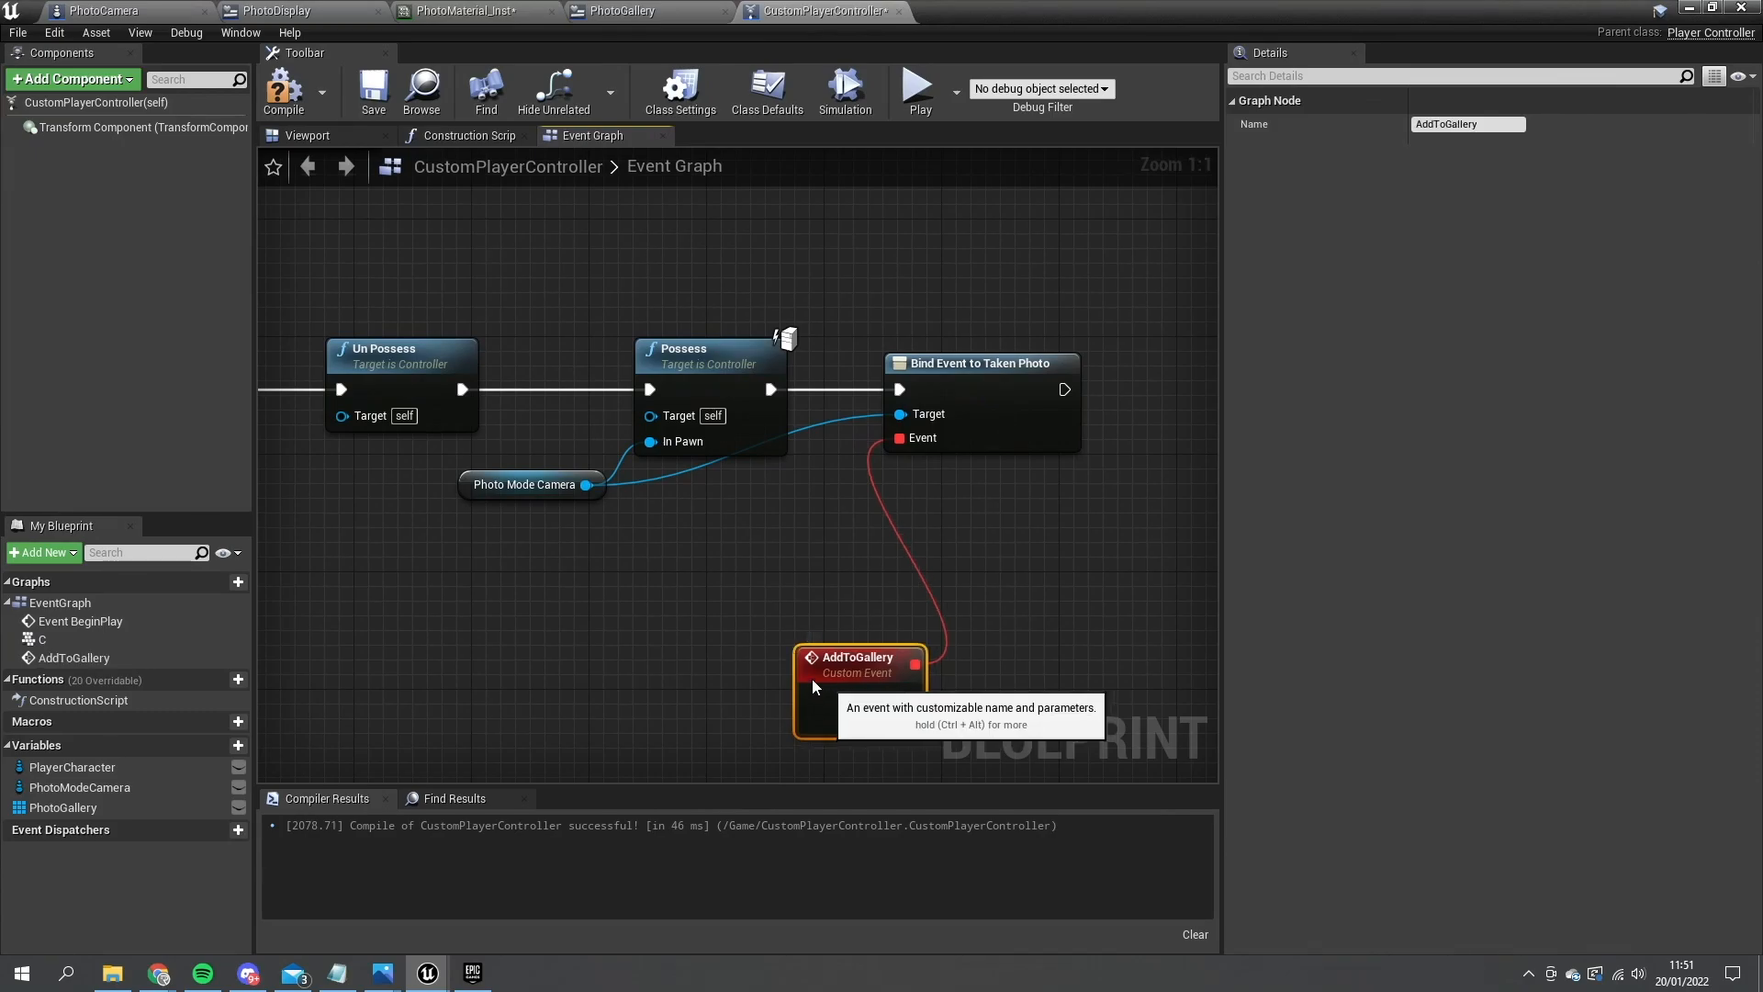
pyautogui.click(61, 807)
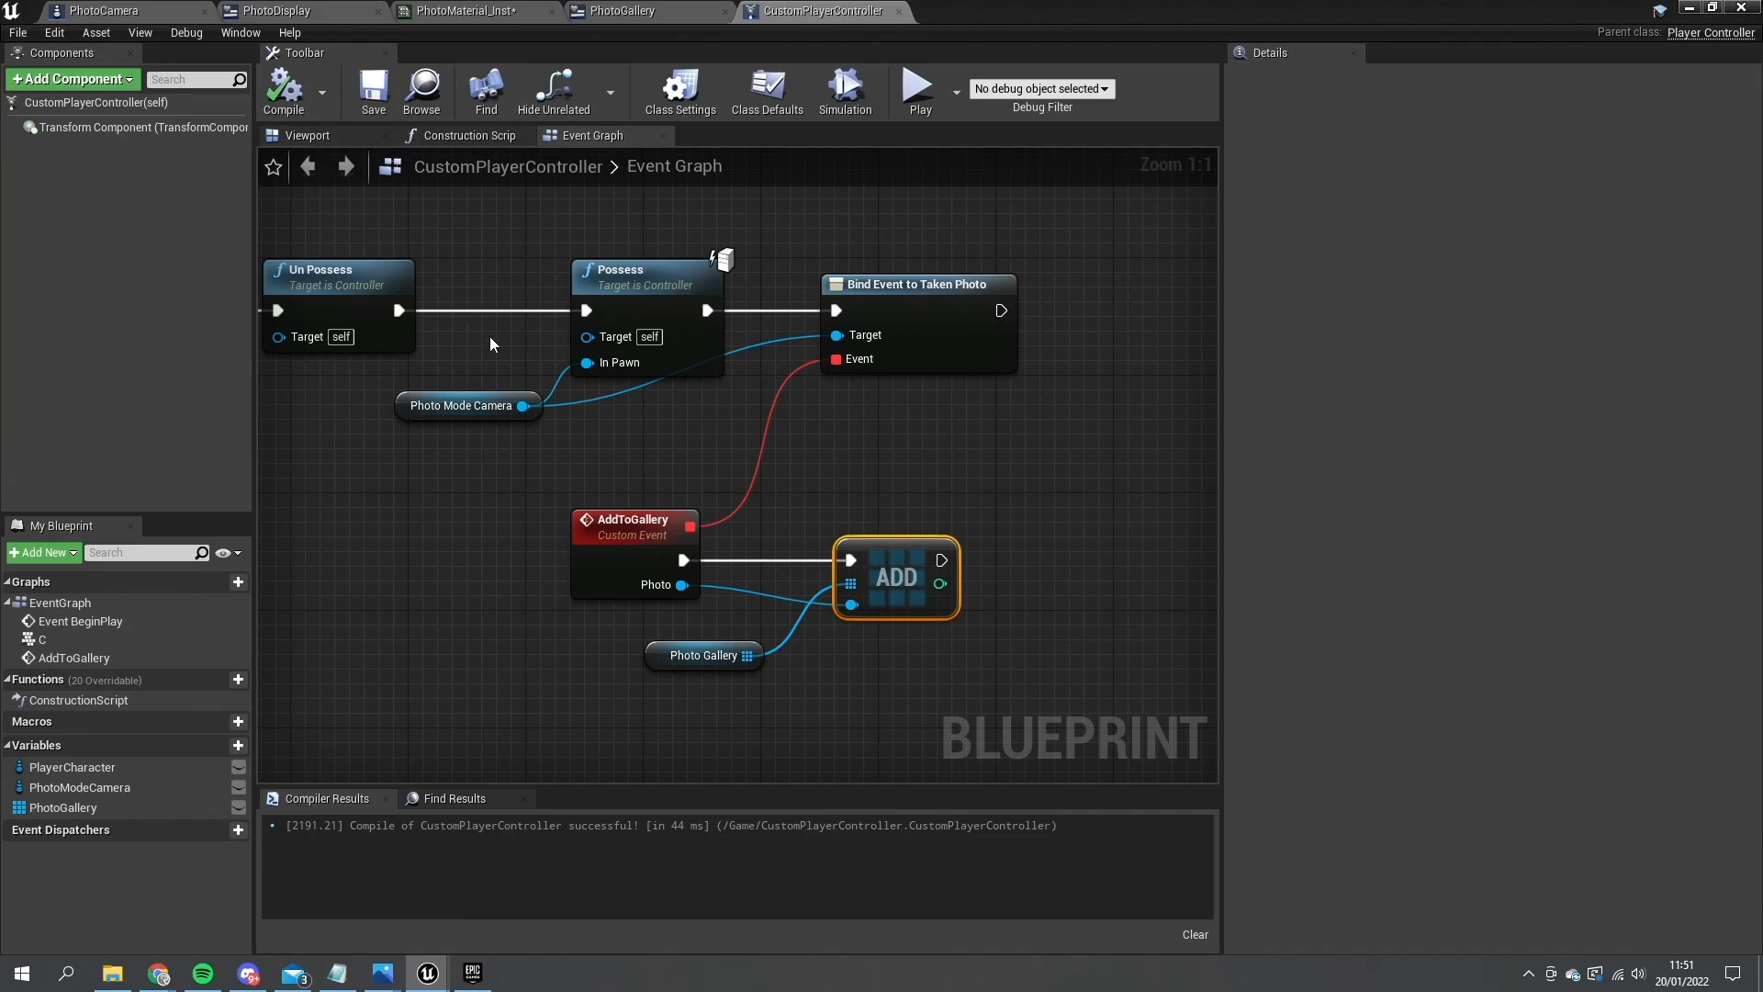
pyautogui.moveTo(551, 604)
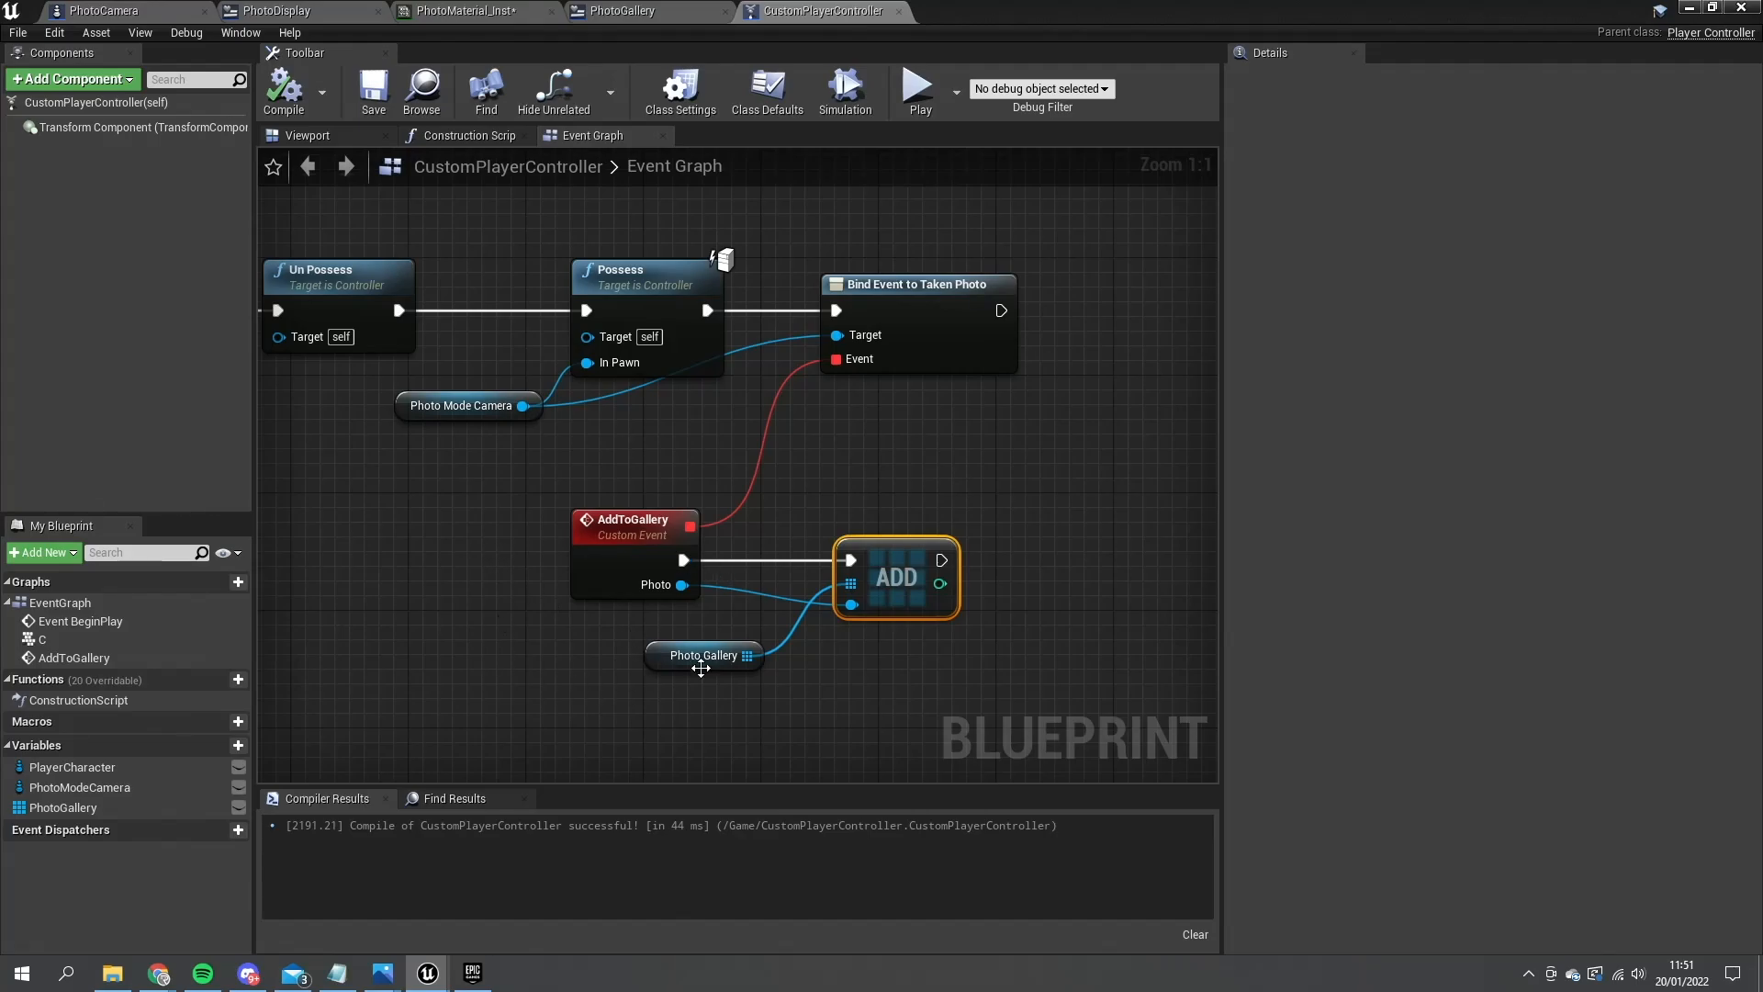
pyautogui.moveTo(1037, 496)
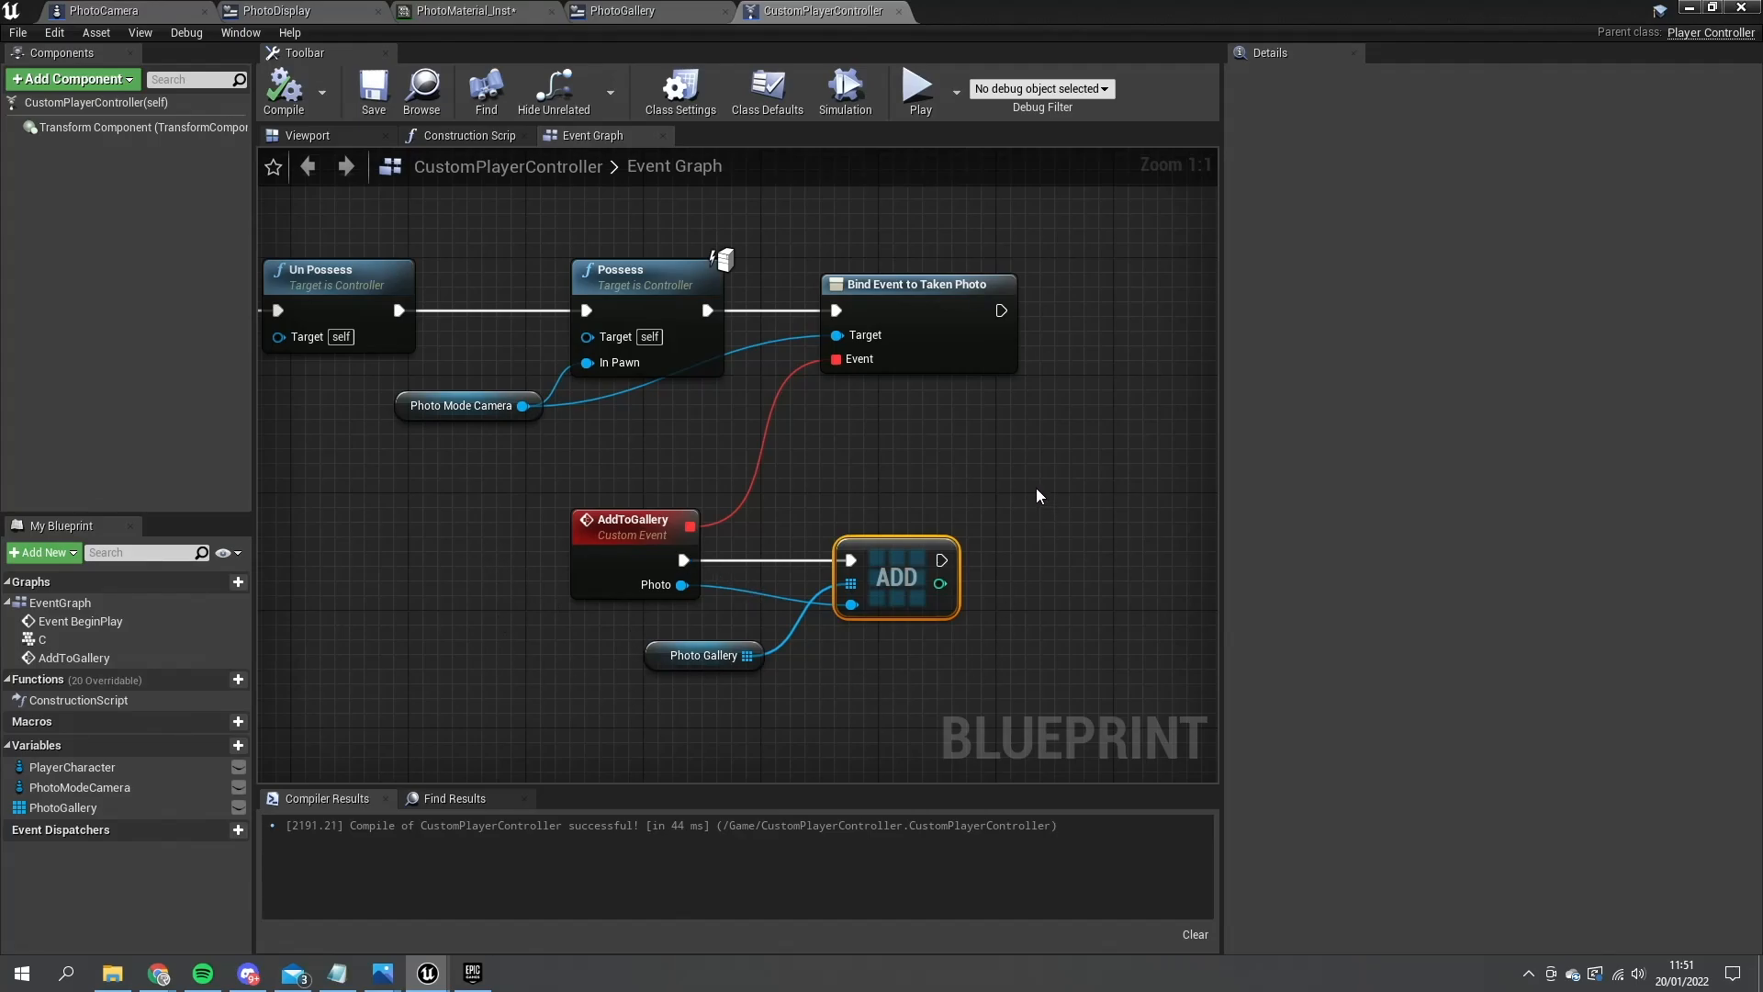
pyautogui.moveTo(937, 541)
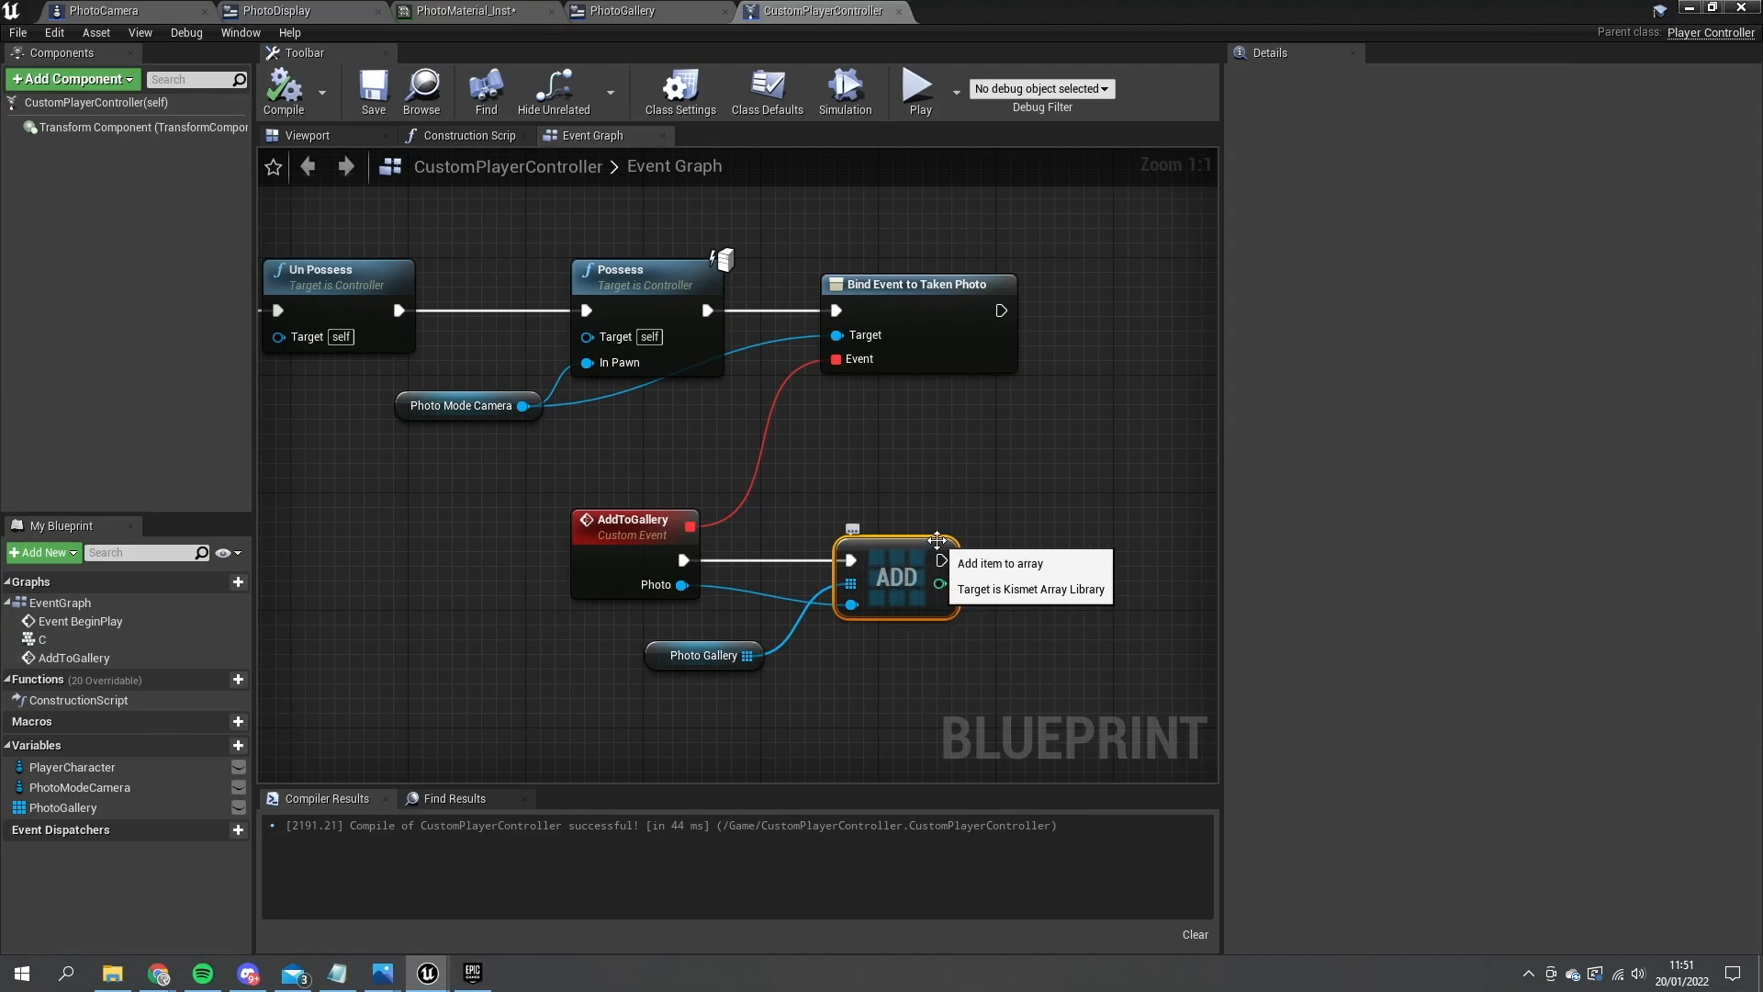
pyautogui.moveTo(990, 382)
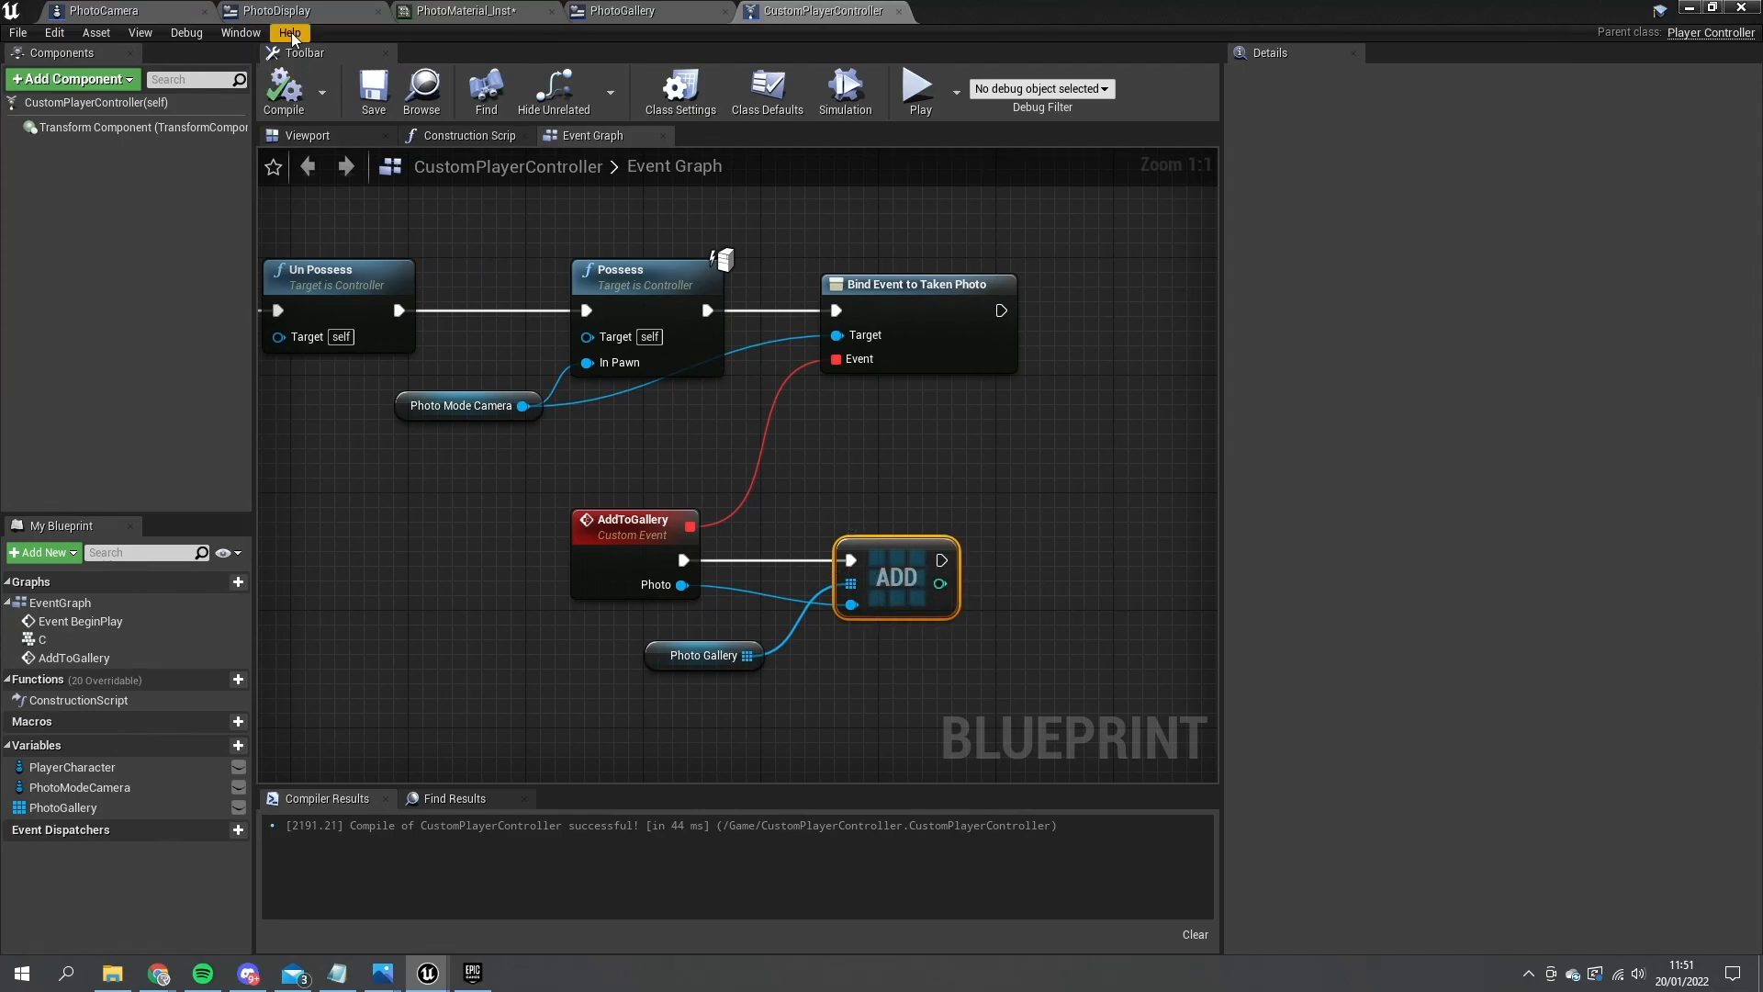
pyautogui.click(621, 10)
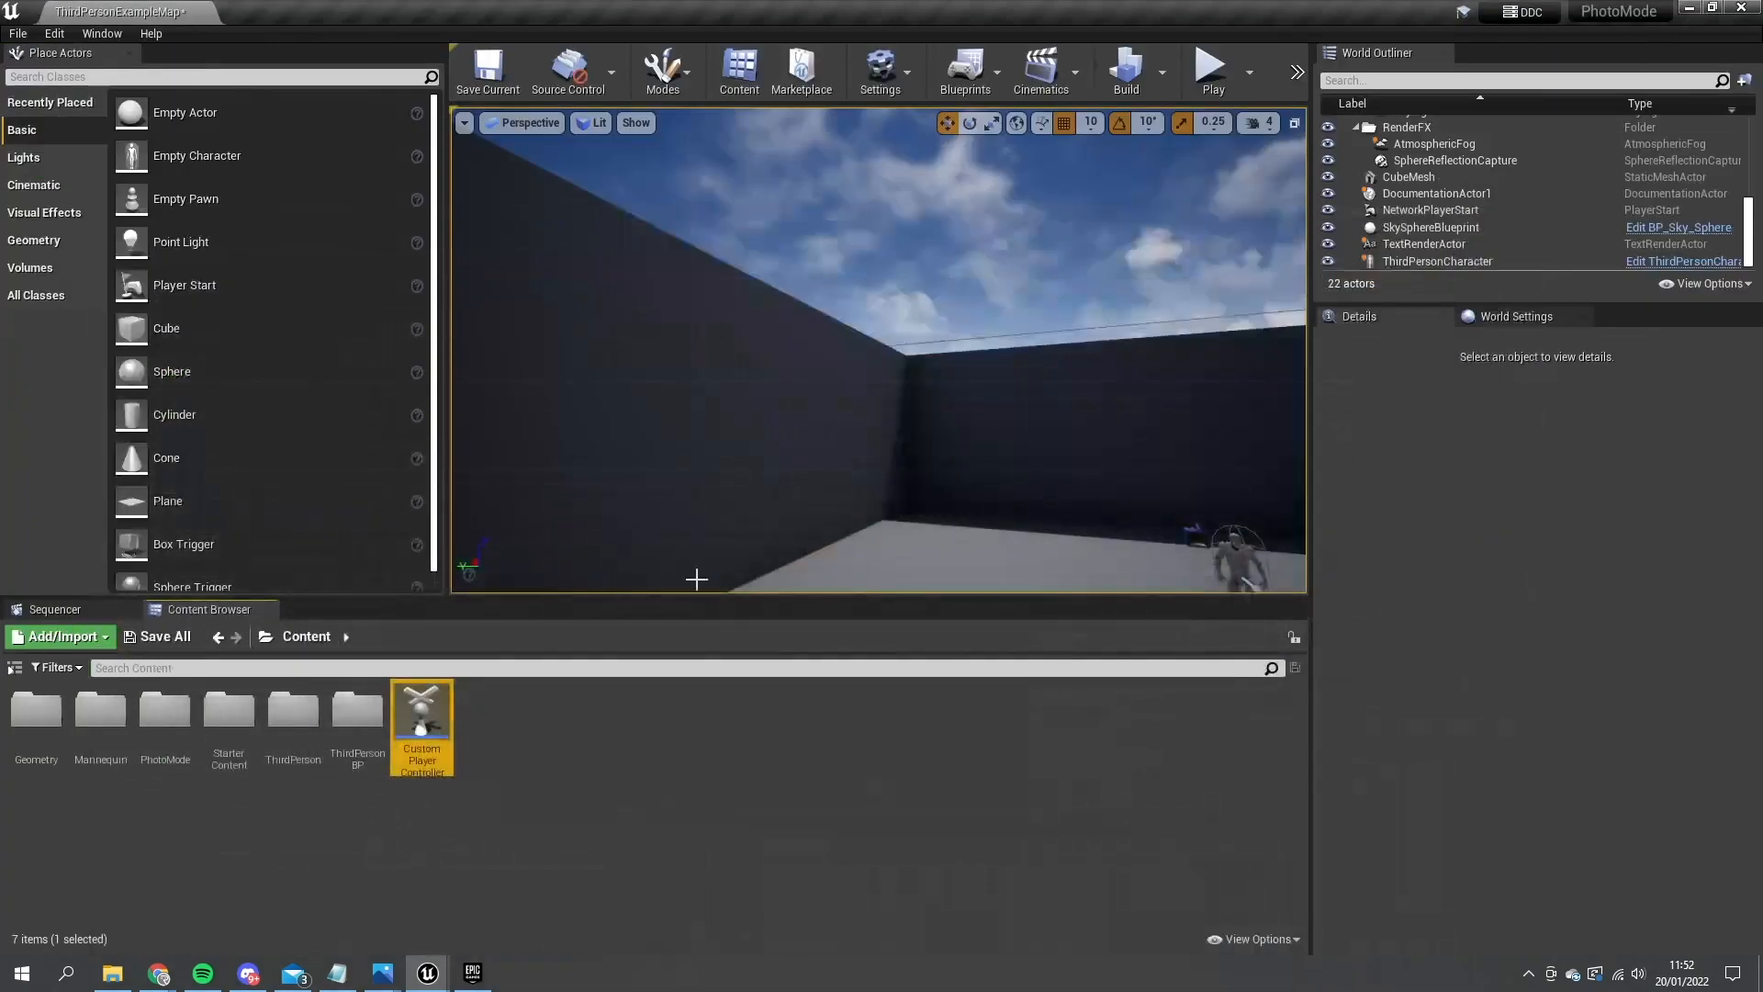
# - In the PhotoMode folder, name the new widget IndividualPhoto and open it
pyautogui.doubleClick(164, 710)
pyautogui.write('Individual')
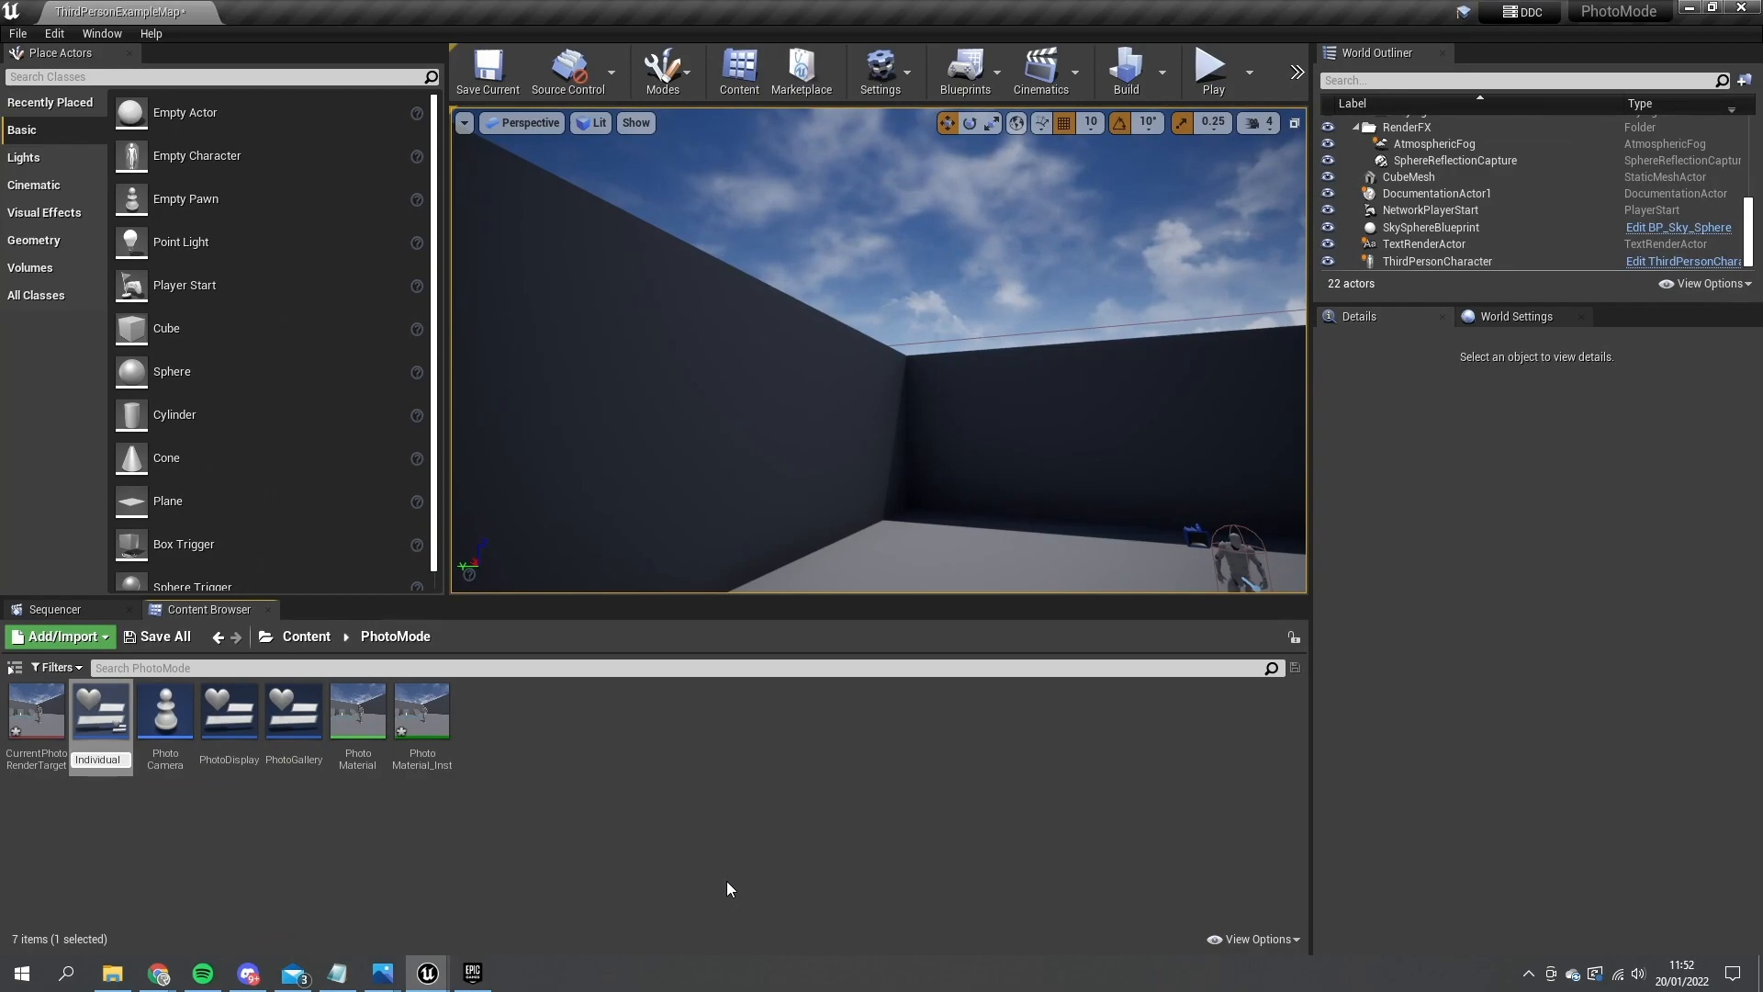
pyautogui.click(100, 710)
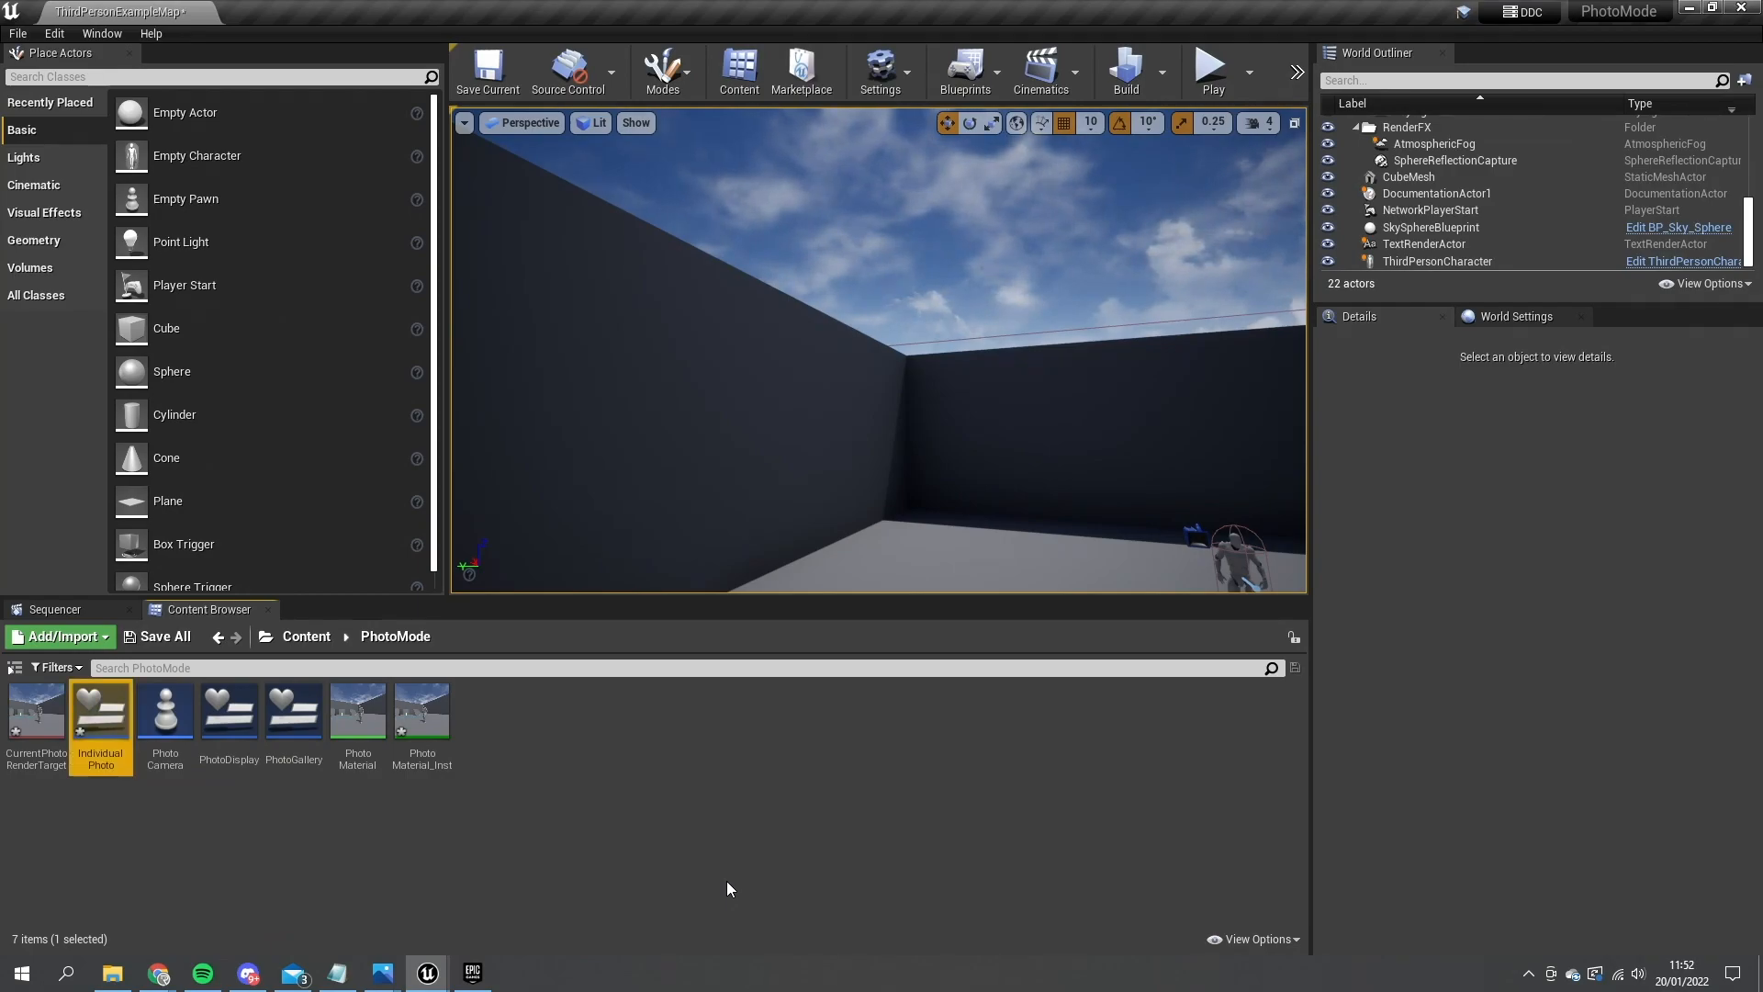
pyautogui.doubleClick(100, 710)
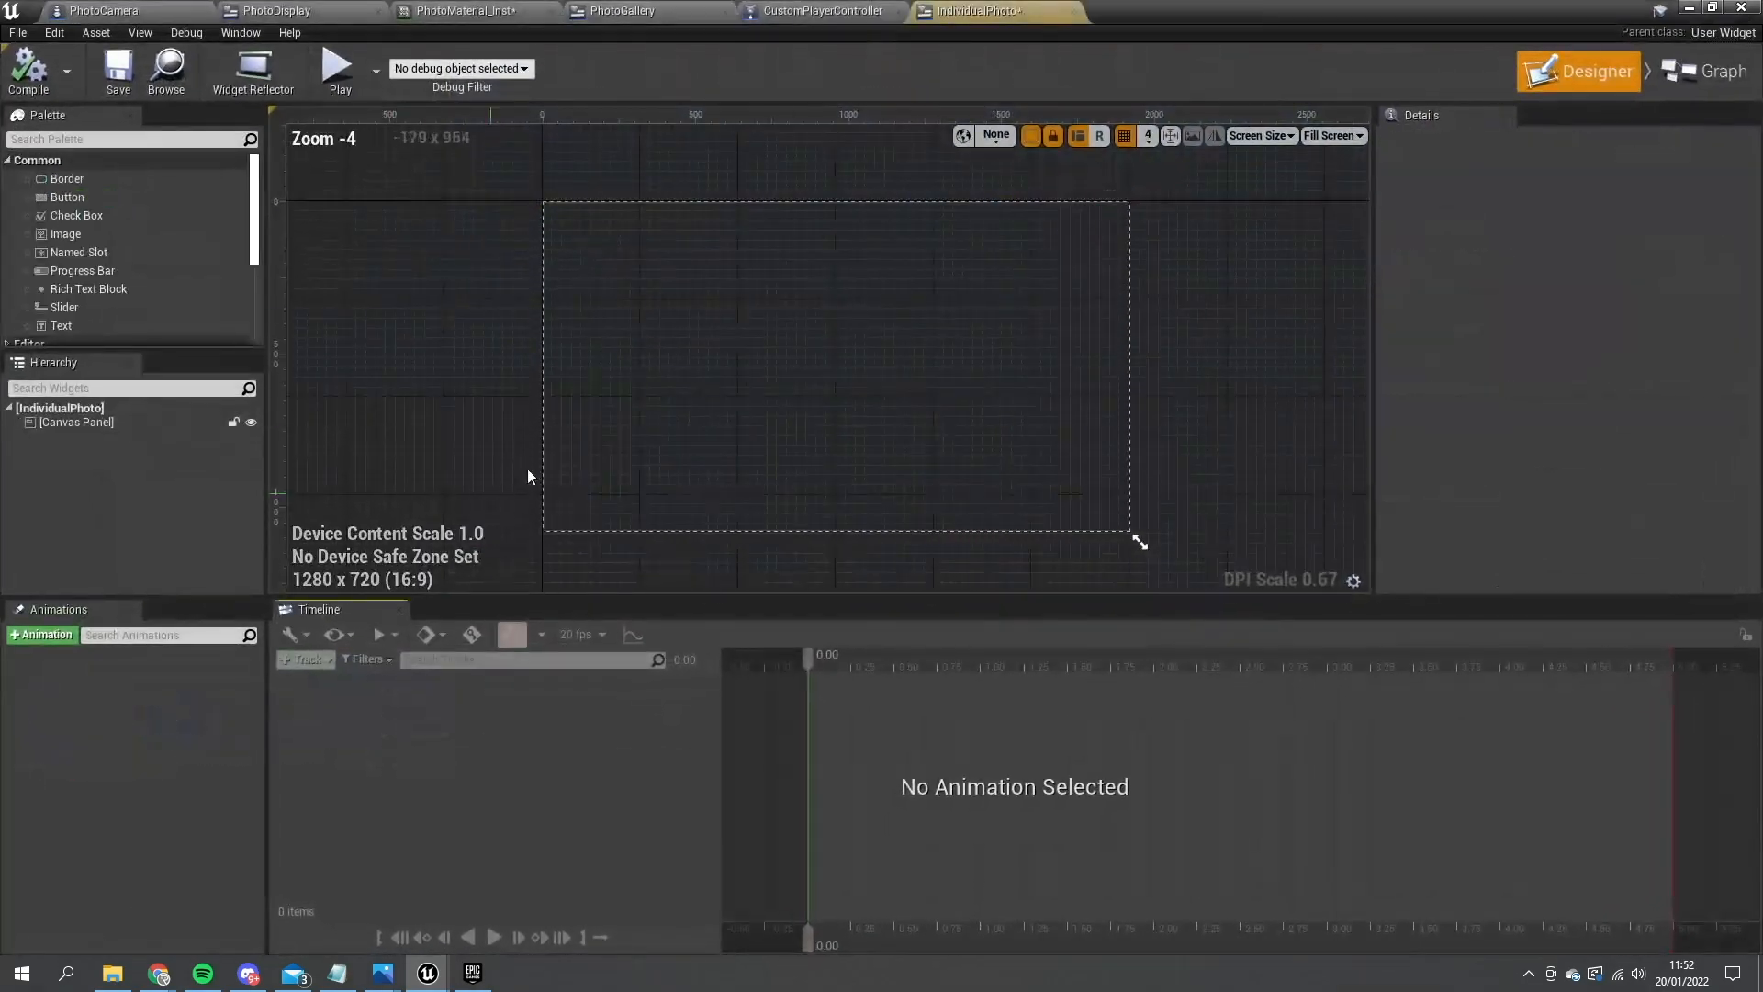
# - Replace the Canvas Panel with a Border holding a PhotoMaterial_Inst image, then select the Border
pyautogui.click(76, 422)
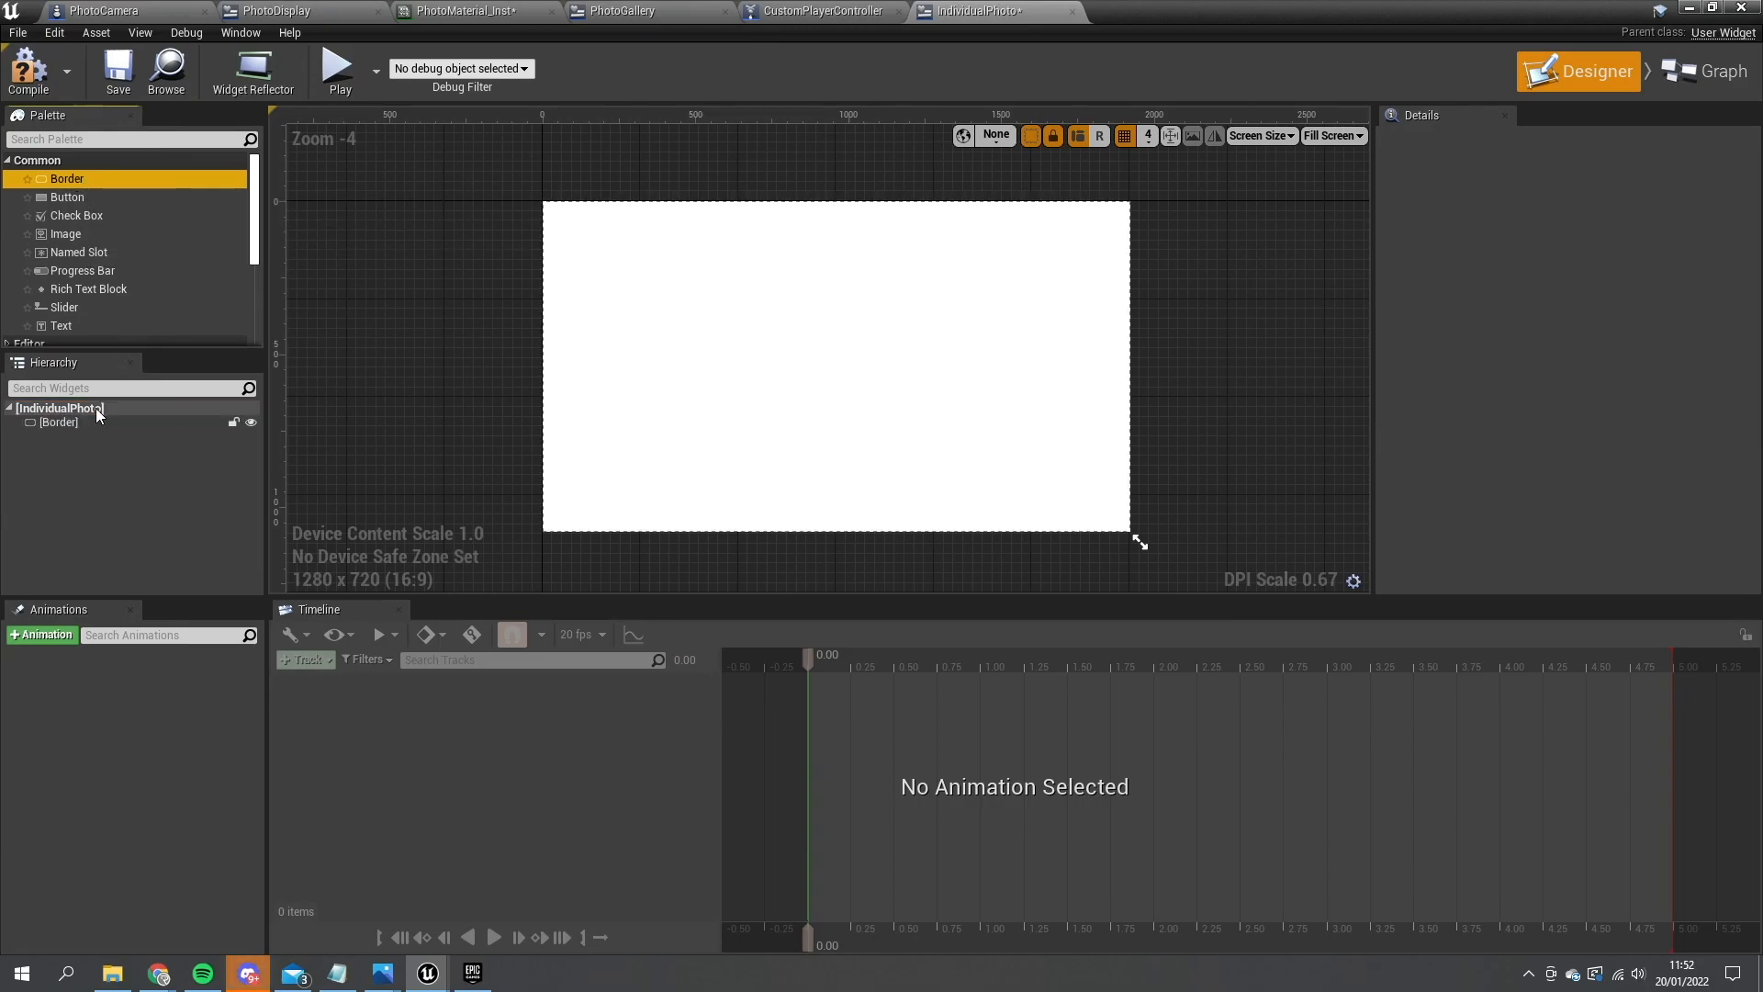
pyautogui.click(59, 421)
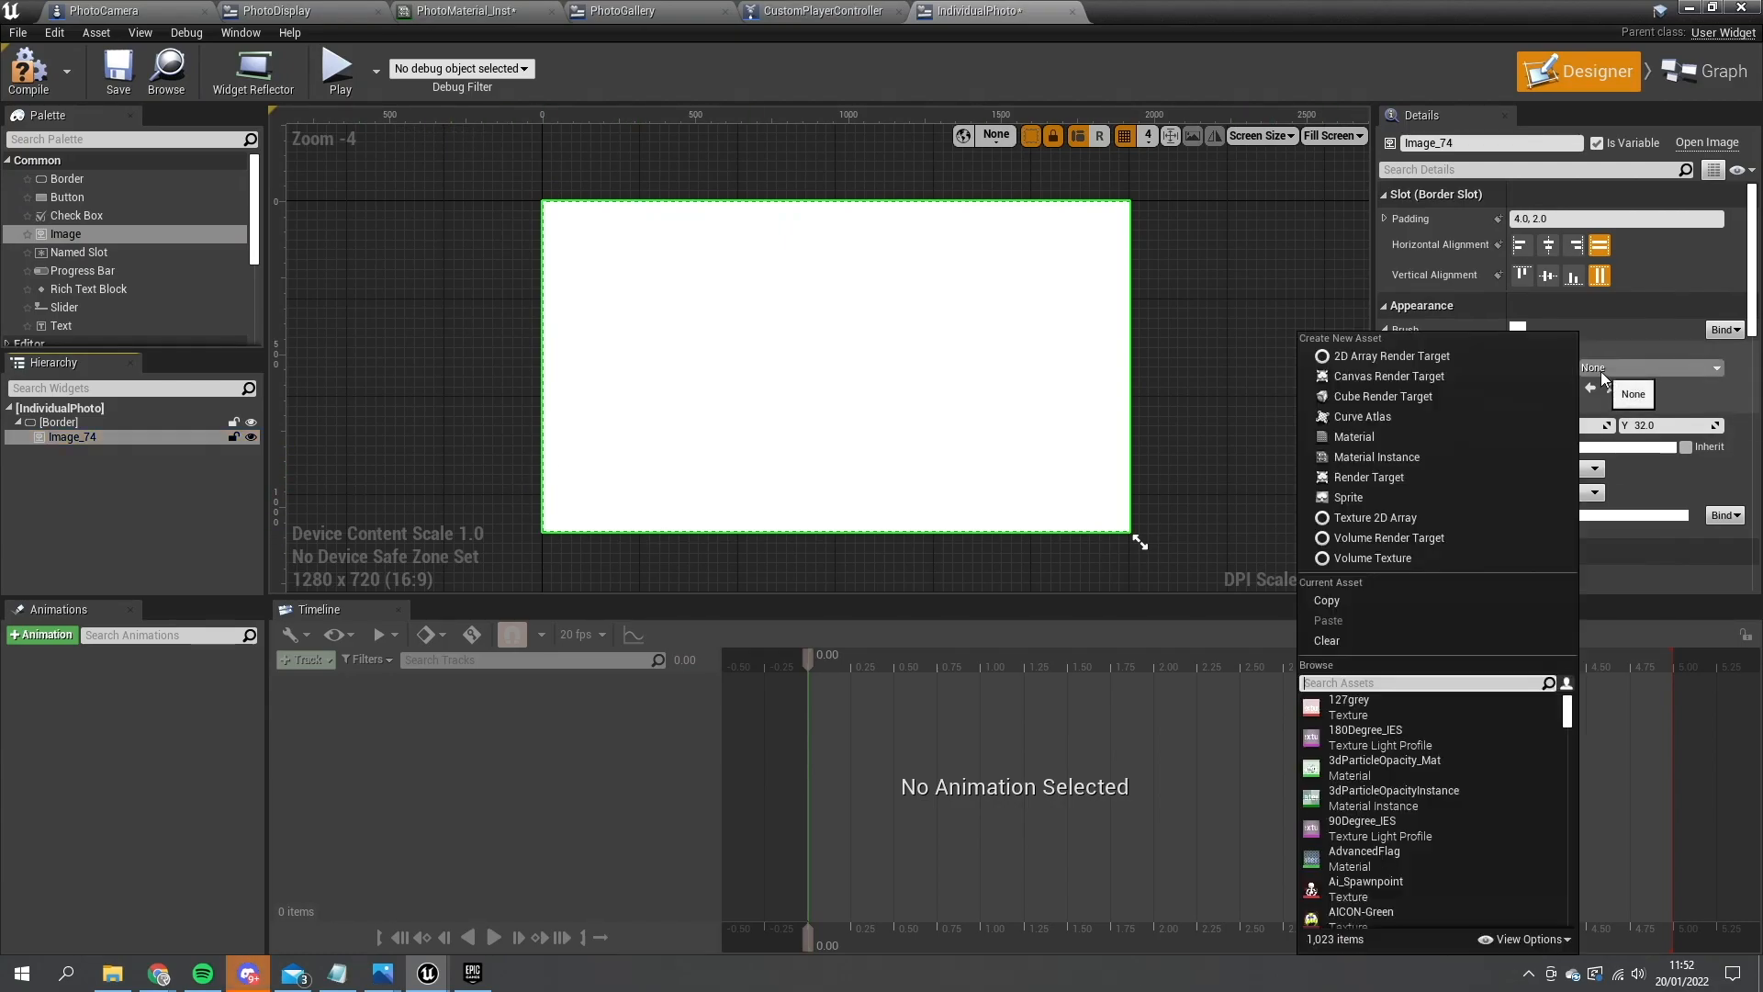
pyautogui.write('pho')
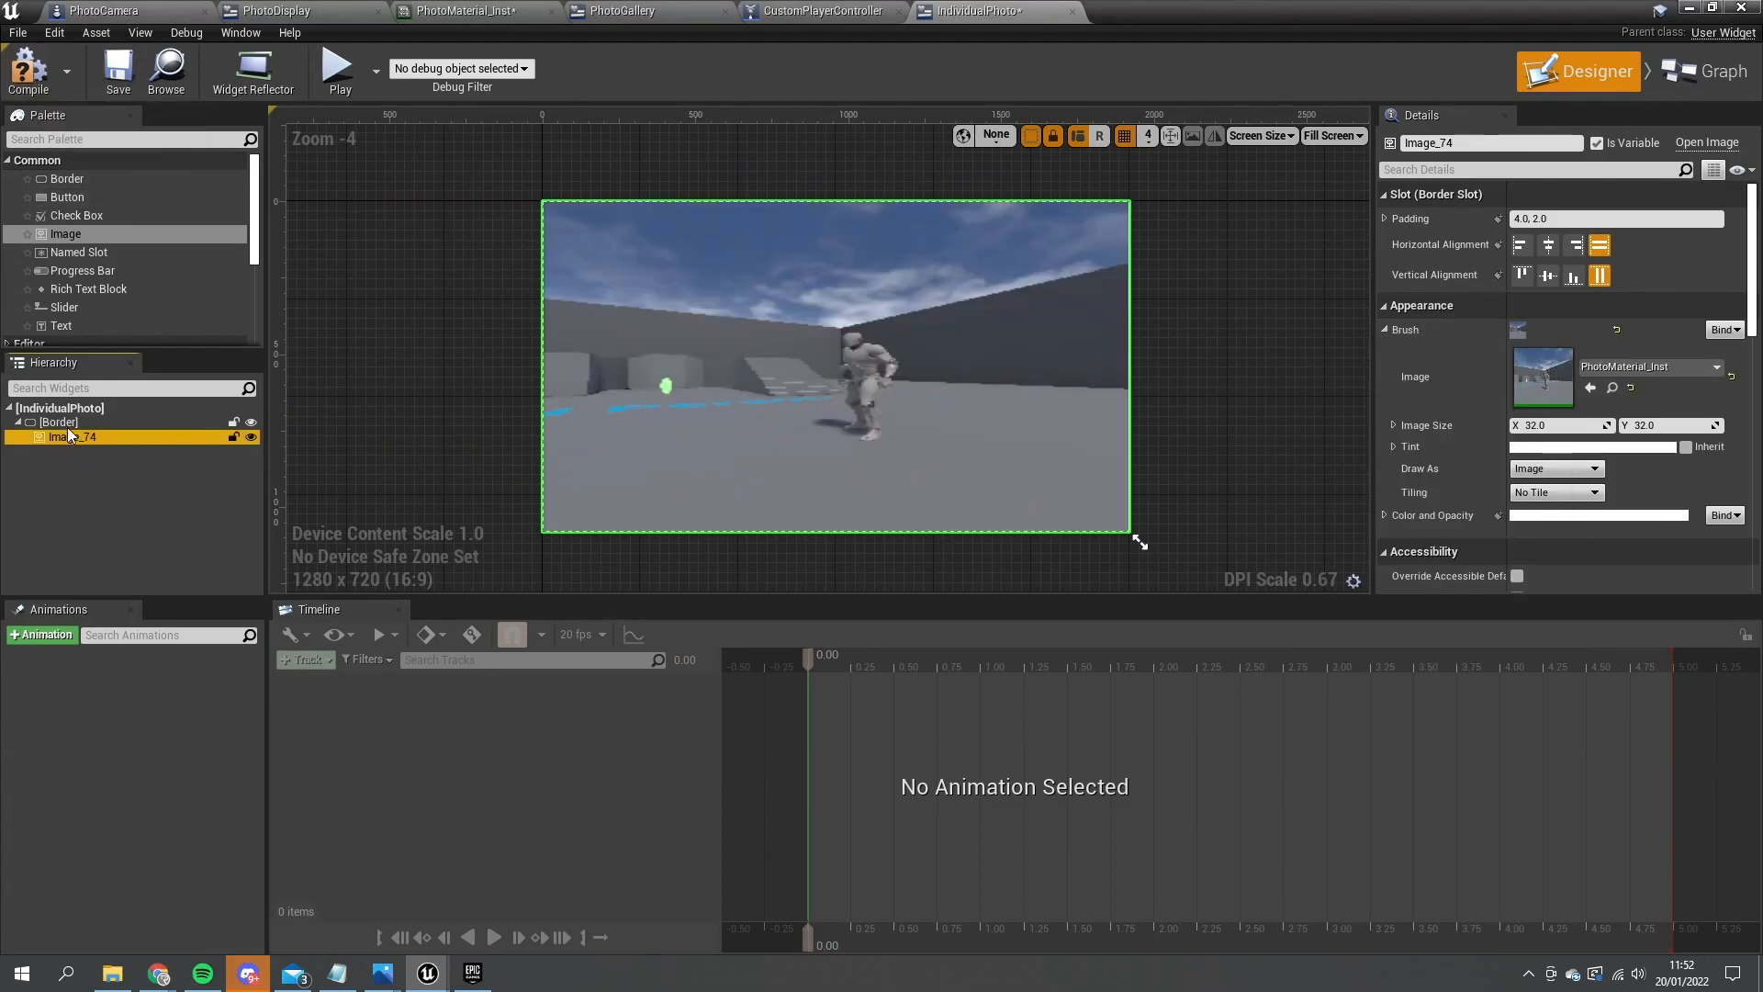
pyautogui.click(56, 421)
pyautogui.write('20')
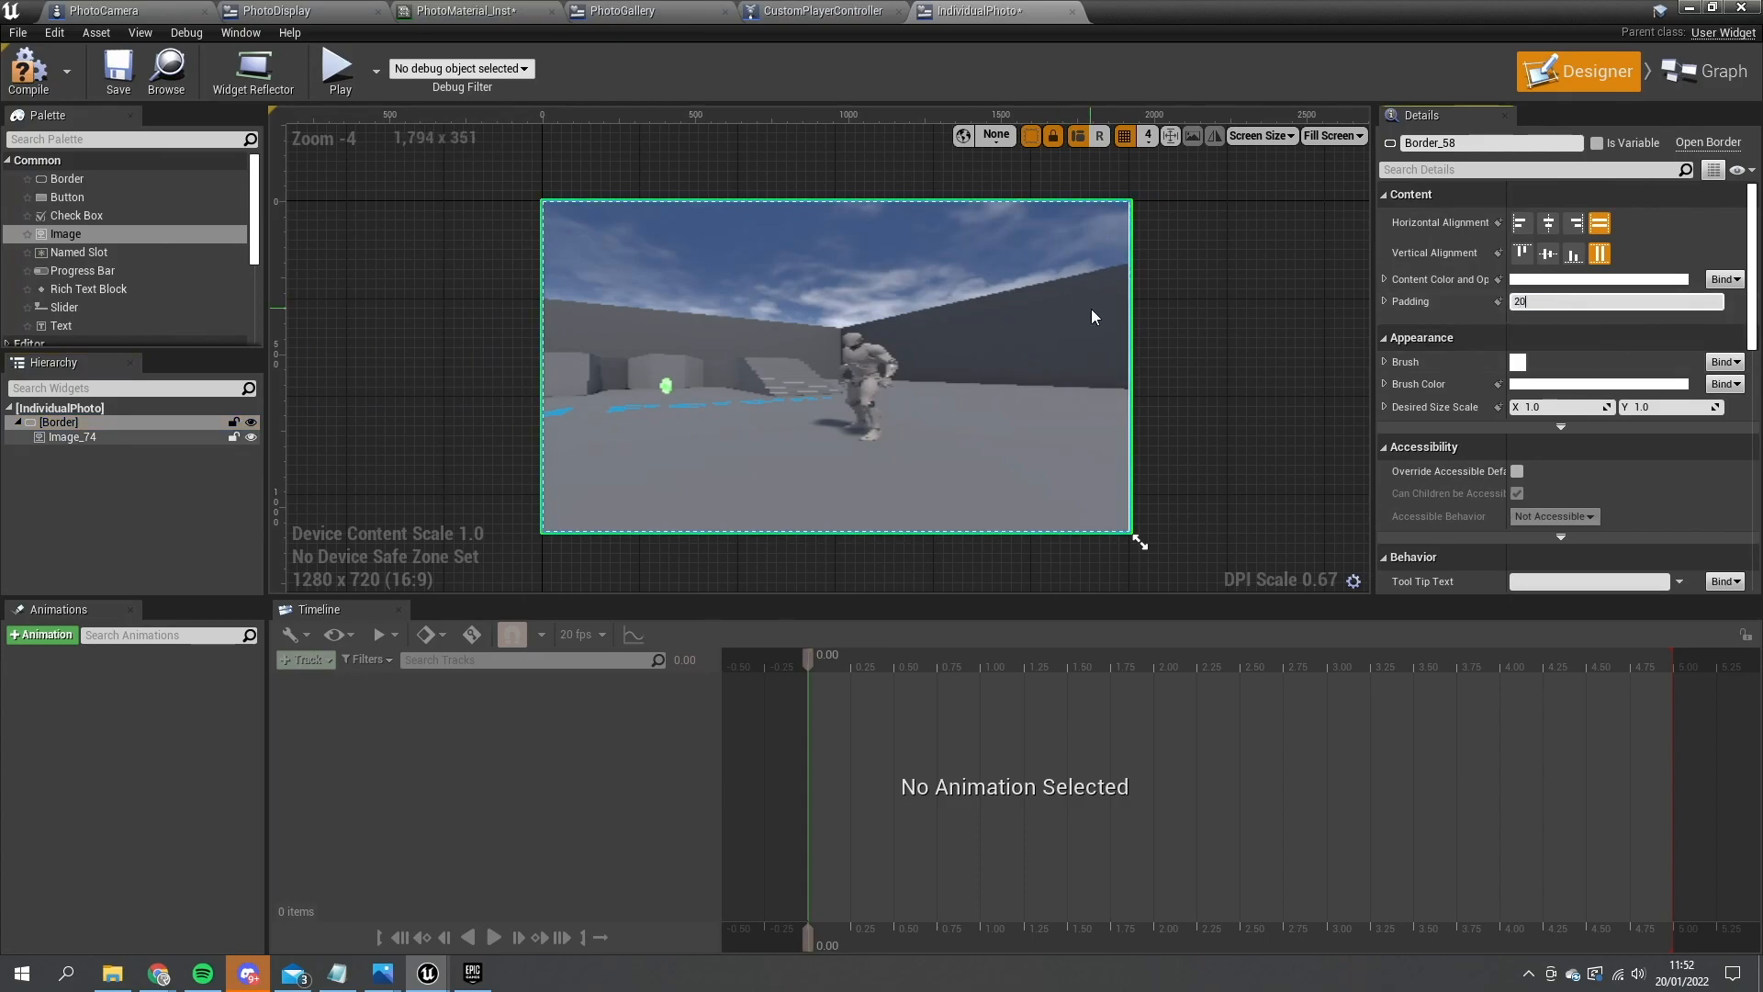
# - Apply the Border's 20 padding, close IndividualPhoto, and show PhotoGallery's Event Graph
pyautogui.press('Return')
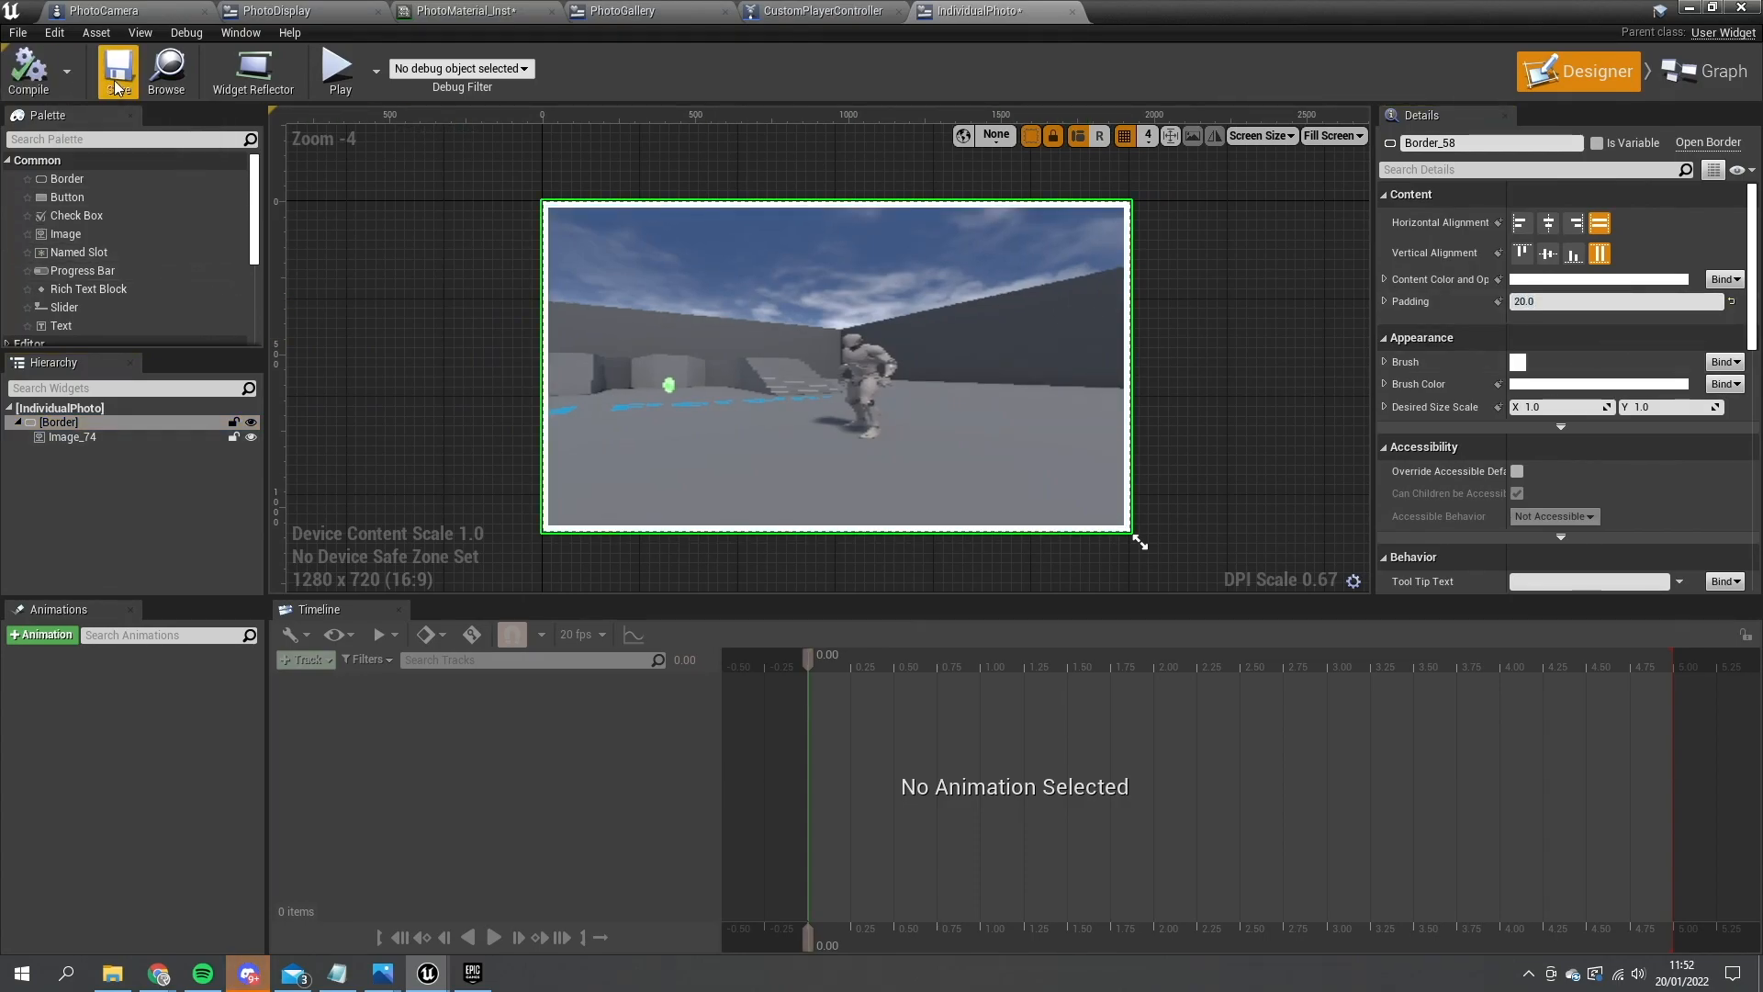
pyautogui.moveTo(1072, 17)
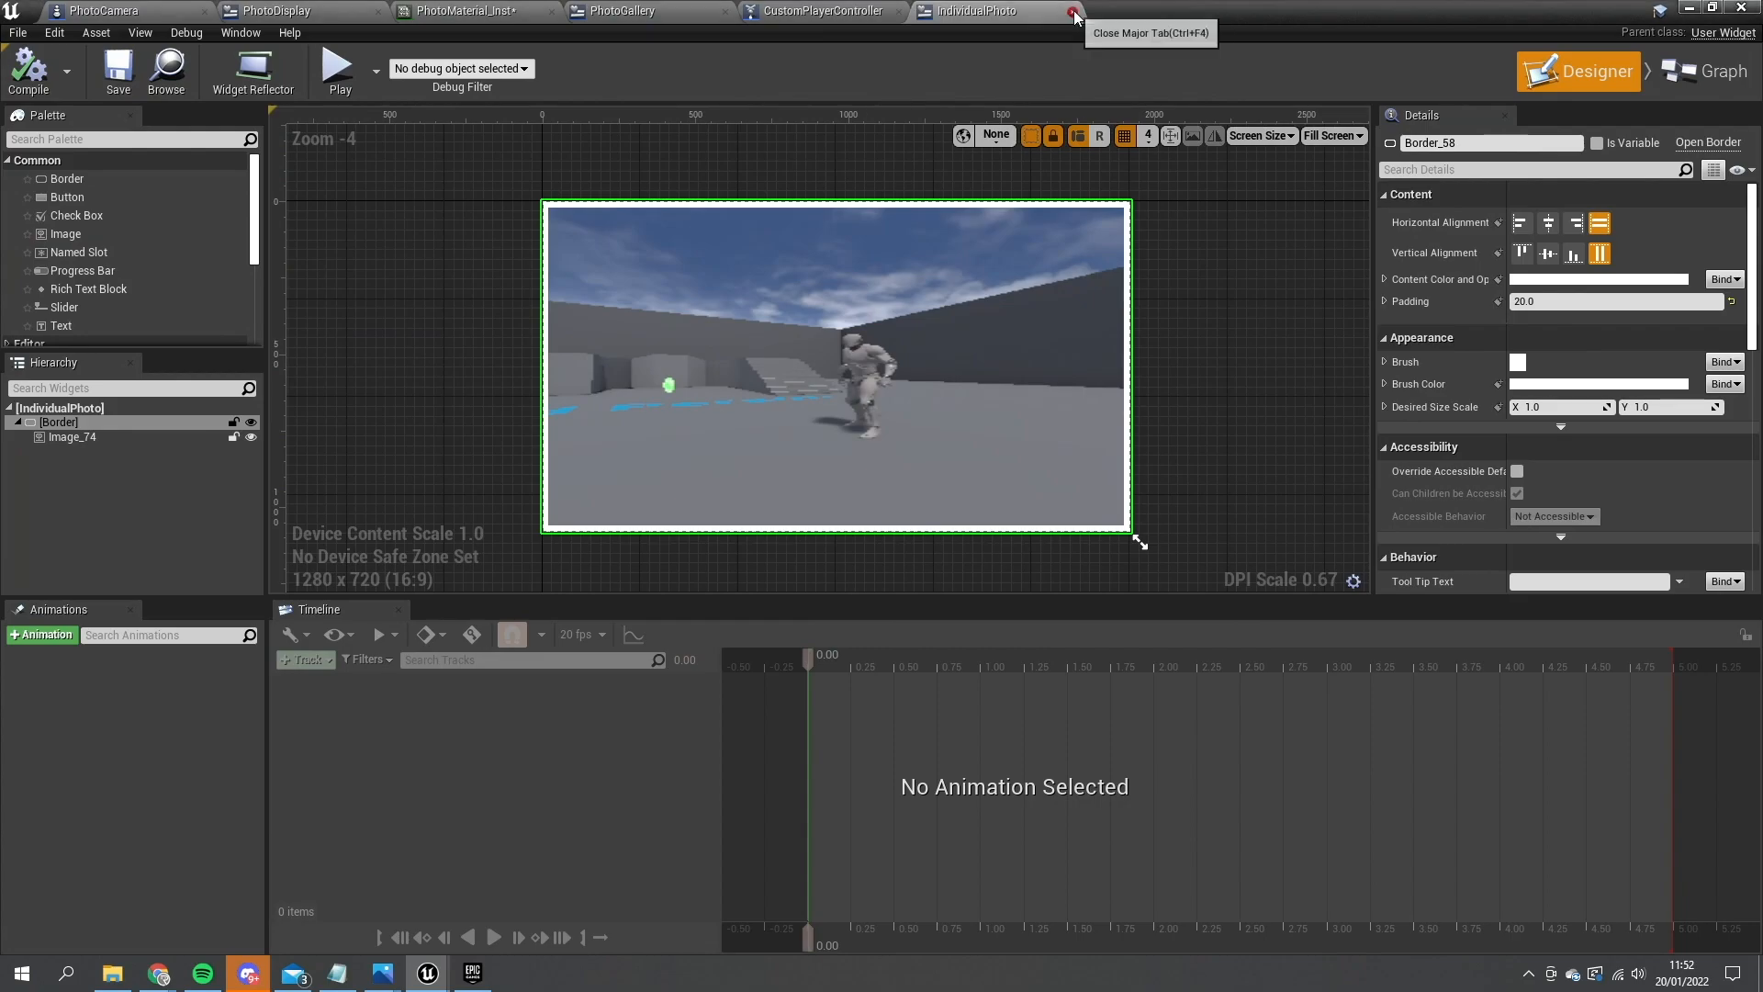
pyautogui.click(1070, 15)
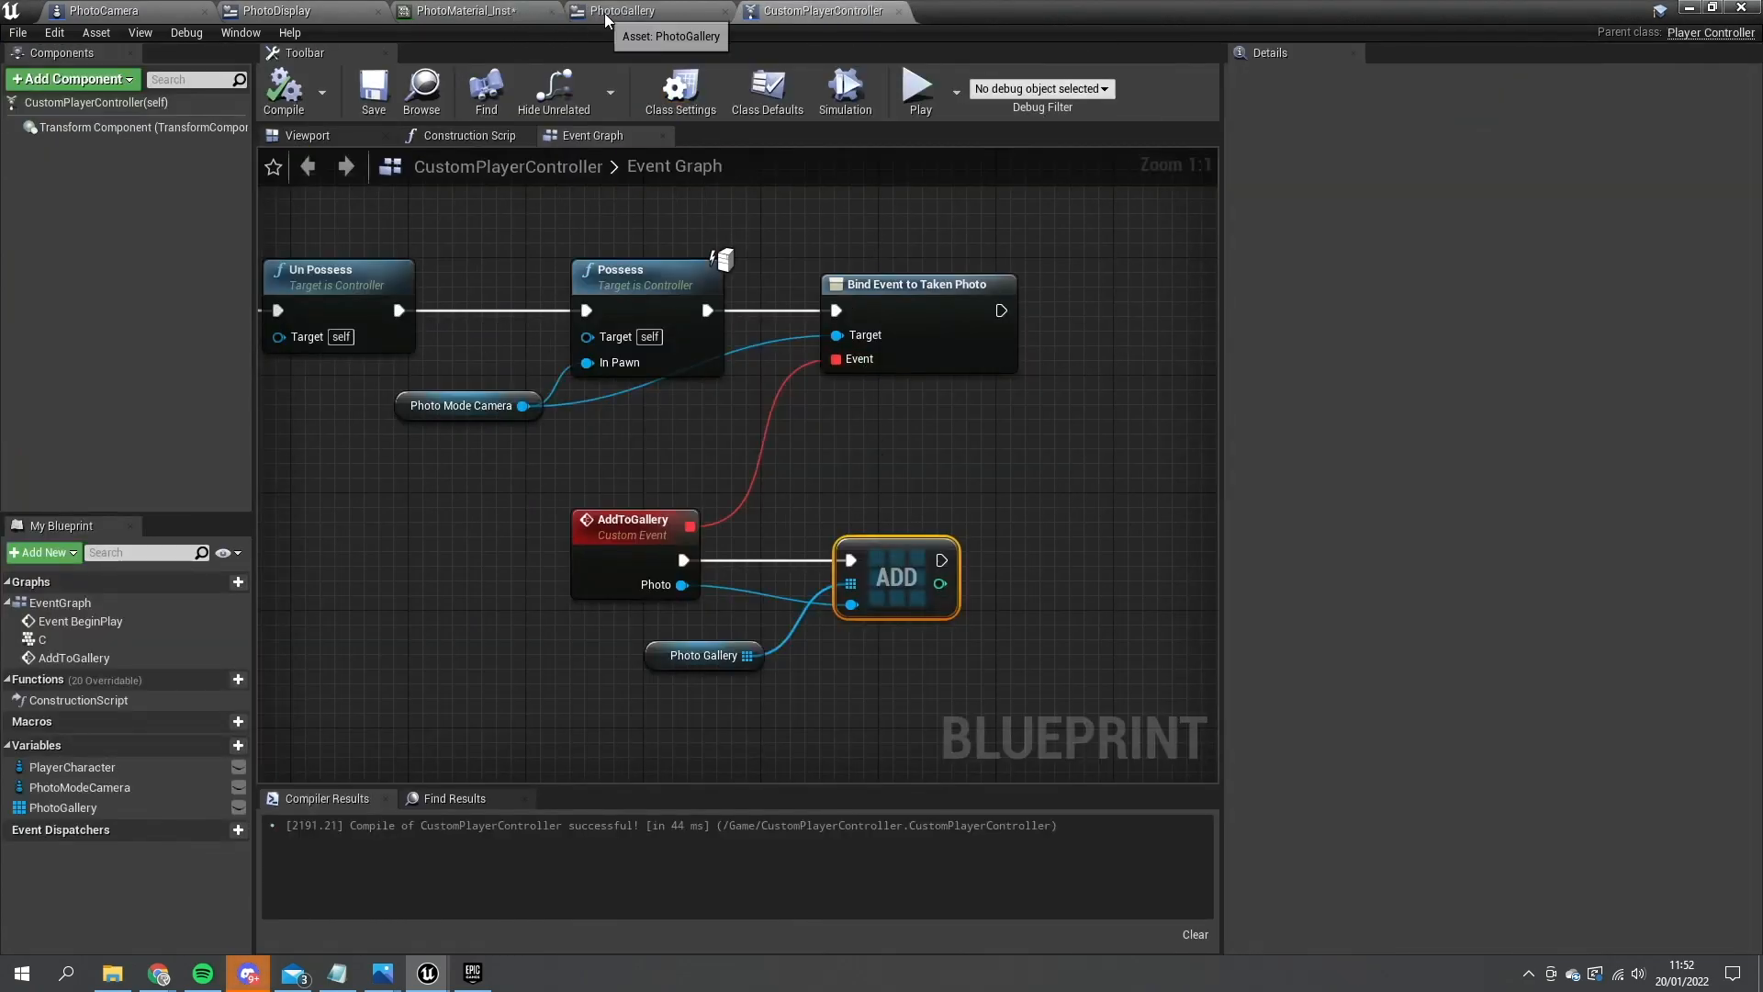
pyautogui.click(626, 10)
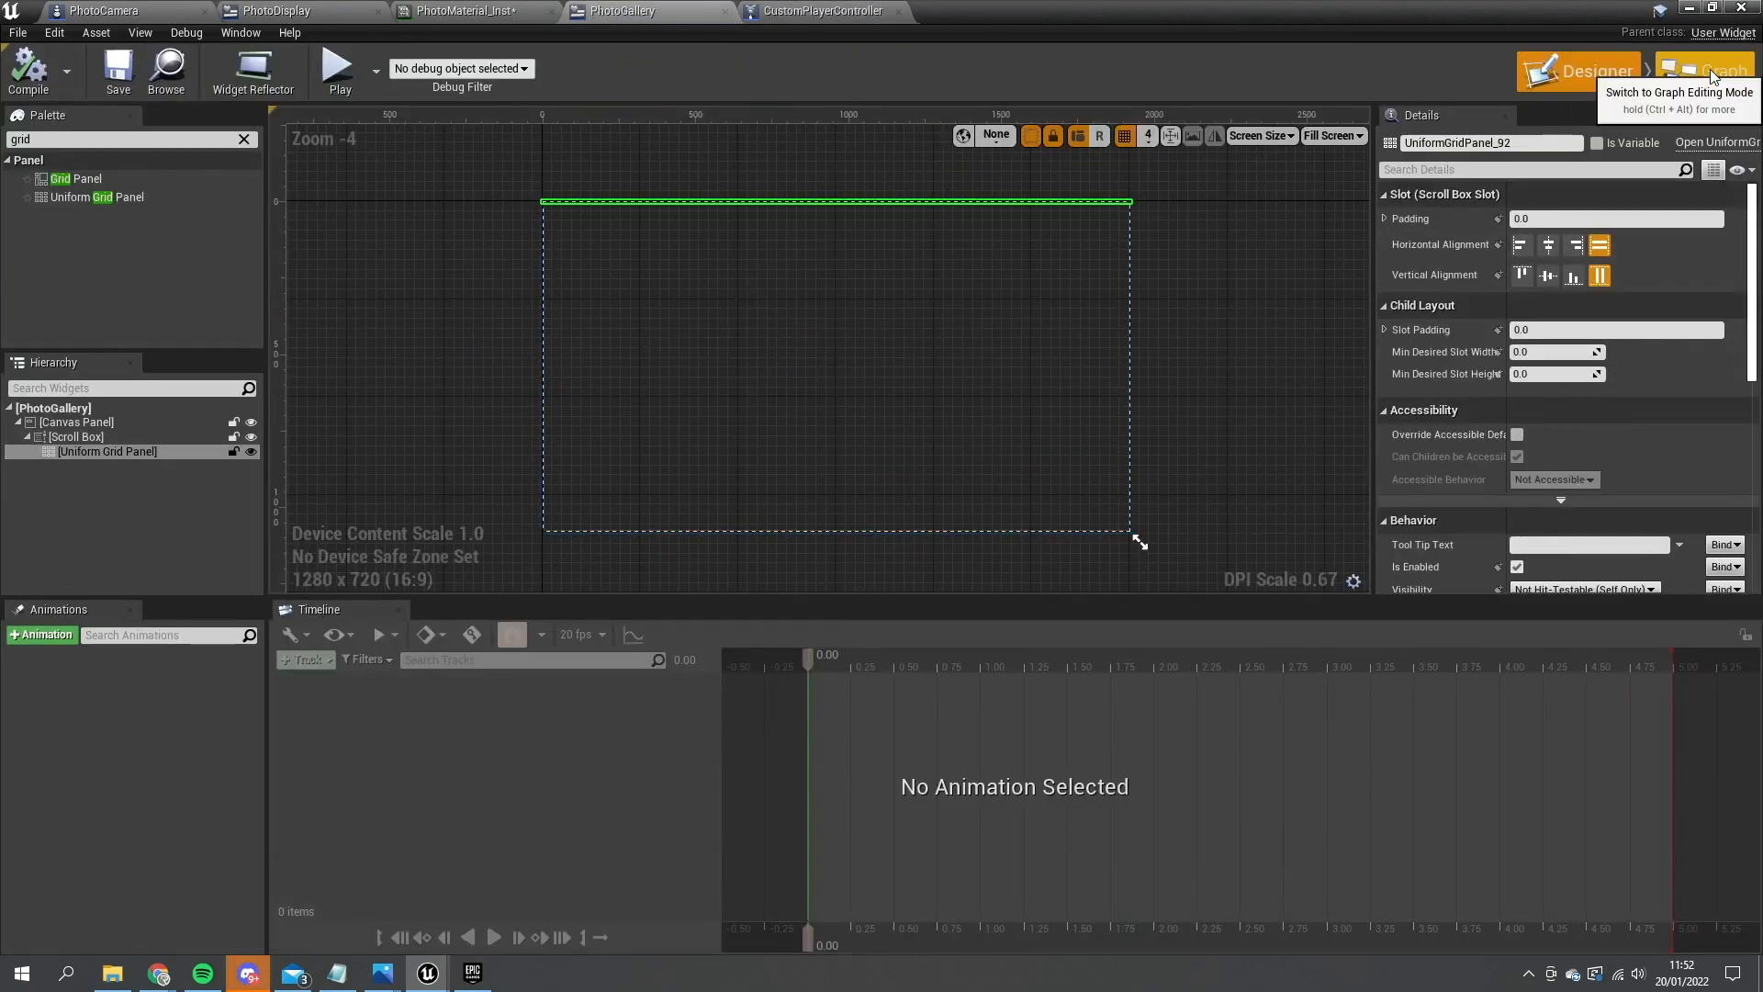
pyautogui.click(1712, 70)
pyautogui.write('get player')
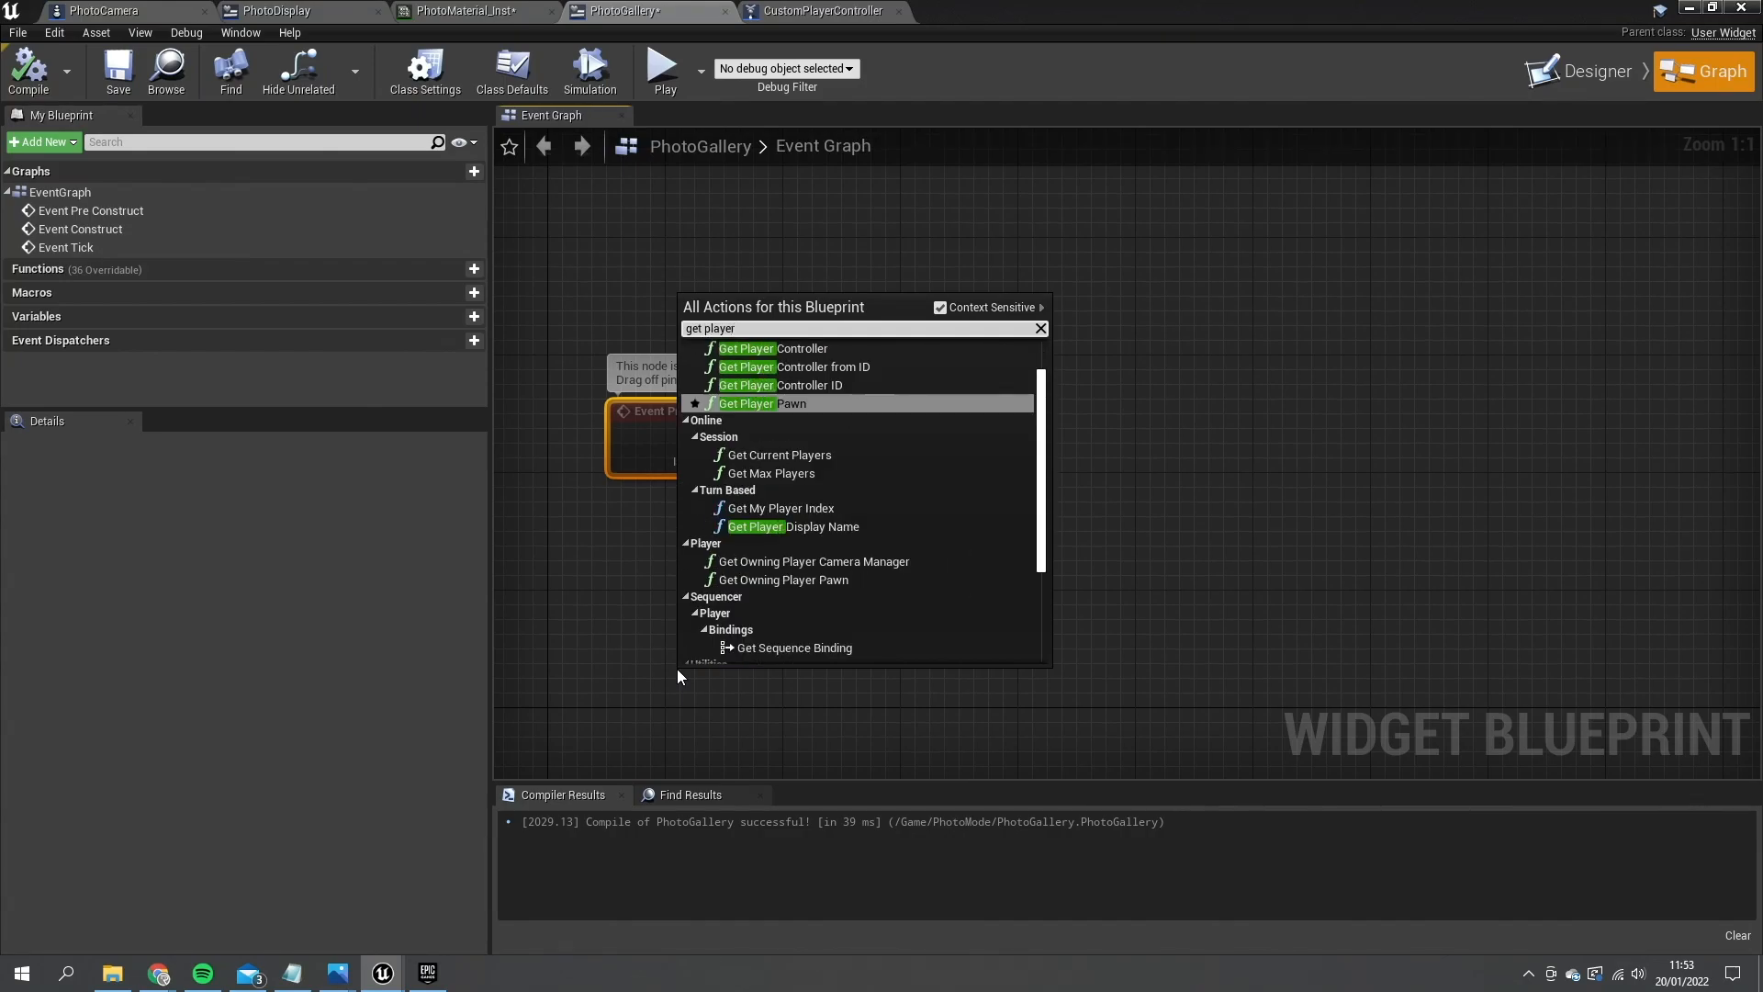
# - Add a PhotoGallery Texture Render Target variable, ticking Instance Editable and Expose on Spawn
pyautogui.write('c')
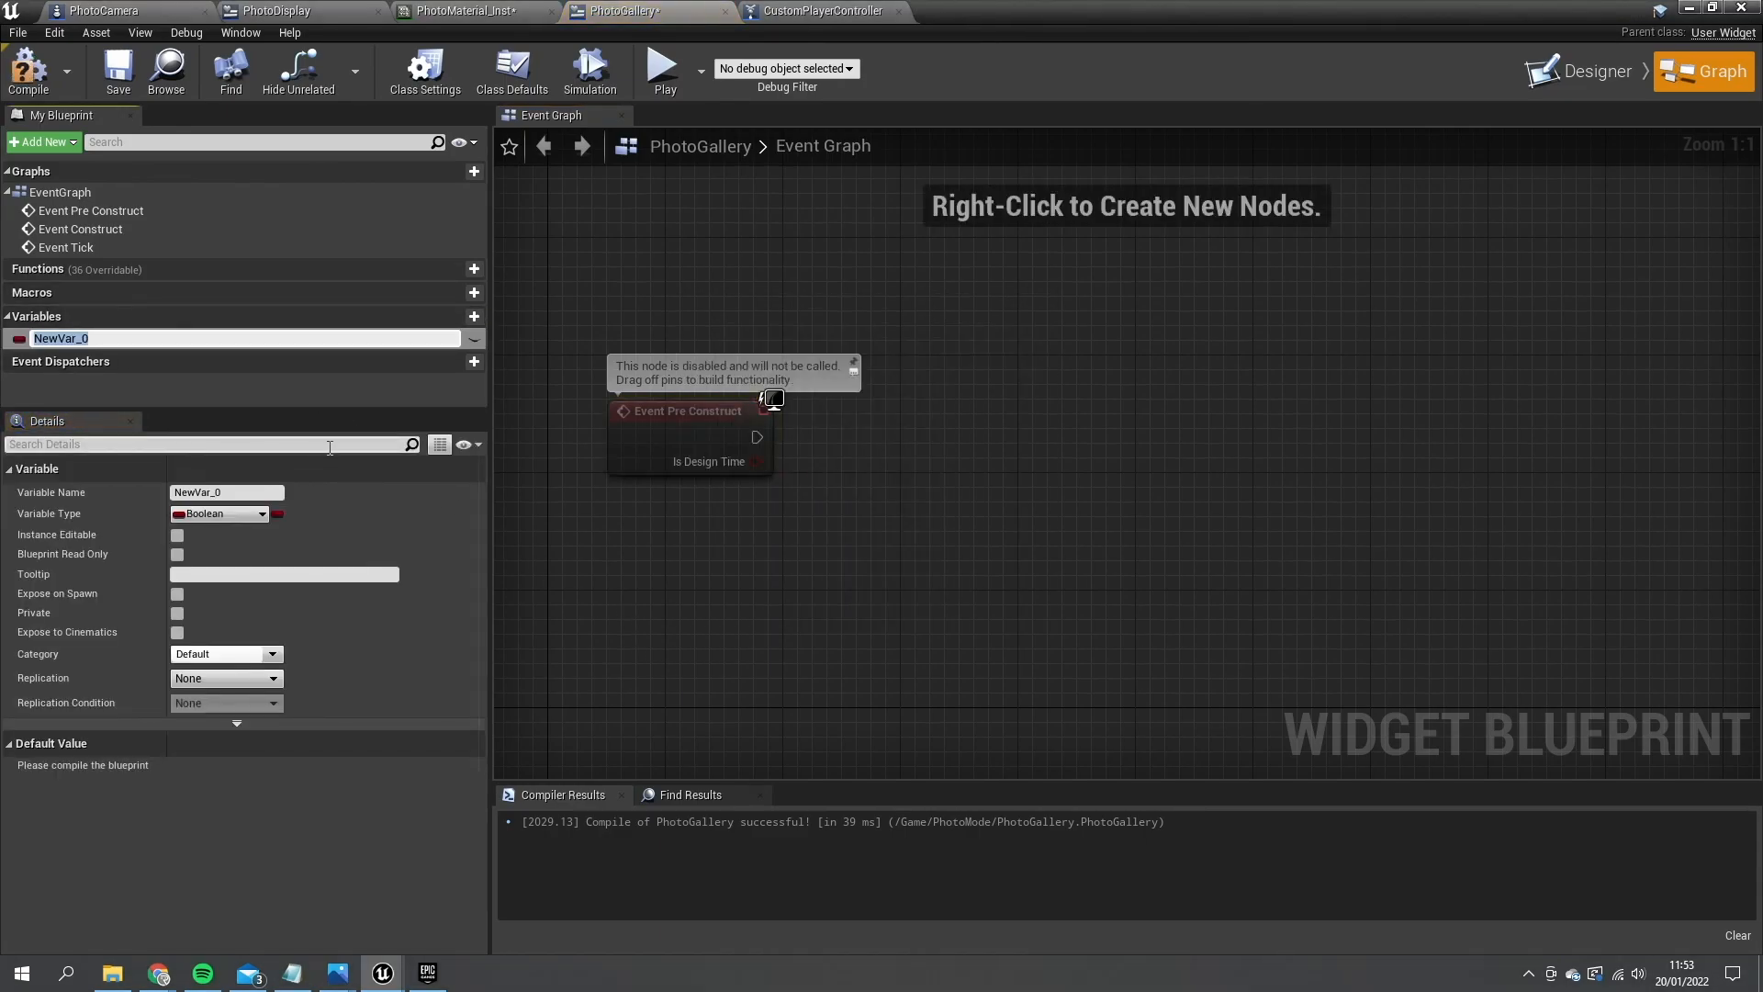
pyautogui.write('PhotoGallery')
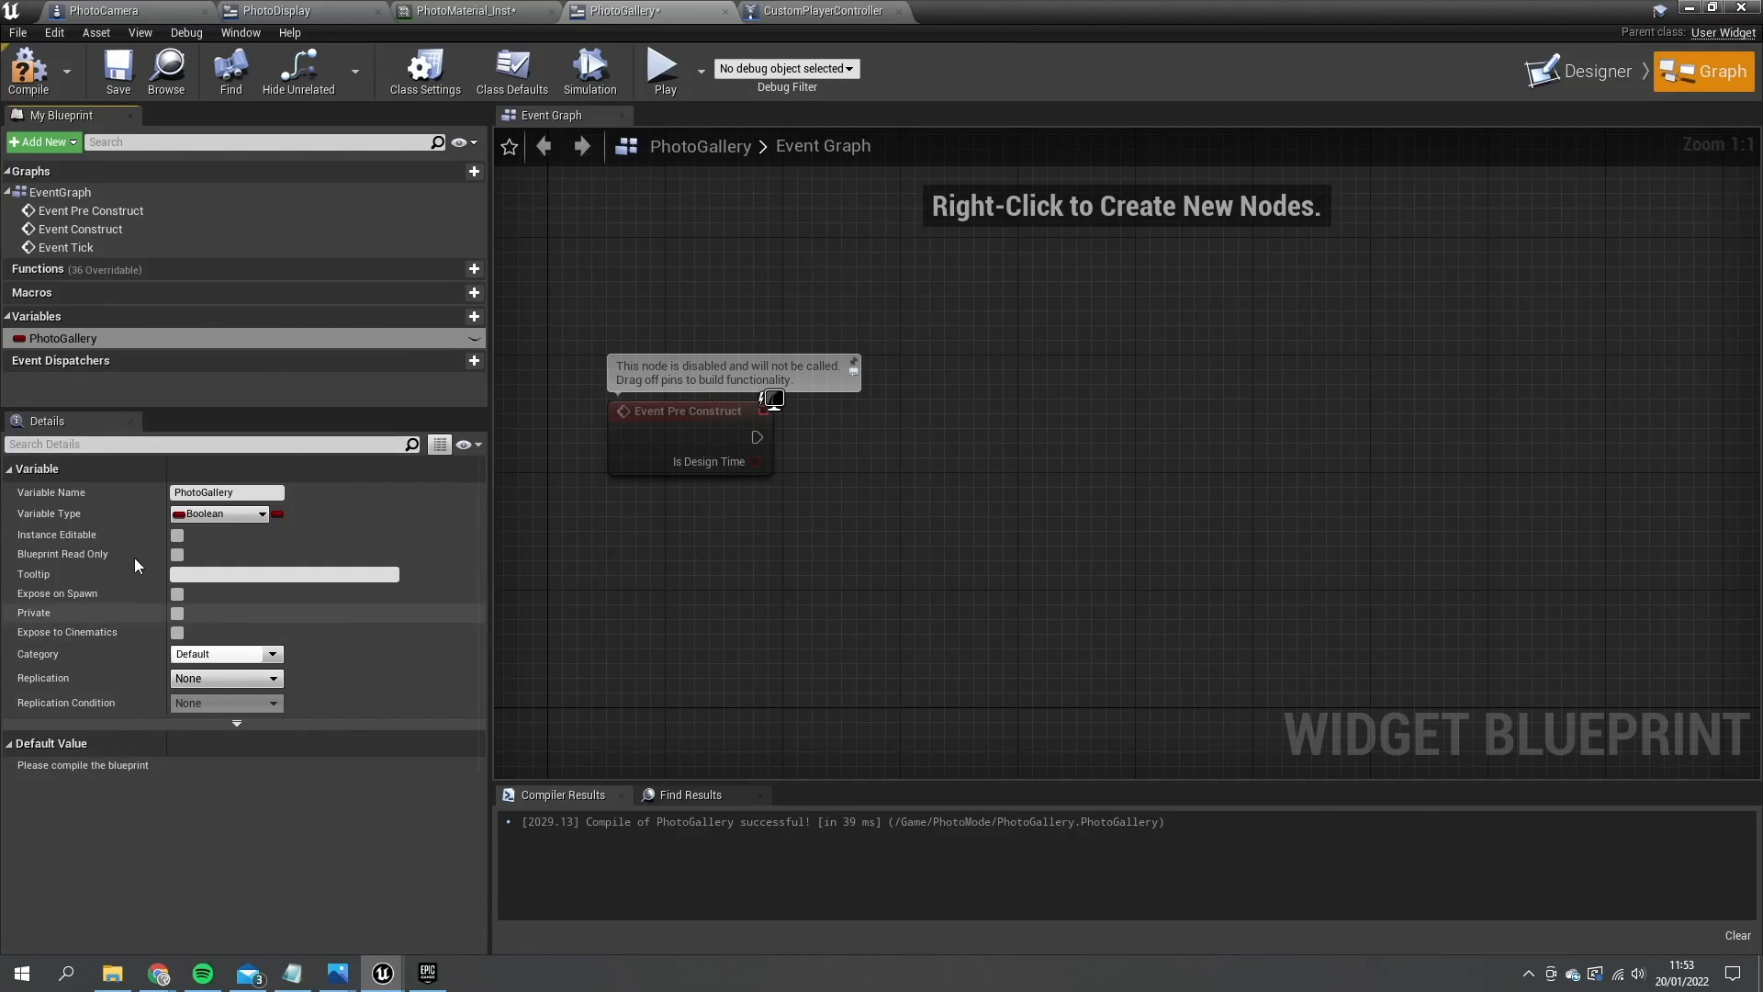
pyautogui.click(222, 515)
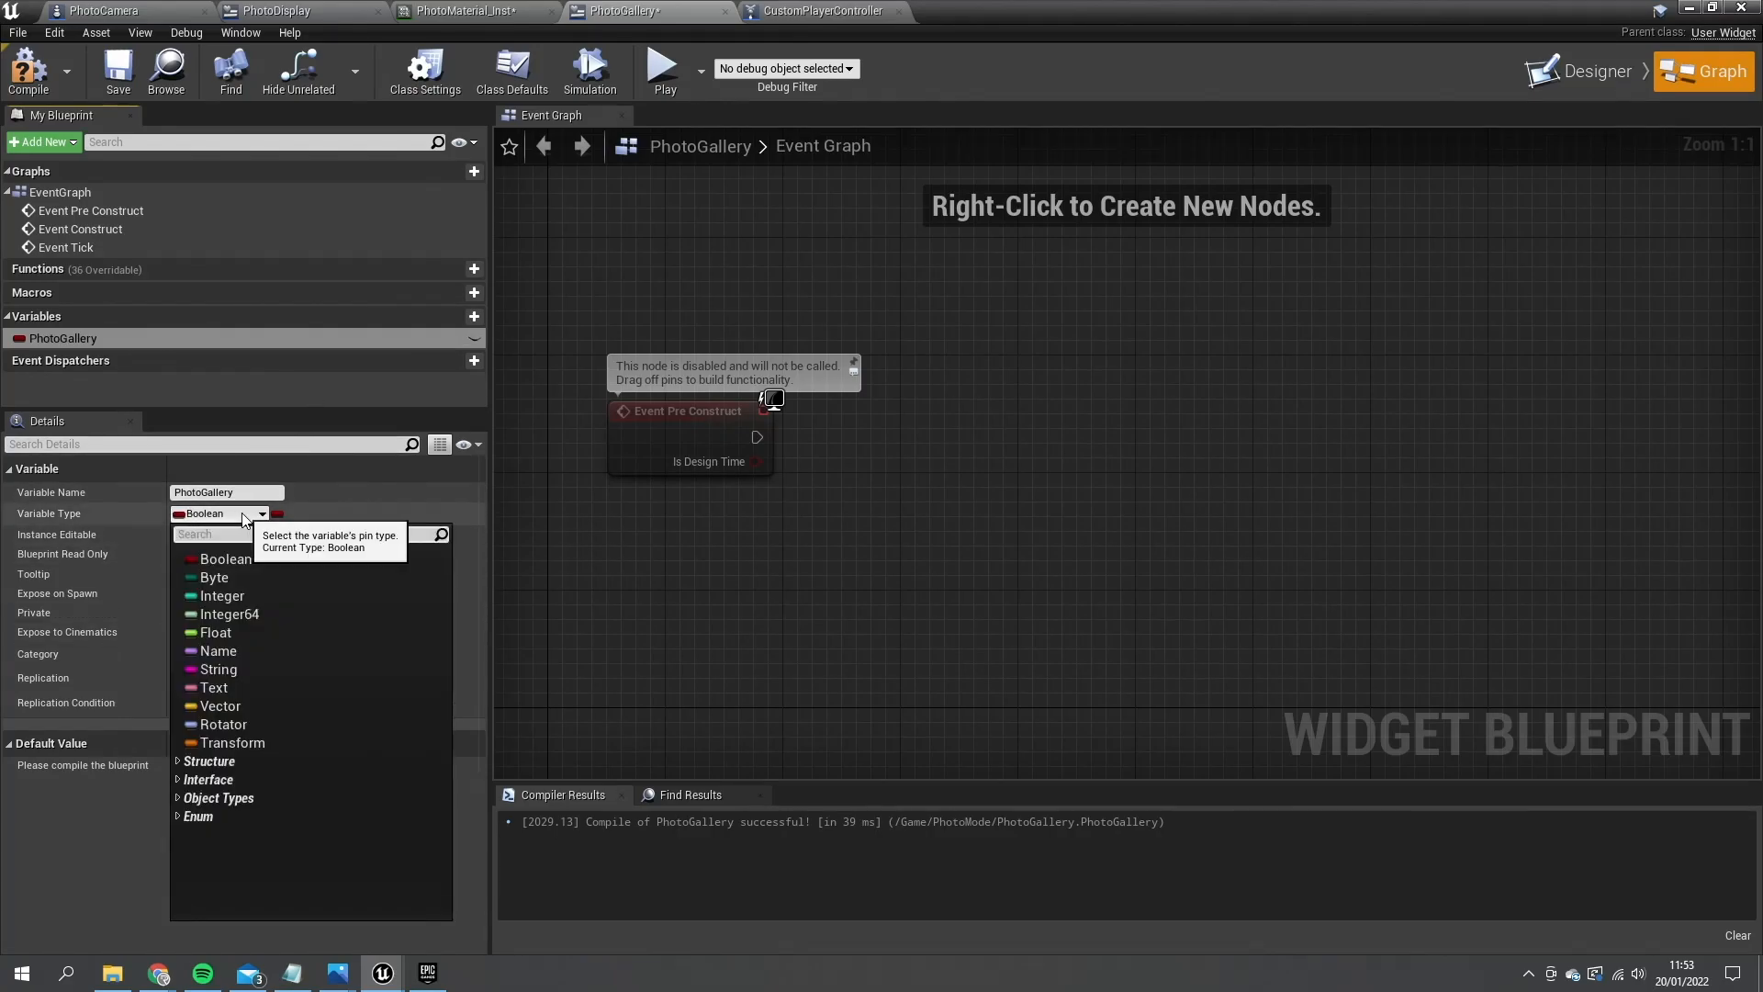
pyautogui.write('texture r')
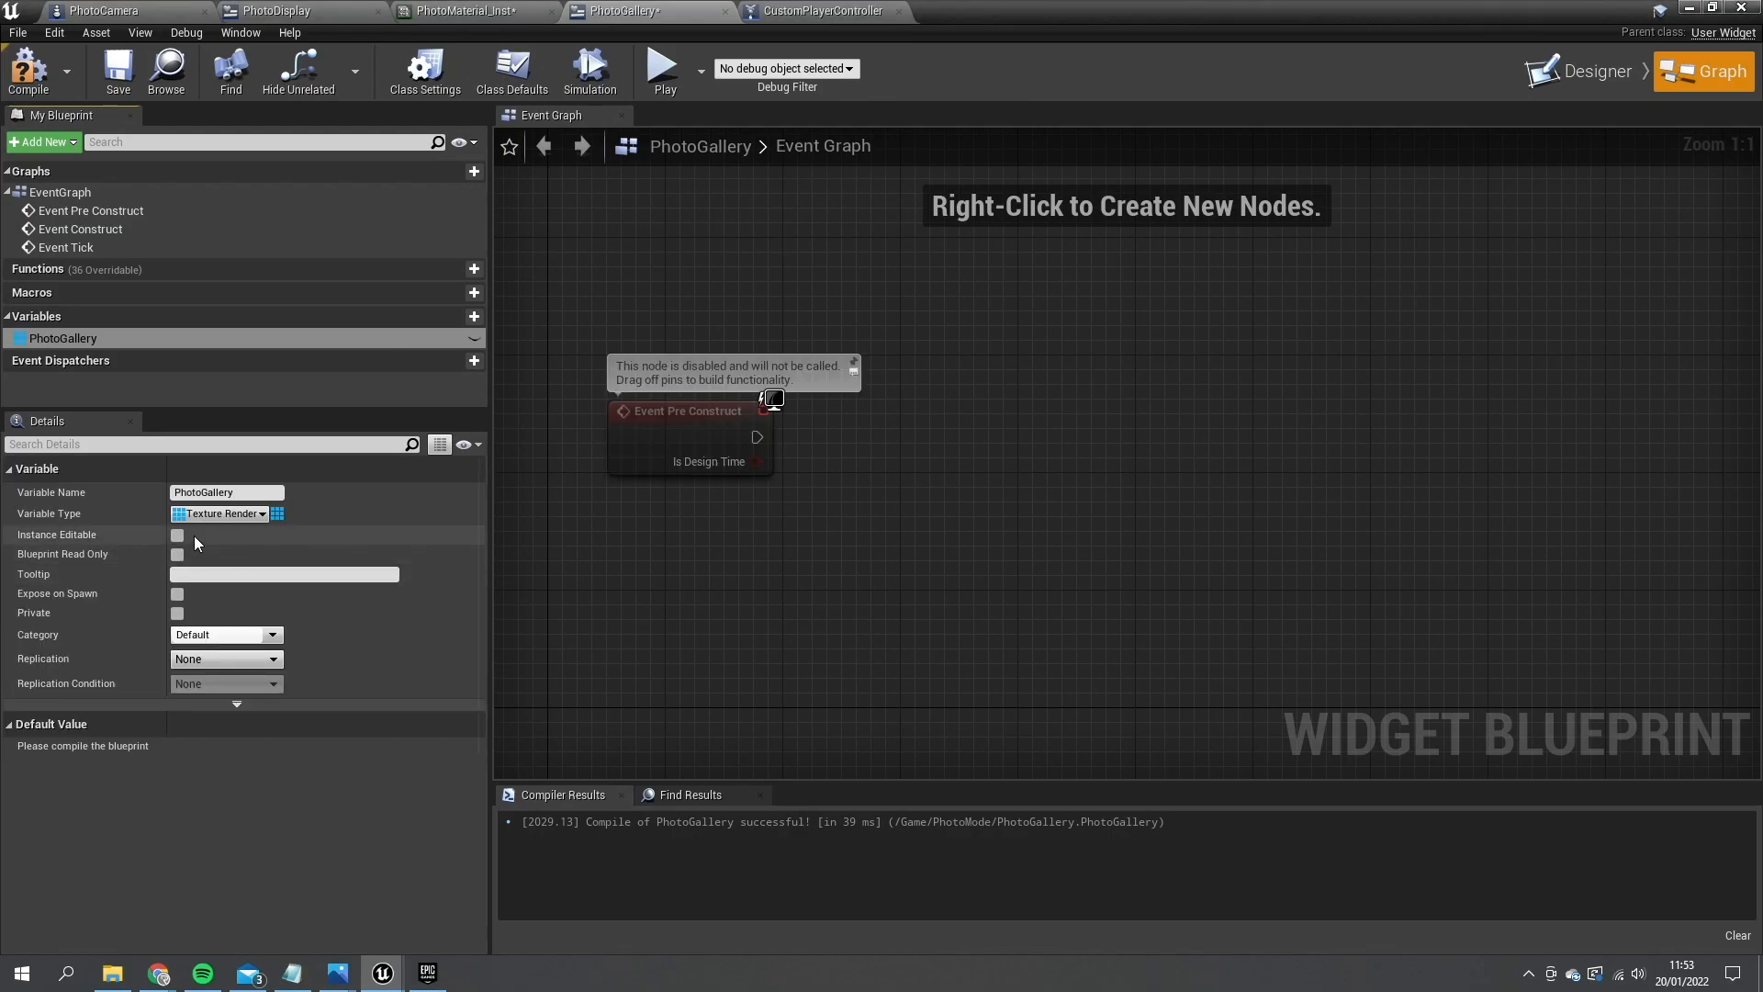
pyautogui.click(176, 535)
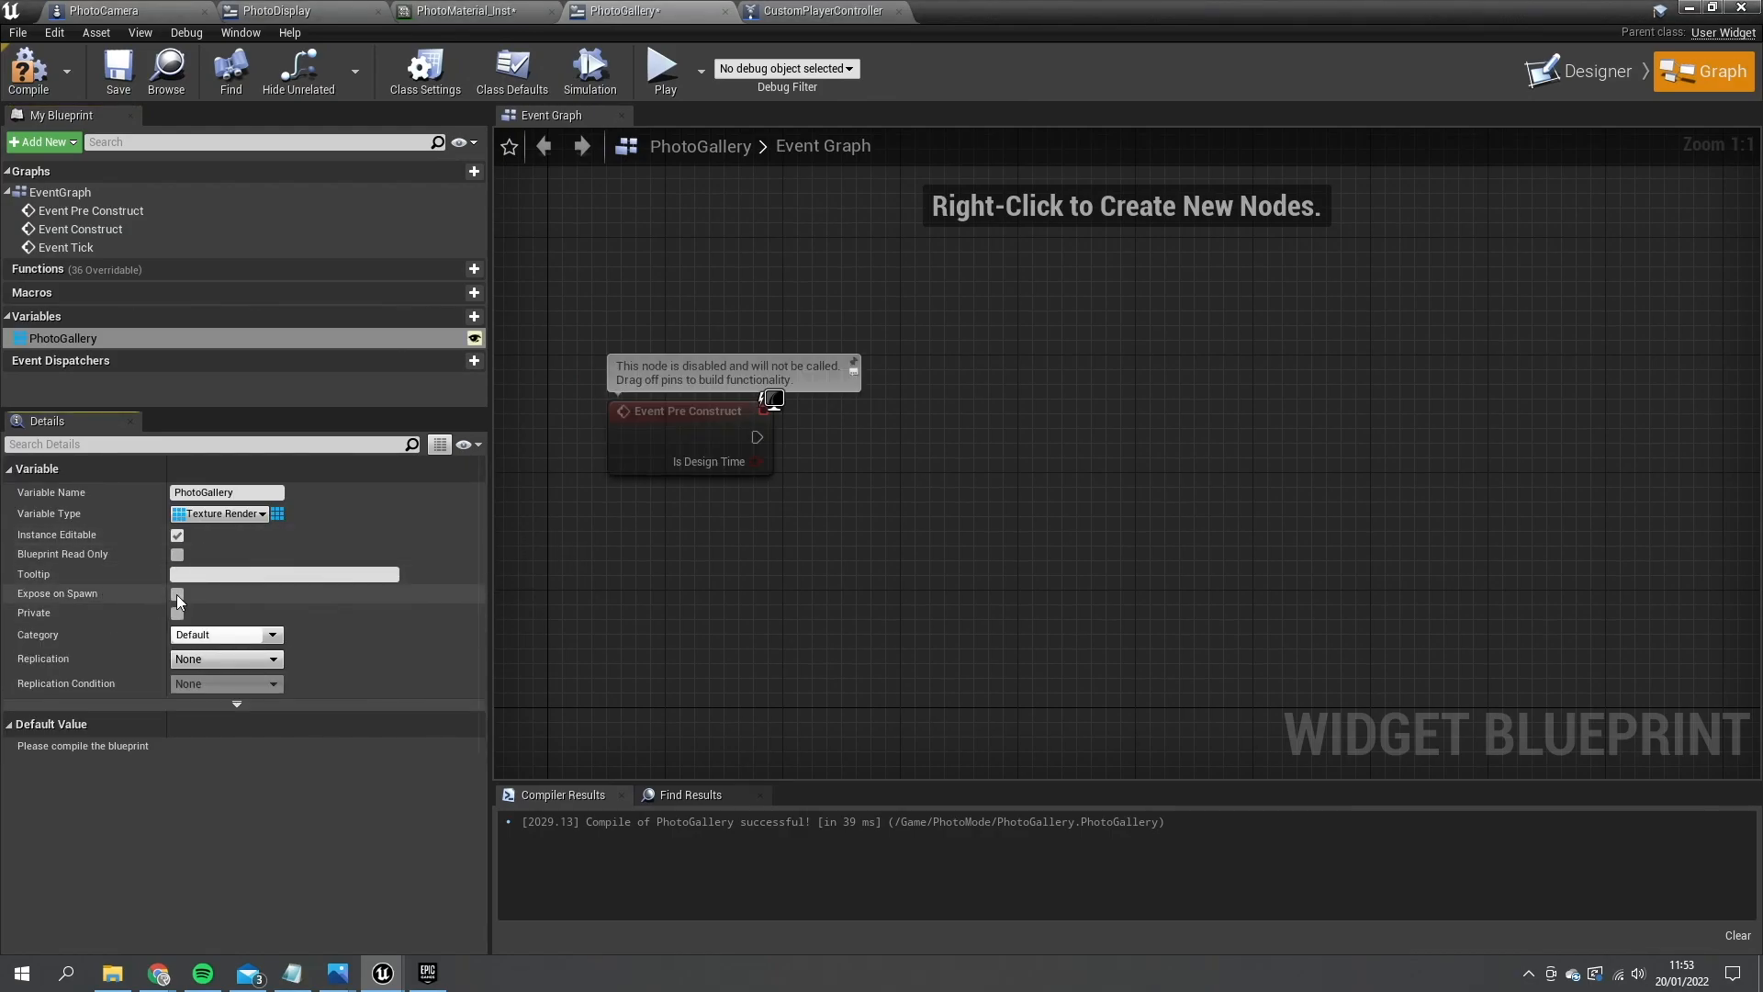
pyautogui.click(176, 594)
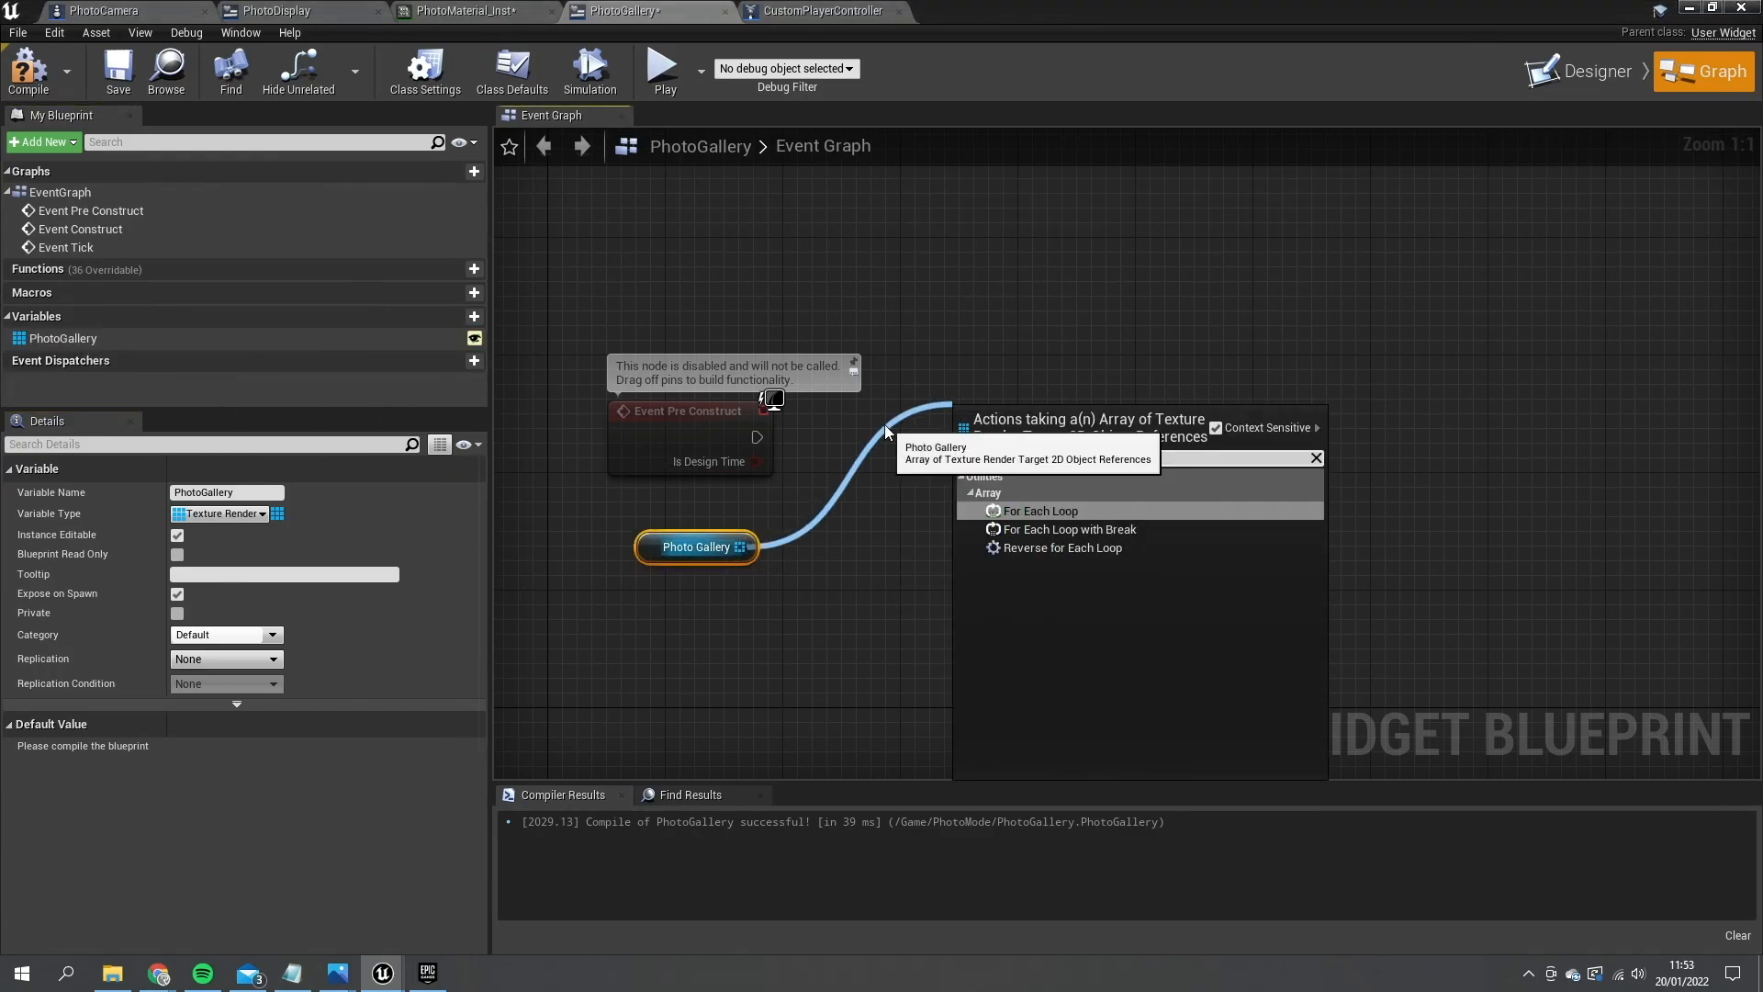
# - Loop over PhotoGallery with For Each Loop, creating an IndividualPhoto widget in the loop body
pyautogui.click(1038, 511)
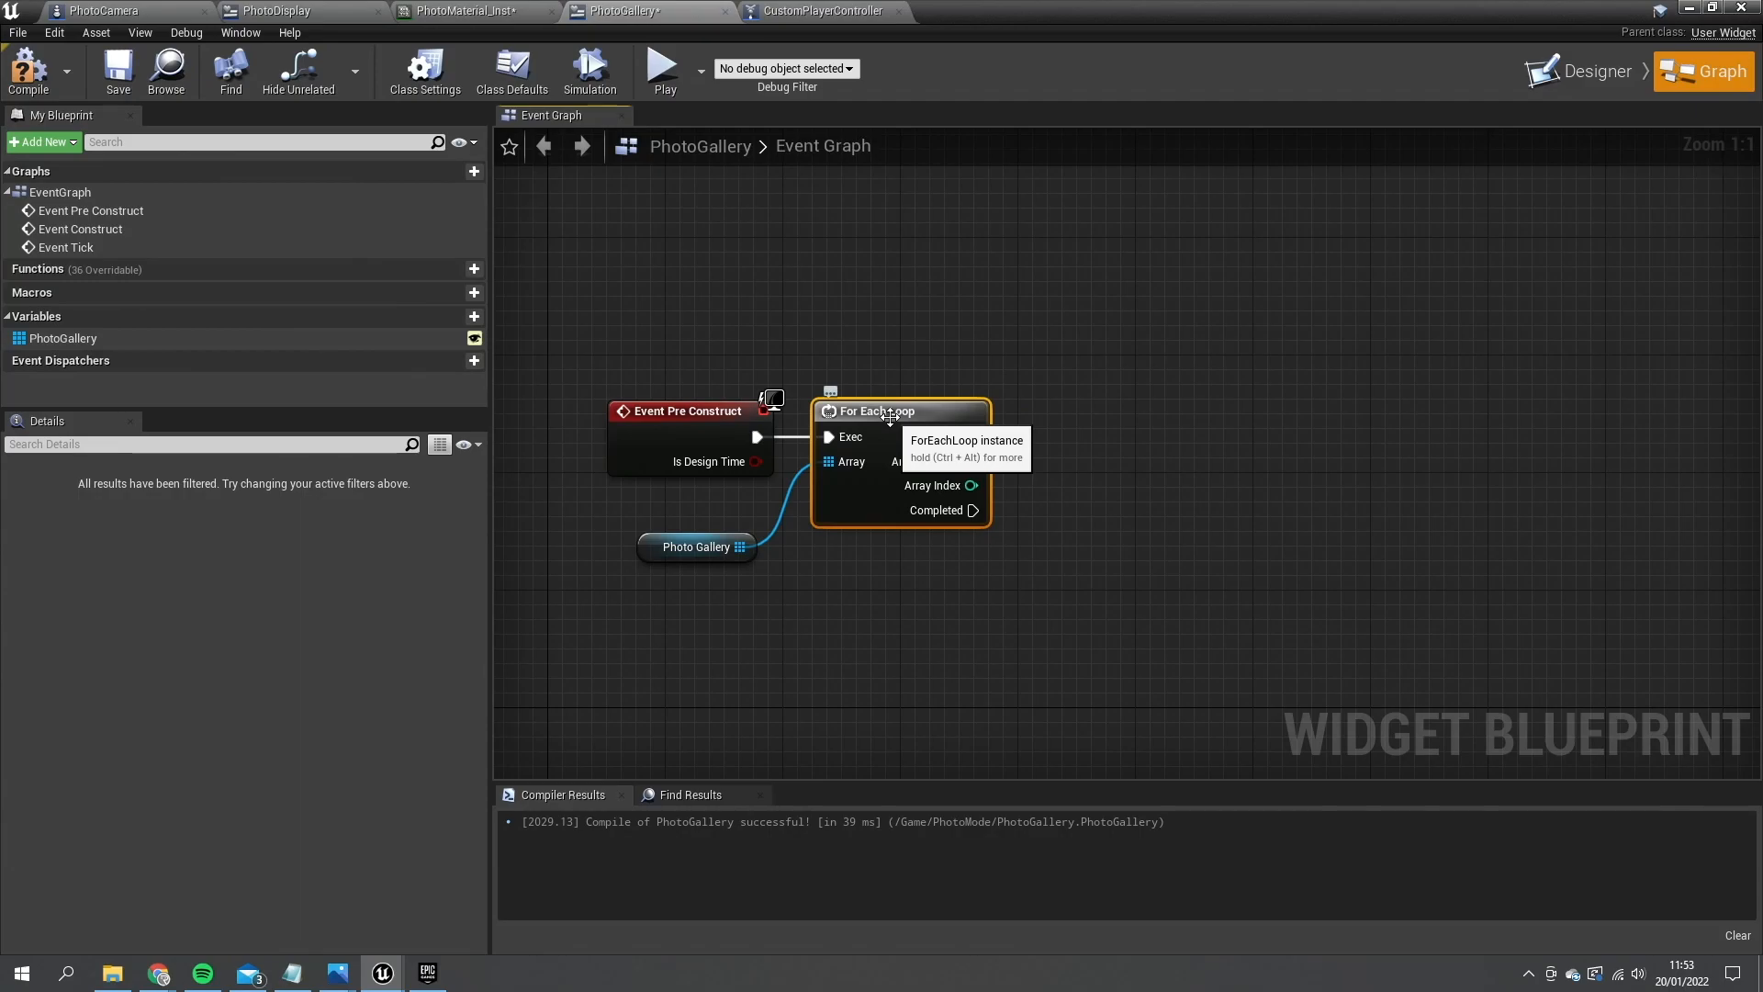
pyautogui.moveTo(969, 485)
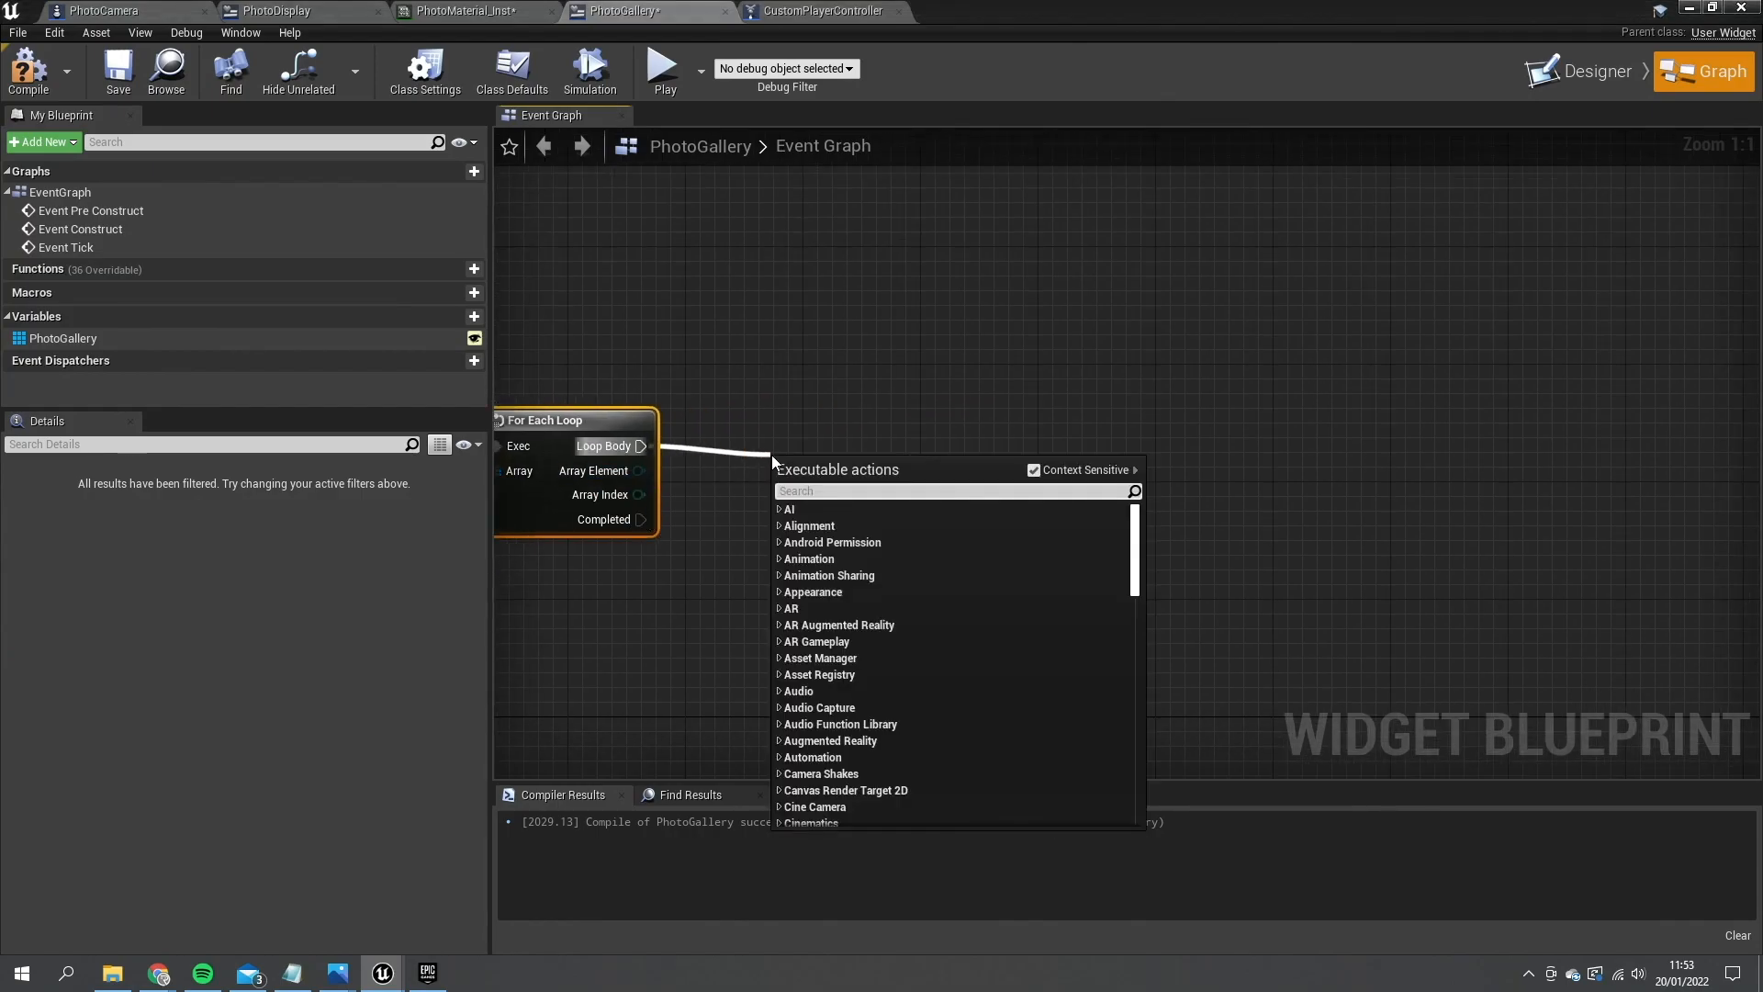
pyautogui.write('create widget')
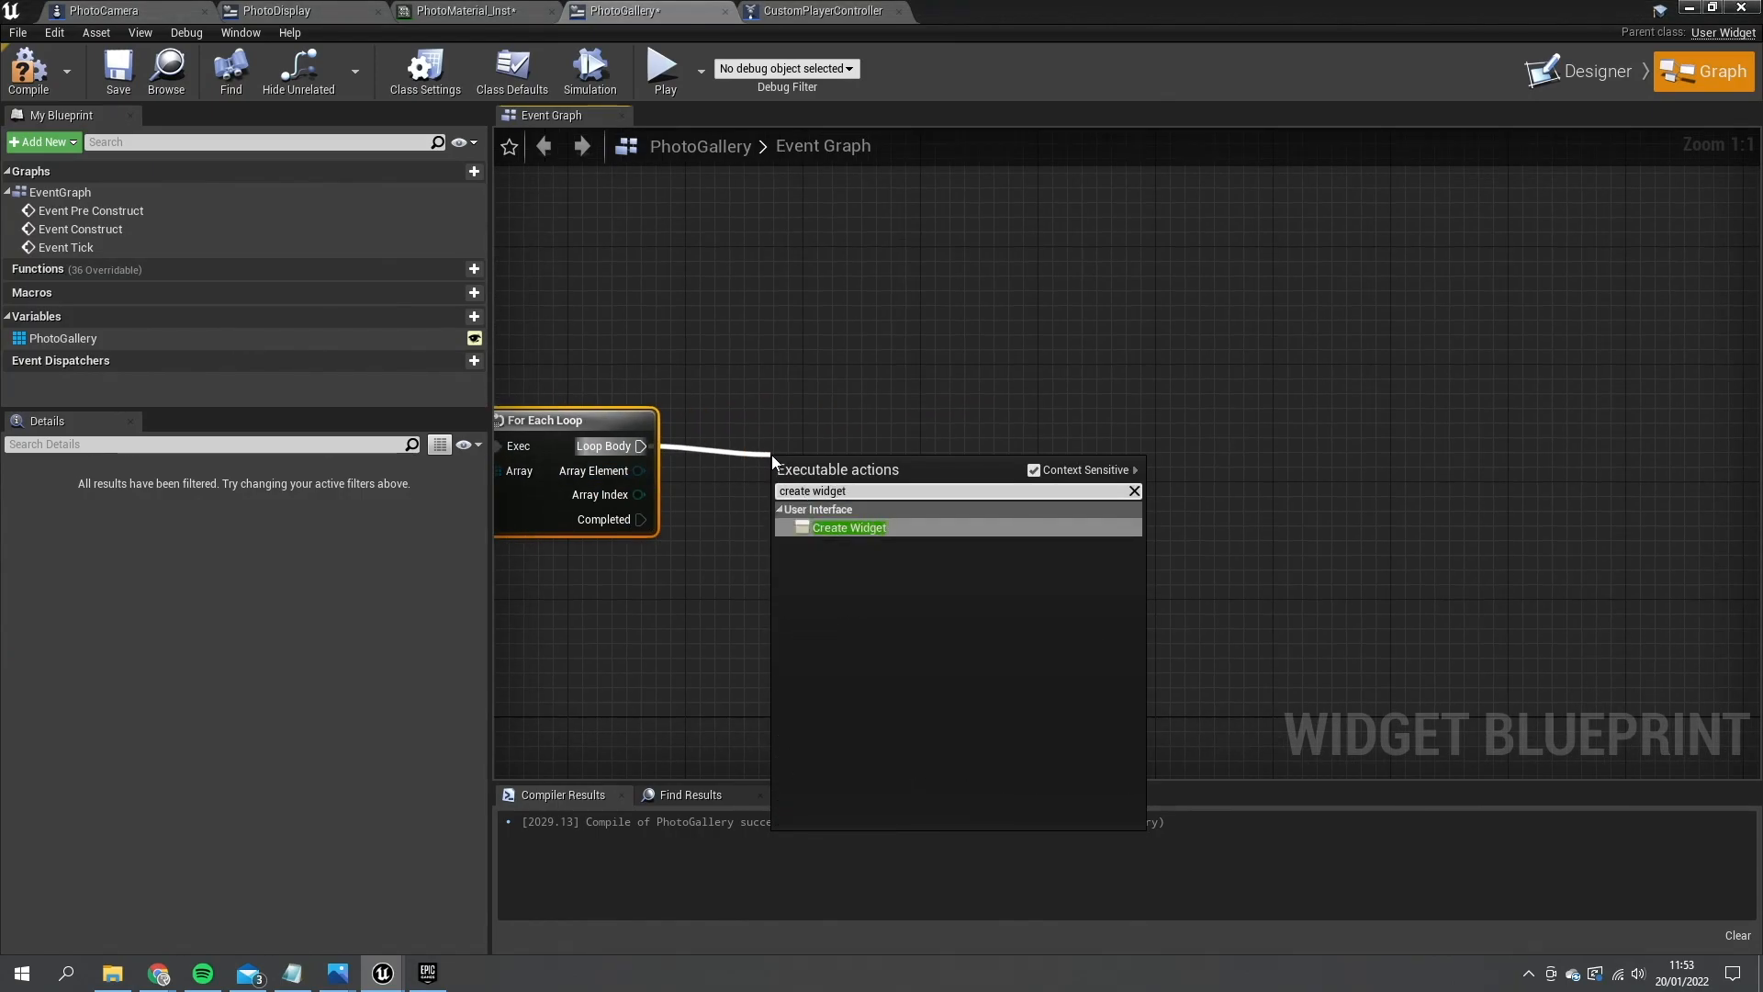
pyautogui.click(848, 527)
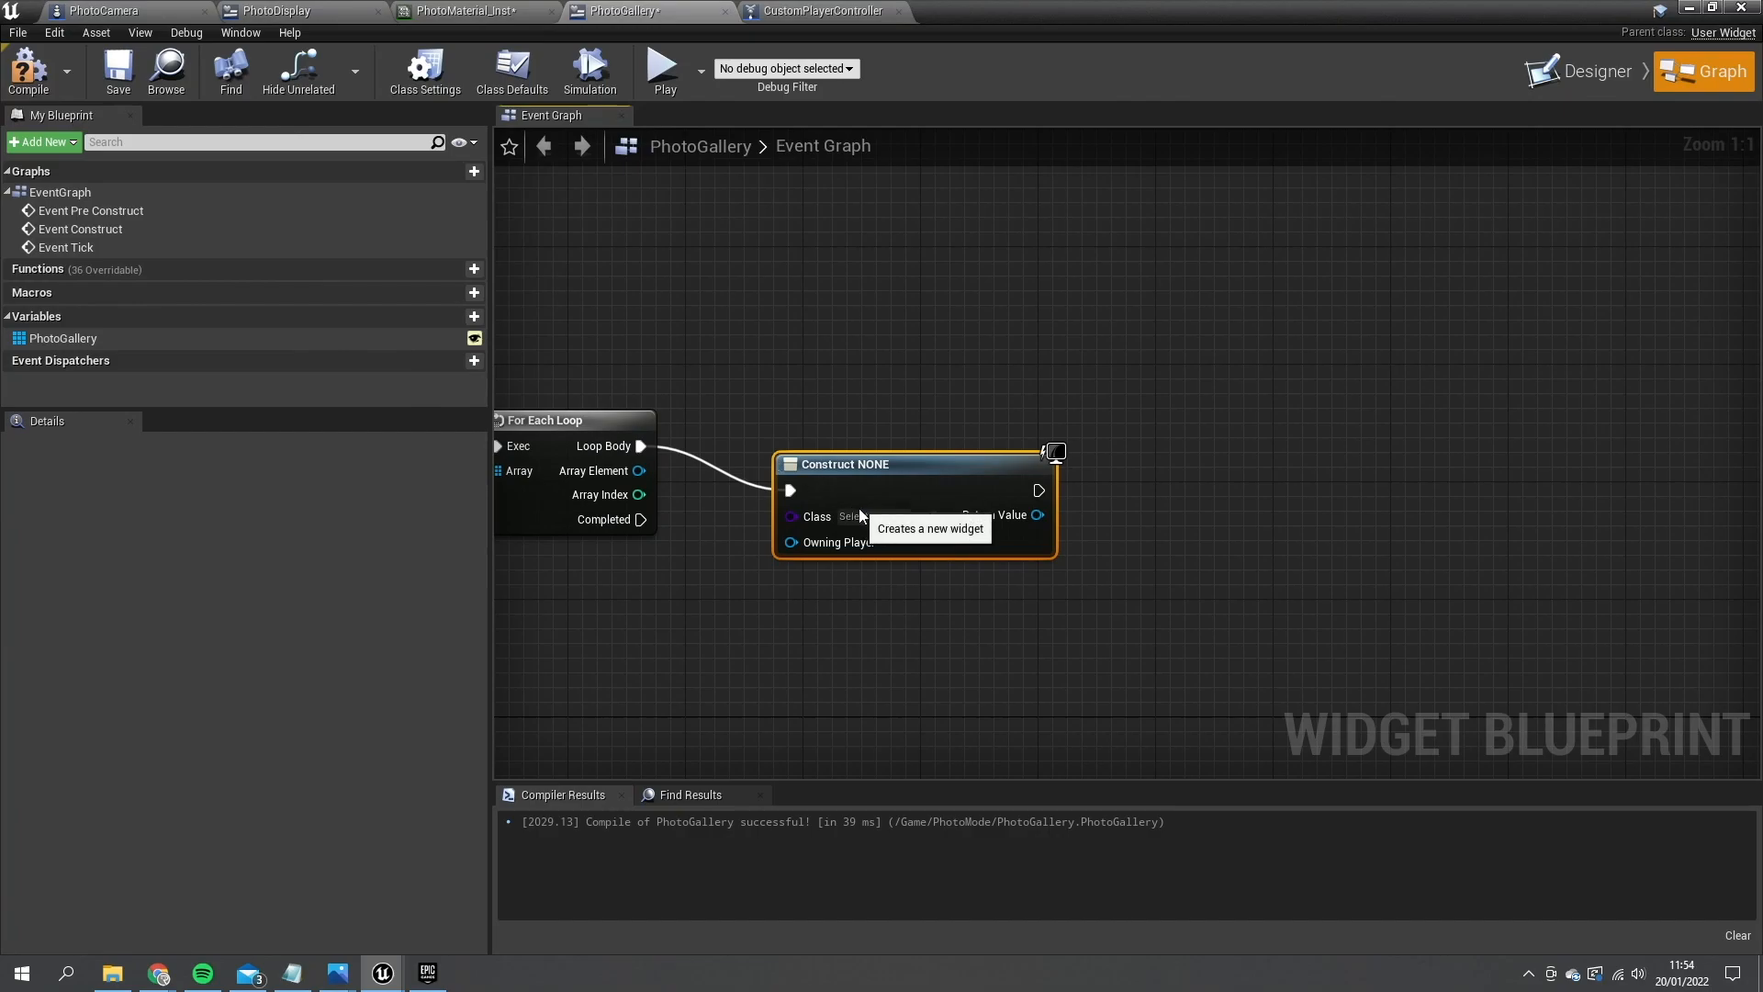
pyautogui.click(873, 516)
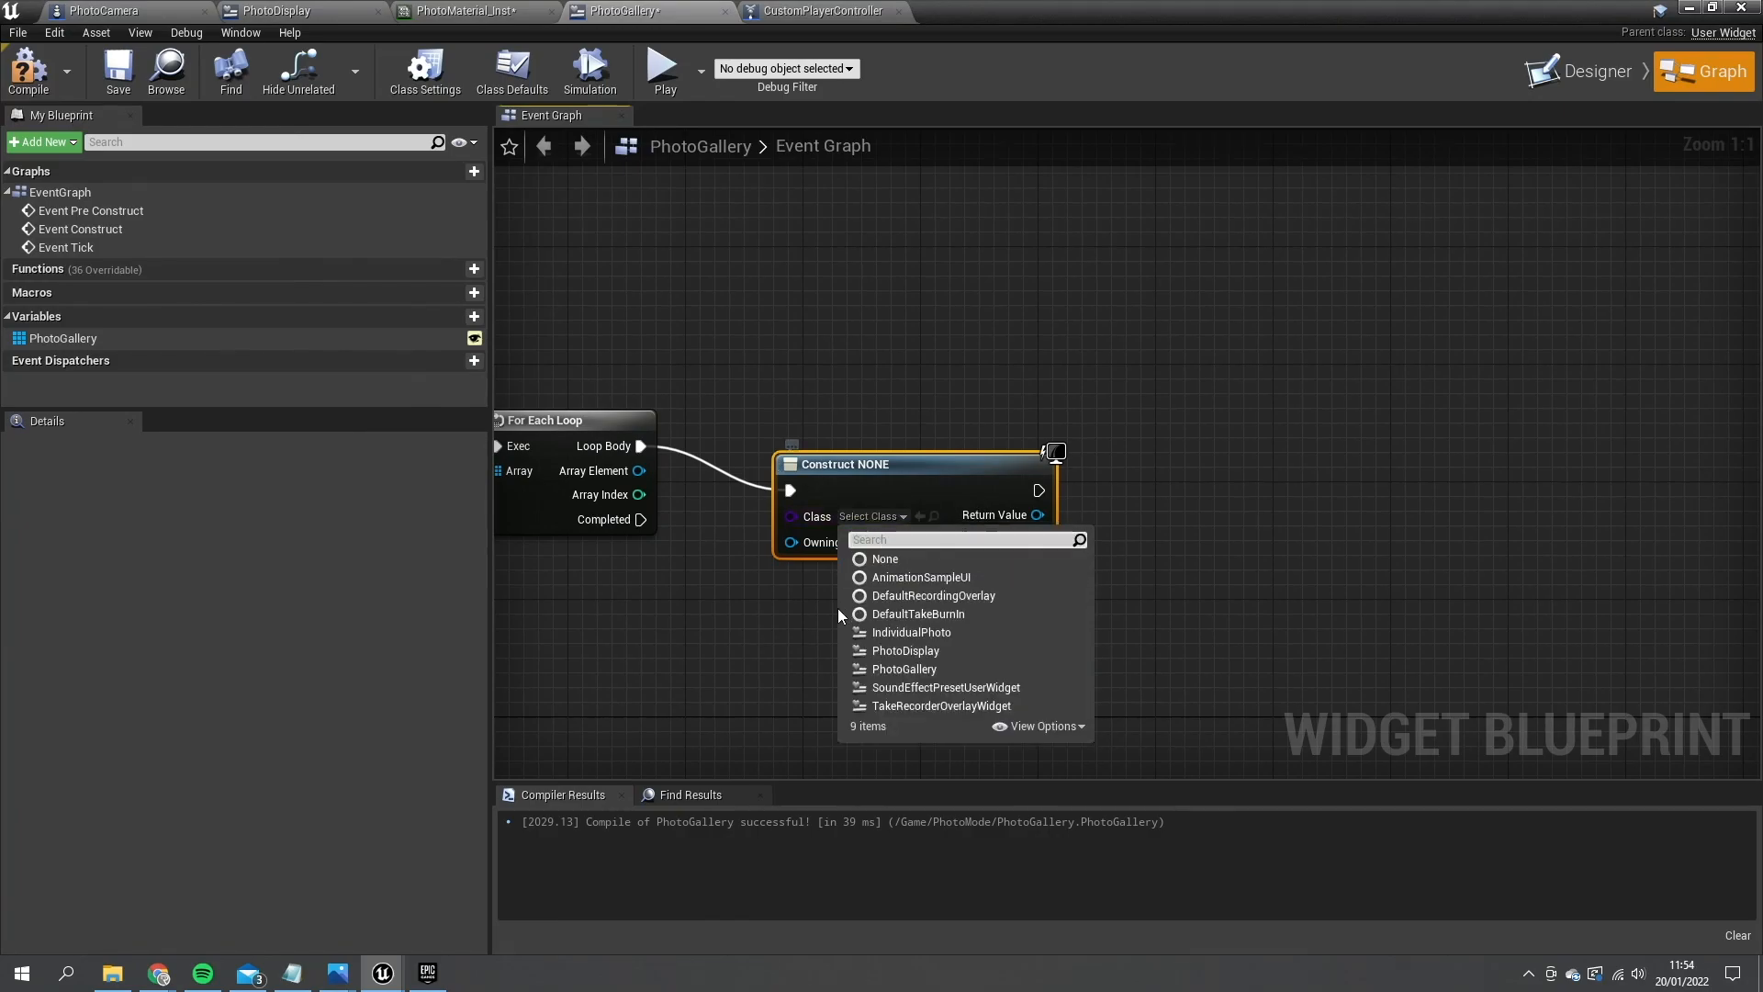
pyautogui.click(911, 632)
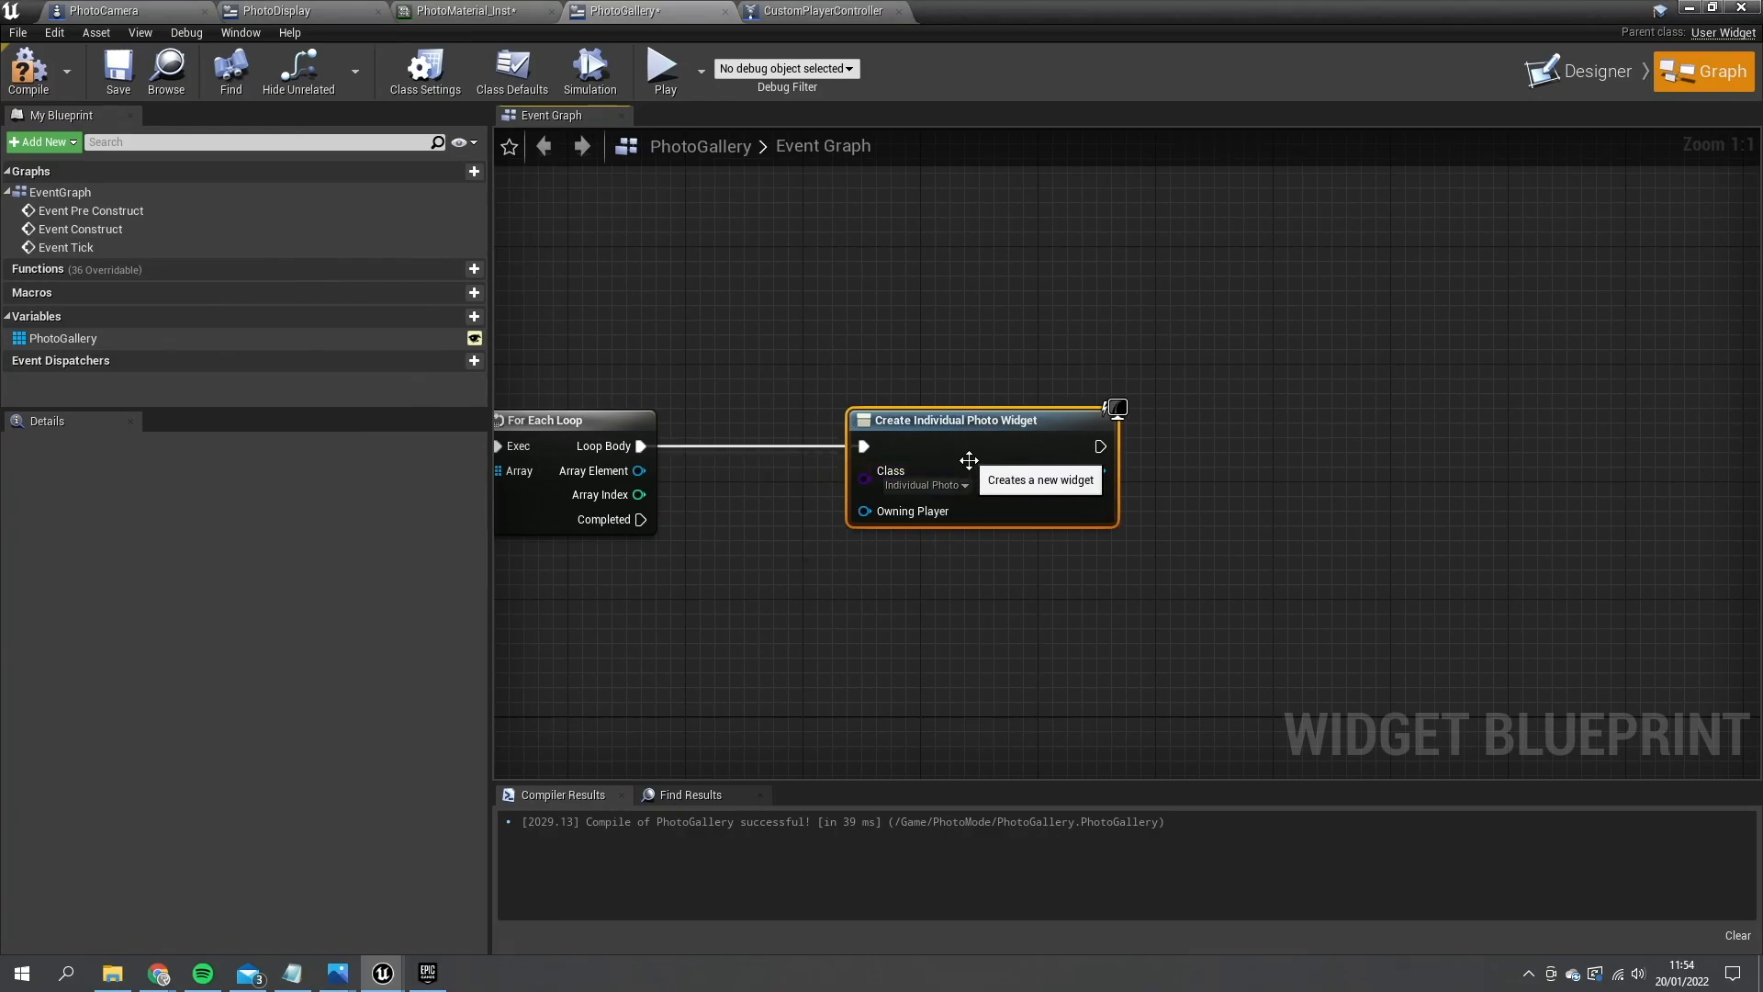
pyautogui.moveTo(928, 543)
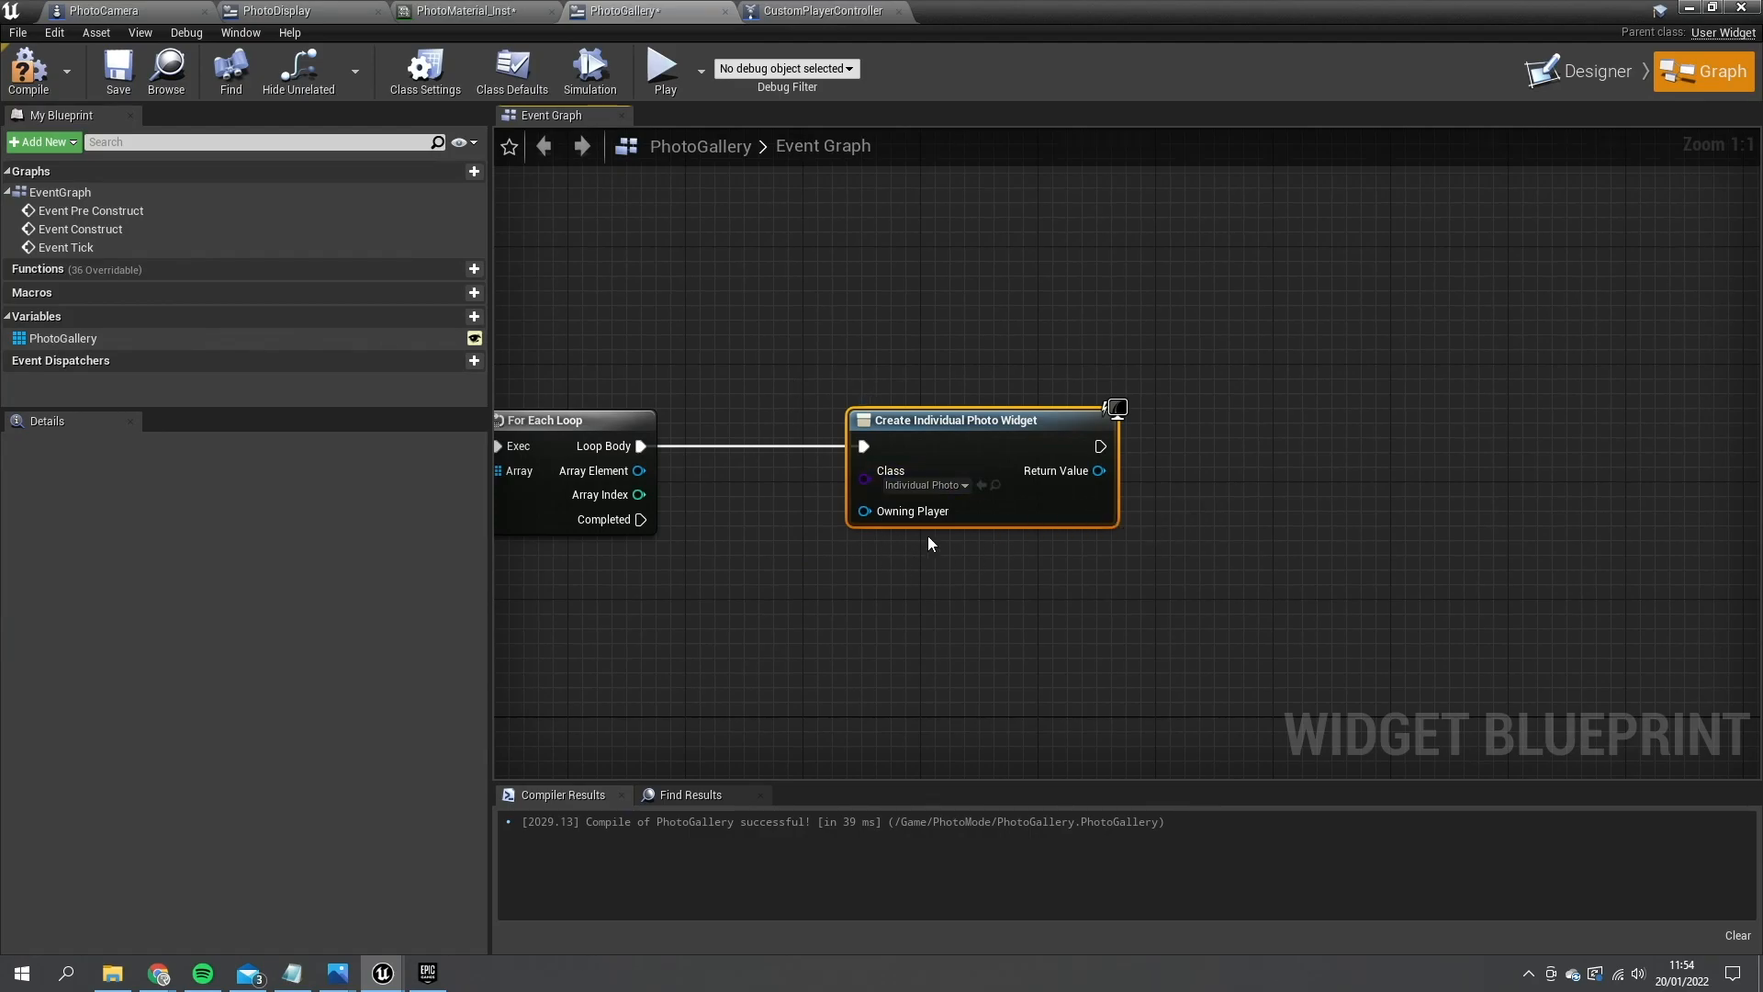
pyautogui.moveTo(540, 210)
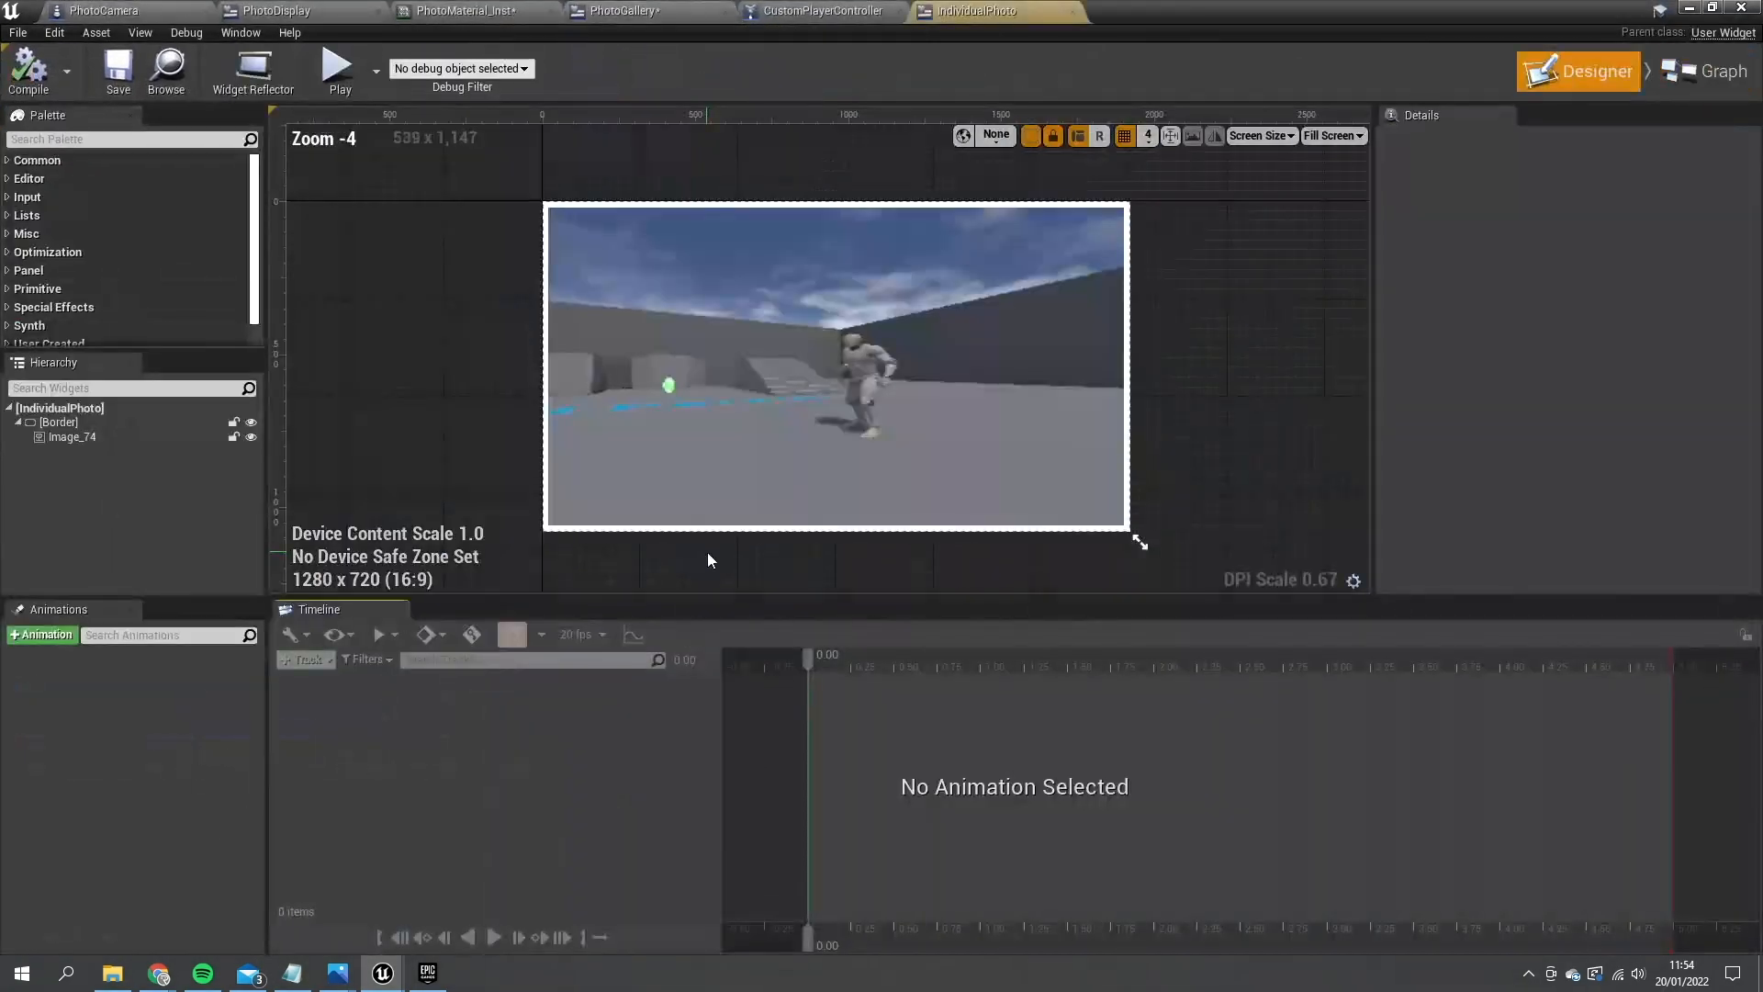
# - Add a PhotoTexture variable of type Texture Render Target 2D, instance editable and exposed on spawn
pyautogui.click(1716, 70)
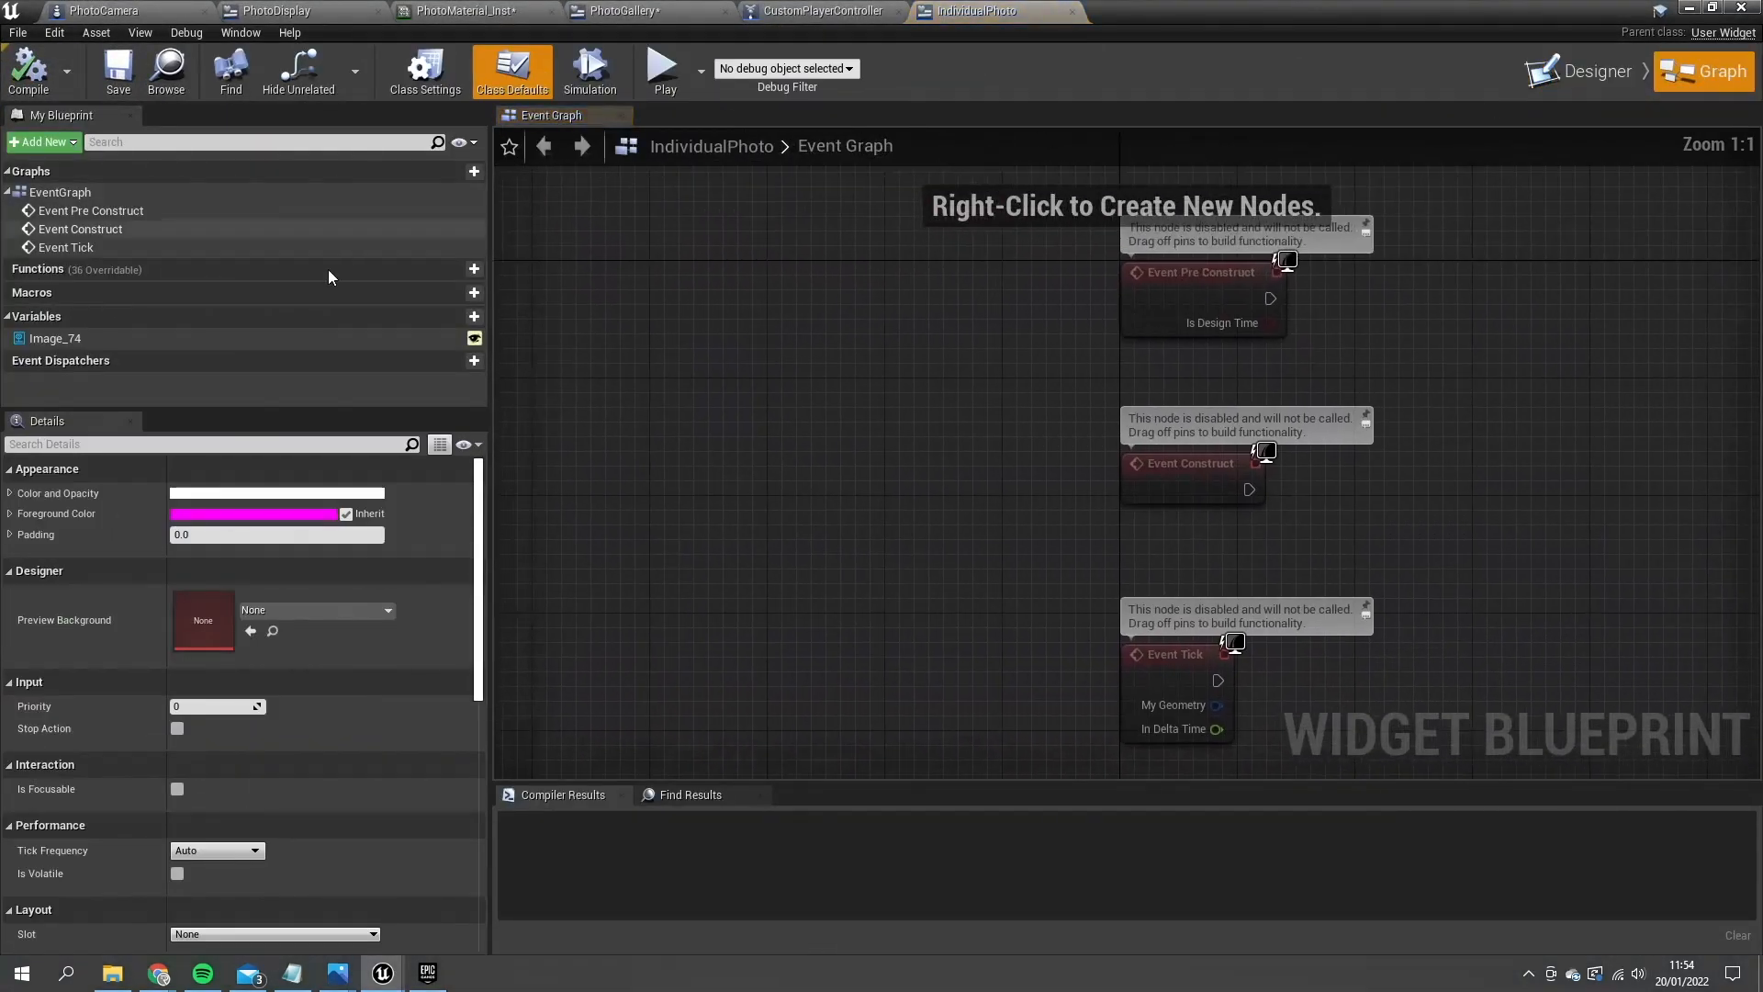
pyautogui.click(456, 316)
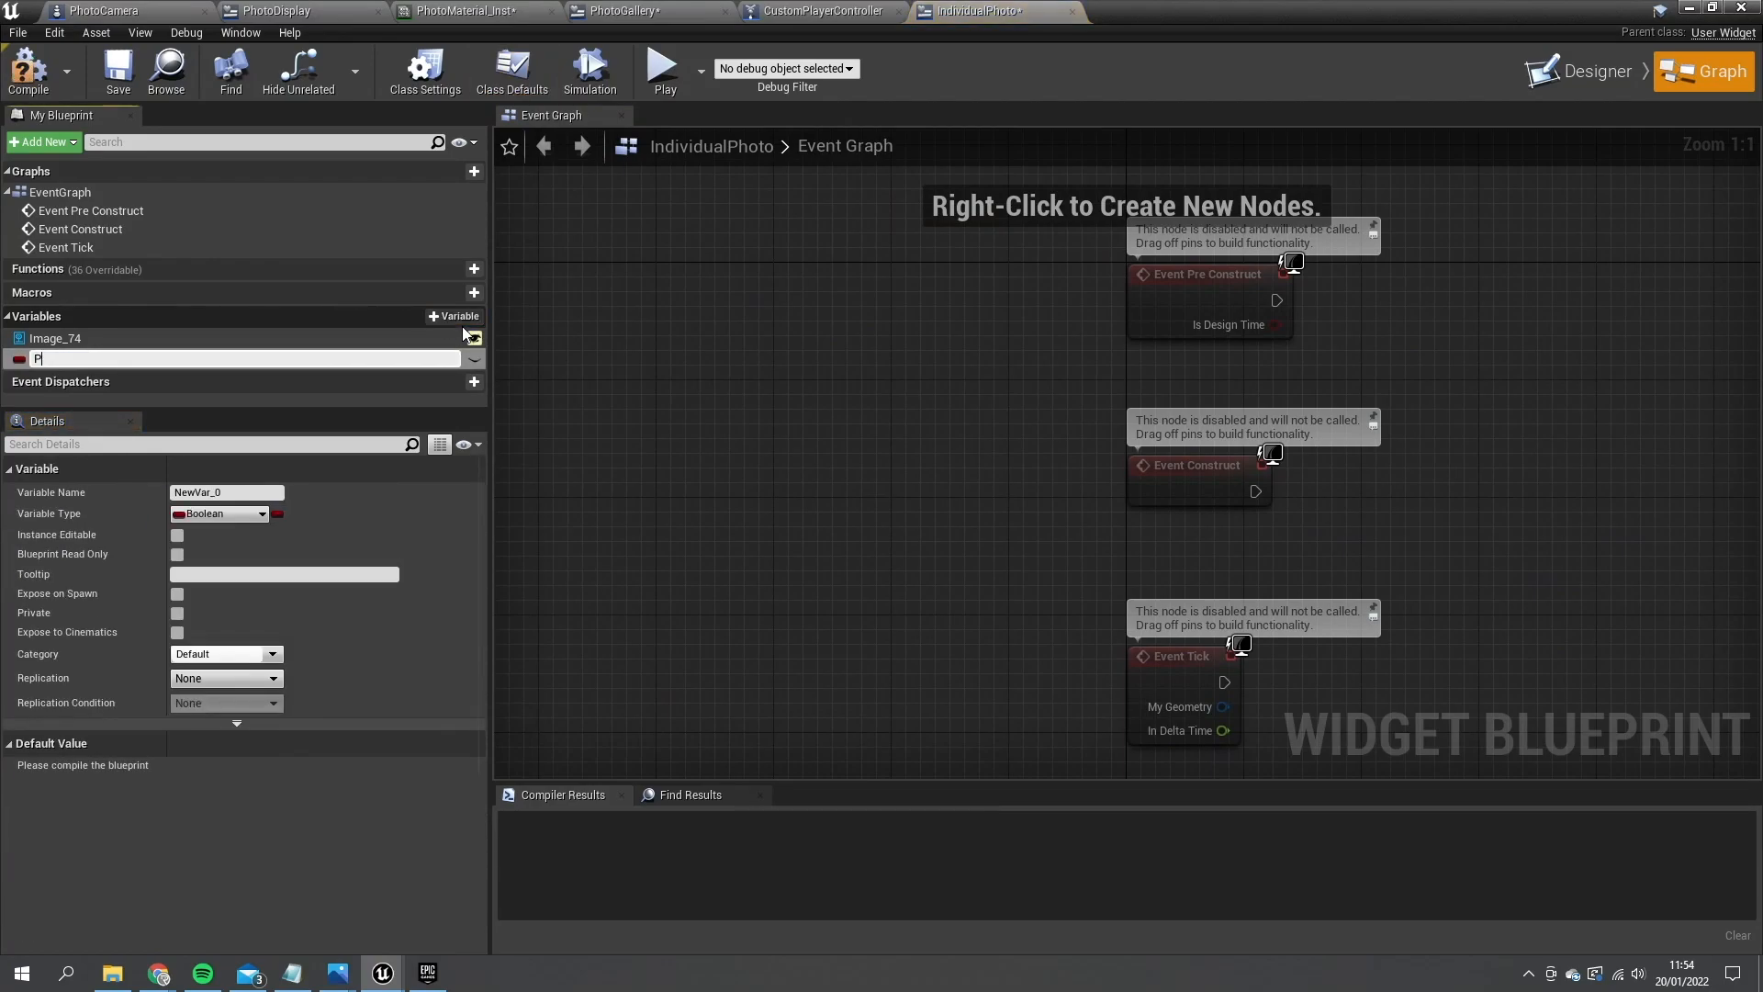
pyautogui.write('hotoTexture')
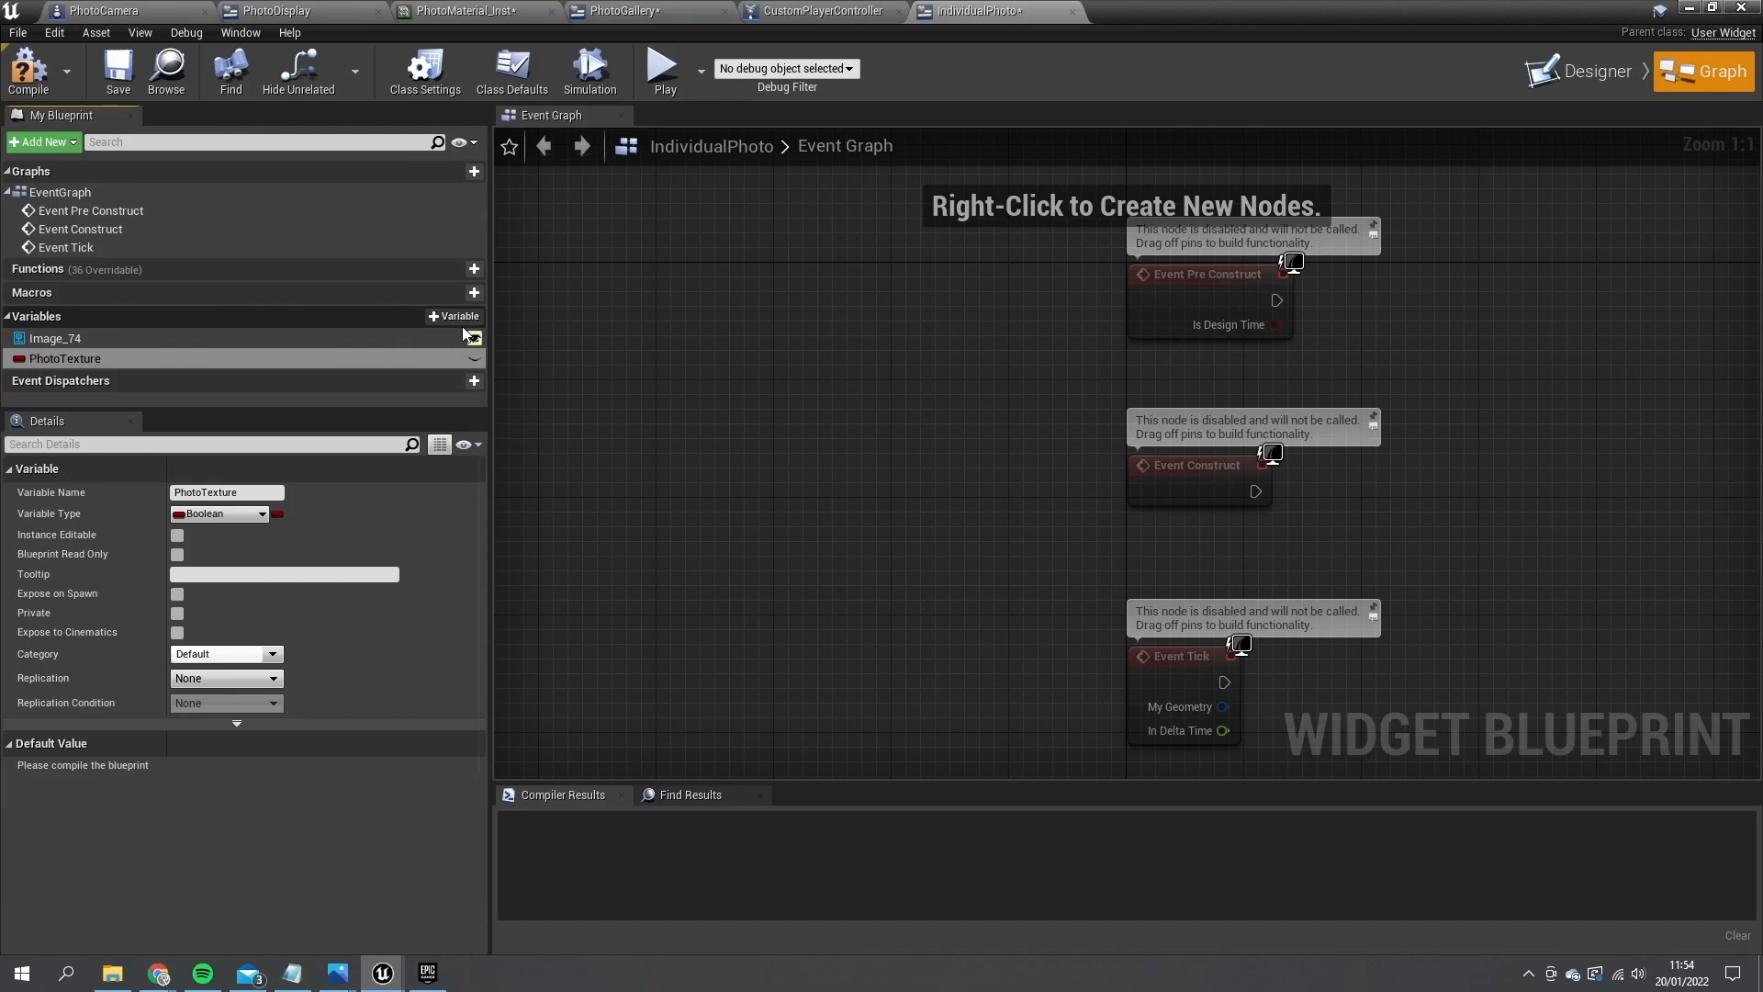
pyautogui.click(220, 512)
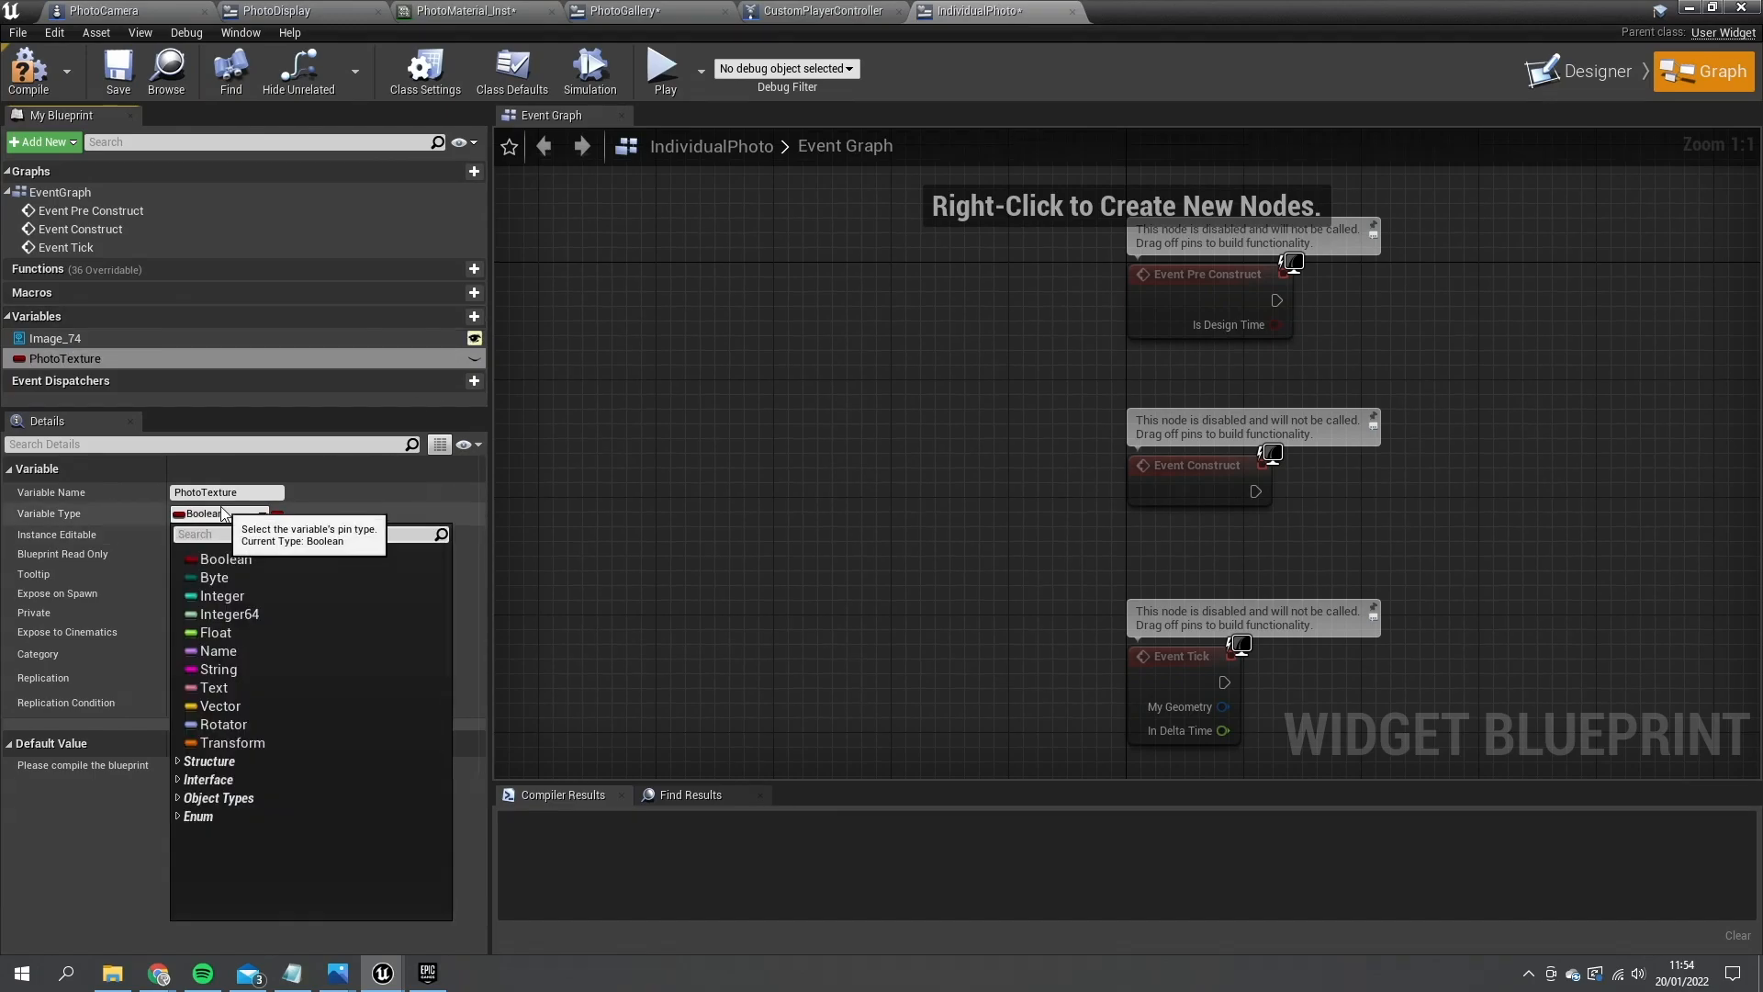
pyautogui.write('texture')
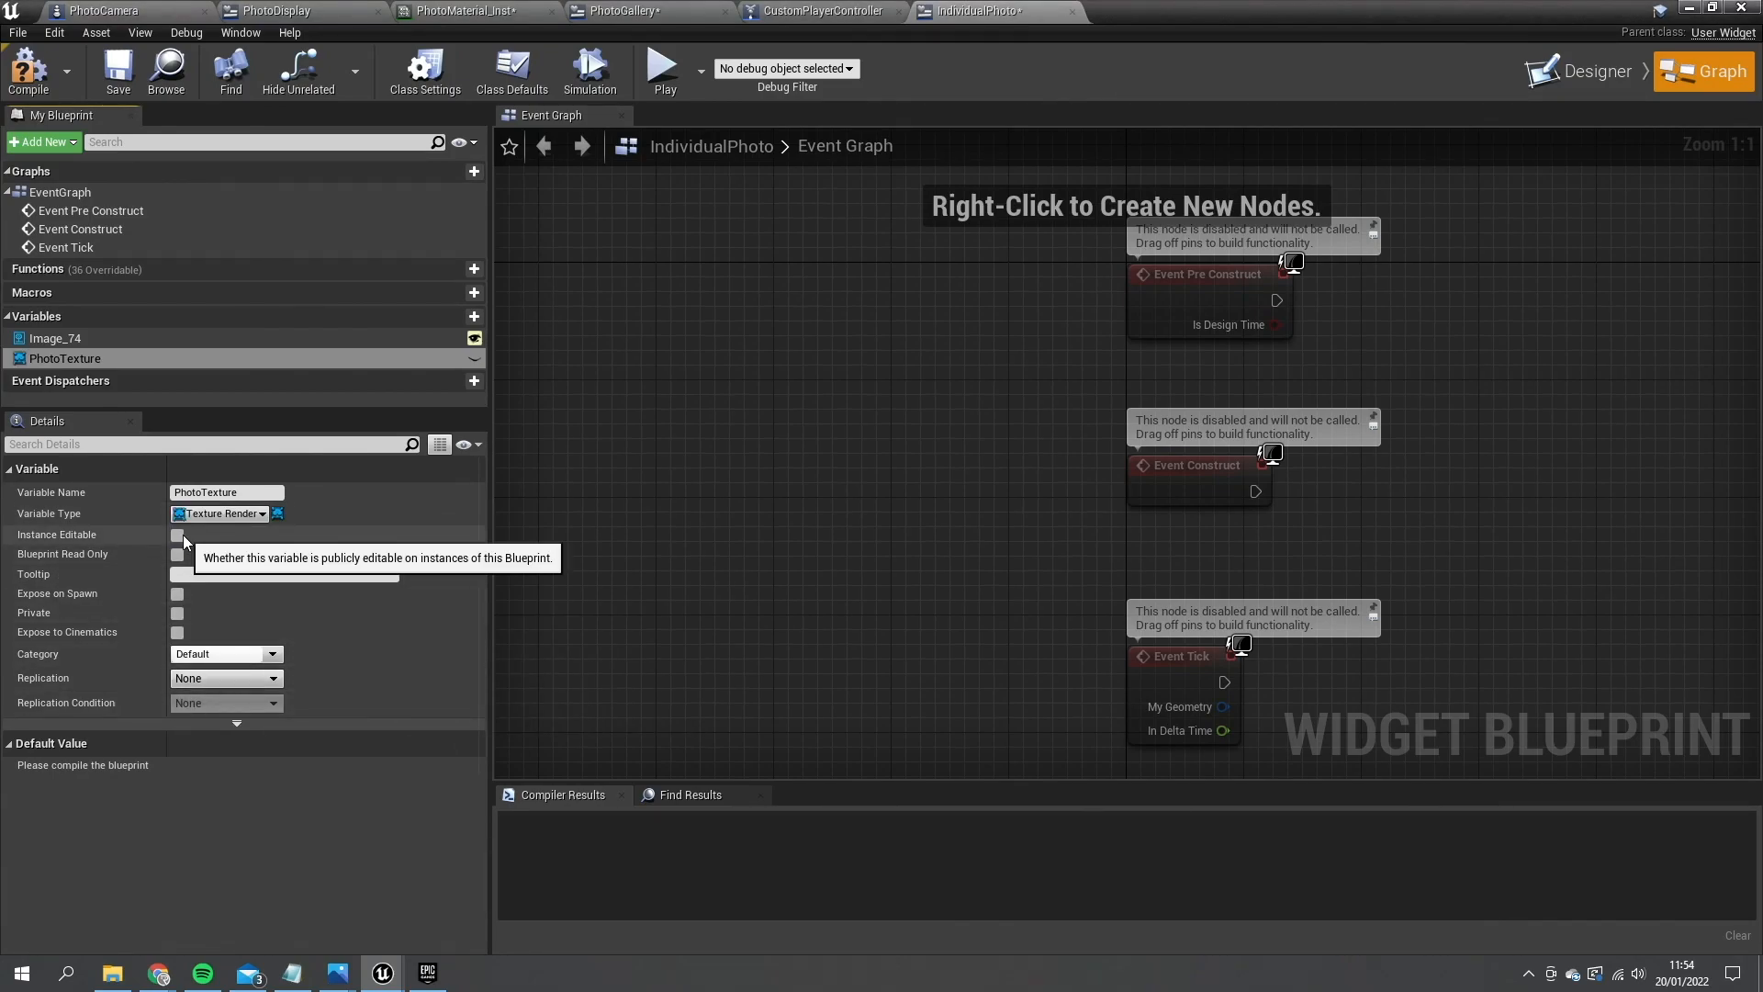
pyautogui.click(176, 534)
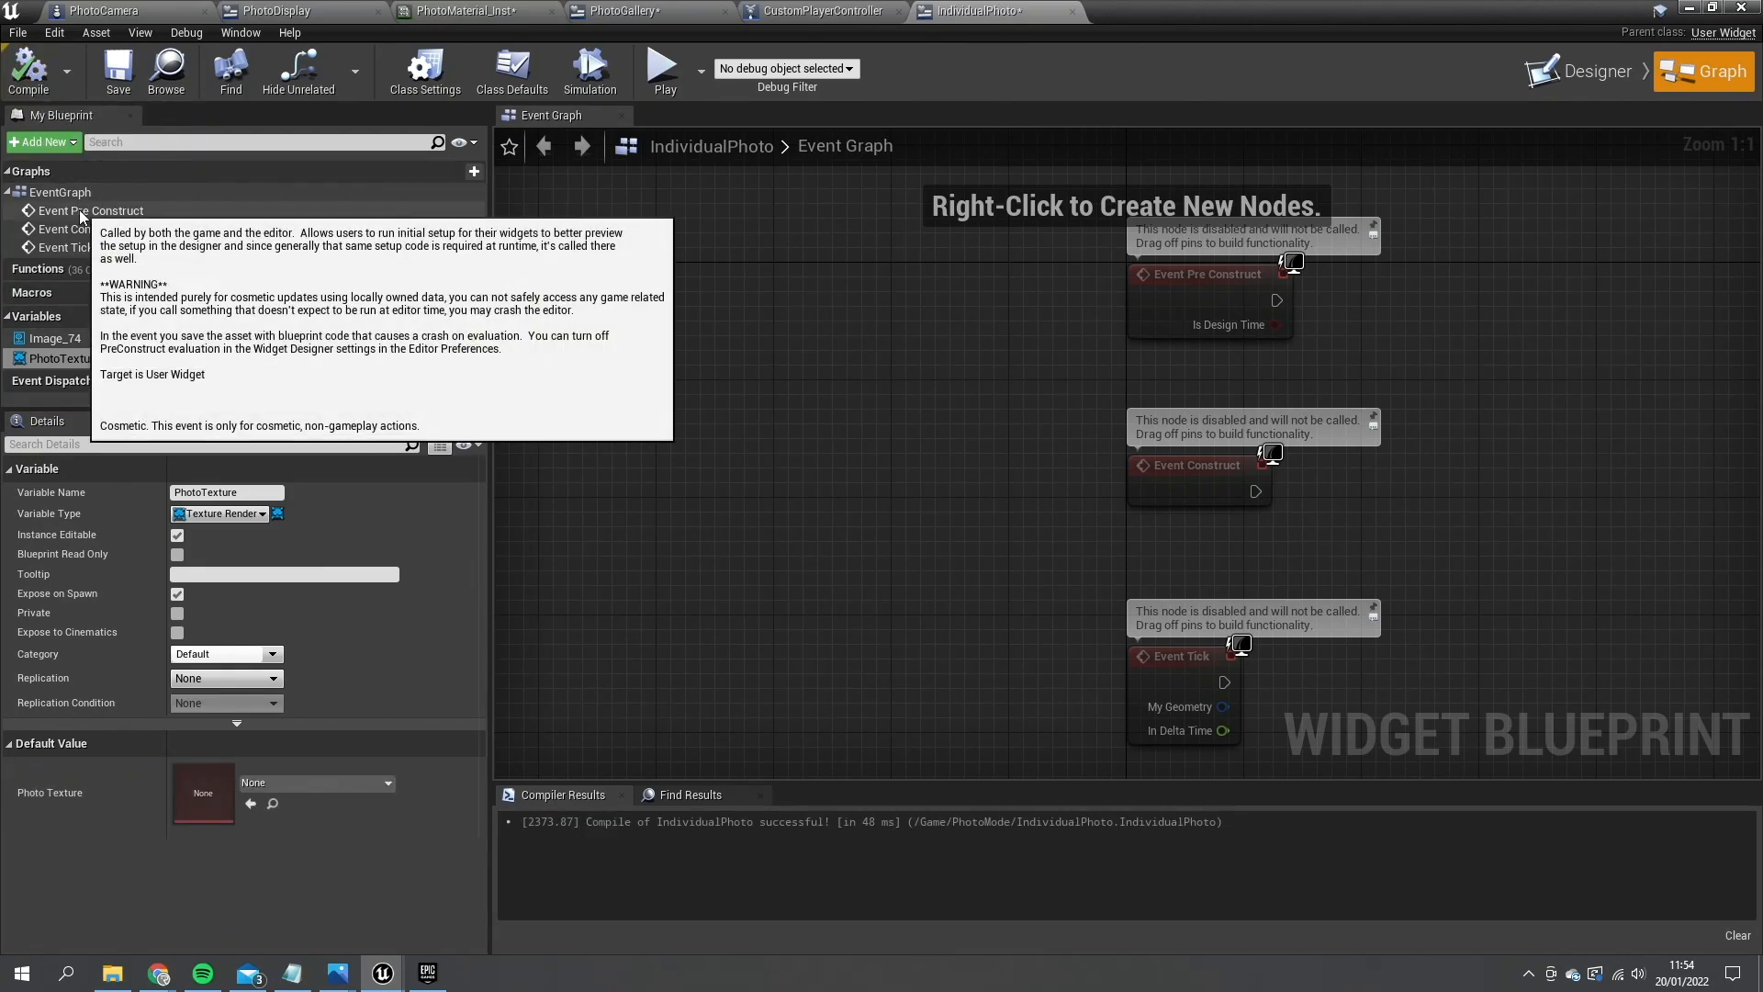
pyautogui.moveTo(1101, 418)
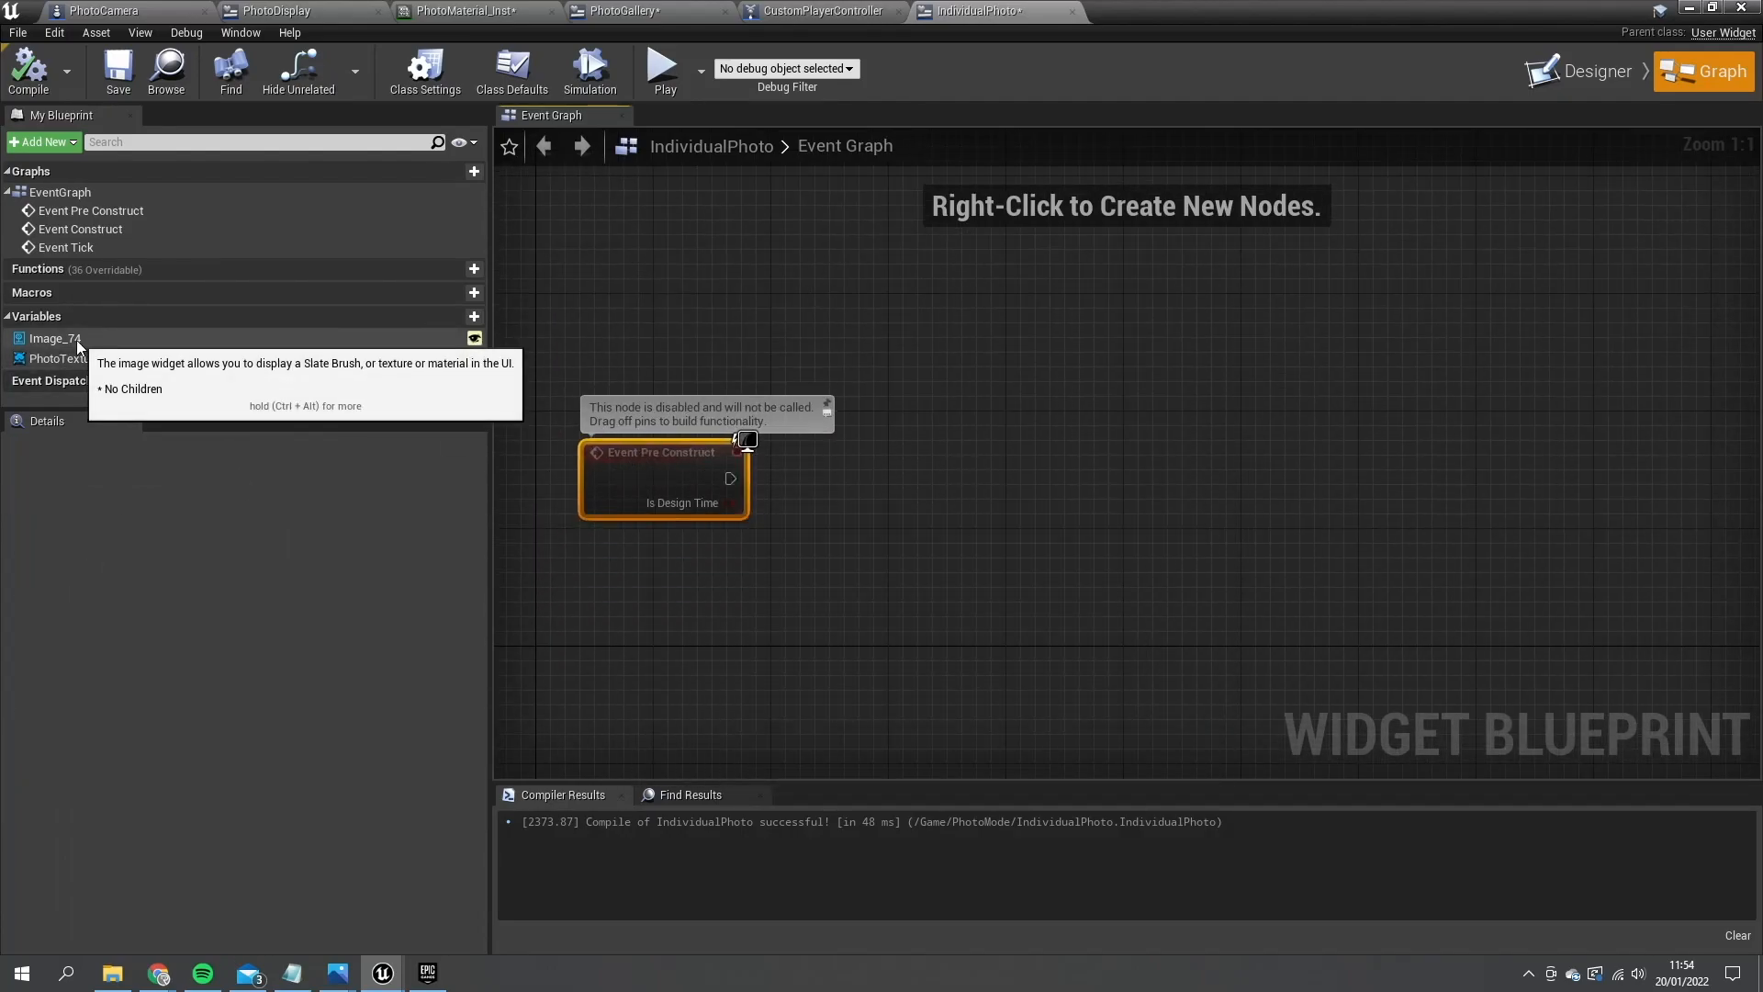
# - Chain Image_74's Get Dynamic Material into a Set Texture Parameter Value node
pyautogui.click(54, 337)
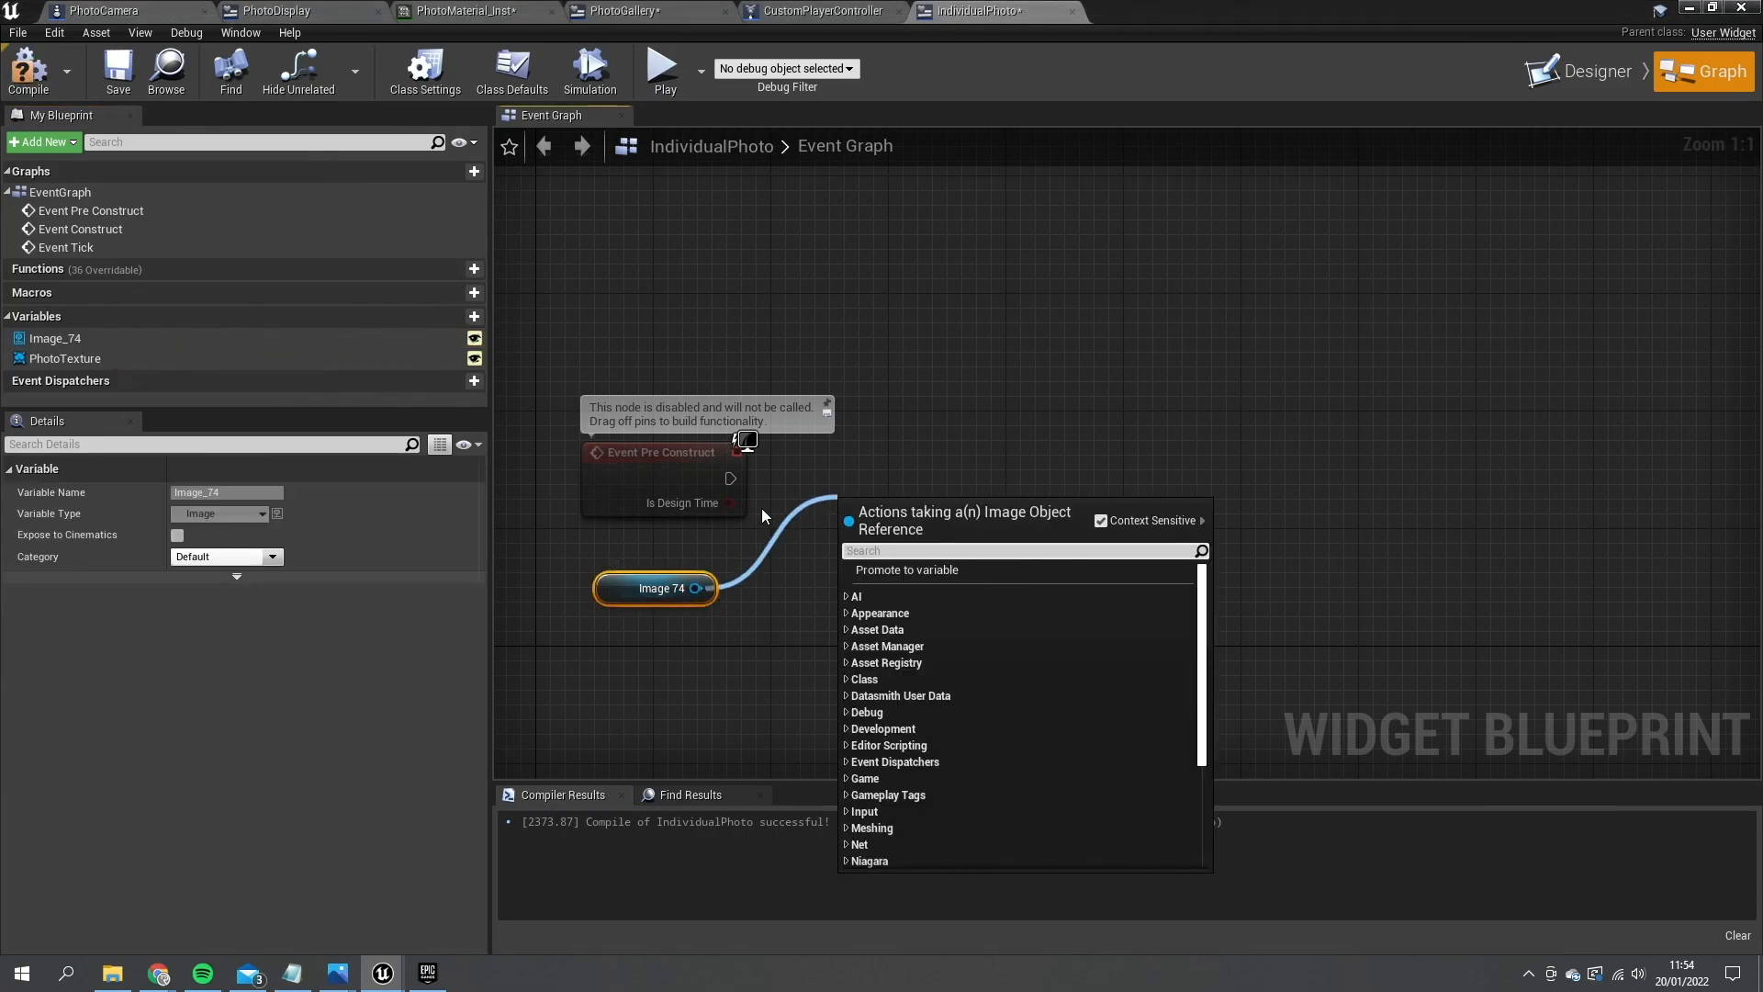
pyautogui.write('get dynam')
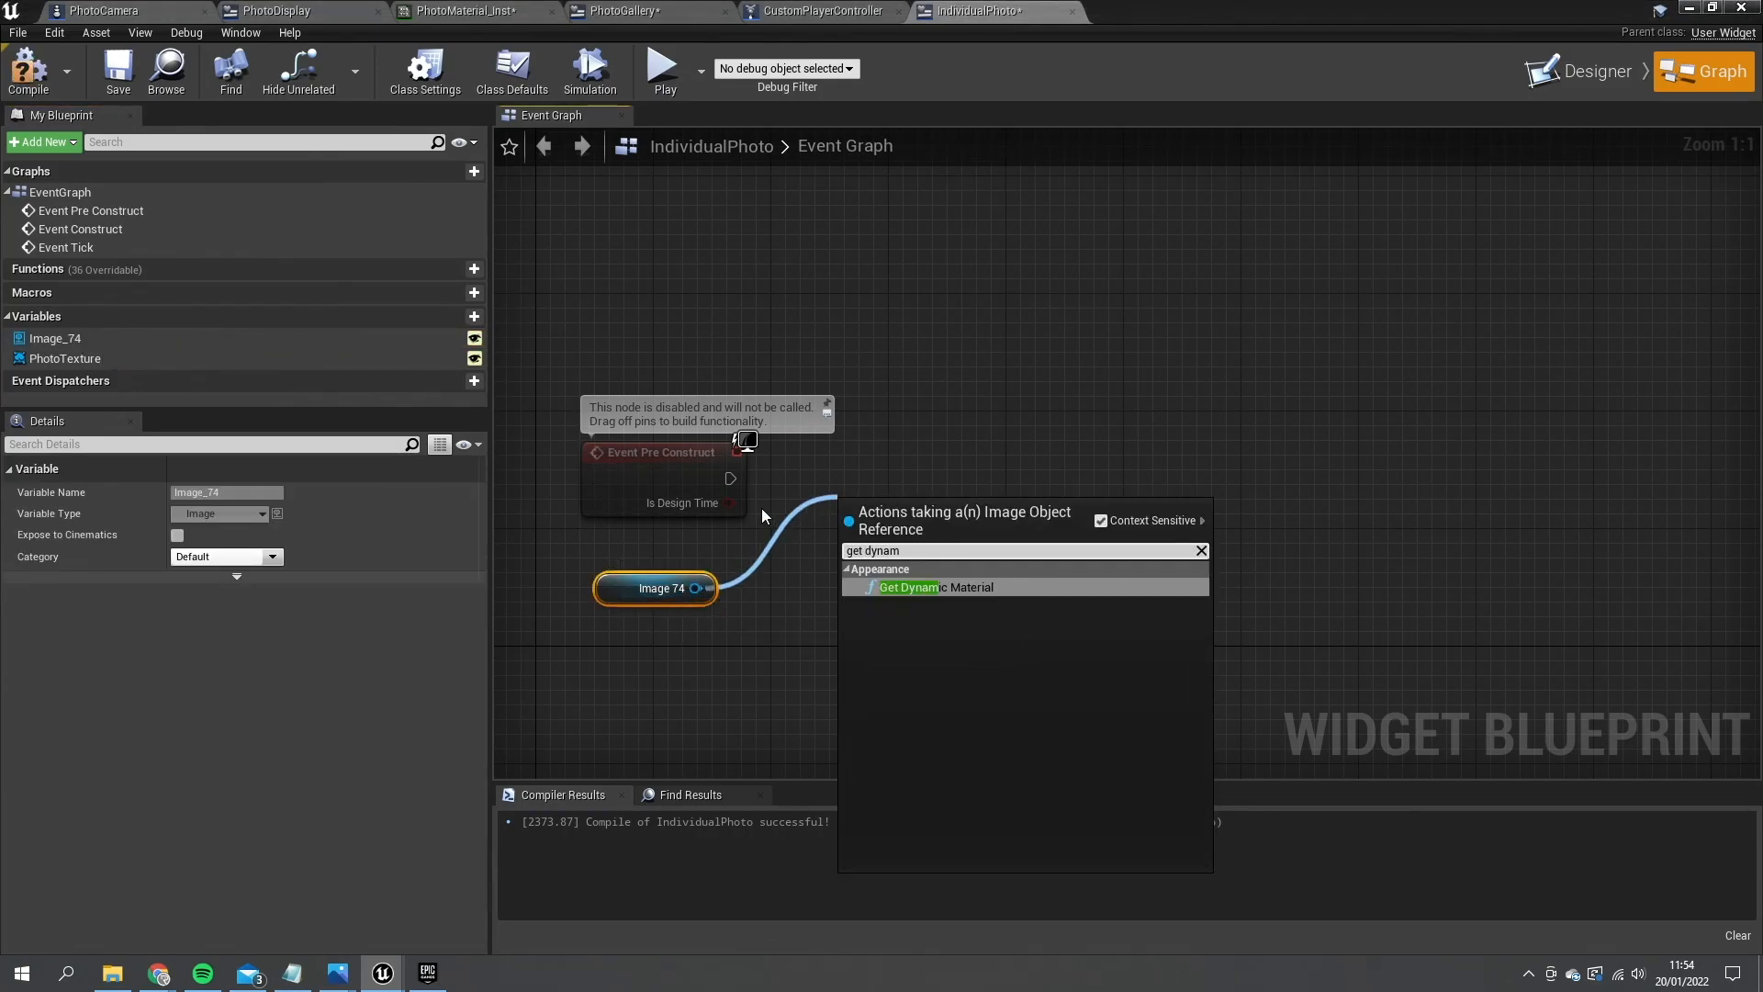
pyautogui.click(937, 587)
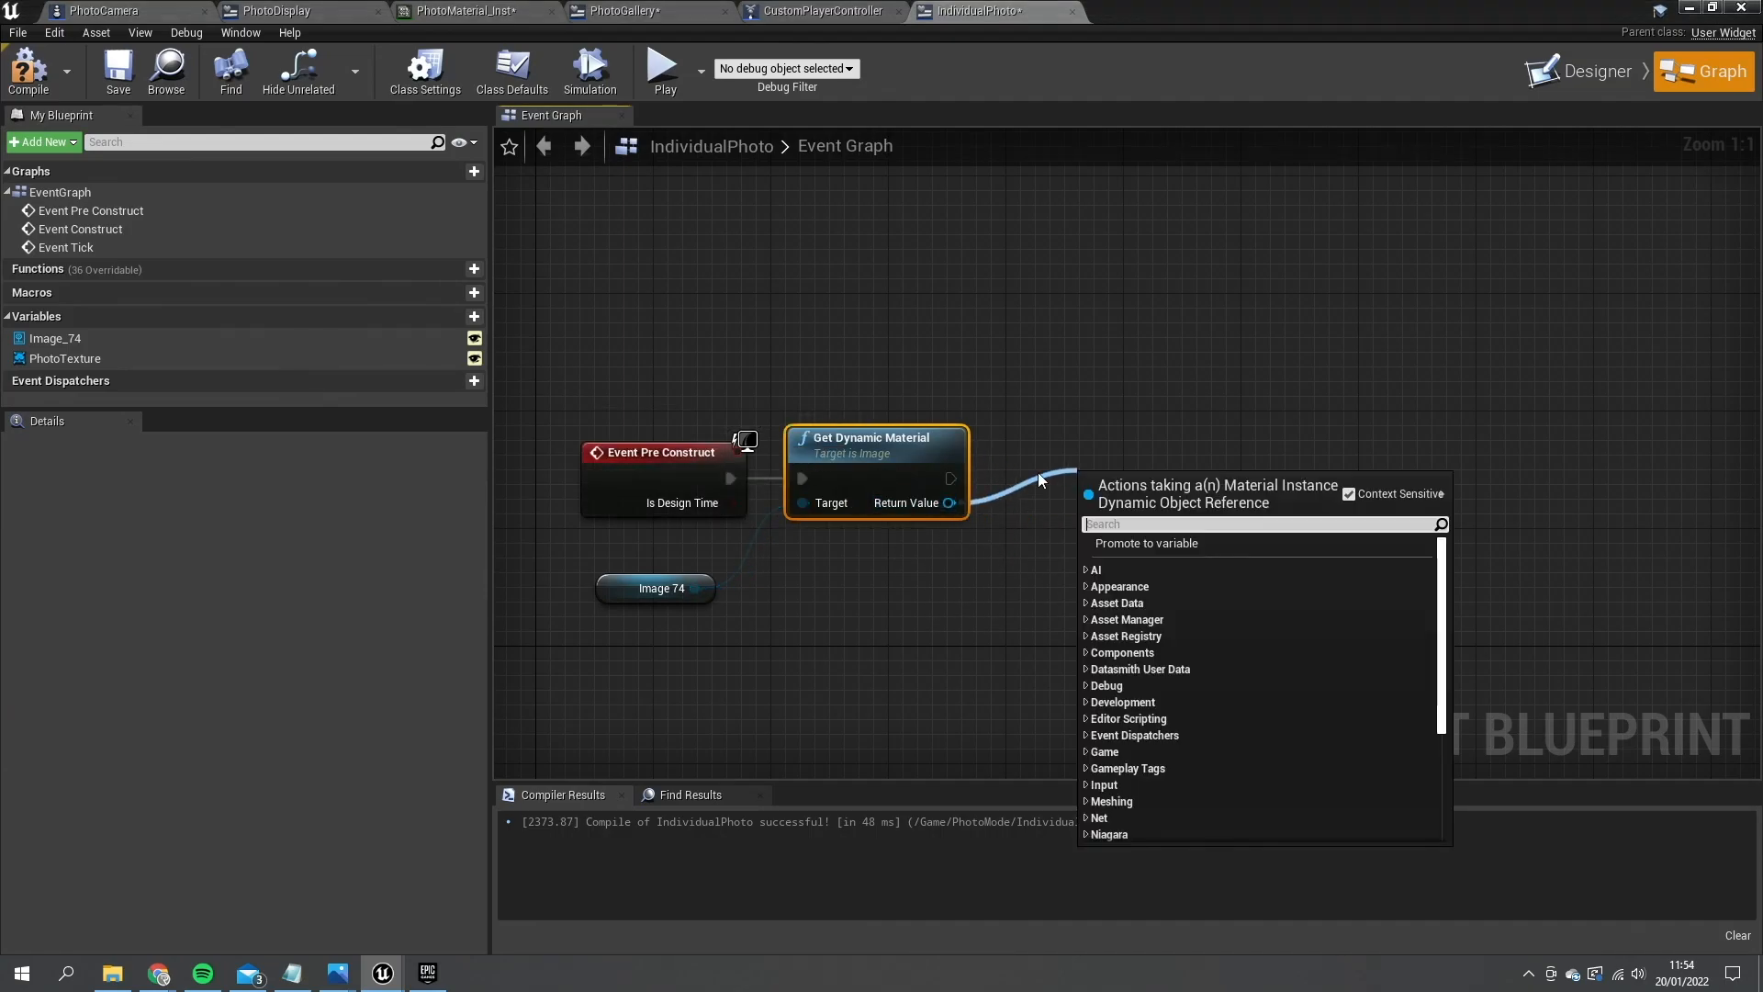
pyautogui.write('set textu')
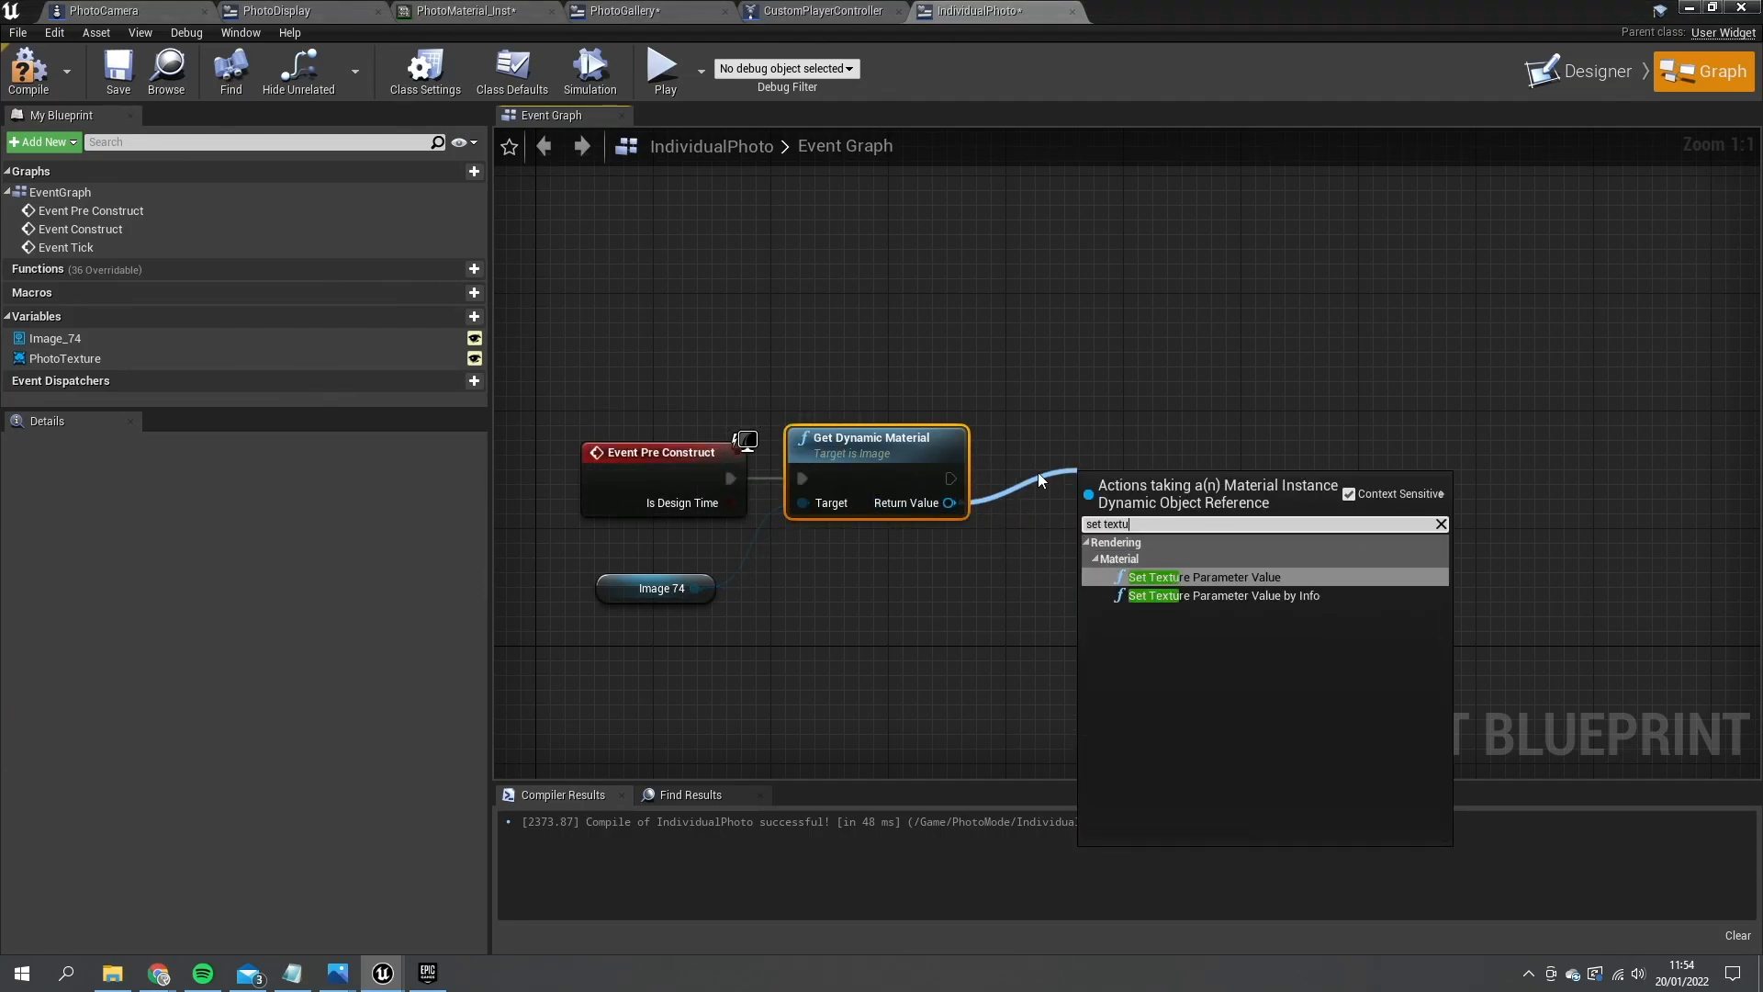
pyautogui.click(1203, 577)
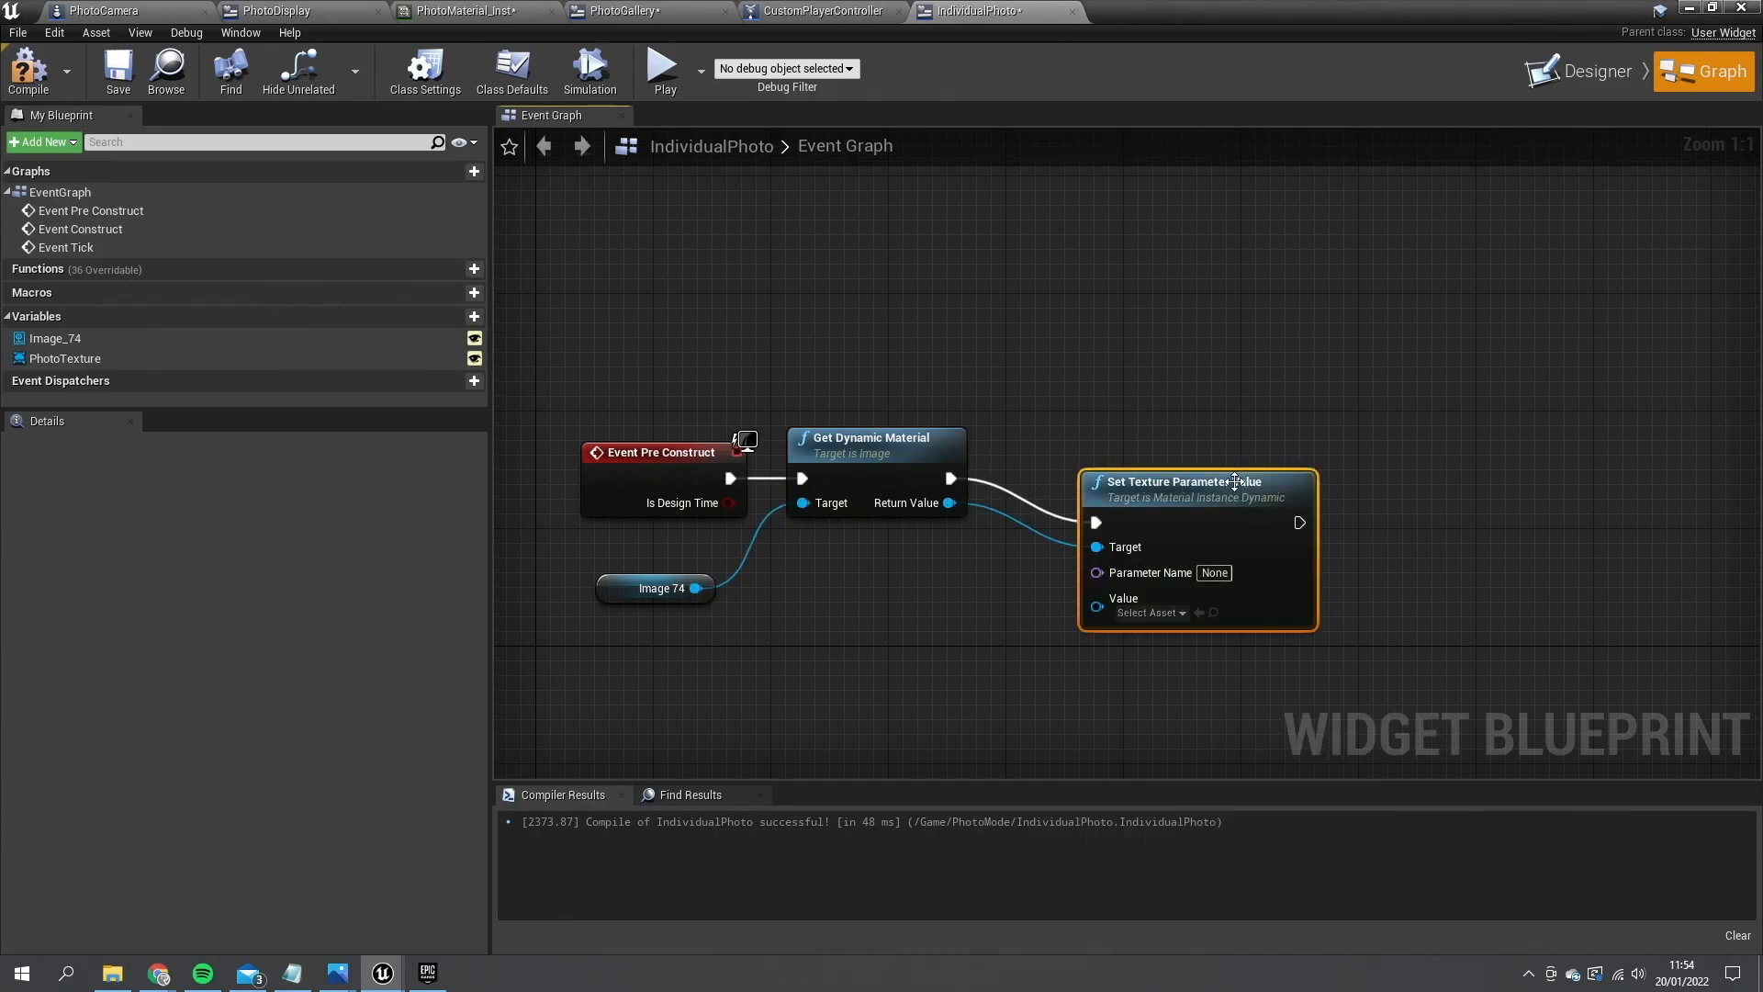
# - Set the PhotoRender parameter from PhotoTexture, after checking the material's parameter name, and save
pyautogui.click(466, 10)
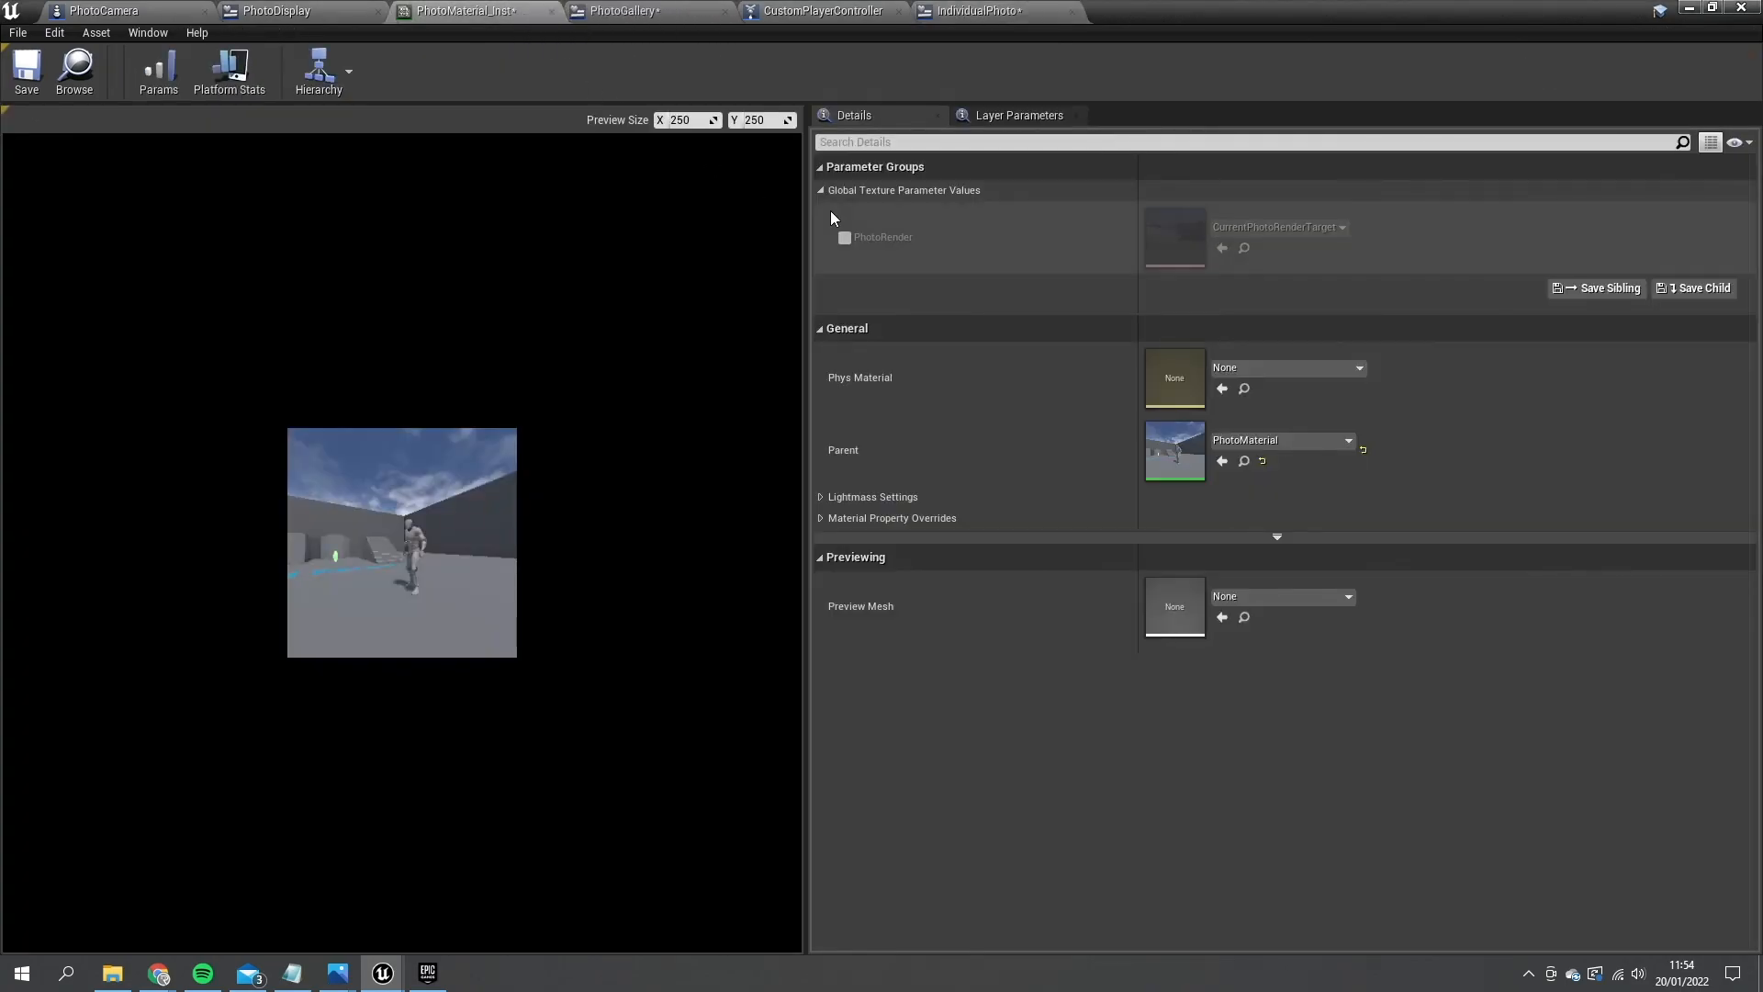
pyautogui.click(972, 11)
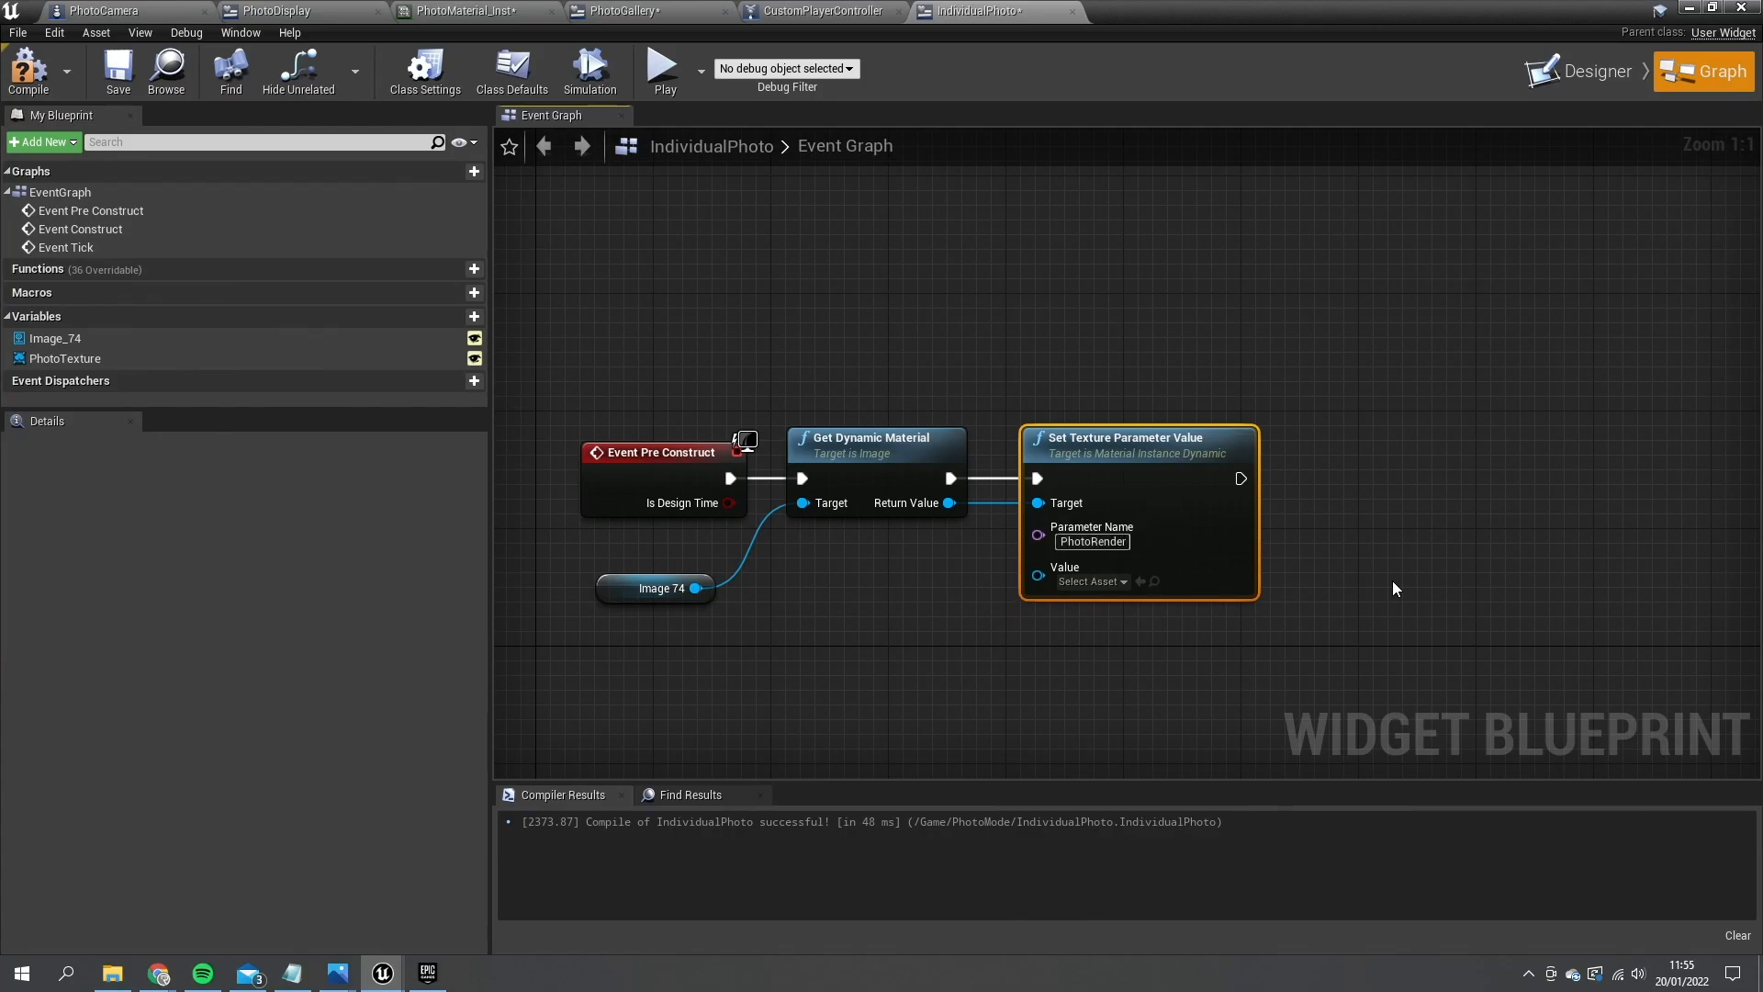
pyautogui.click(64, 357)
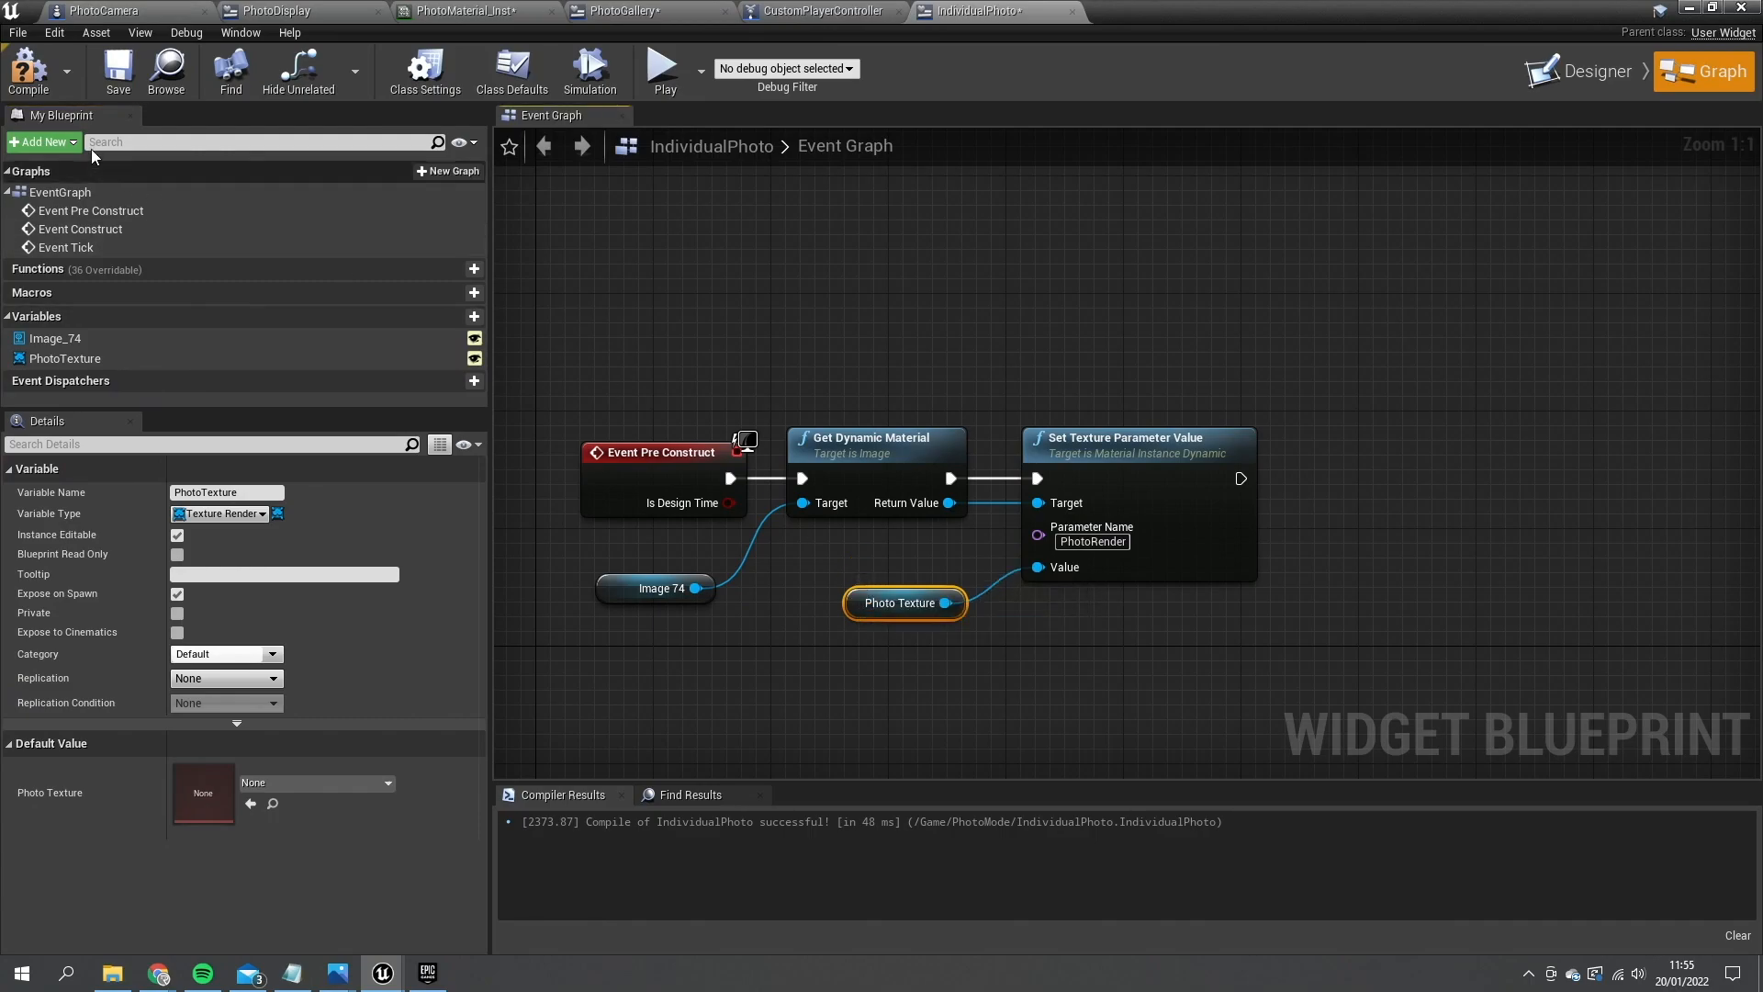
pyautogui.click(28, 69)
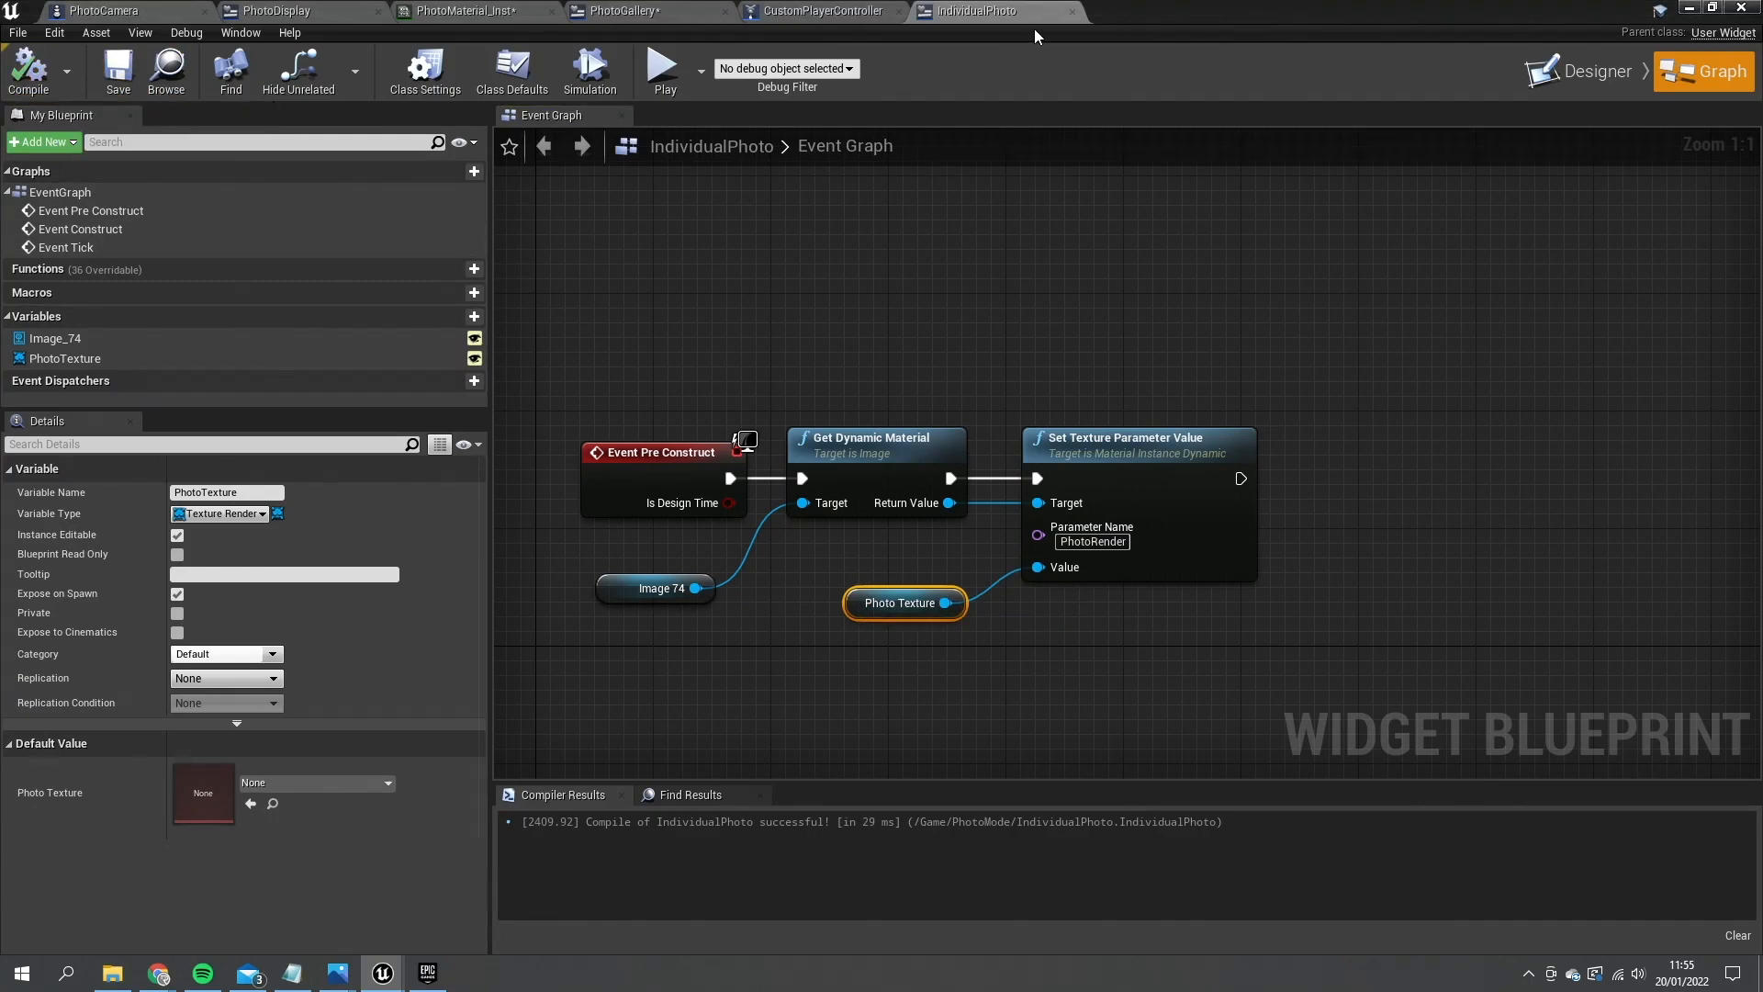
# - Wire PhotoGallery's For Each Loop array element into Create Widget's Photo Texture pin
pyautogui.click(641, 10)
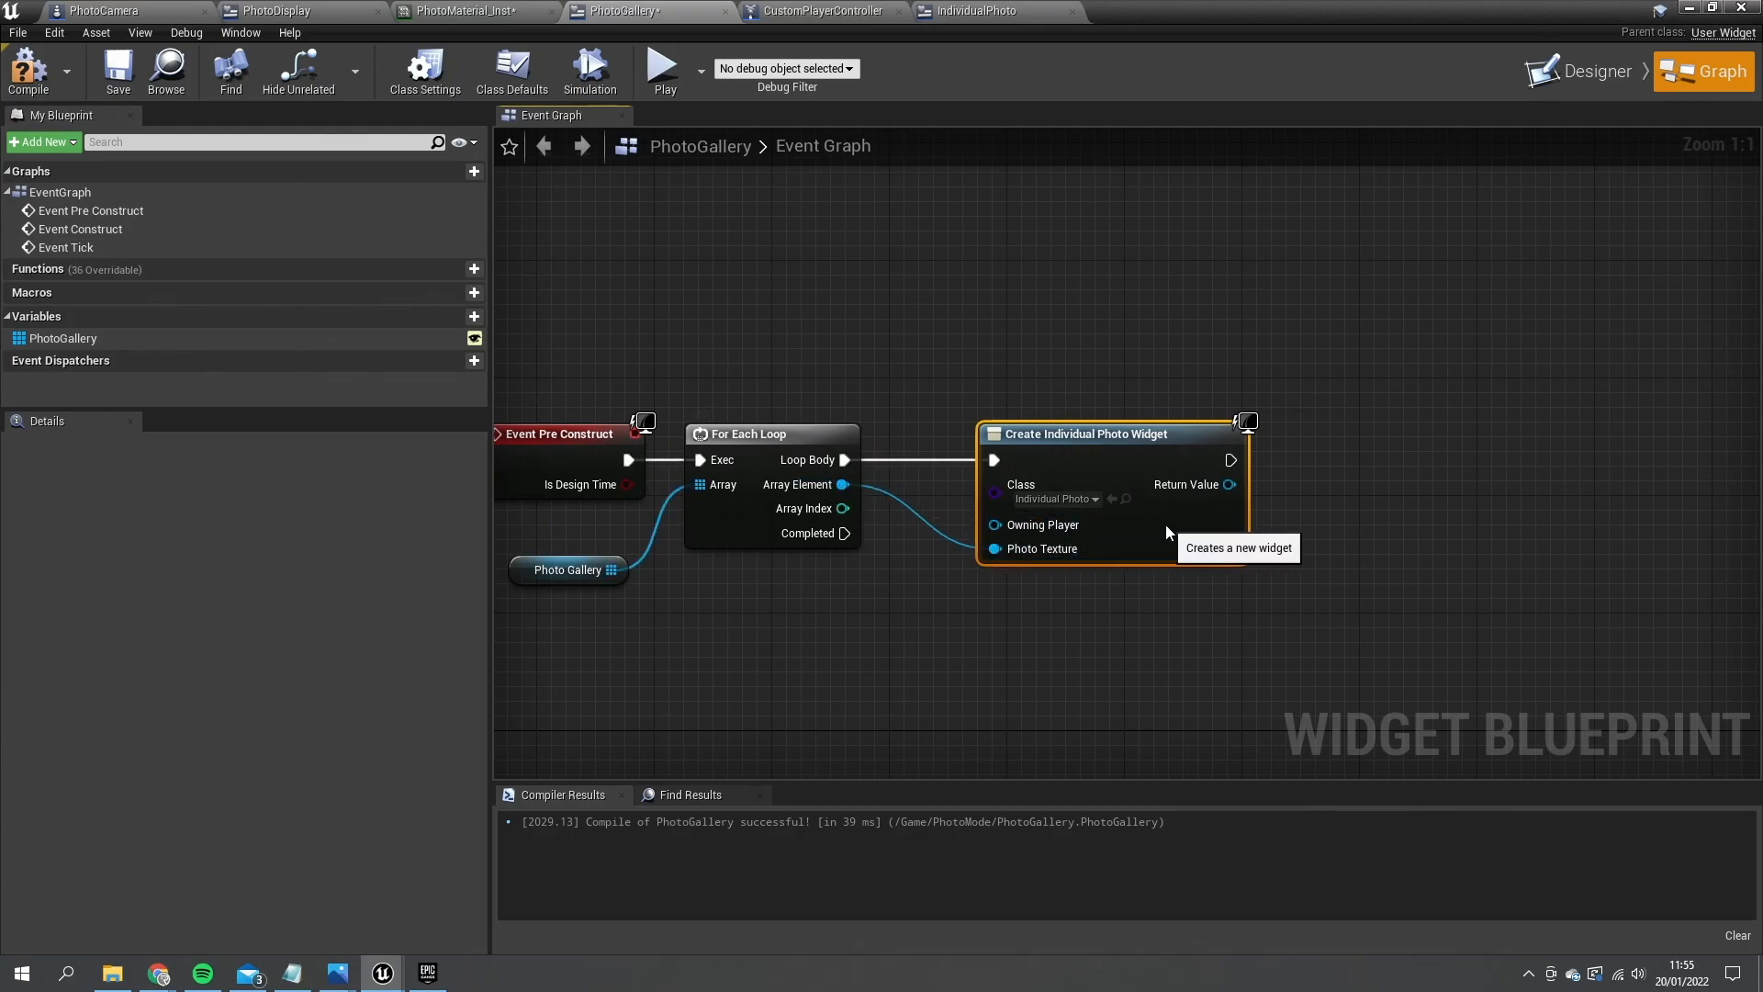
pyautogui.moveTo(976, 507)
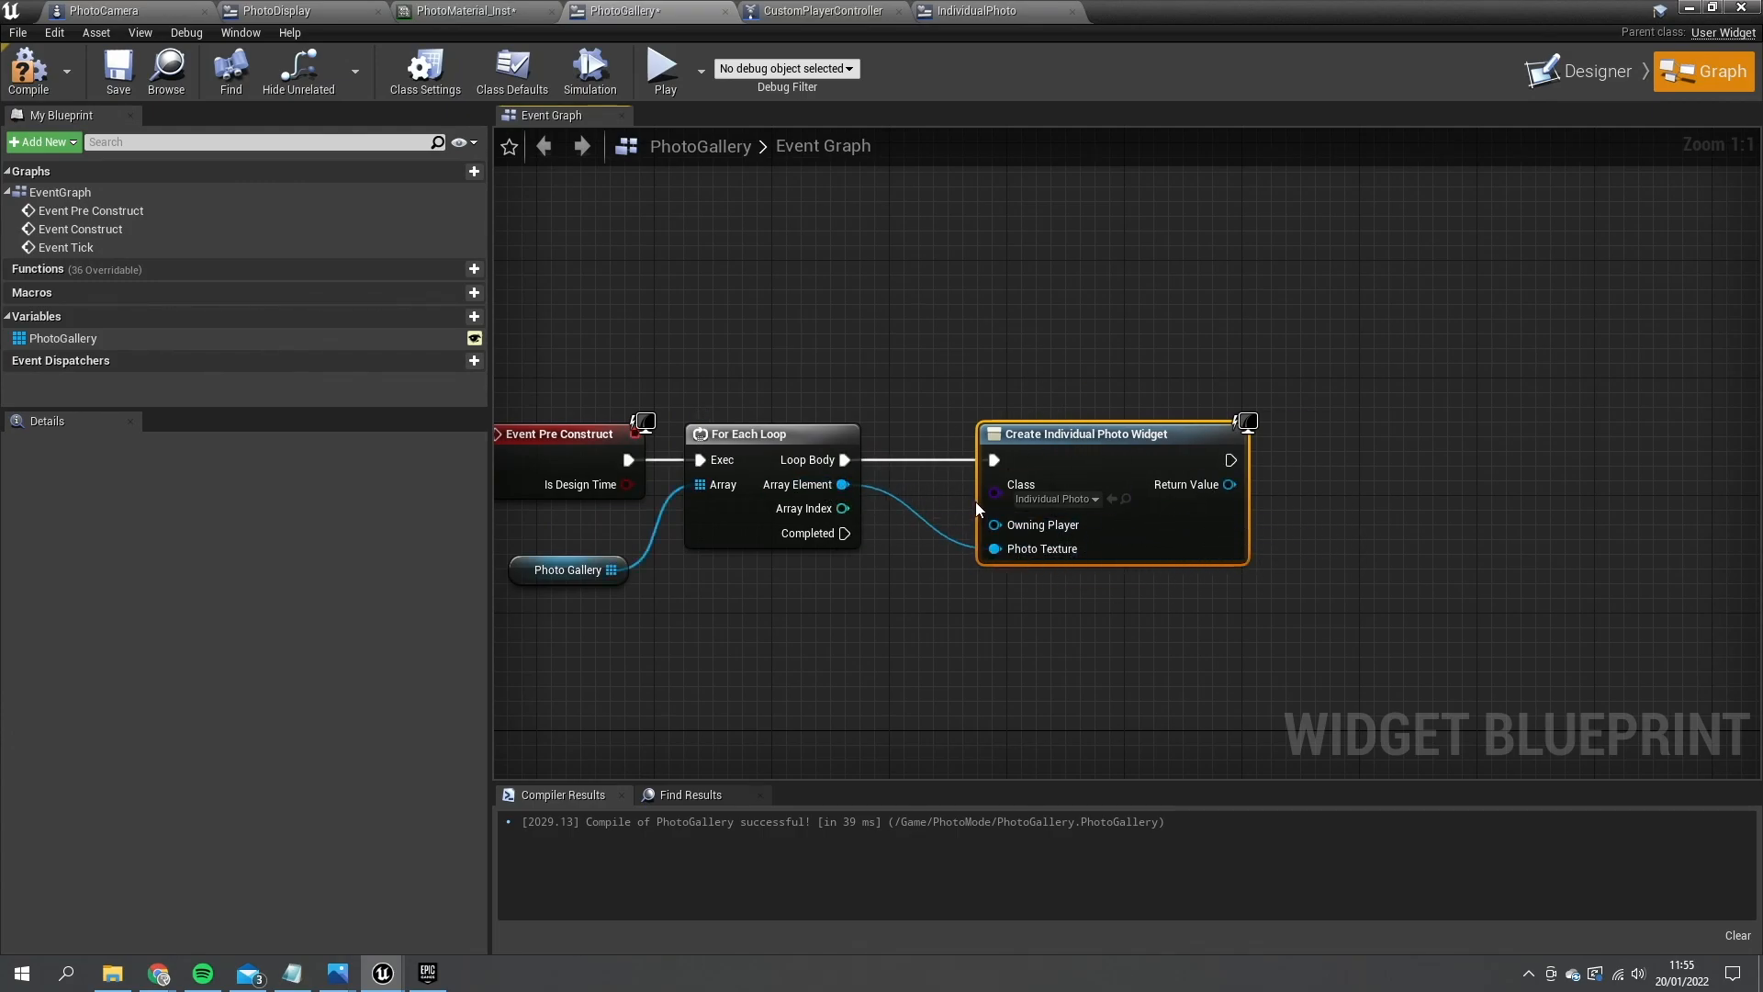
pyautogui.moveTo(1198, 487)
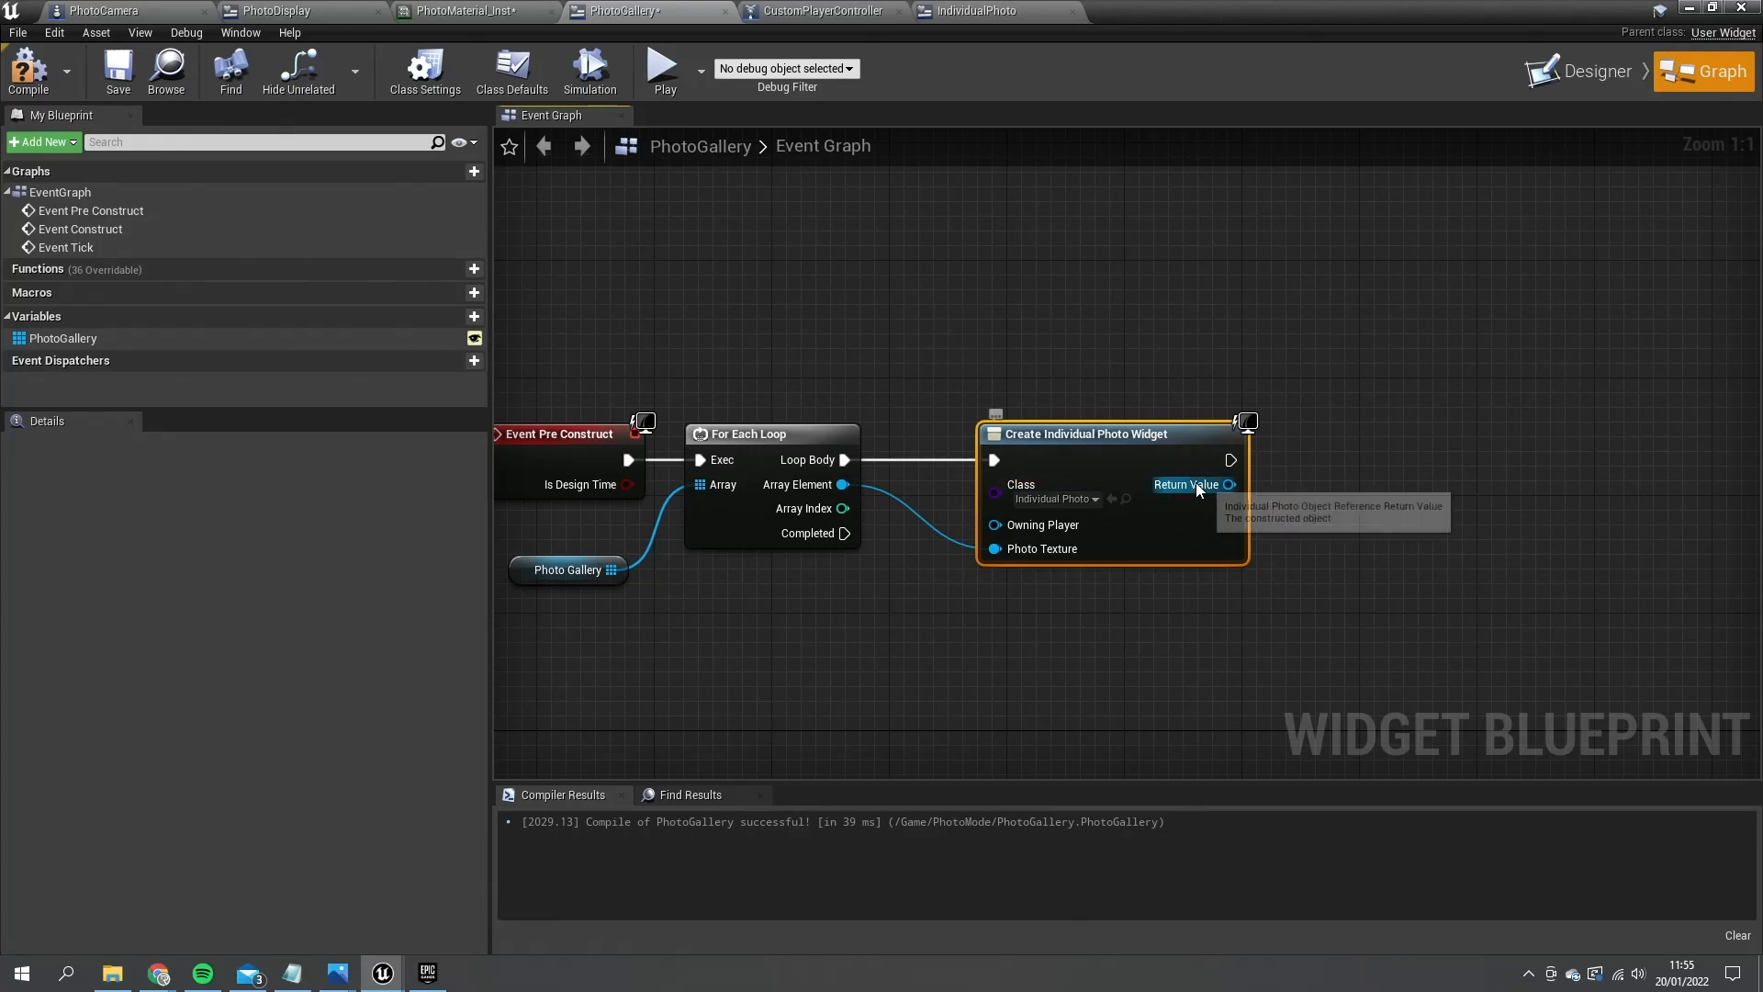
pyautogui.moveTo(1202, 488)
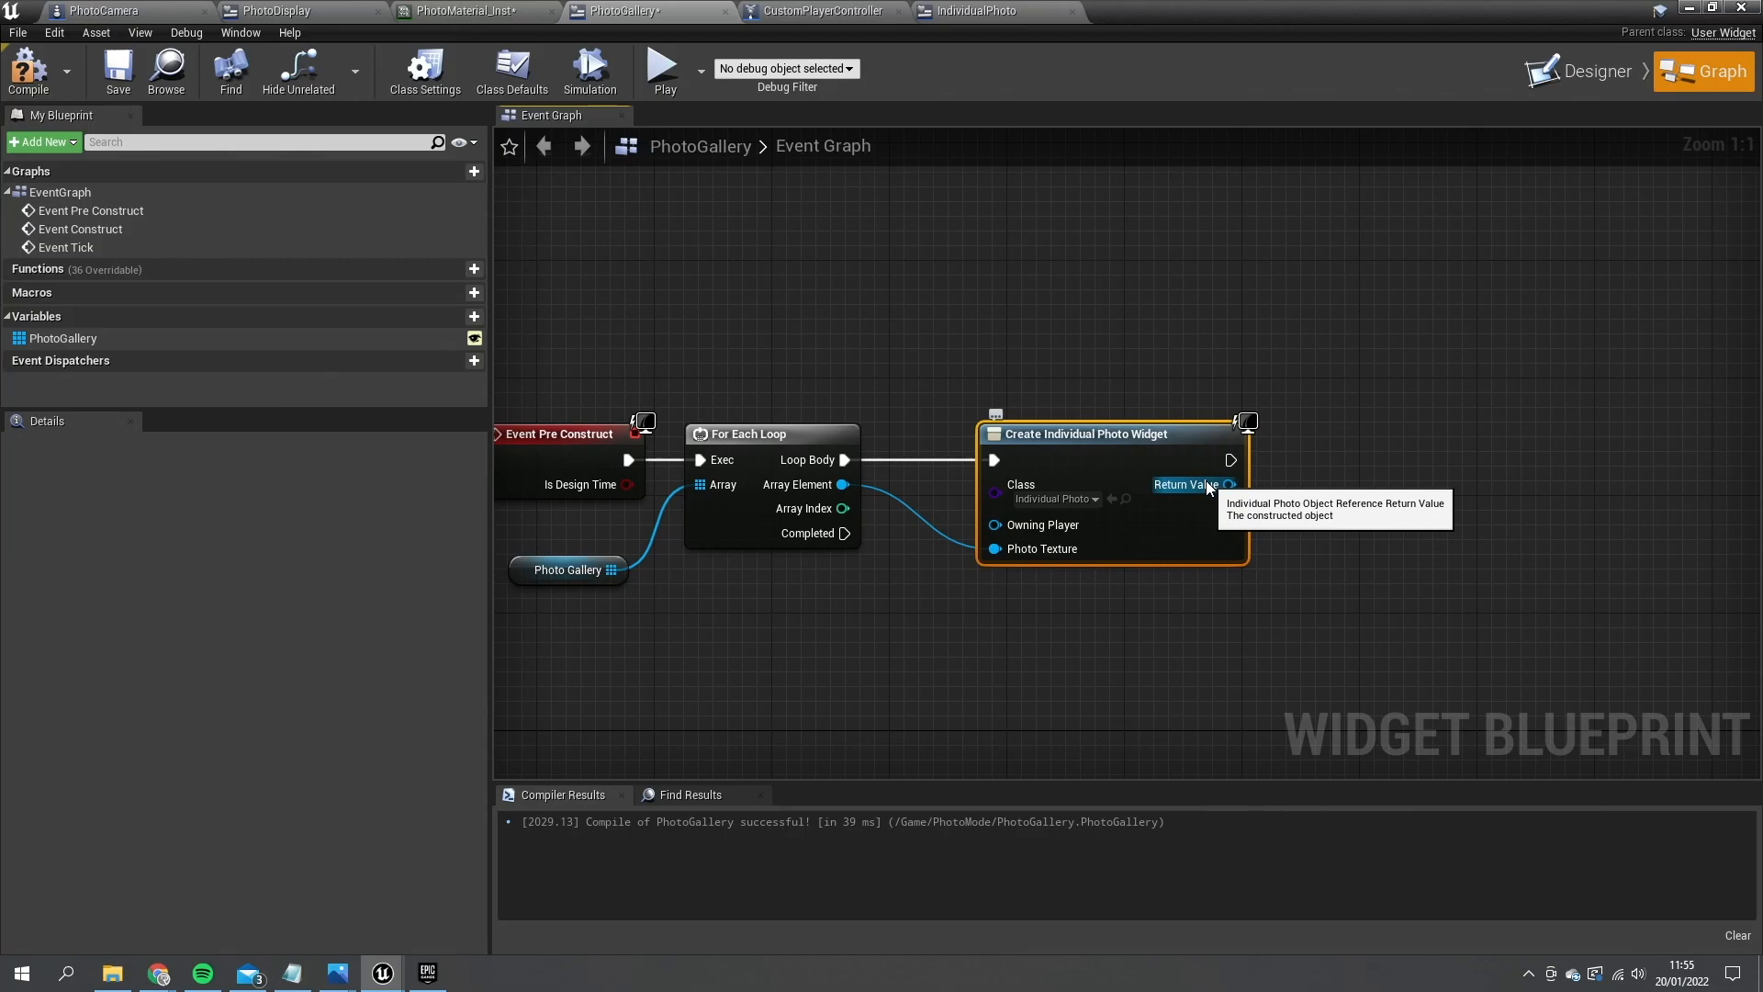
pyautogui.moveTo(1572, 205)
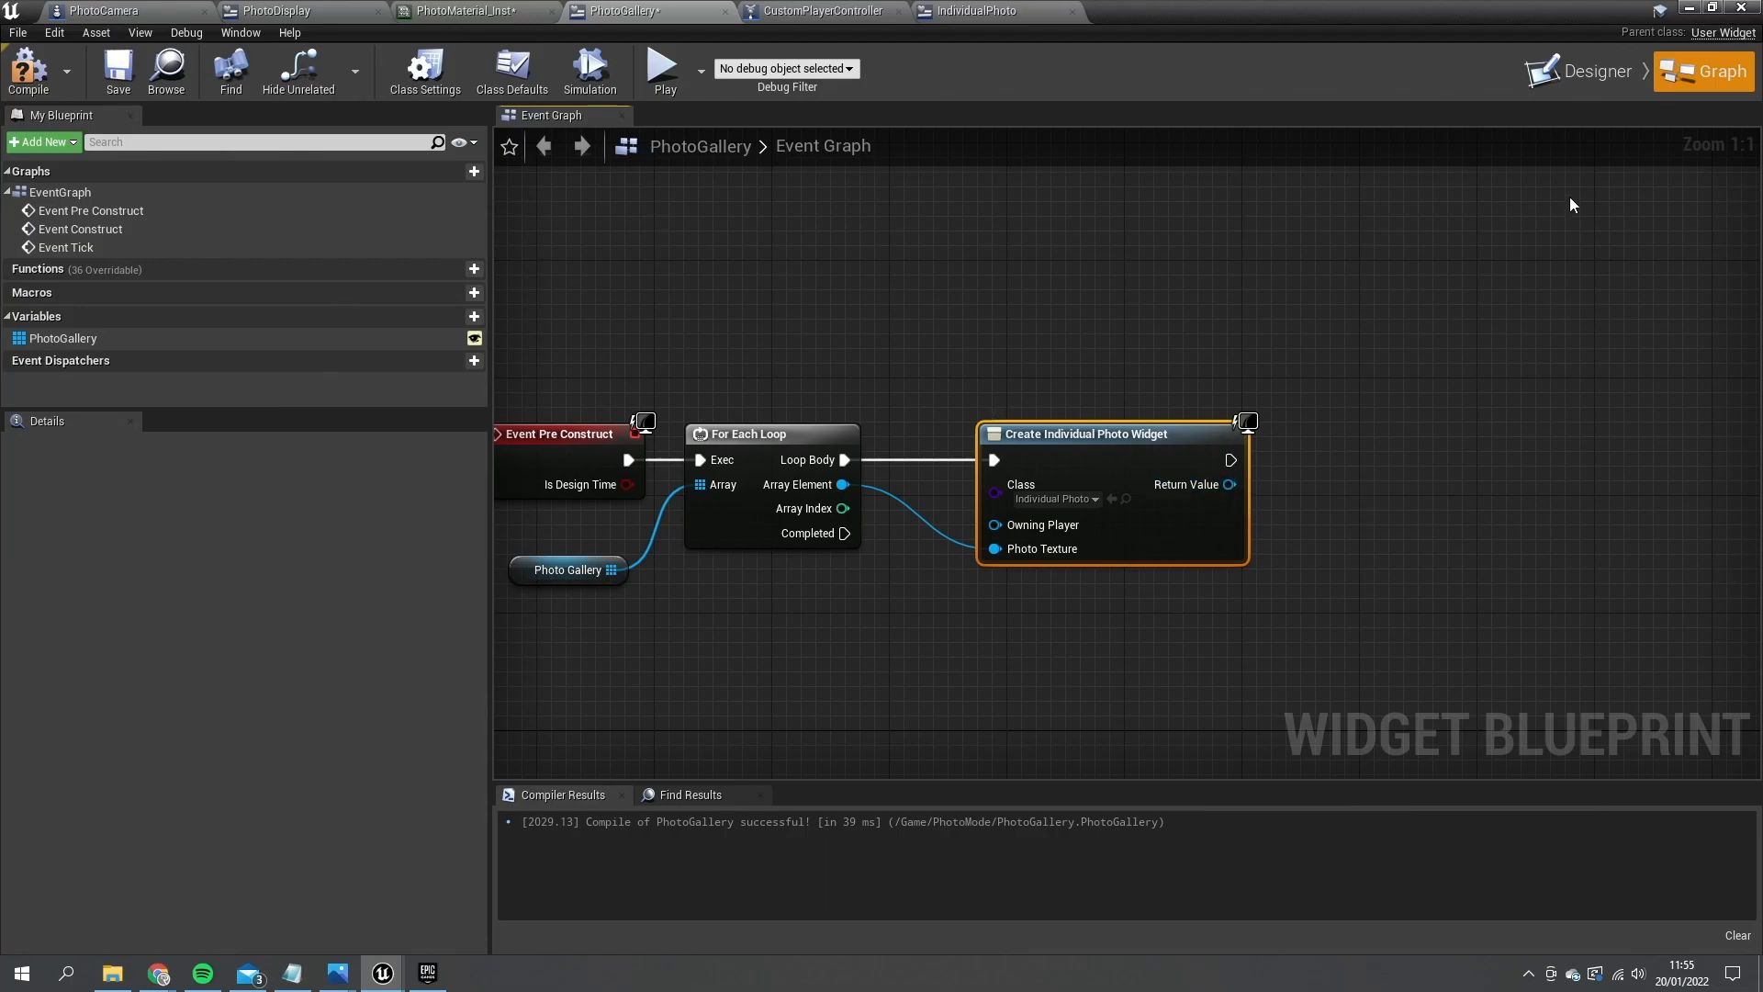
pyautogui.click(1589, 70)
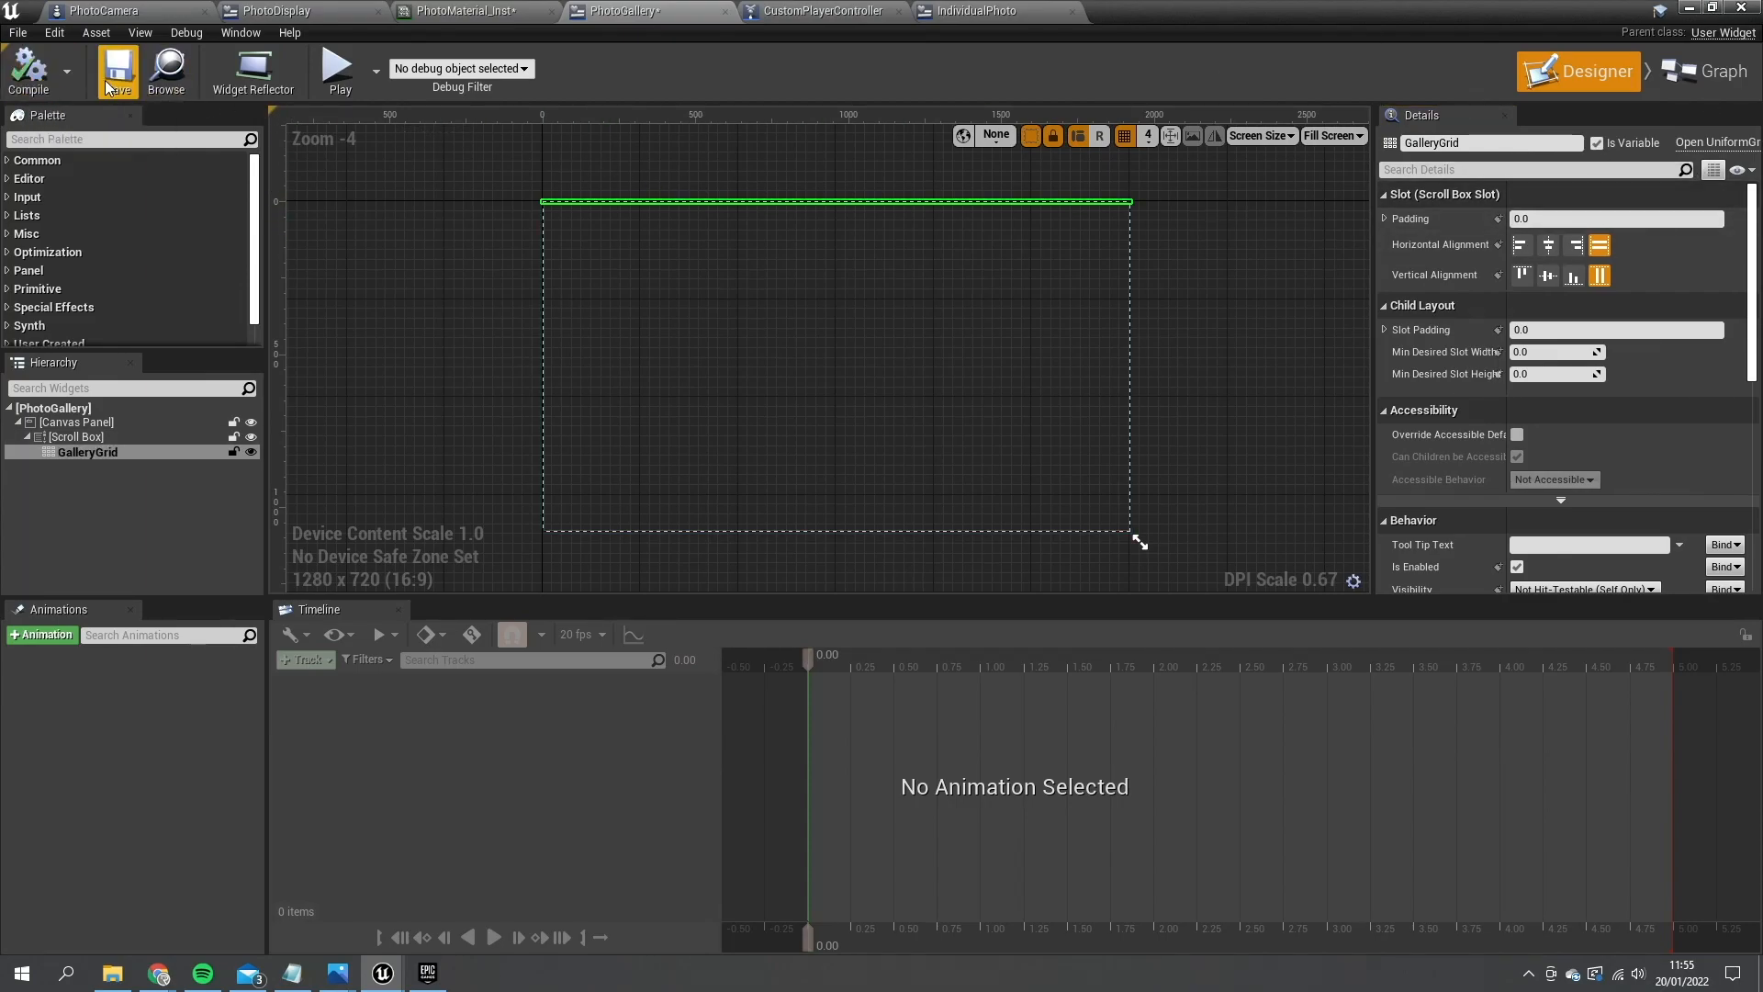
# - Replace the GalleryGrid uniform grid with a Wrap Box and rename it GalleryBox
pyautogui.click(1713, 71)
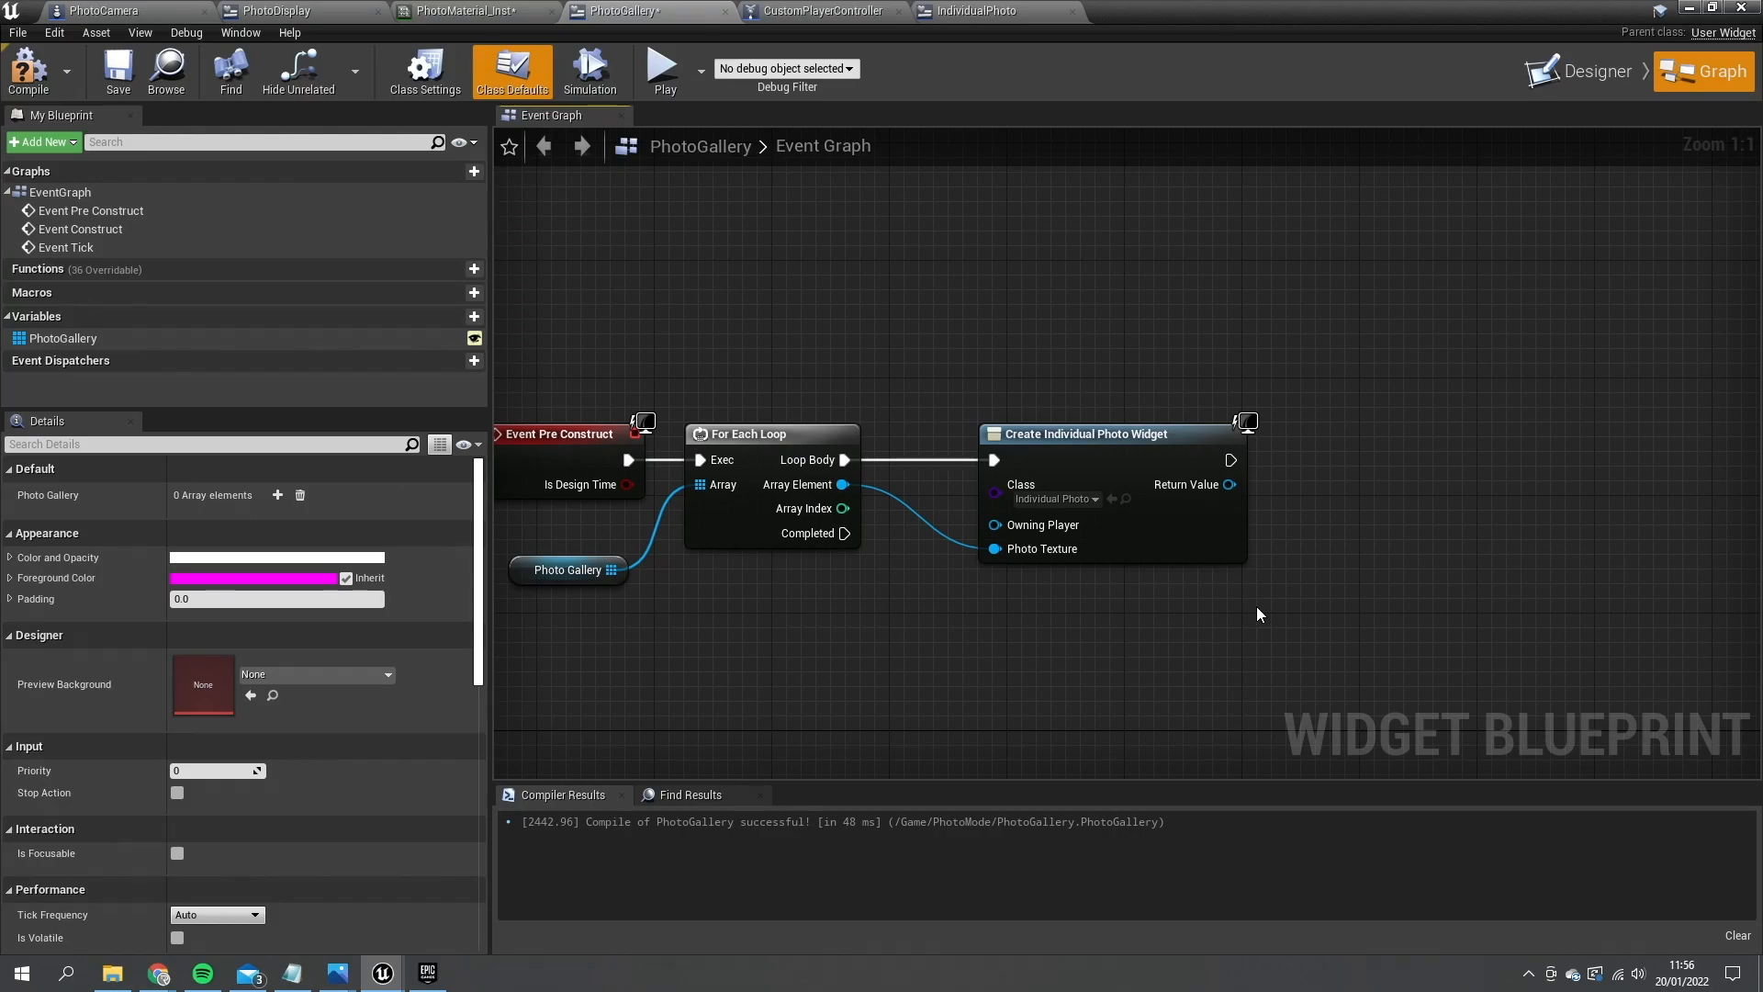
pyautogui.click(1593, 71)
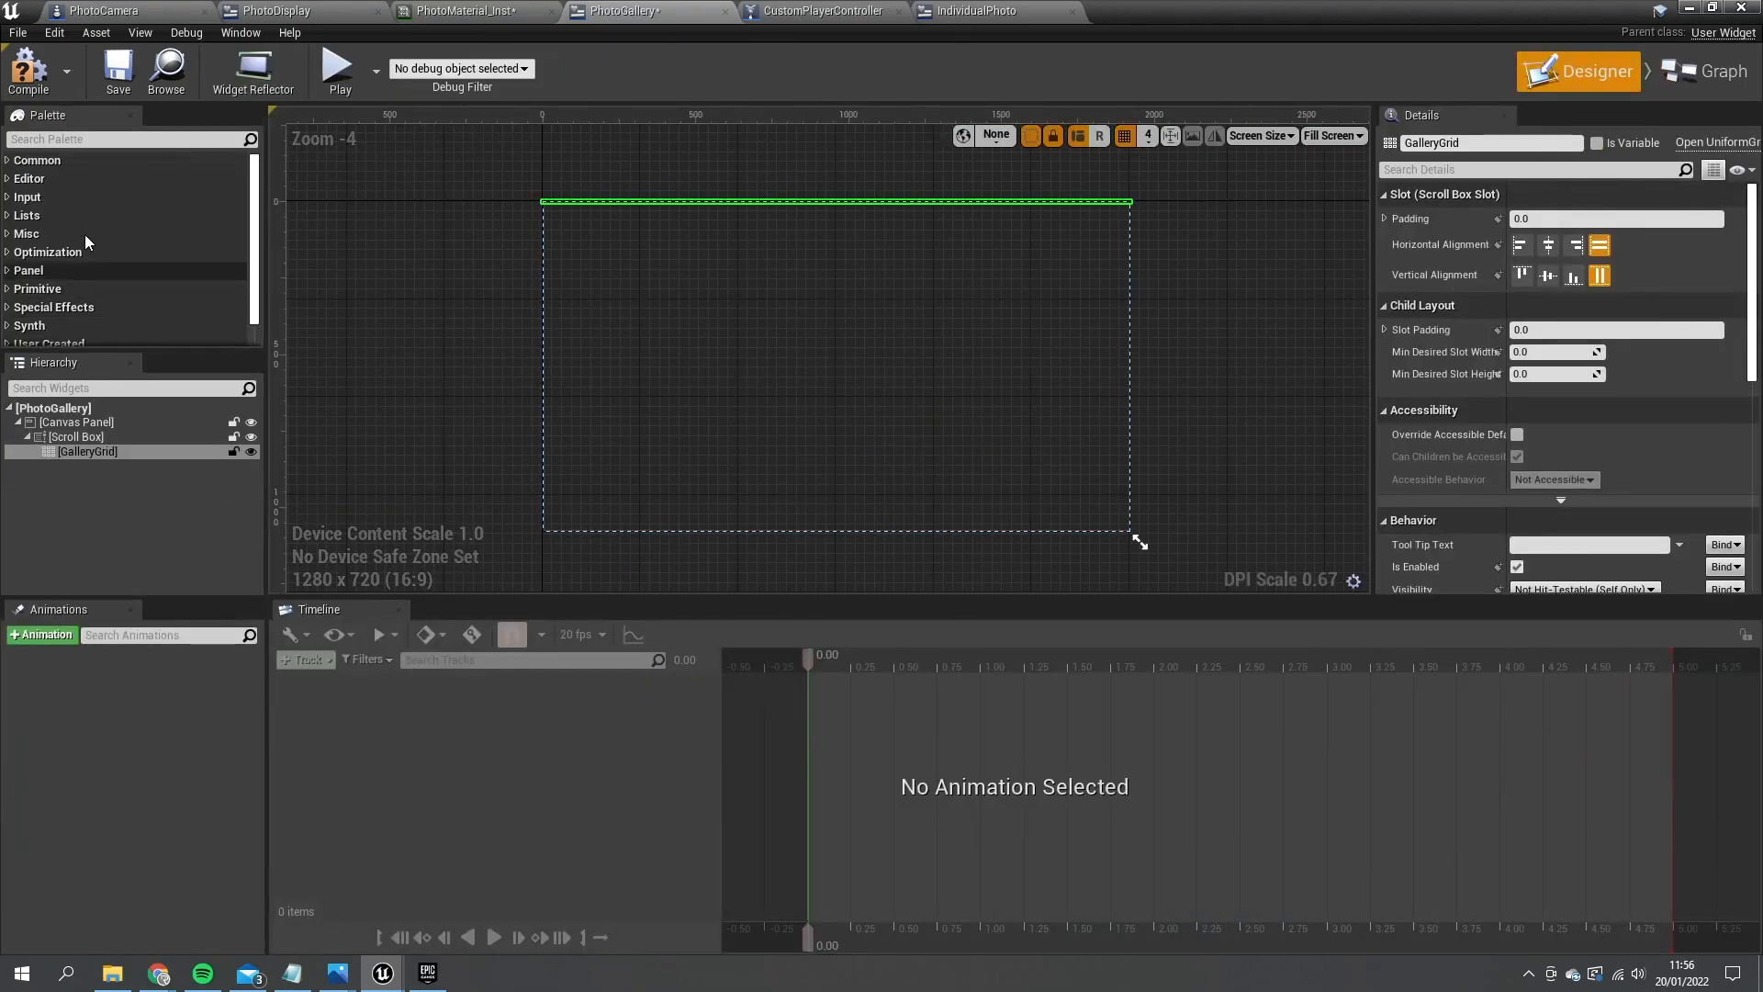
pyautogui.write('wra')
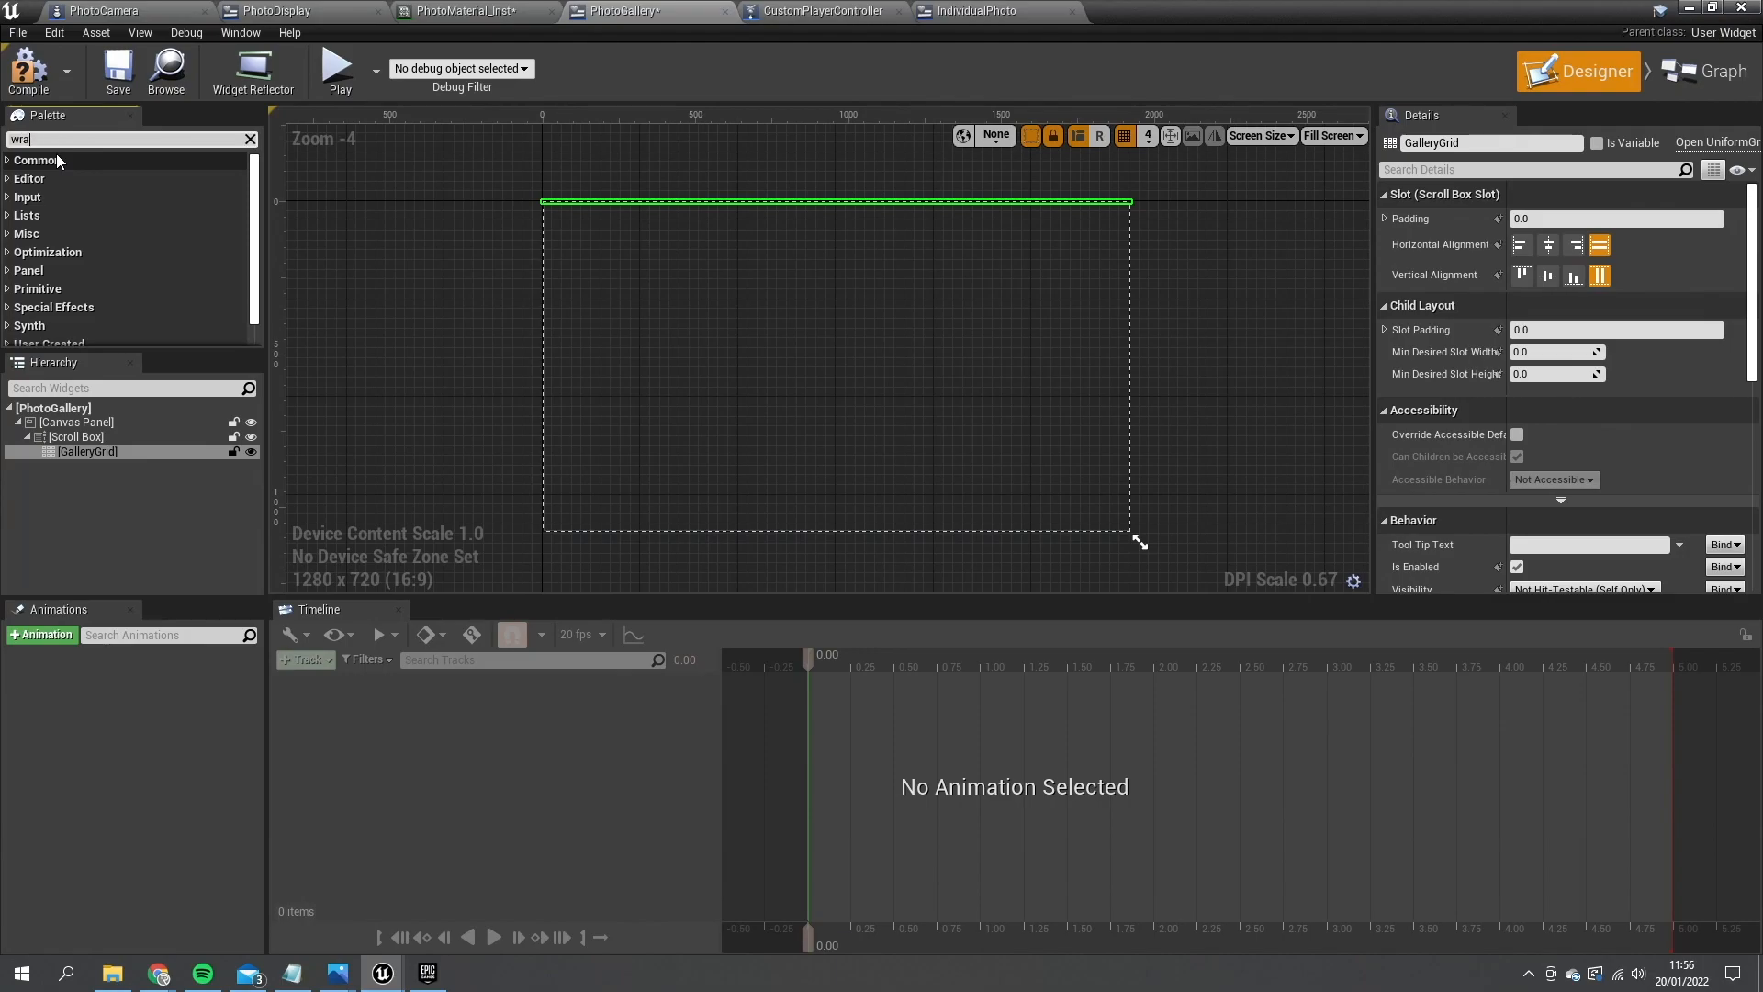
pyautogui.write('p')
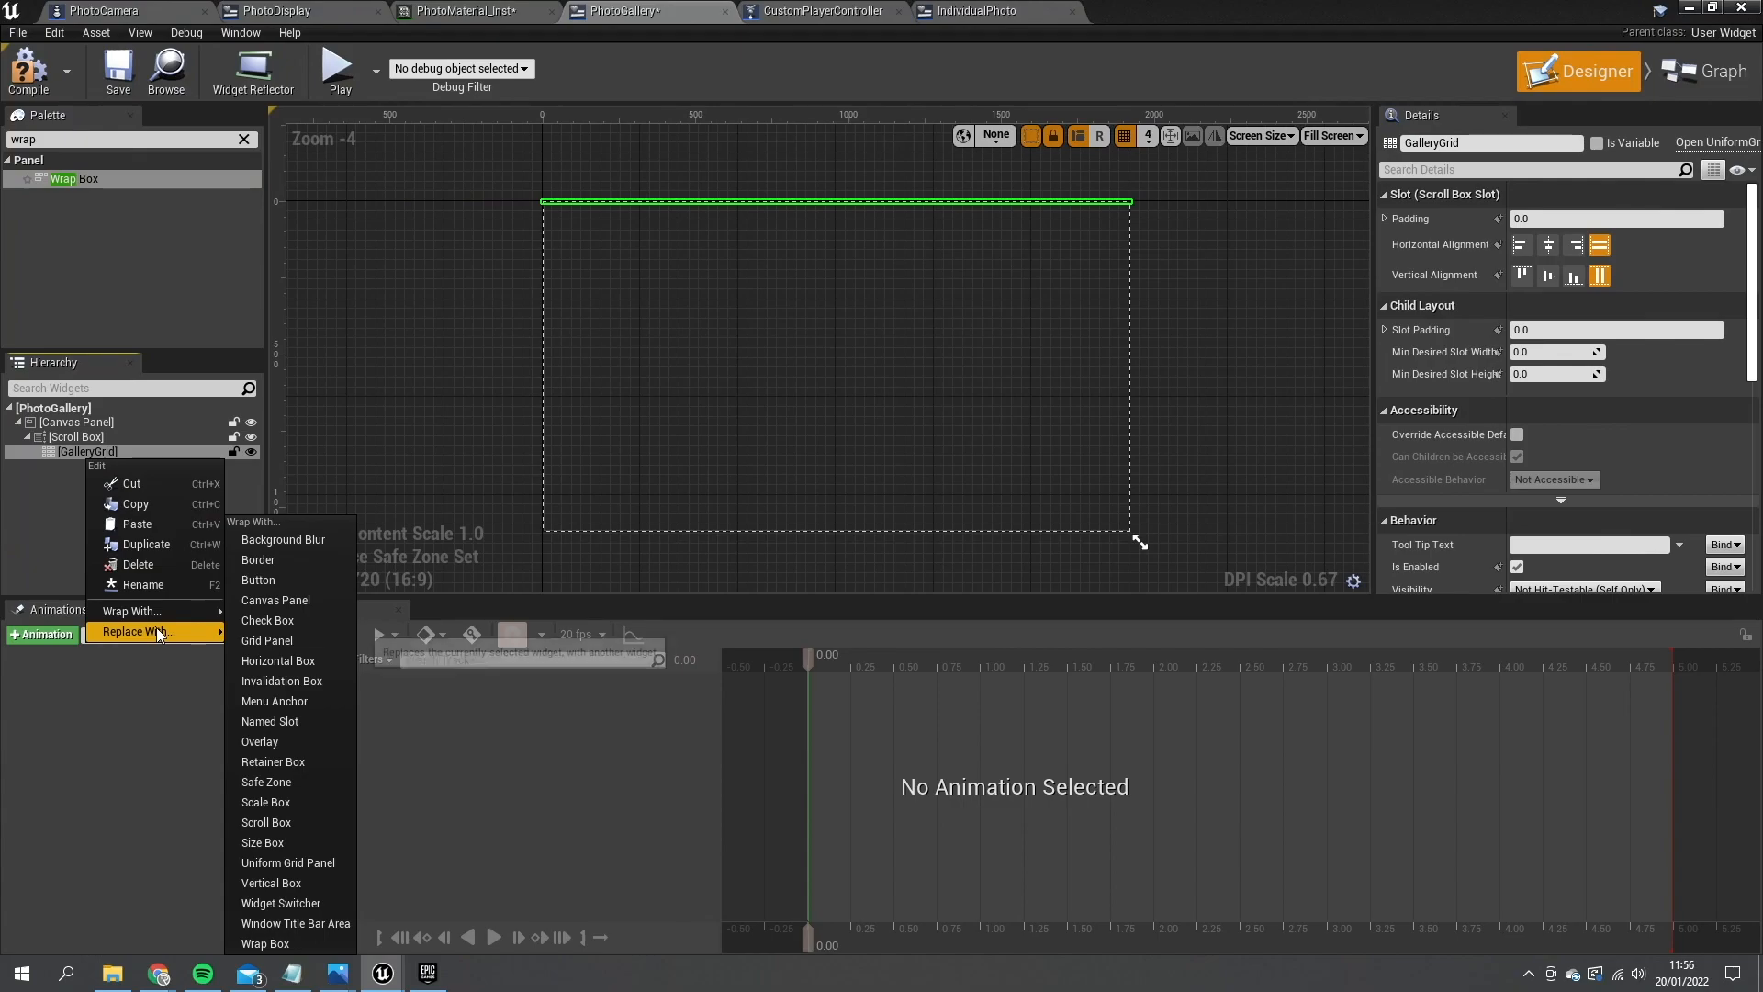
pyautogui.click(264, 943)
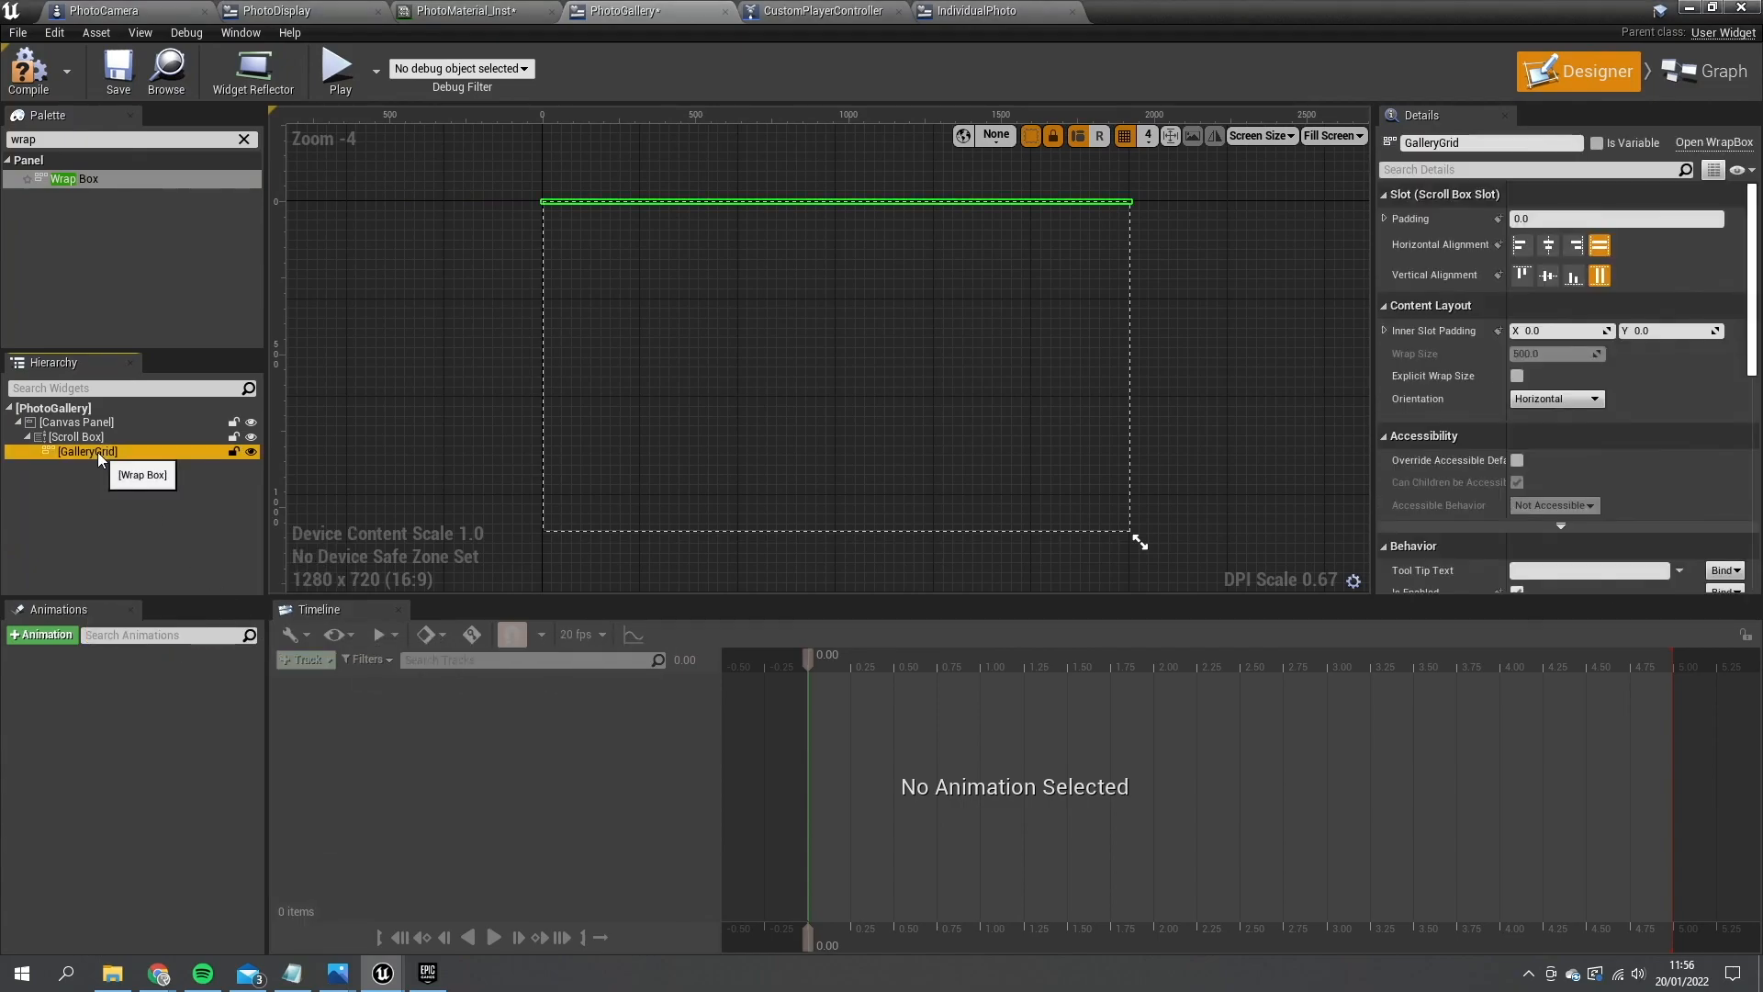
pyautogui.doubleClick(1461, 143)
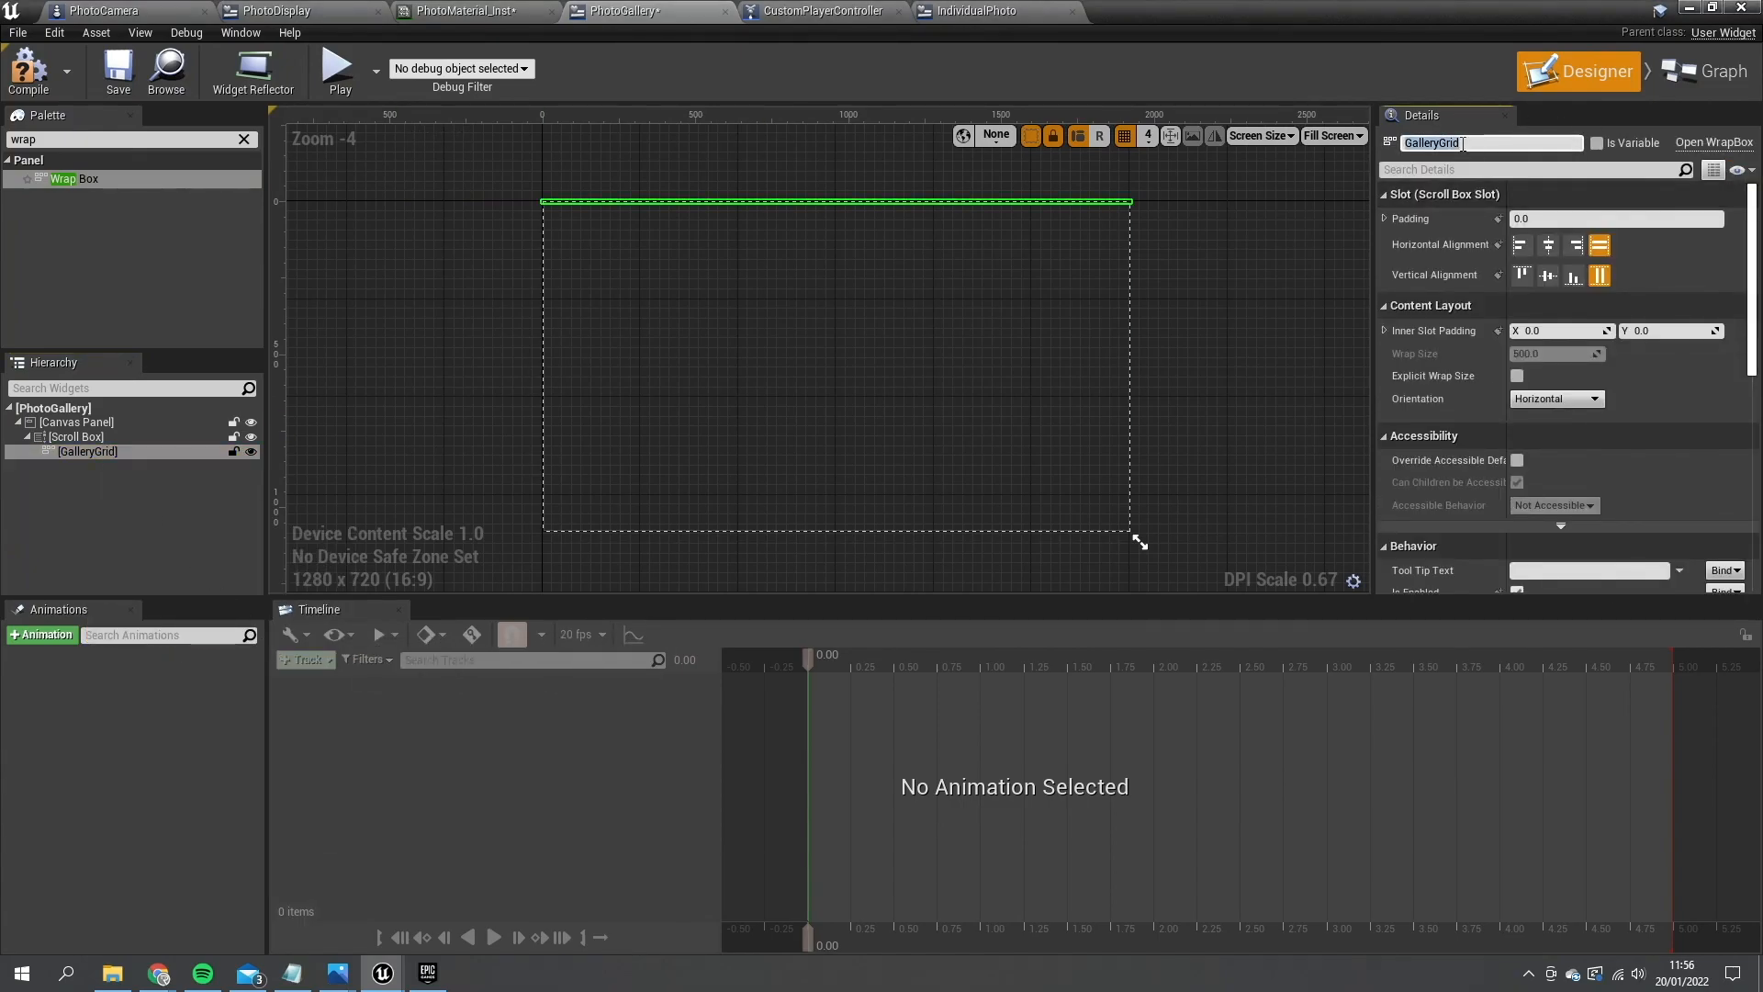
pyautogui.write('Gallery')
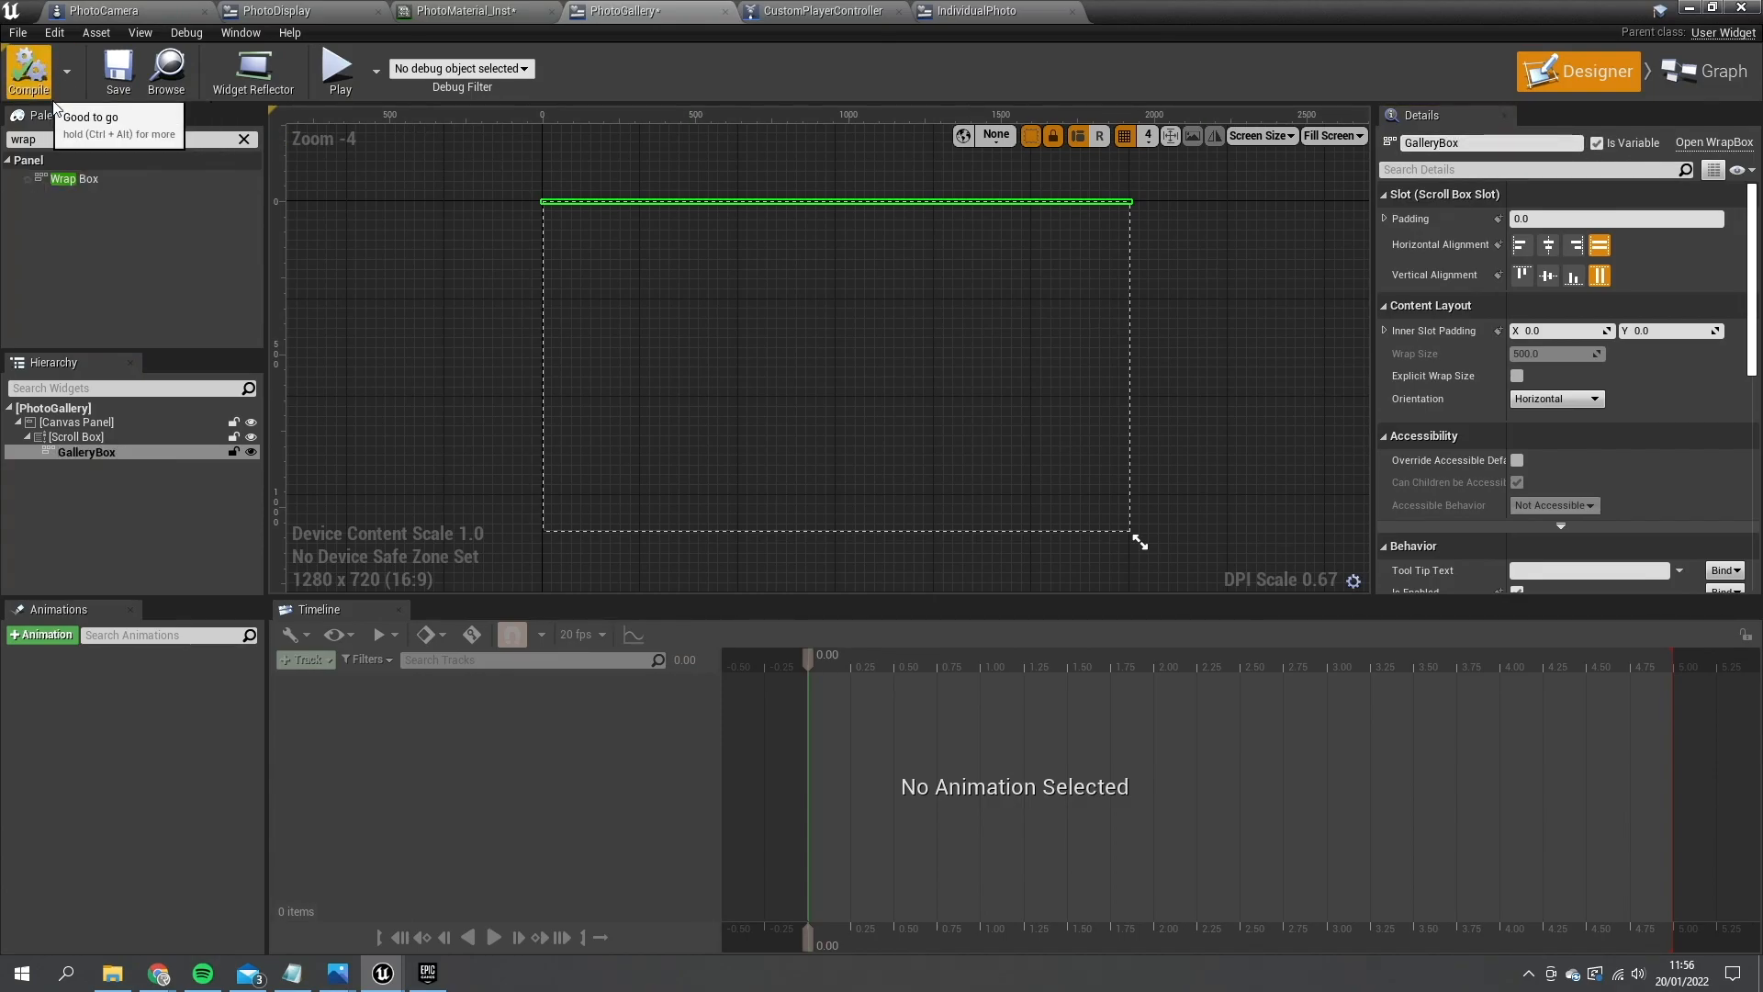
pyautogui.click(1716, 71)
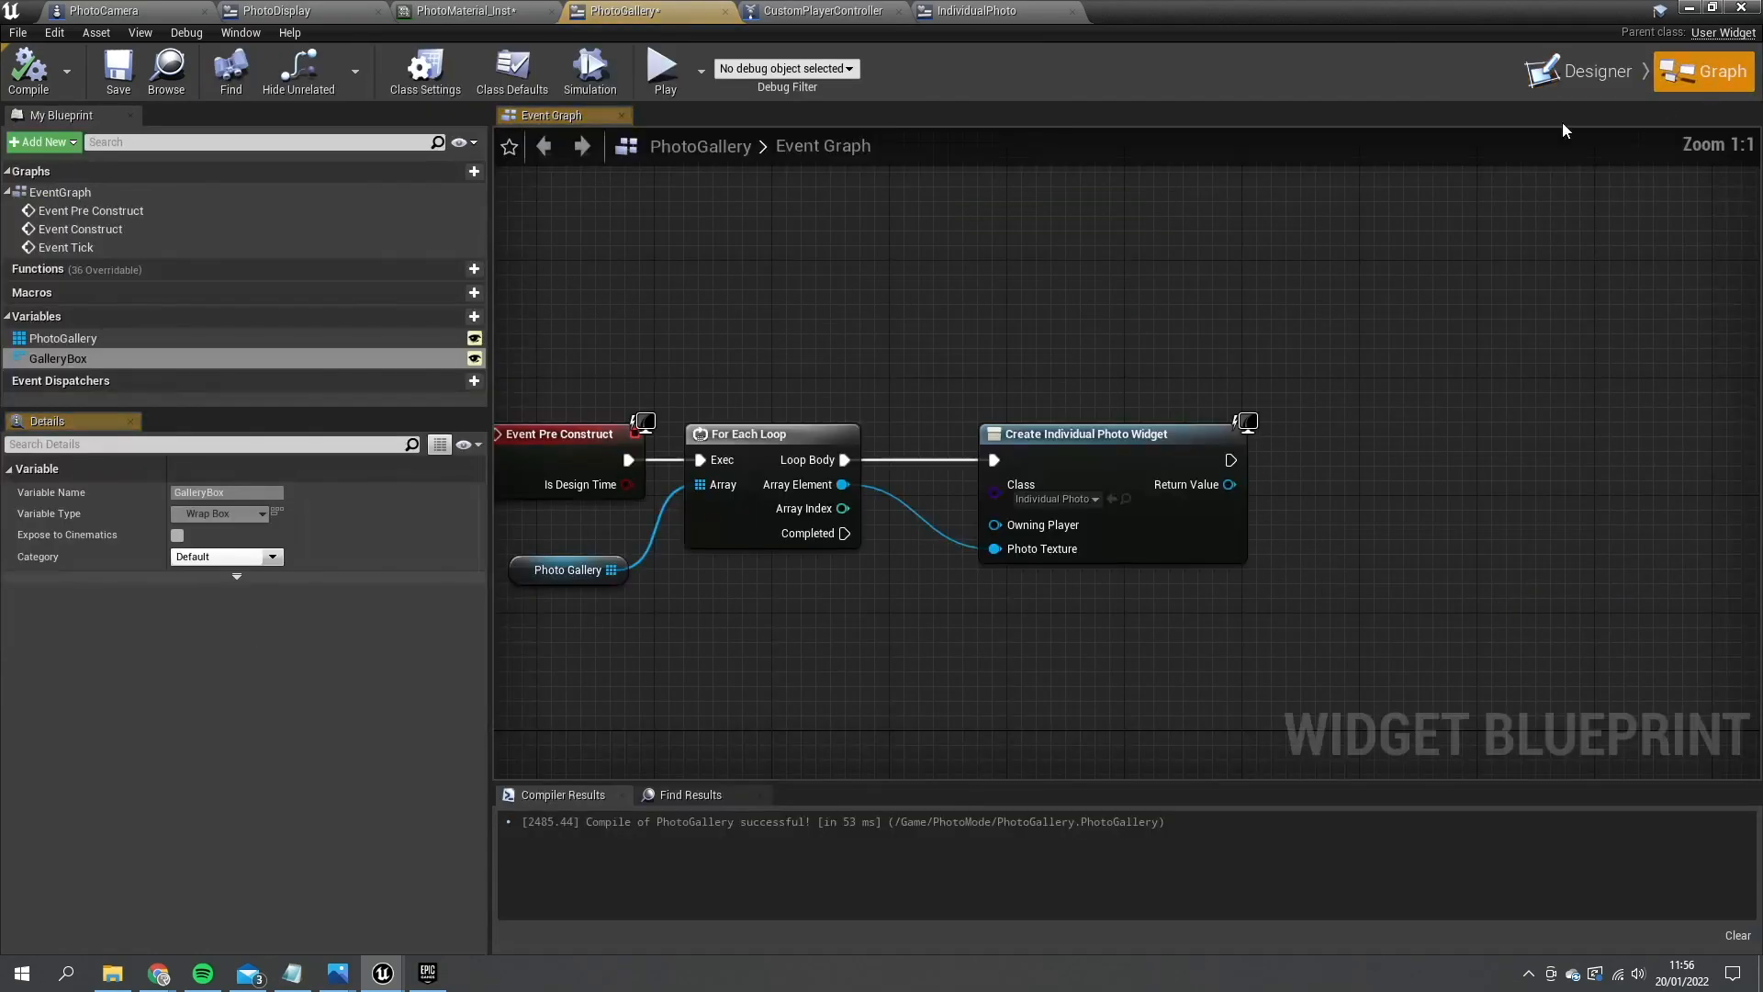
pyautogui.moveTo(1172, 707)
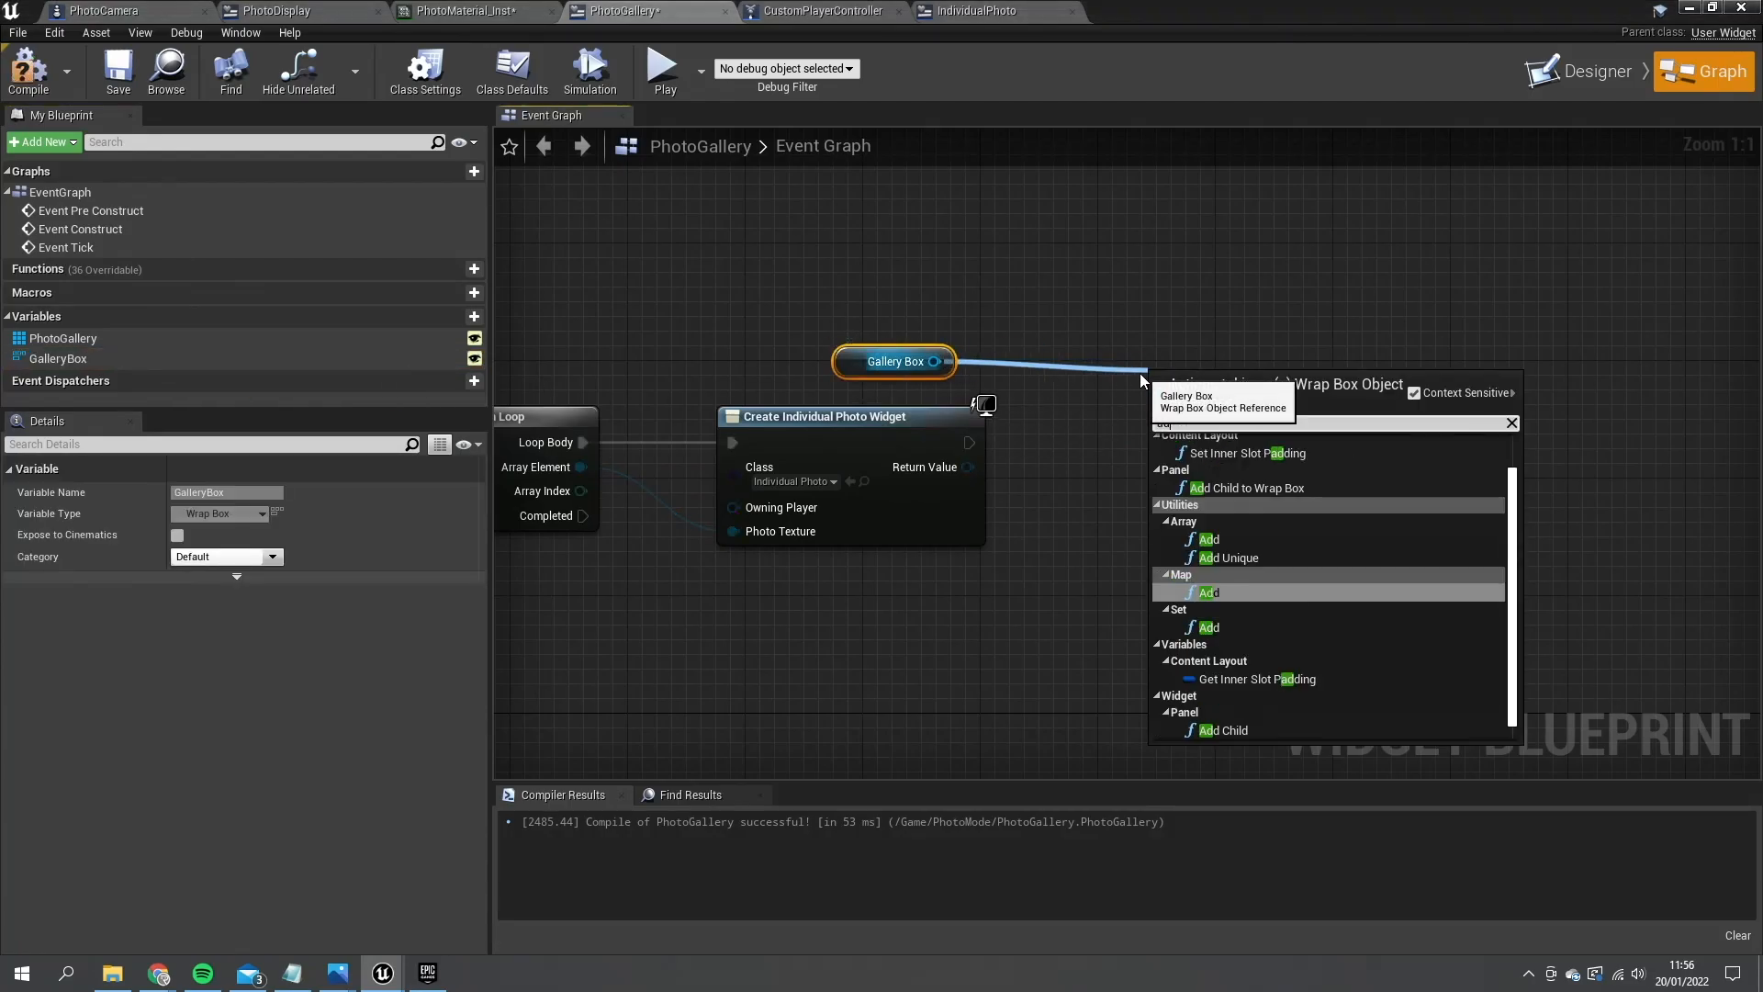
# - Add an Add Child to Wrap Box node targeting GalleryBox with the created widget as content
pyautogui.write('add c')
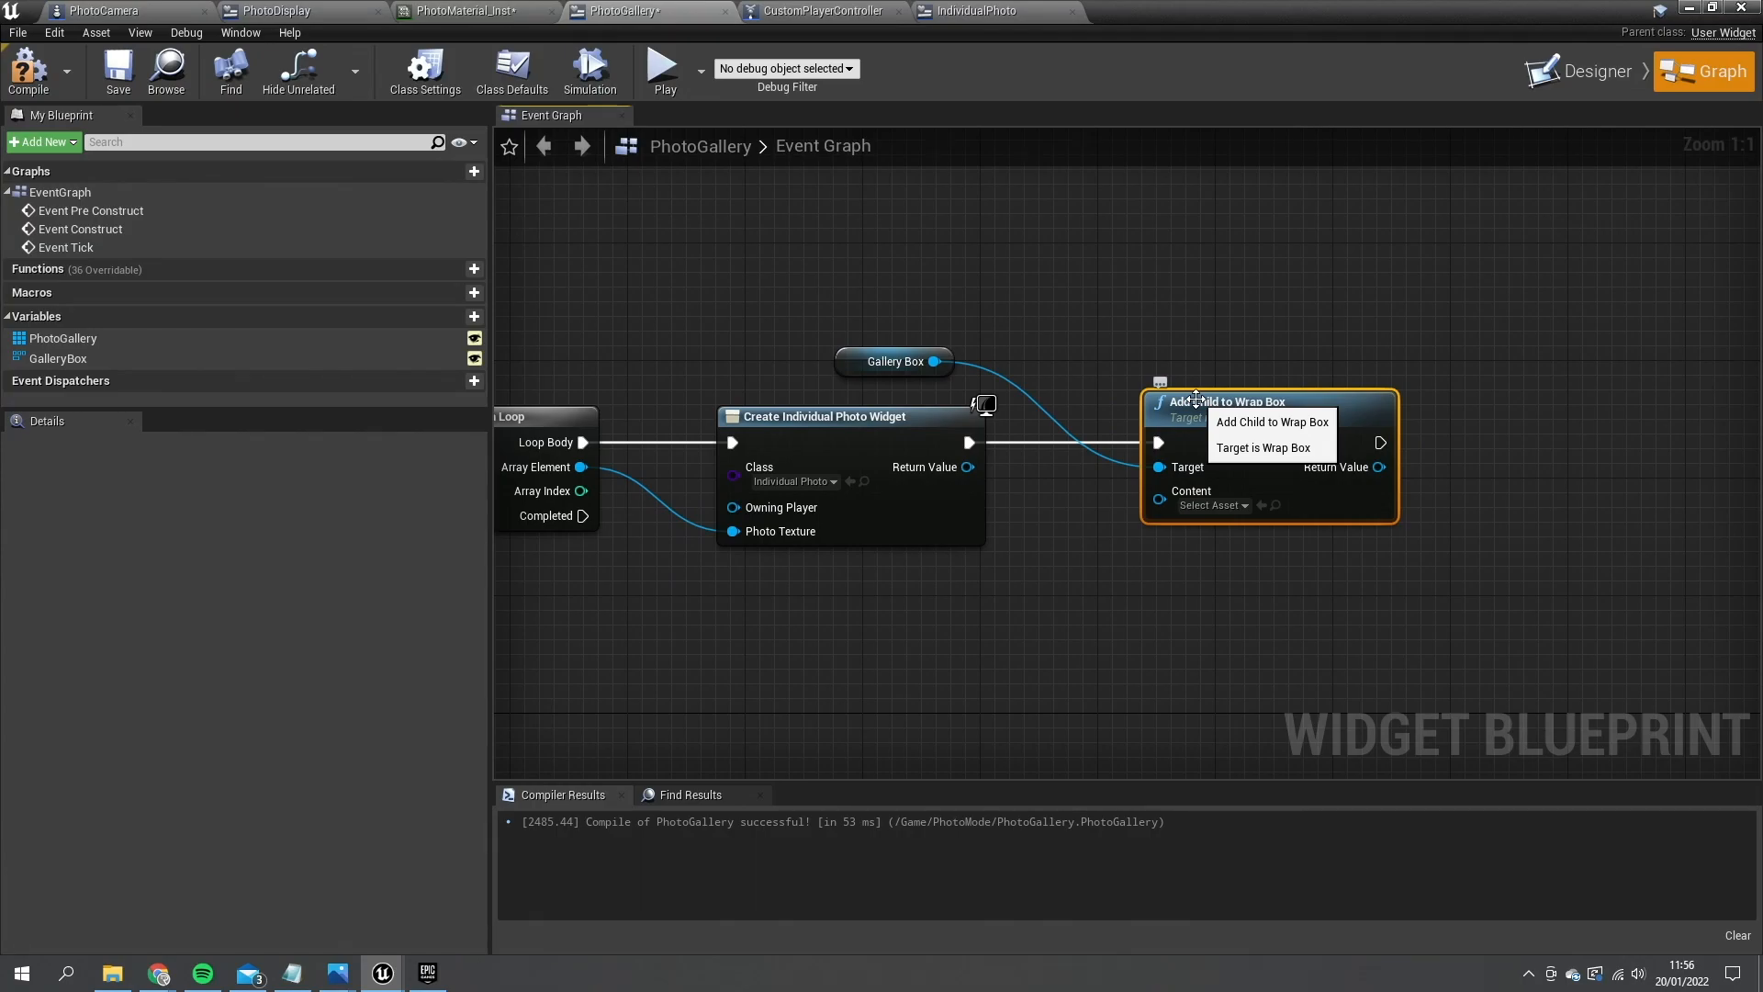
pyautogui.moveTo(1159, 500)
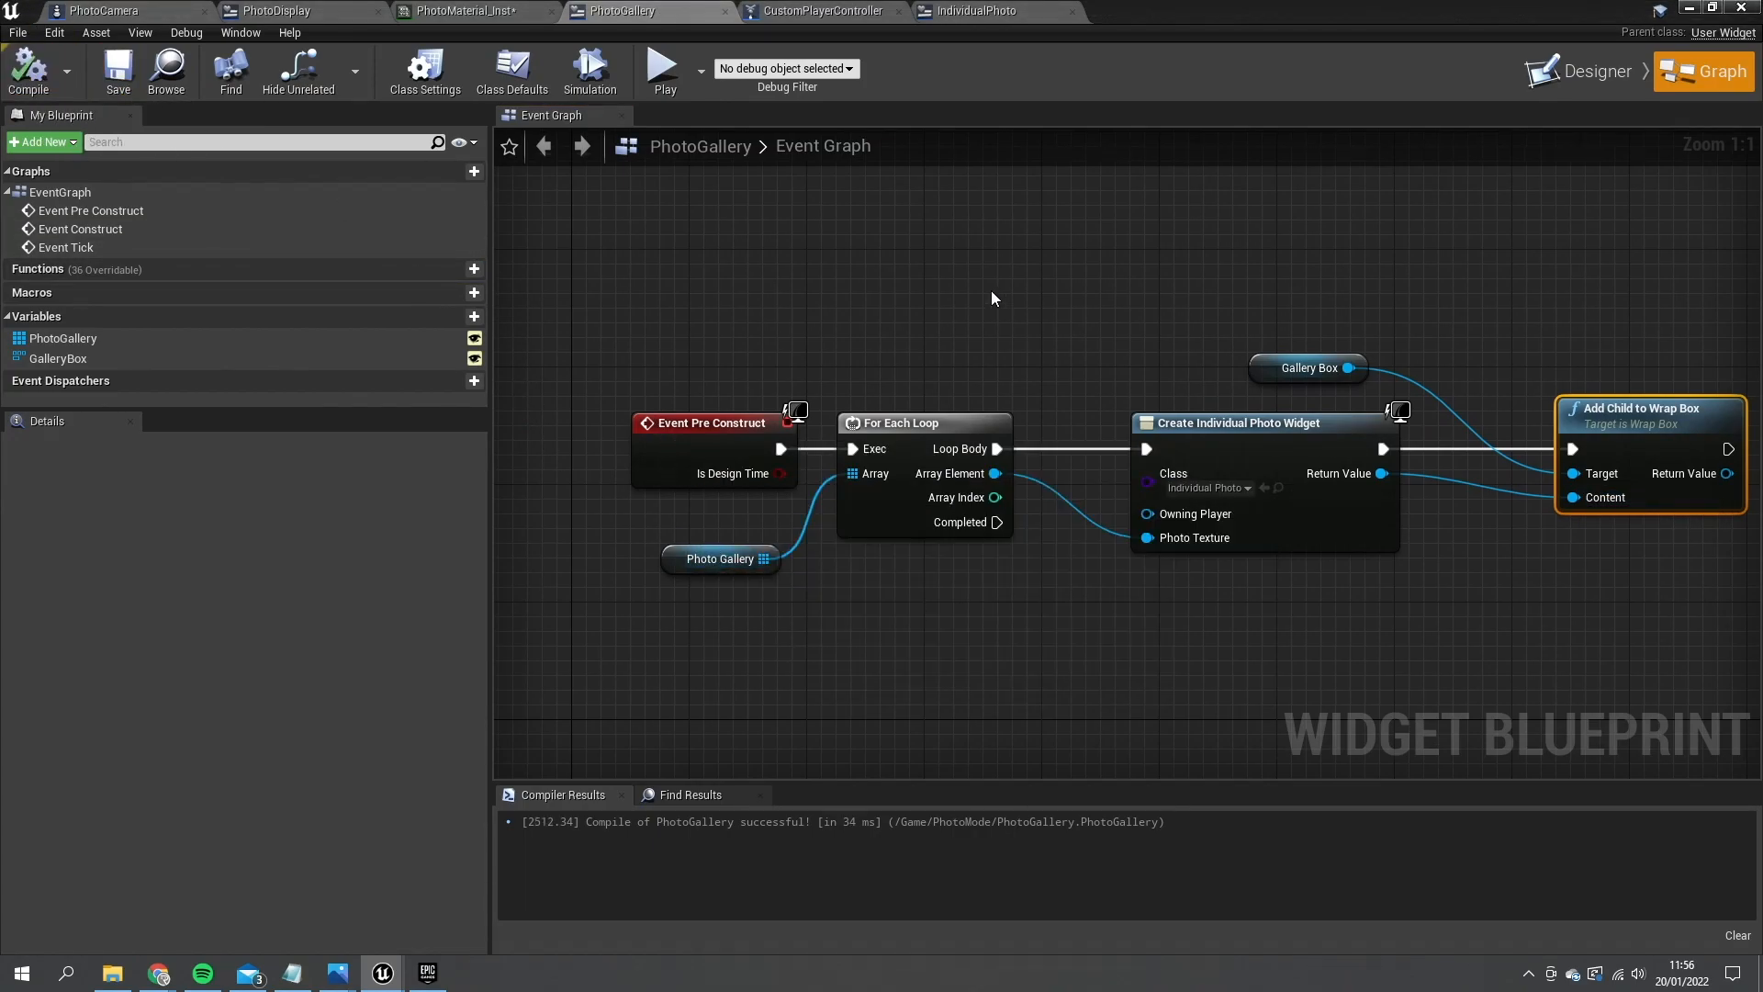
pyautogui.moveTo(824, 11)
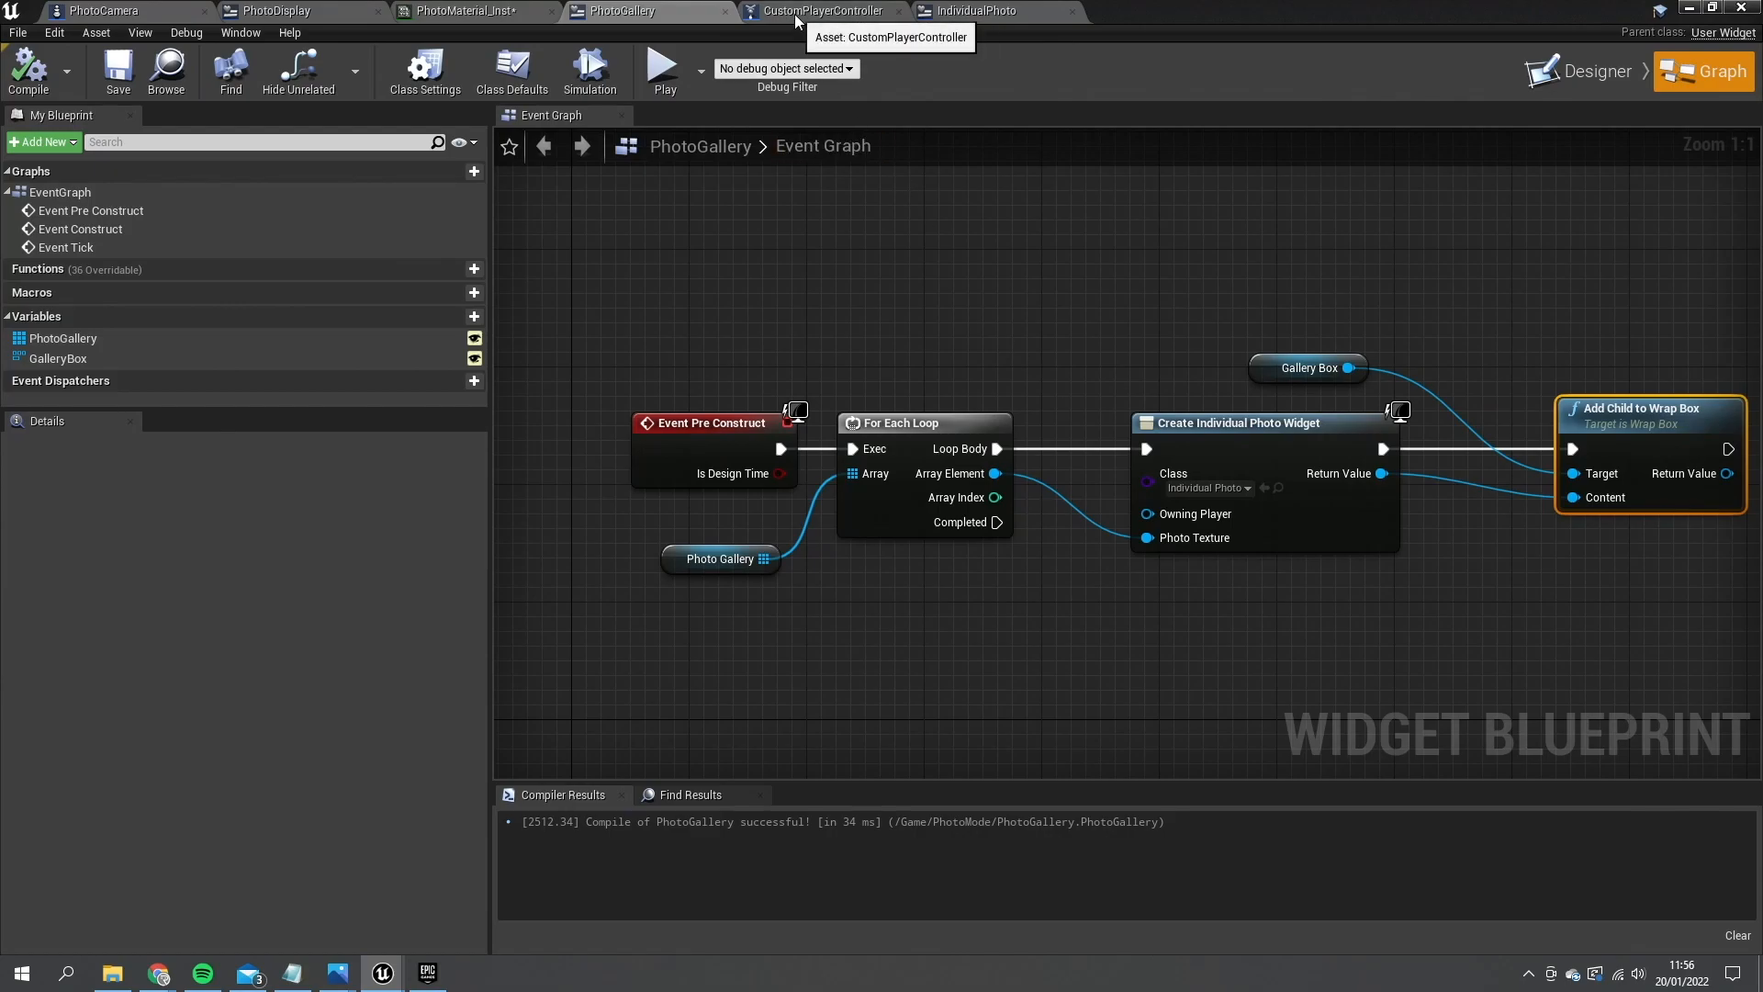
# - In CustomPlayerController, create a Photo Gallery widget after PhotoModeCamera's Is Valid, passing the PhotoGallery array
pyautogui.click(825, 10)
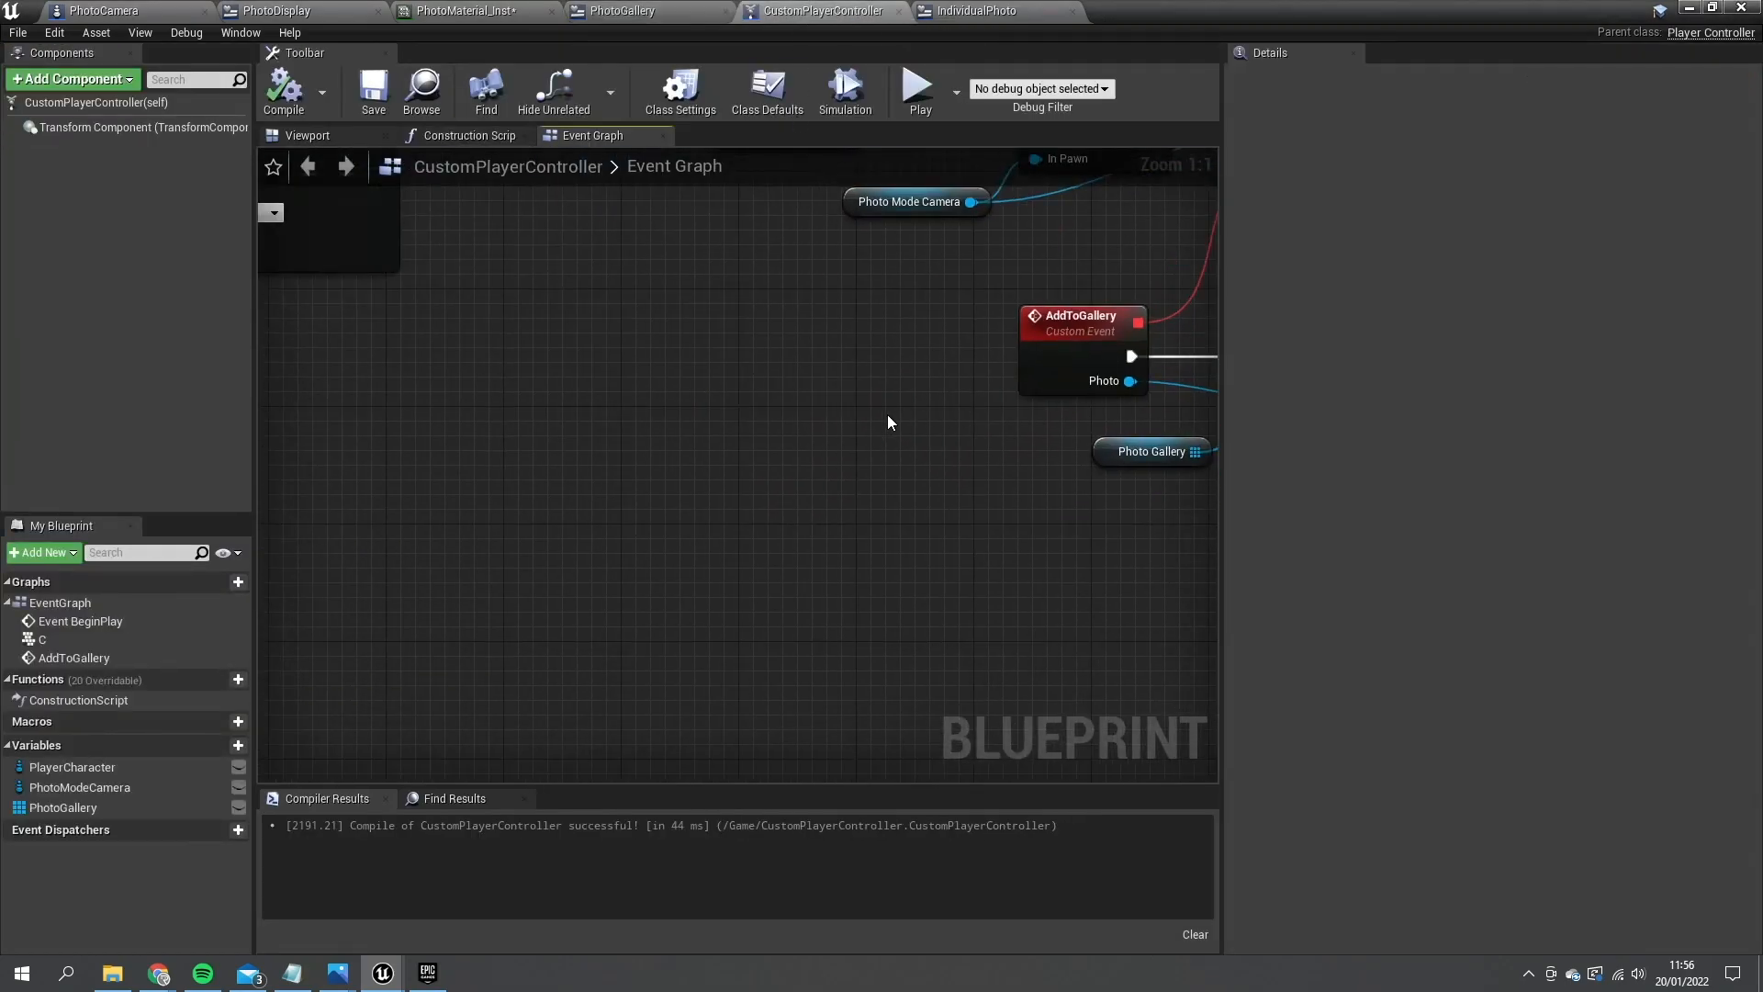
pyautogui.moveTo(671, 570)
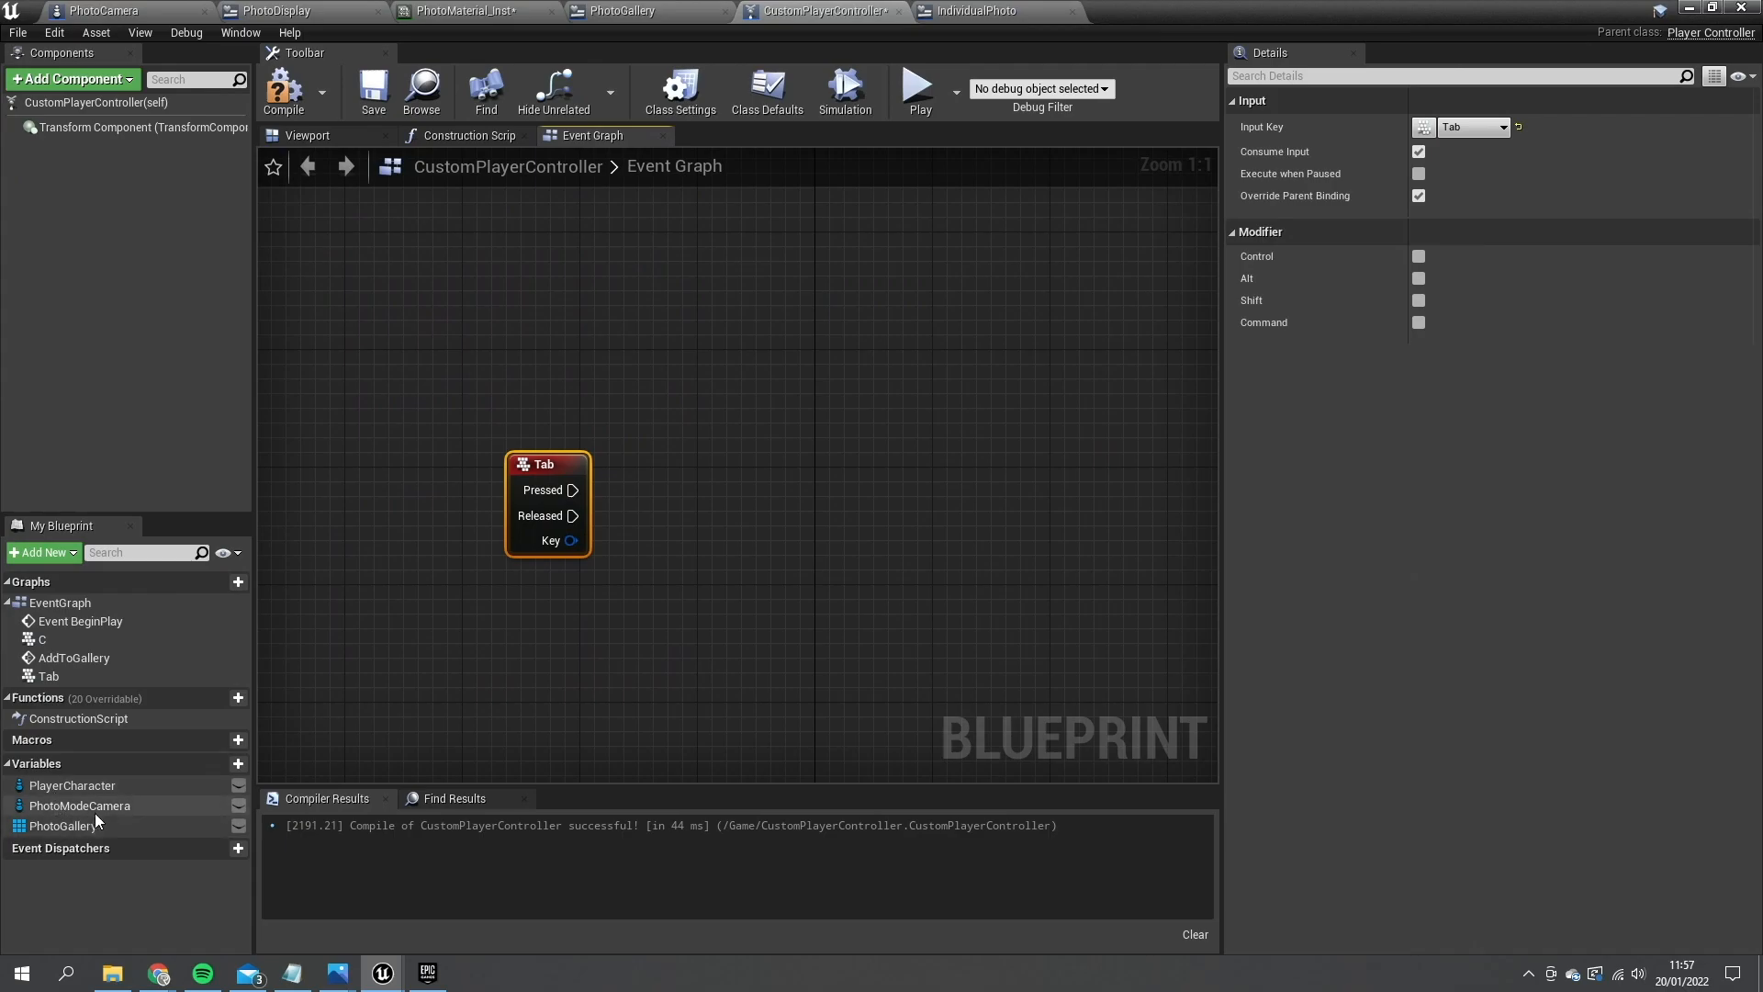
pyautogui.moveTo(116, 817)
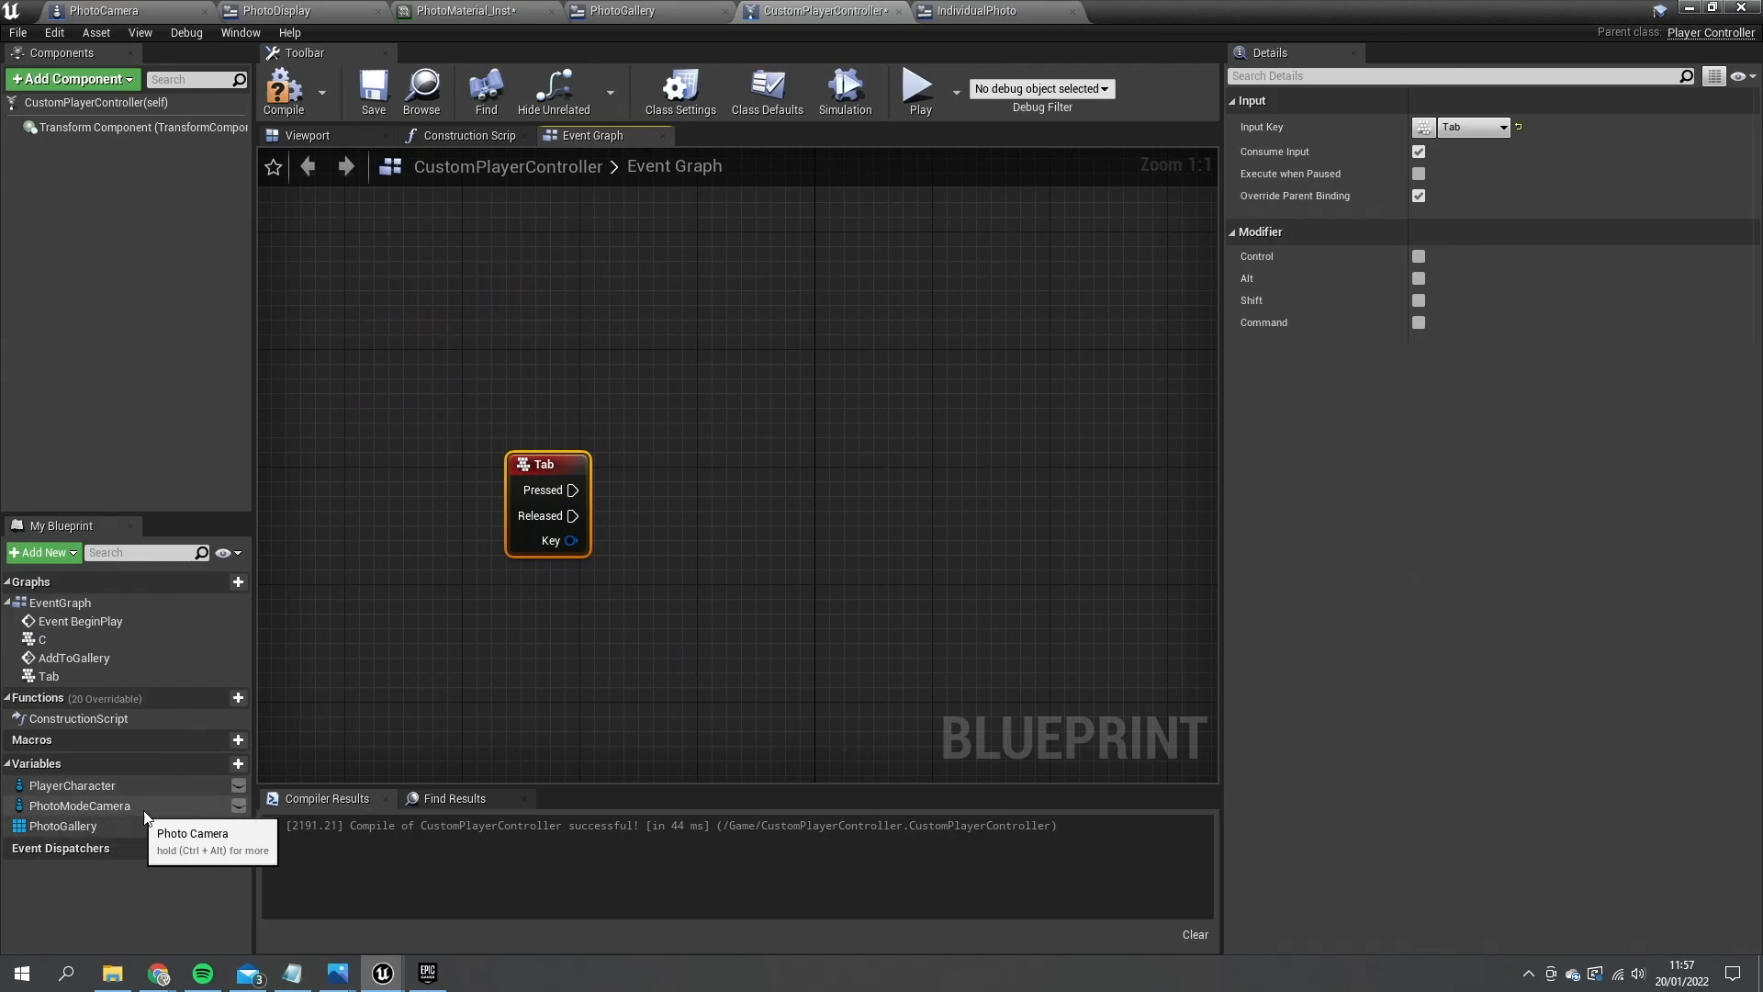
pyautogui.click(79, 805)
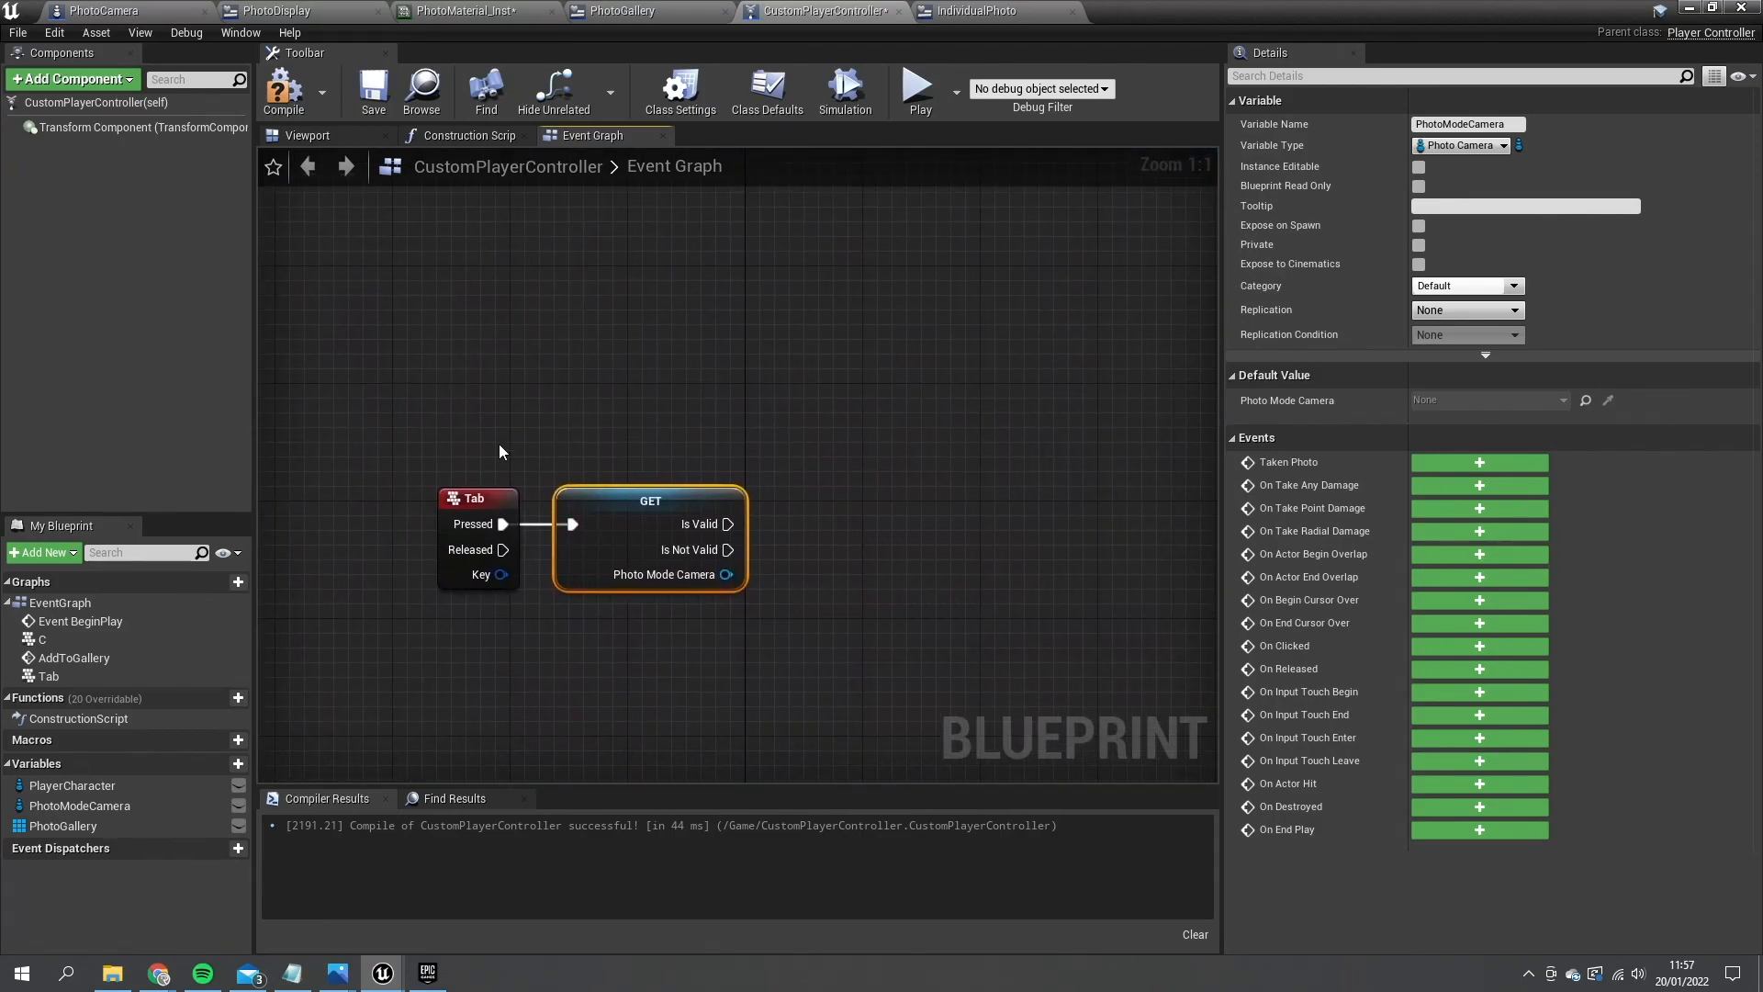
pyautogui.moveTo(649, 501); pyautogui.dragTo(514, 492)
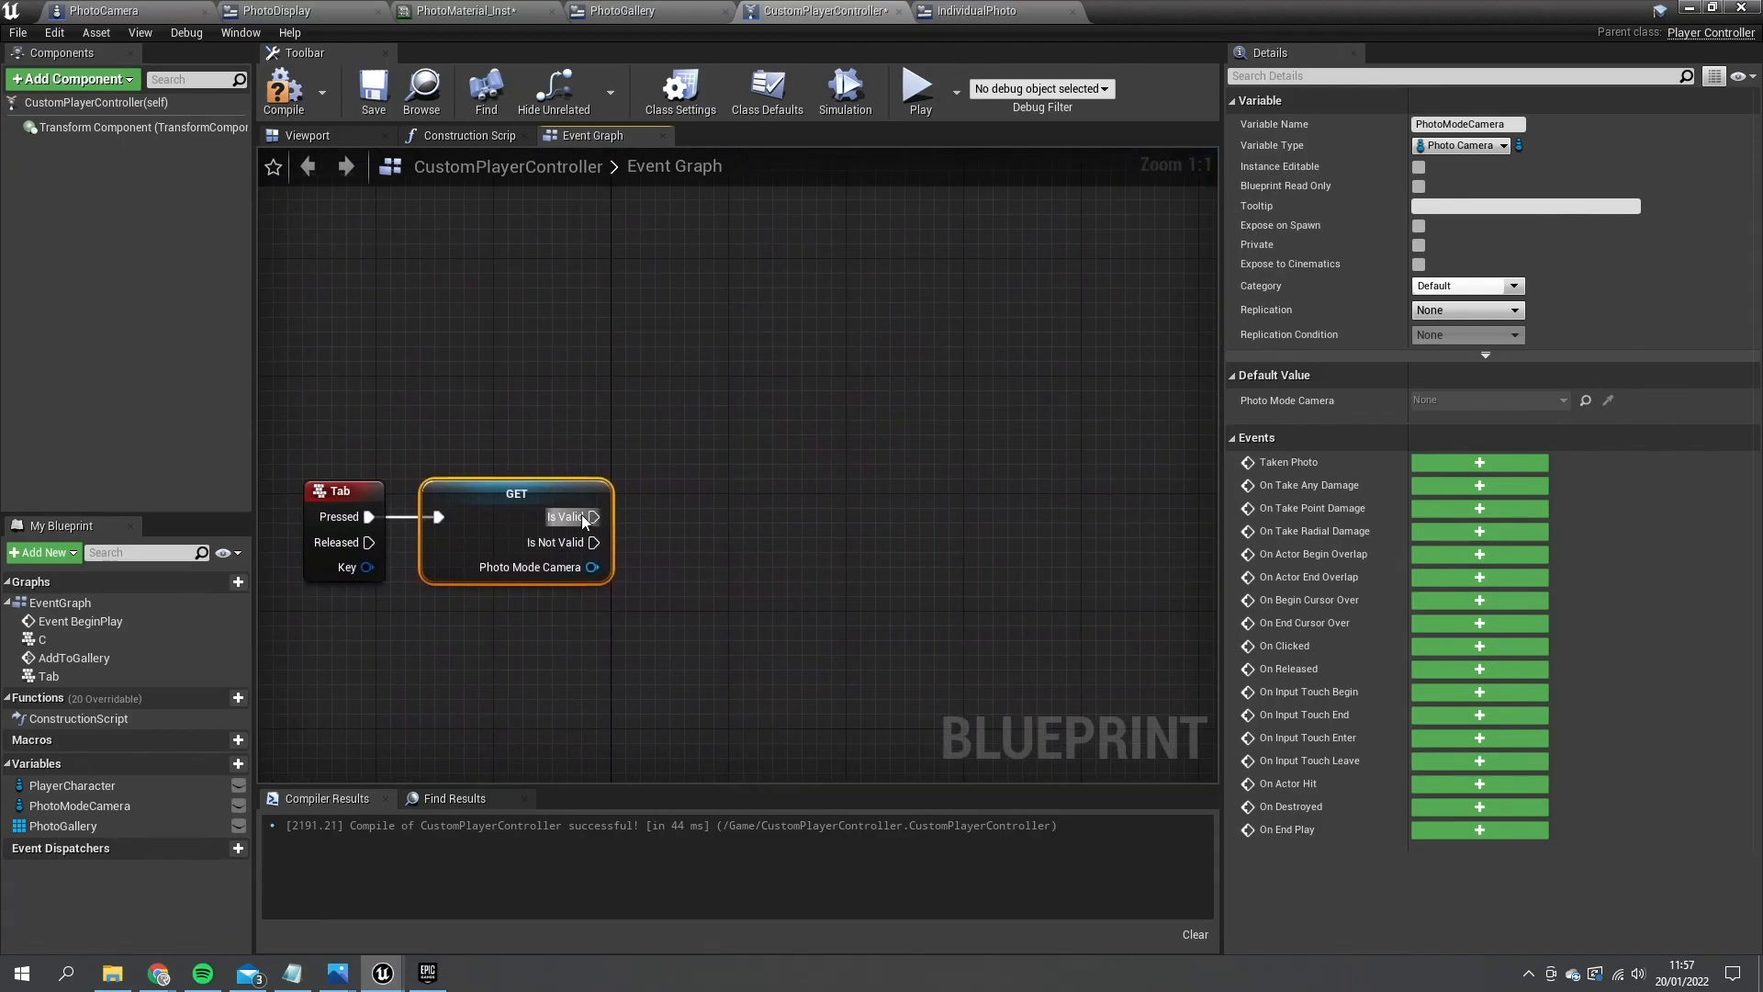
pyautogui.moveTo(592, 567)
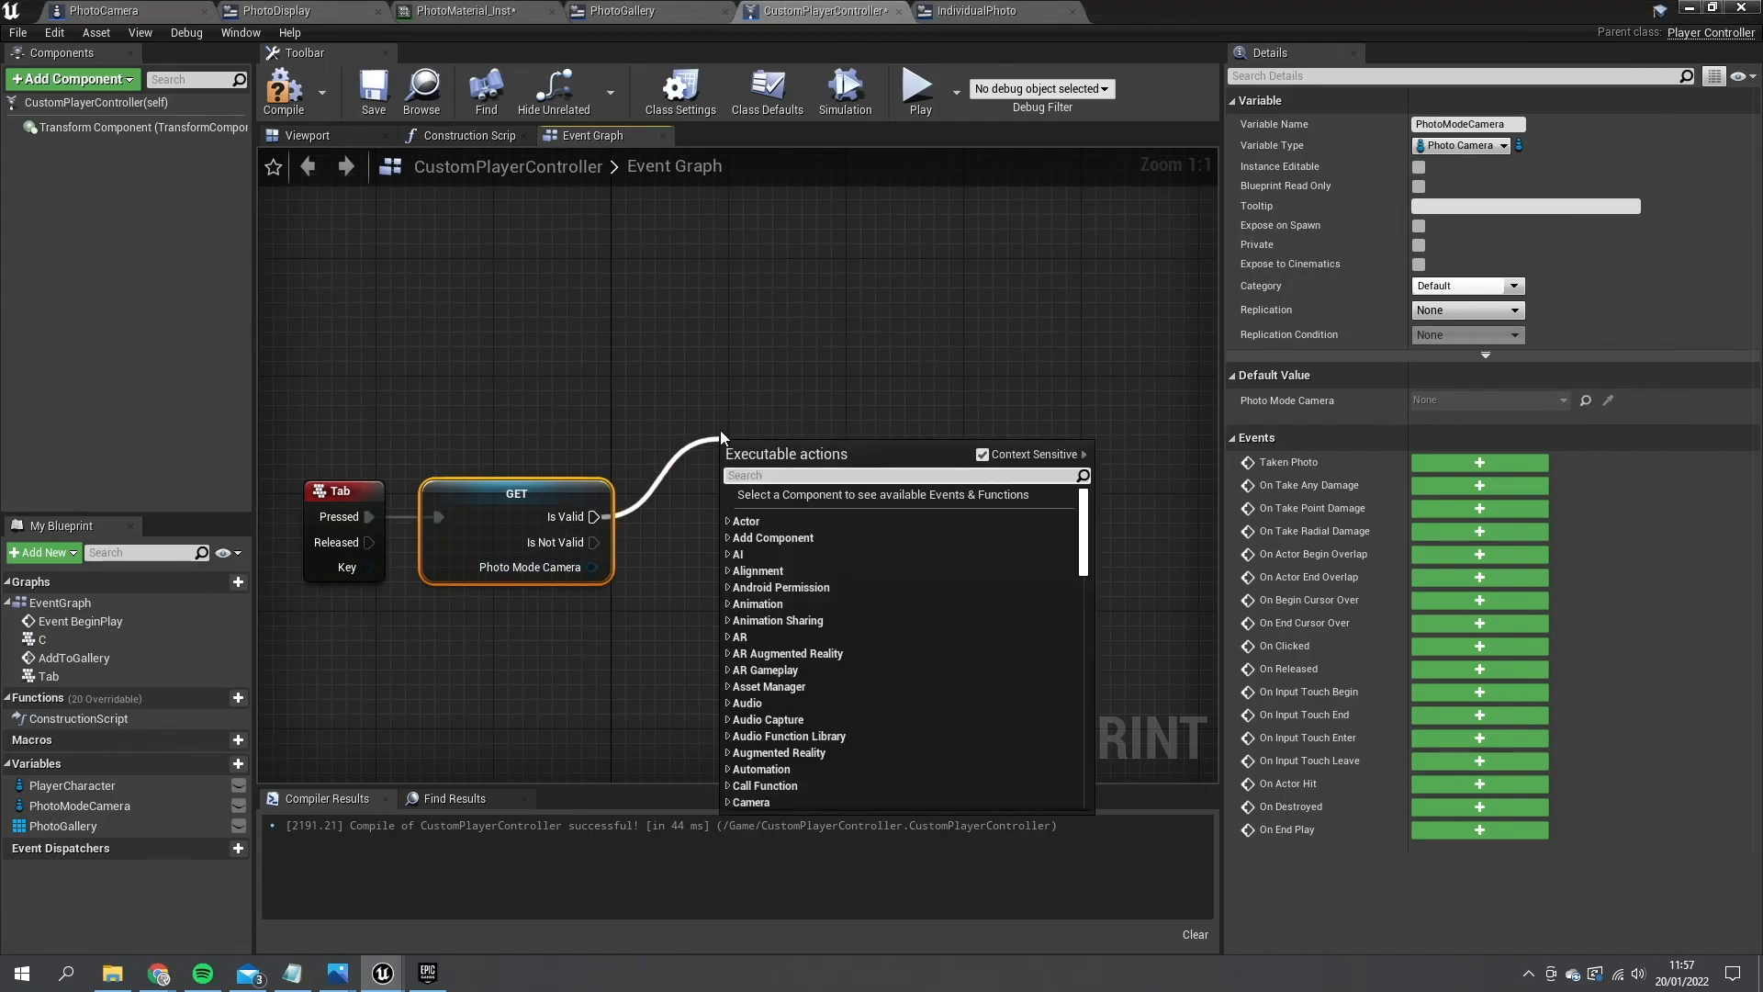
pyautogui.write('create')
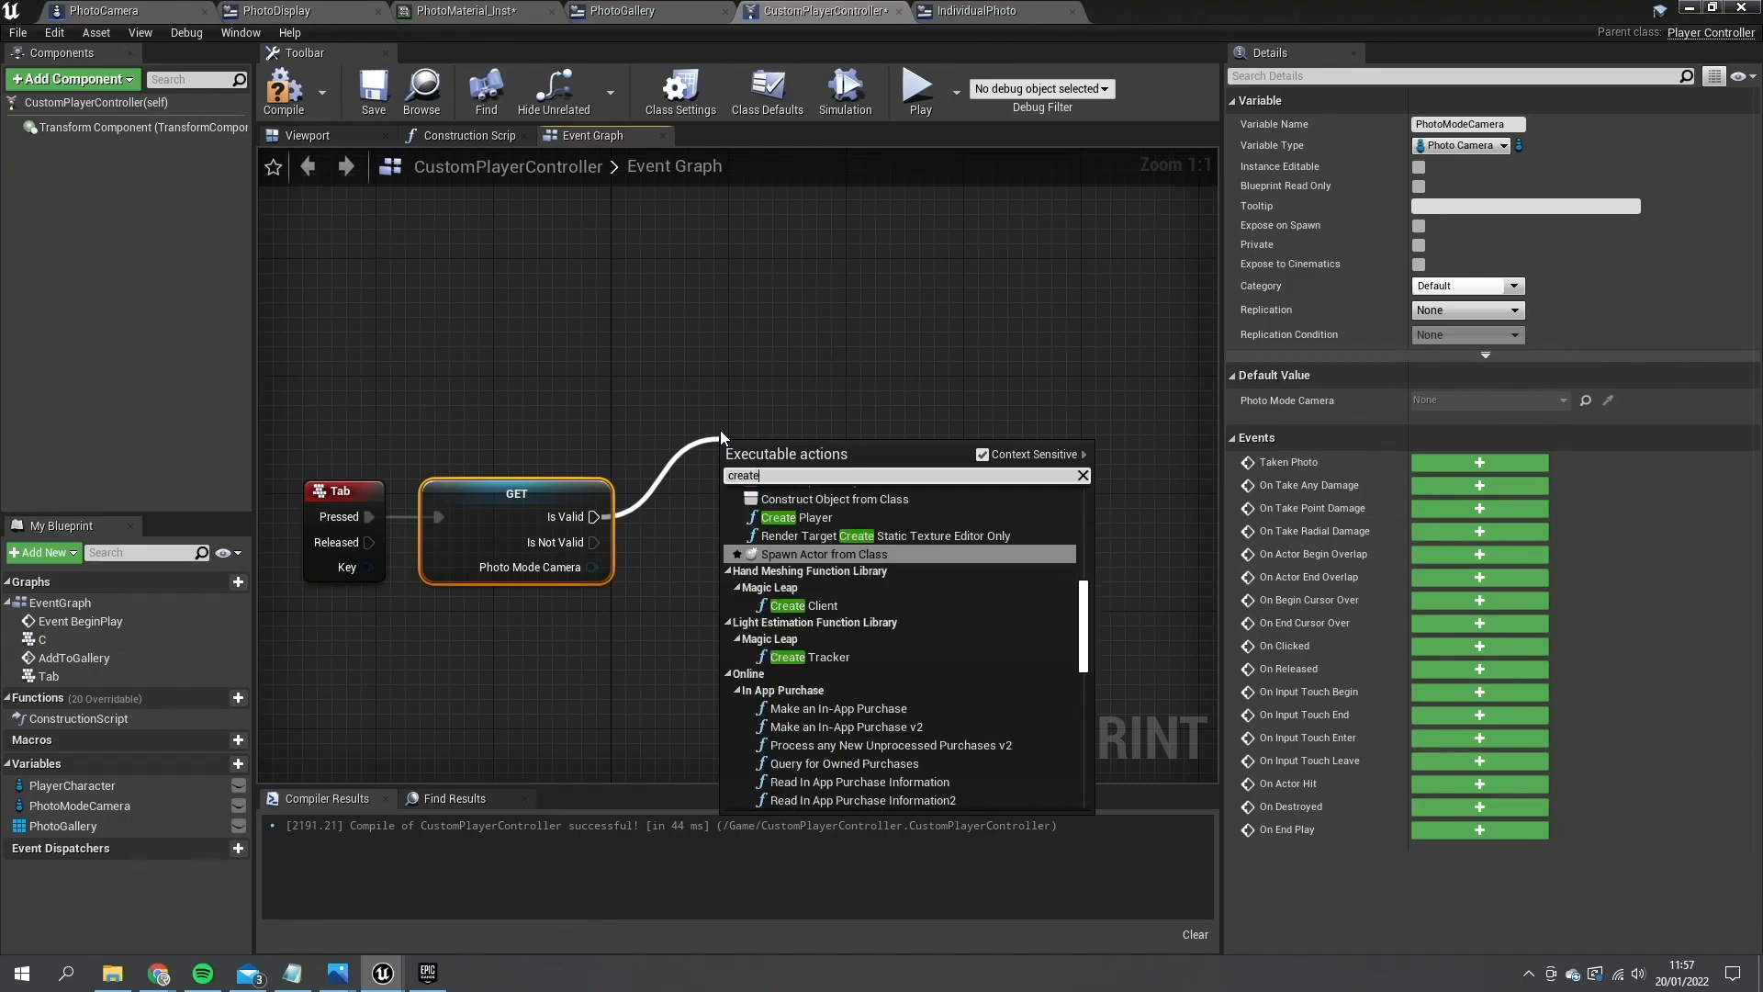
pyautogui.click(834, 498)
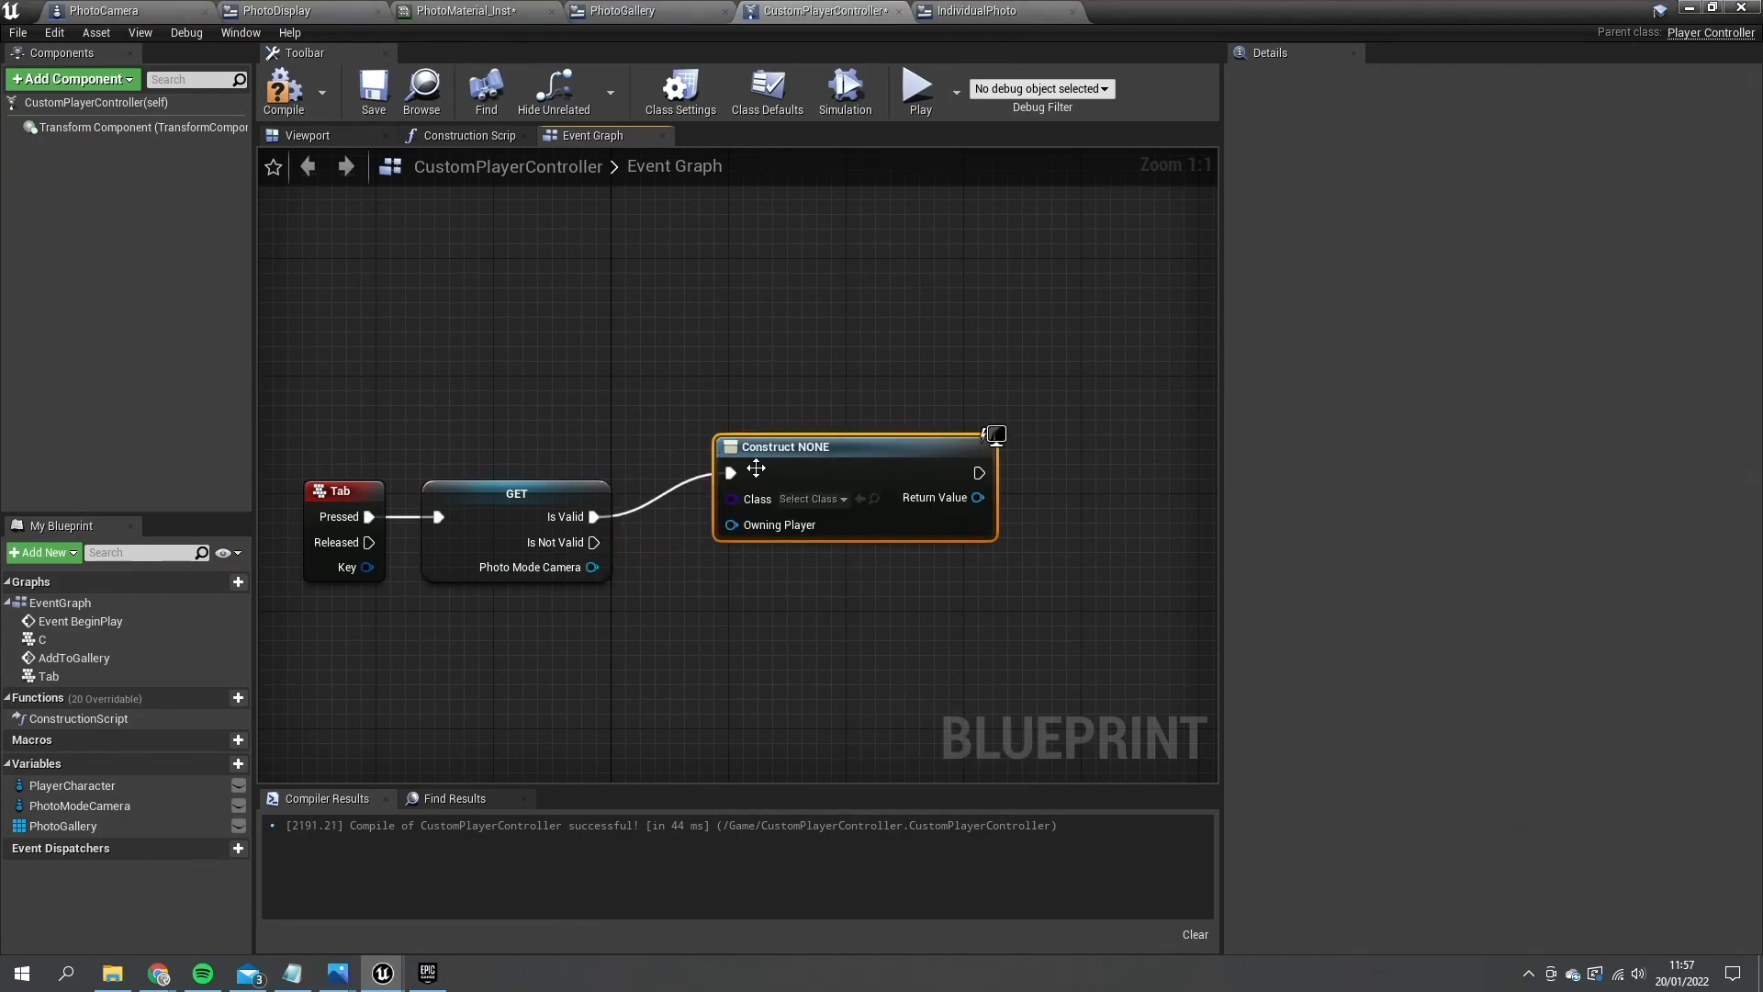
pyautogui.click(807, 497)
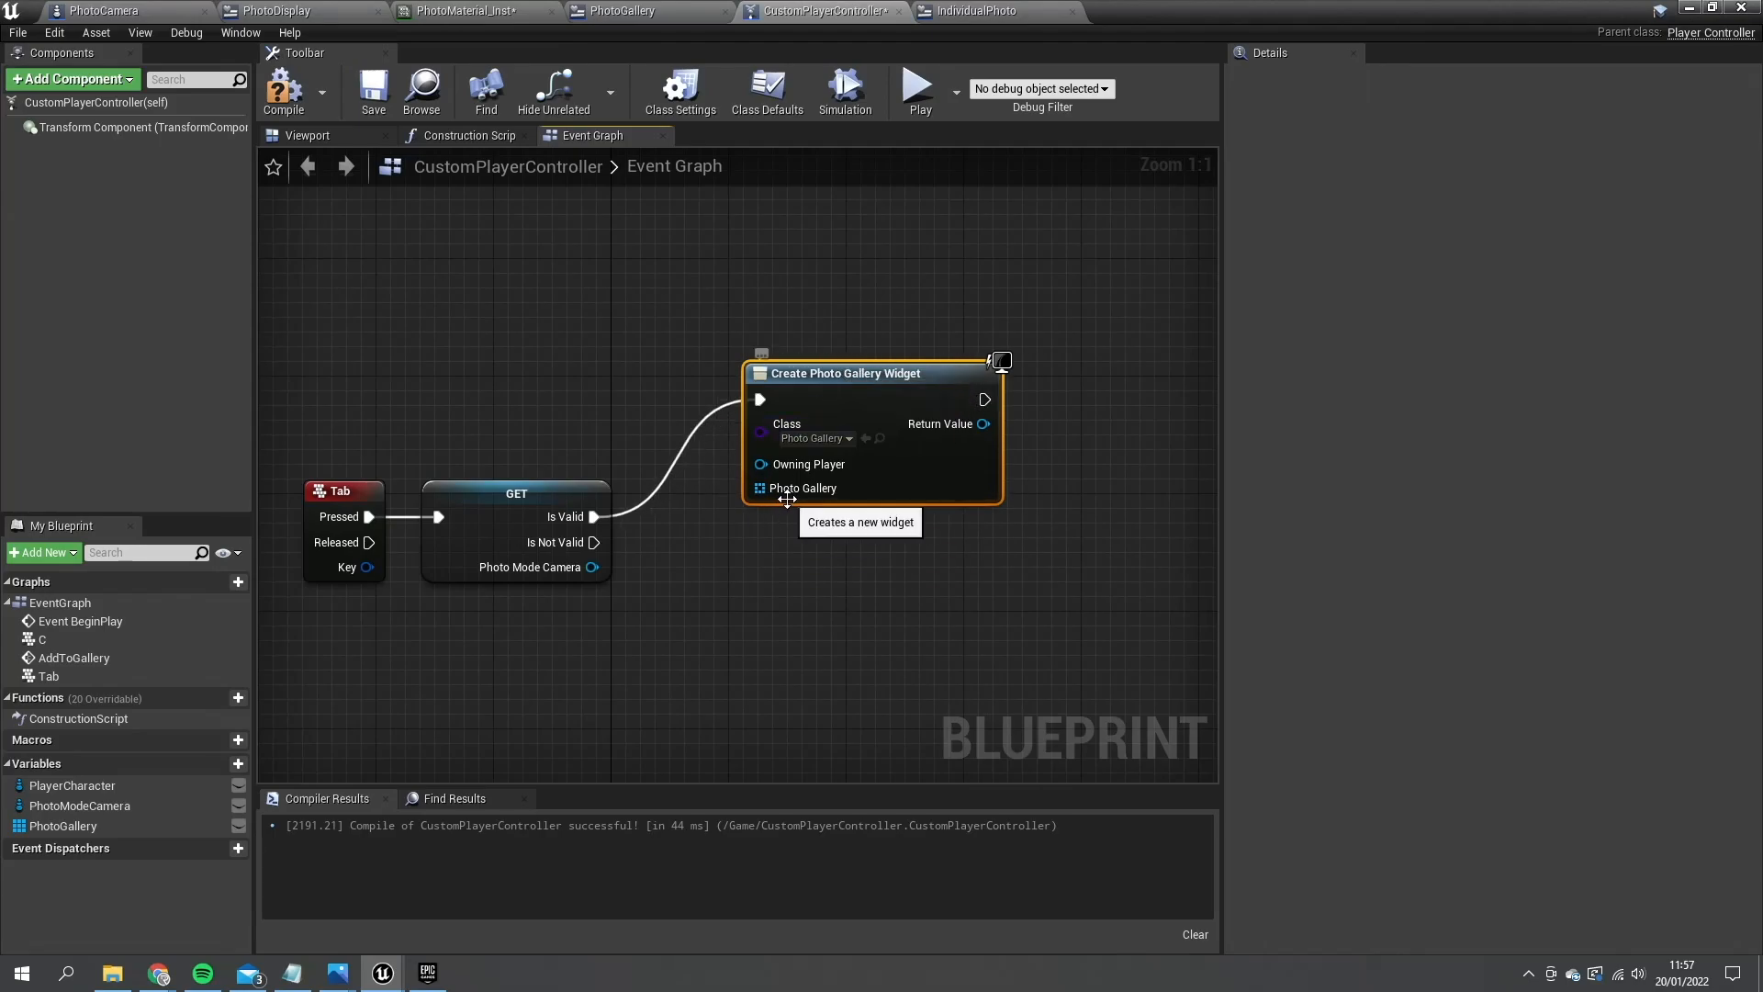
pyautogui.moveTo(772, 512)
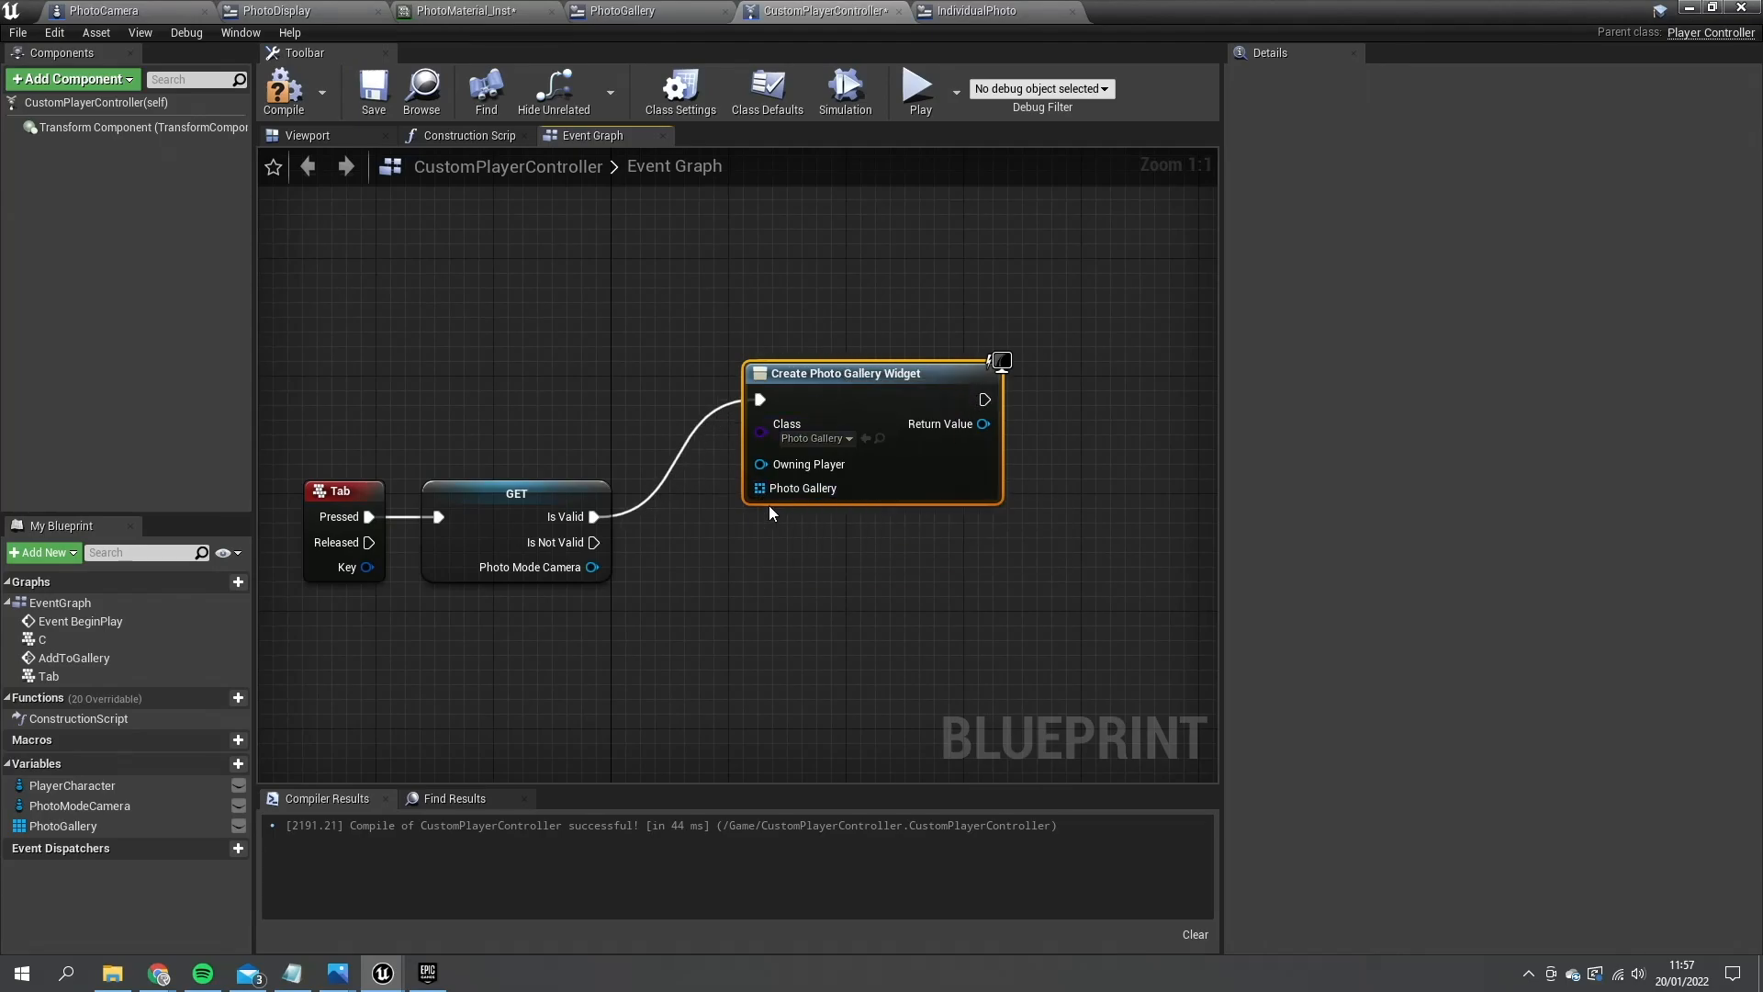
pyautogui.moveTo(764, 502)
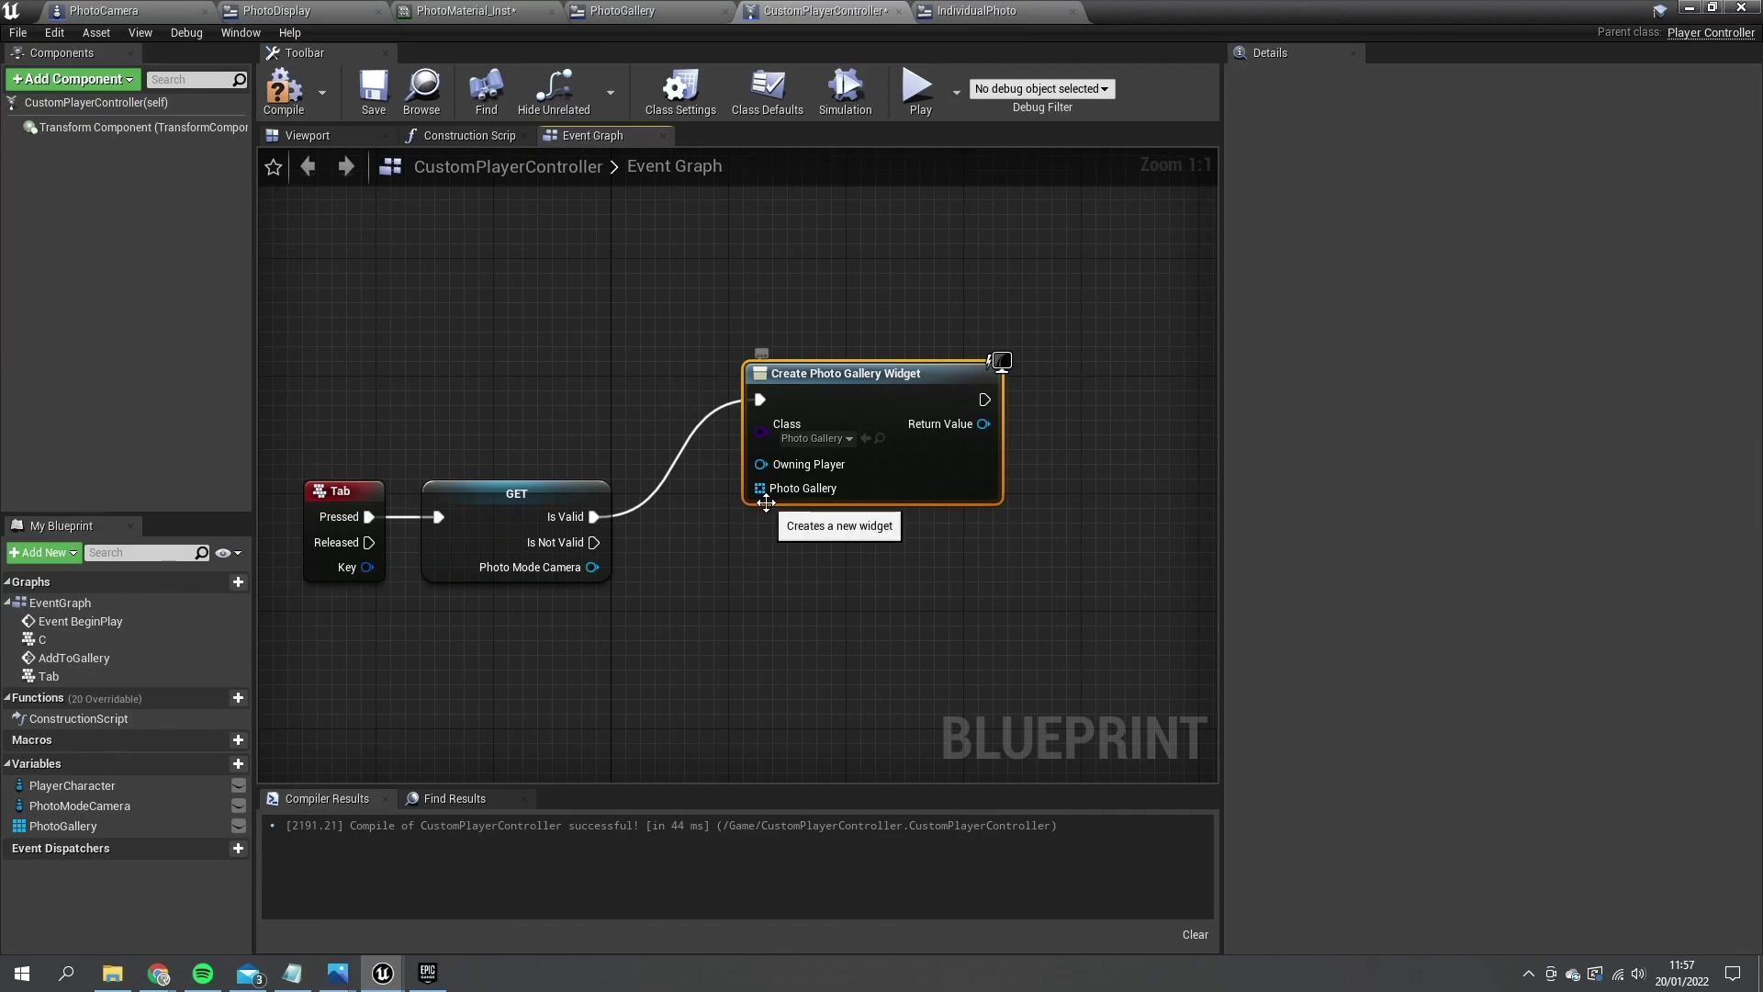
pyautogui.click(64, 825)
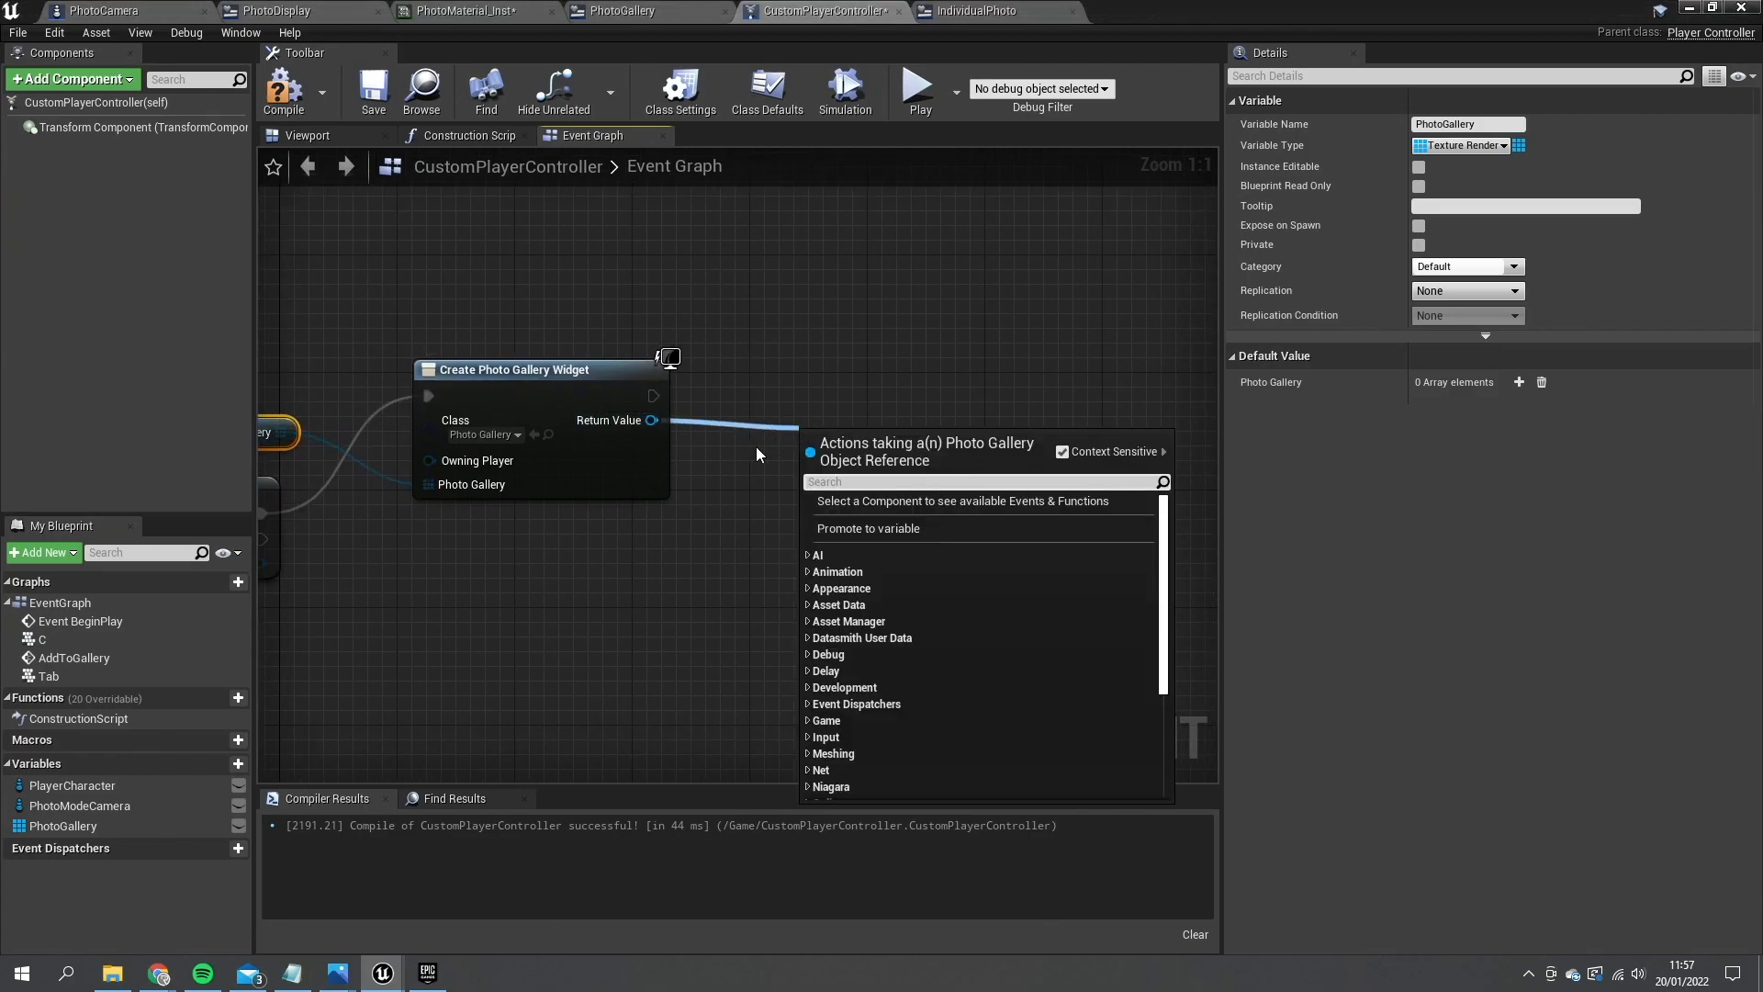
# - Promote the created widget to a Gallery variable and add it to the viewport
pyautogui.click(868, 527)
pyautogui.write('Gla')
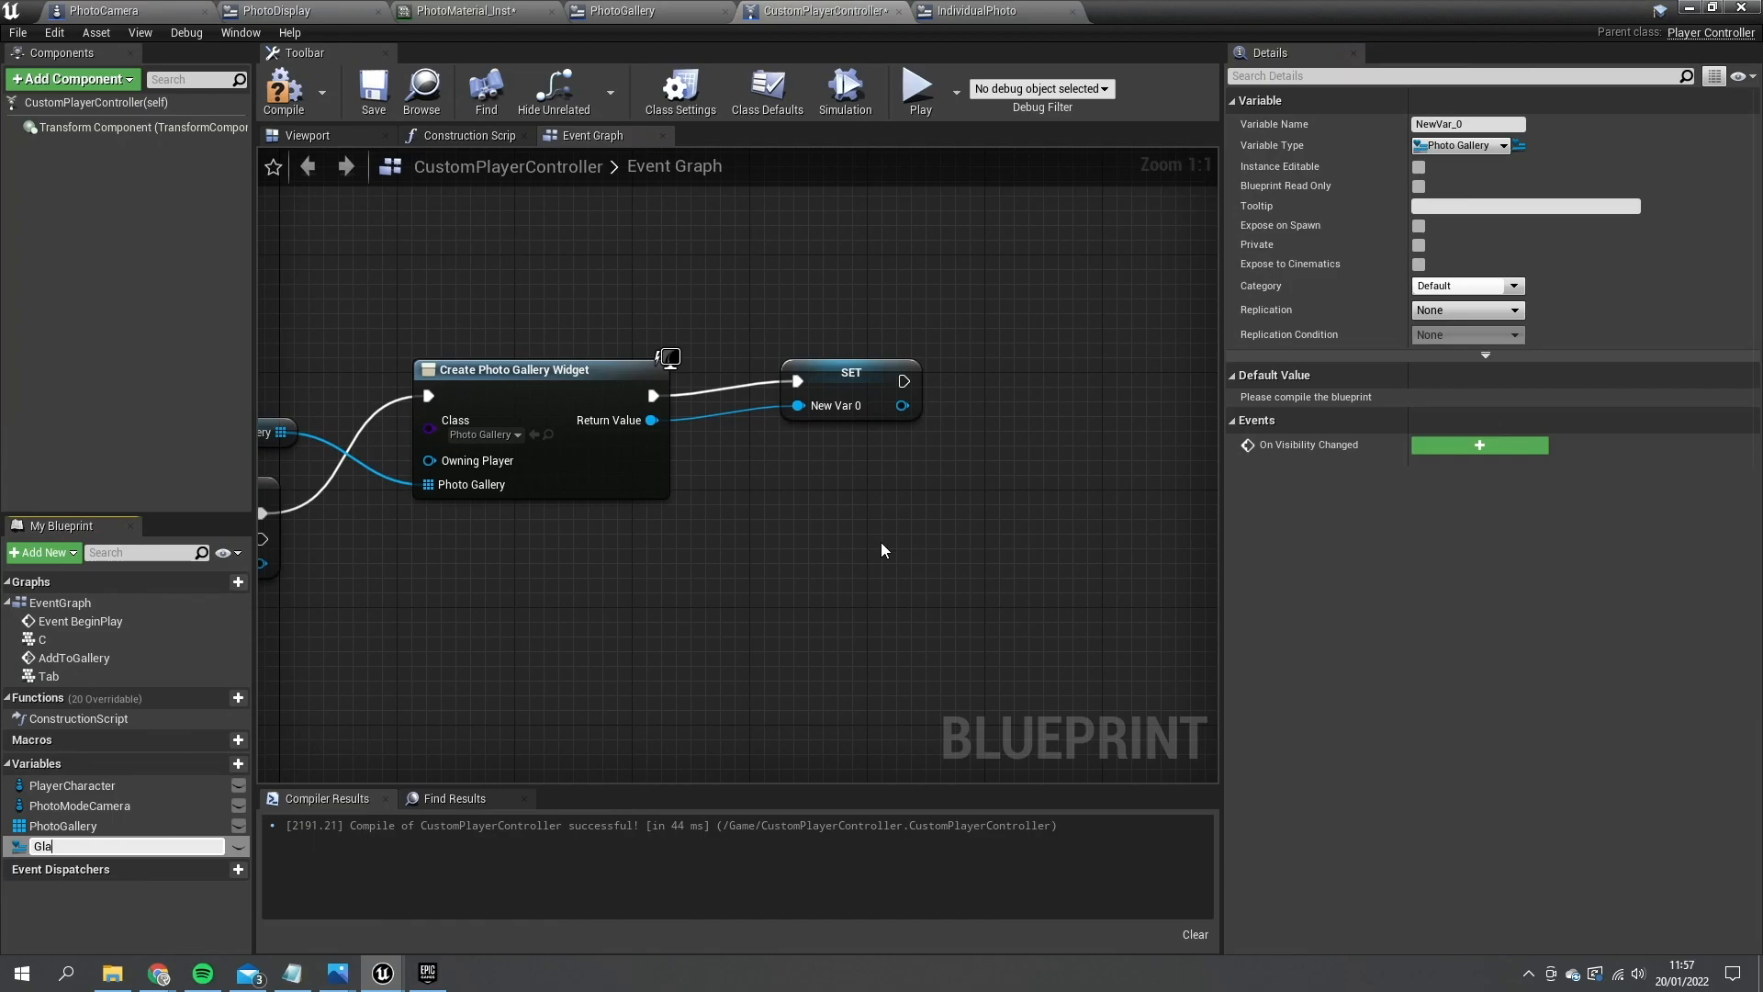
pyautogui.write('llery')
pyautogui.write('ad')
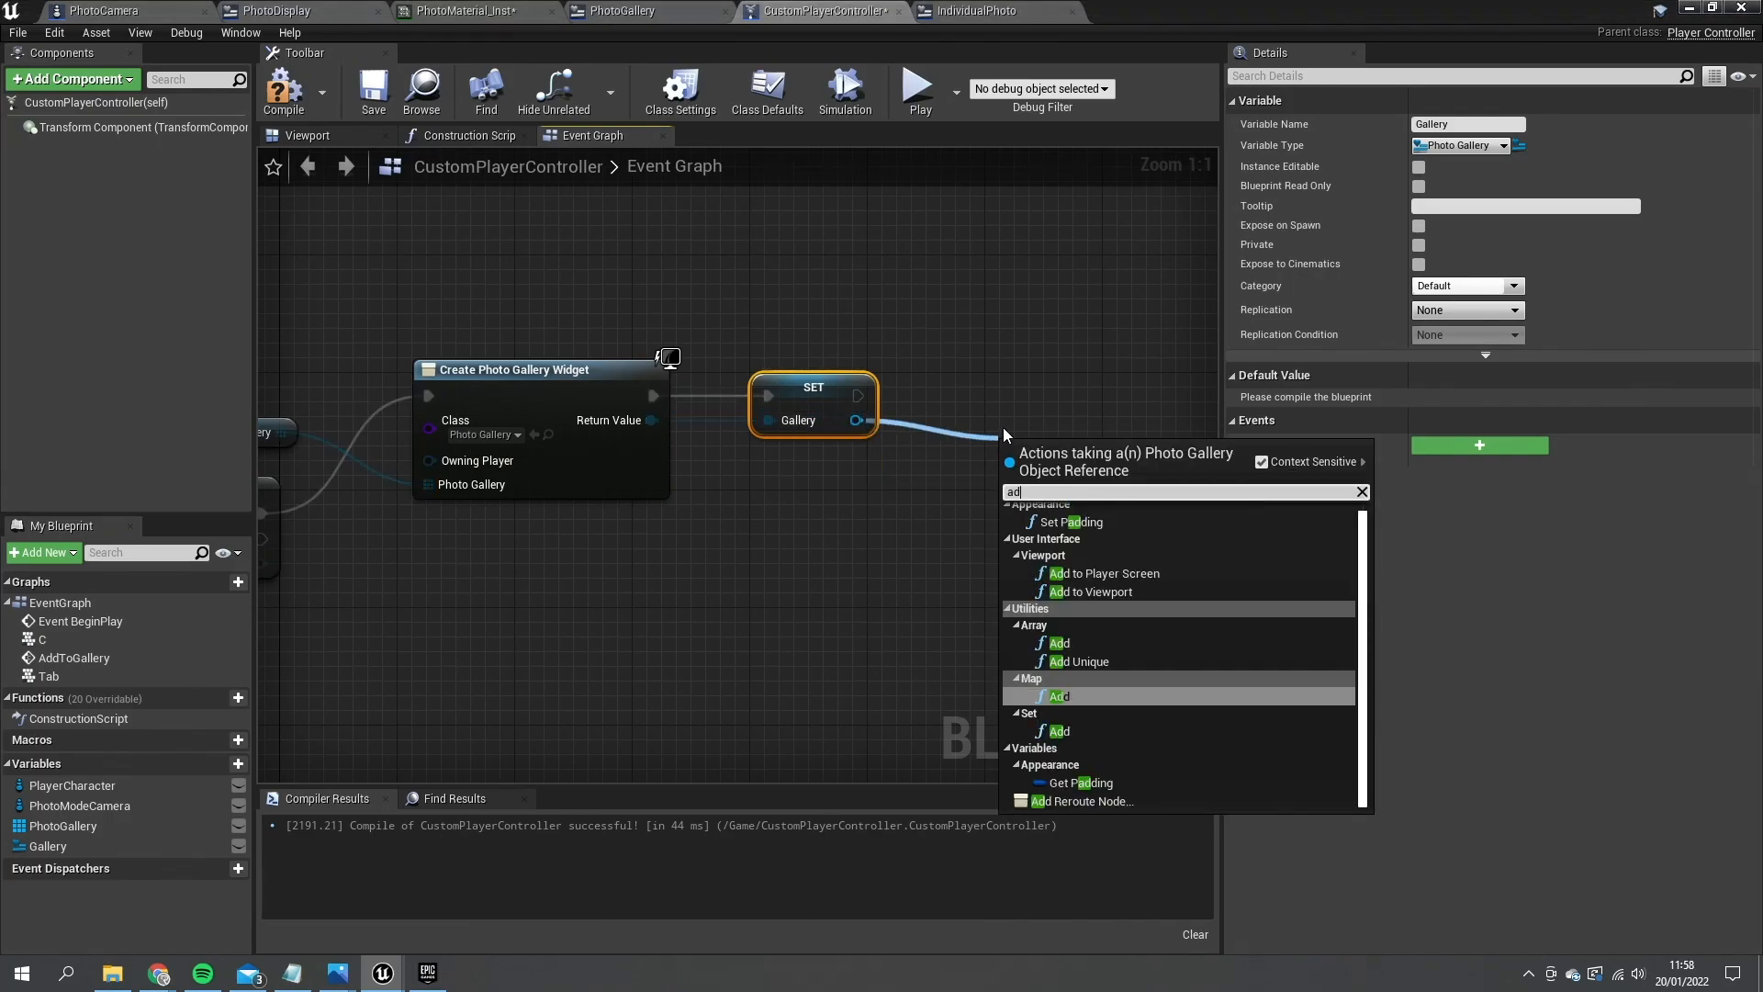
pyautogui.click(1088, 592)
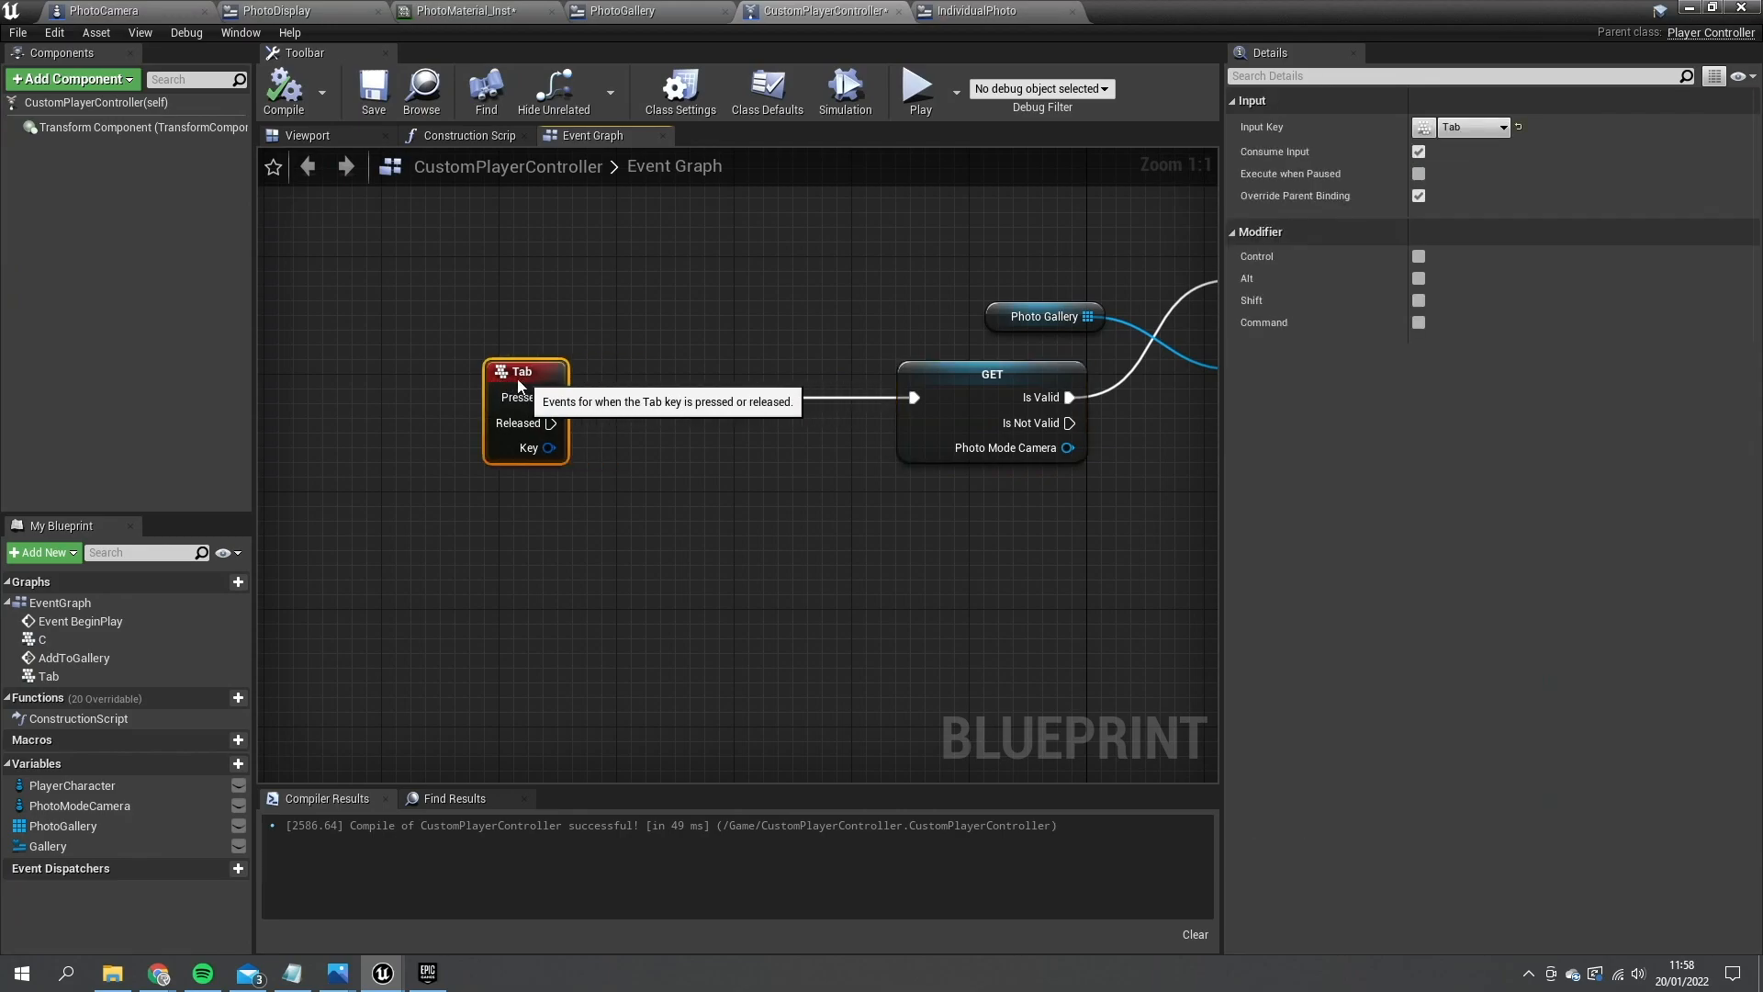
# - After the Tab event, call Remove from Parent on a valid Gallery; otherwise create it
pyautogui.click(49, 845)
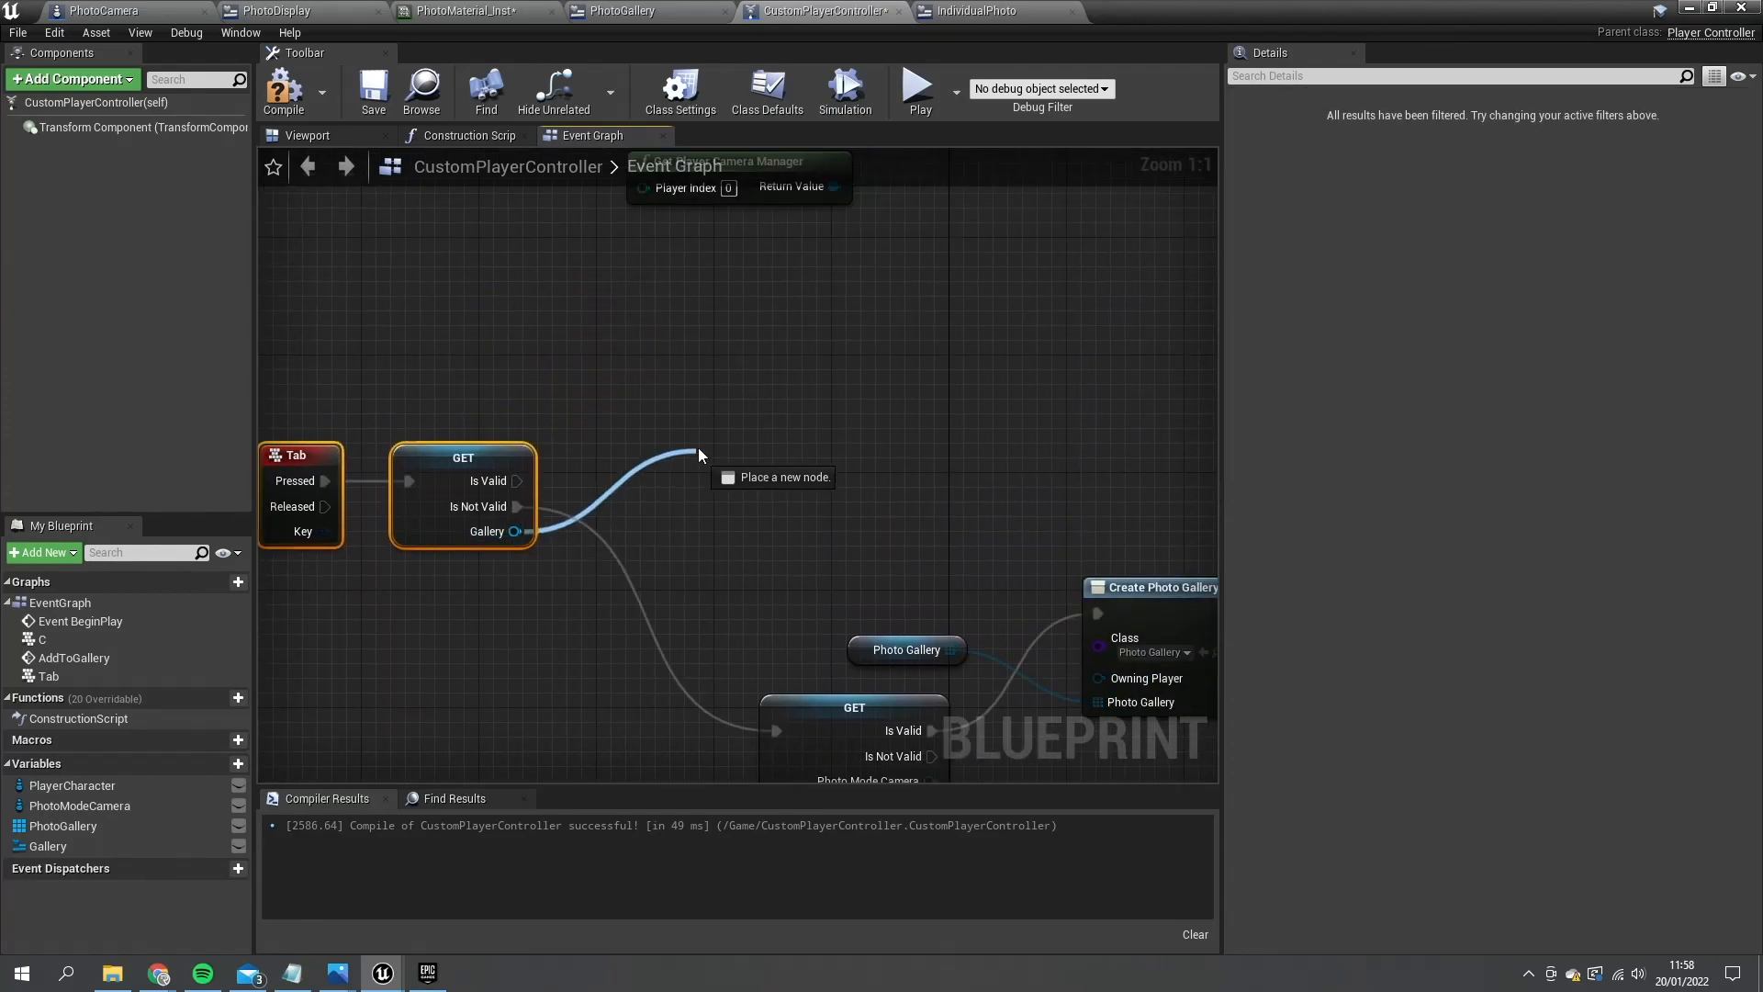
pyautogui.write('remove fro')
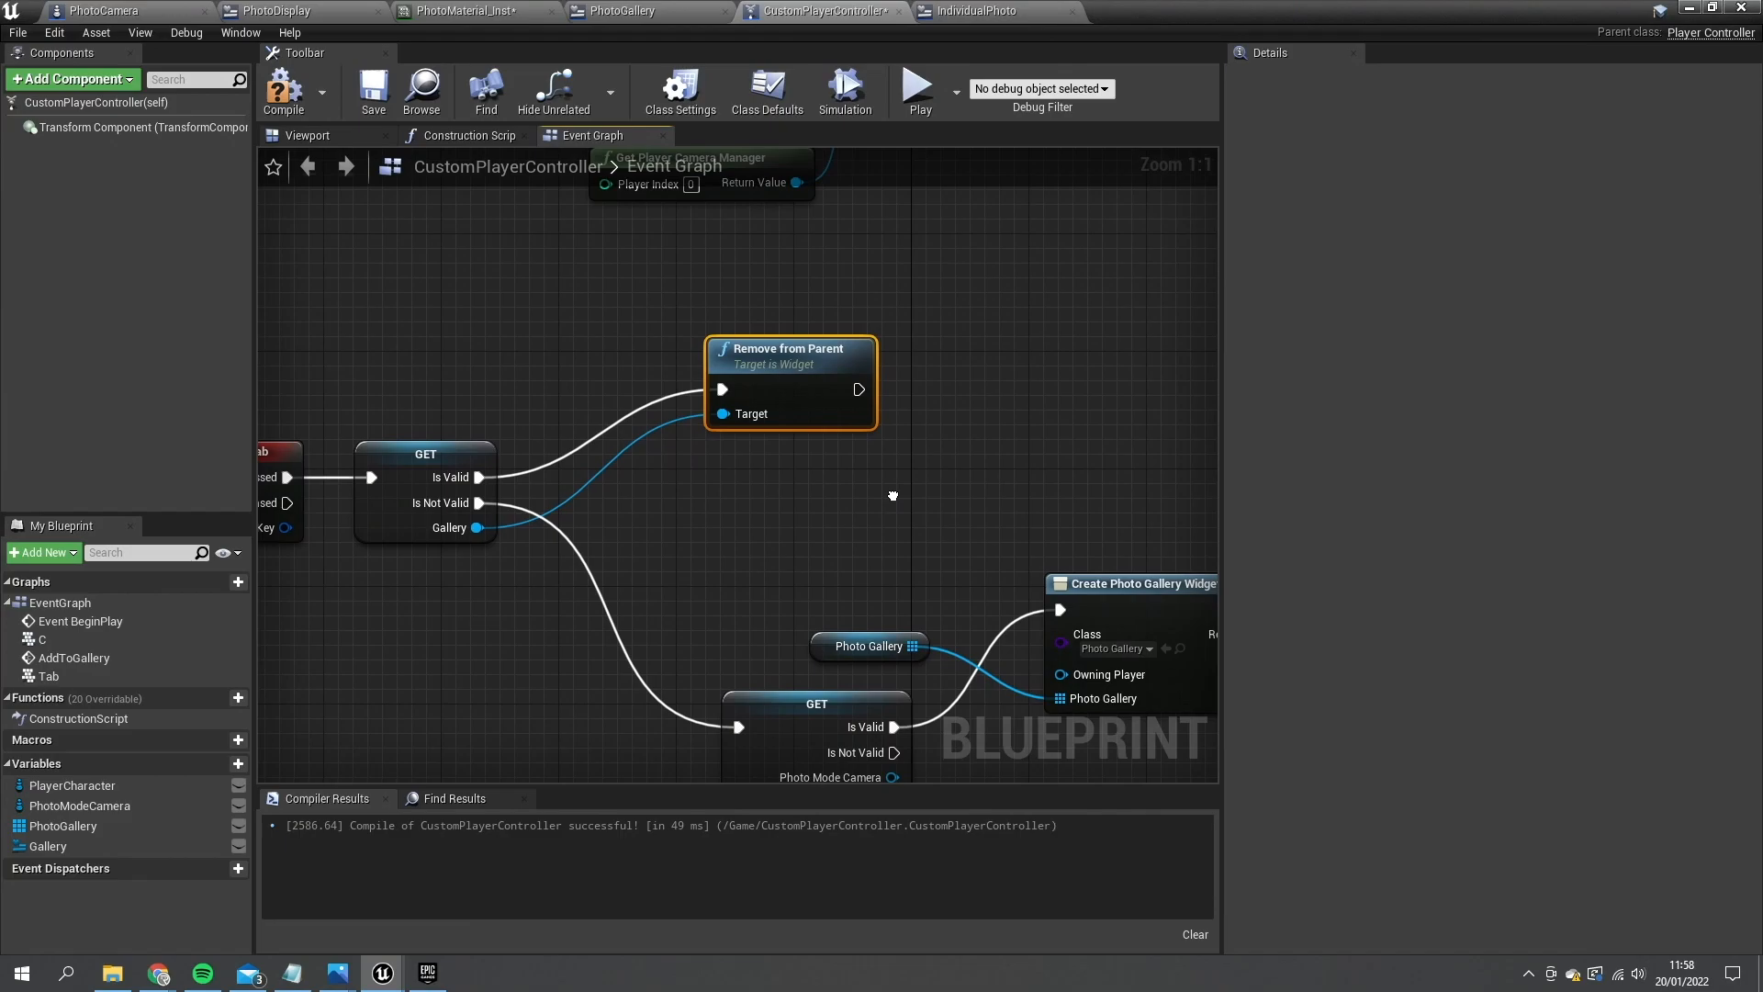
pyautogui.click(50, 845)
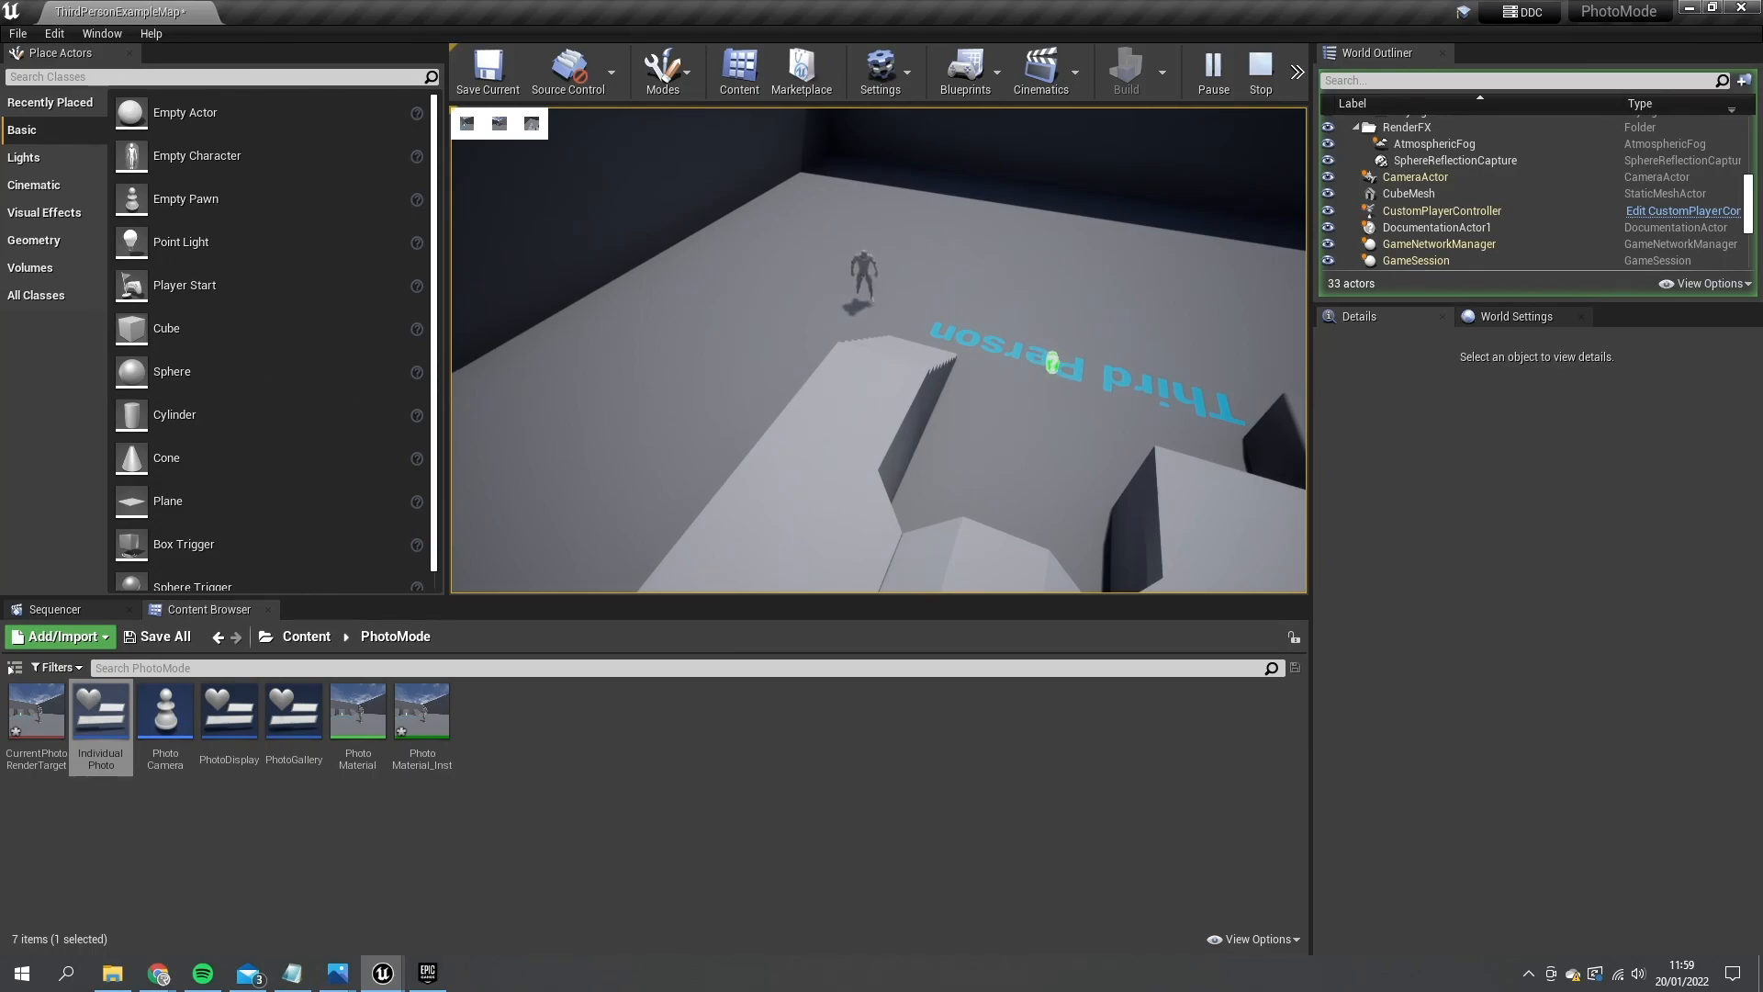
# - Stop the play session after testing the Tab gallery toggle
pyautogui.click(1259, 71)
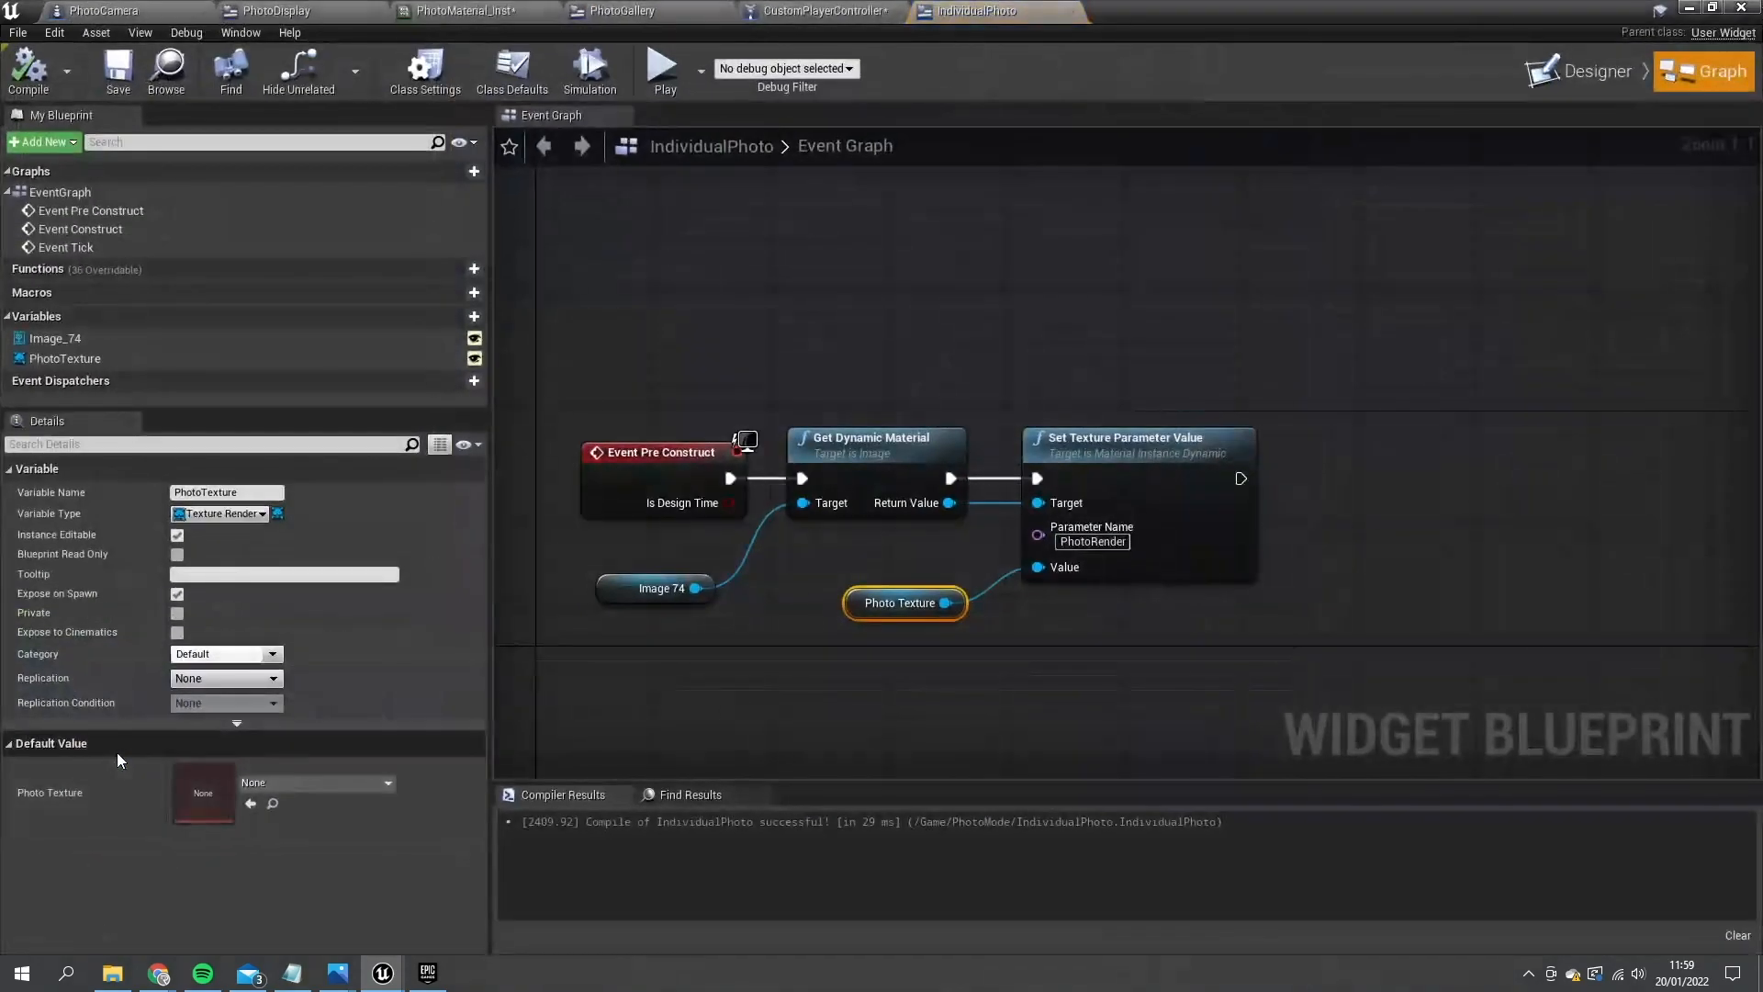
pyautogui.click(1591, 70)
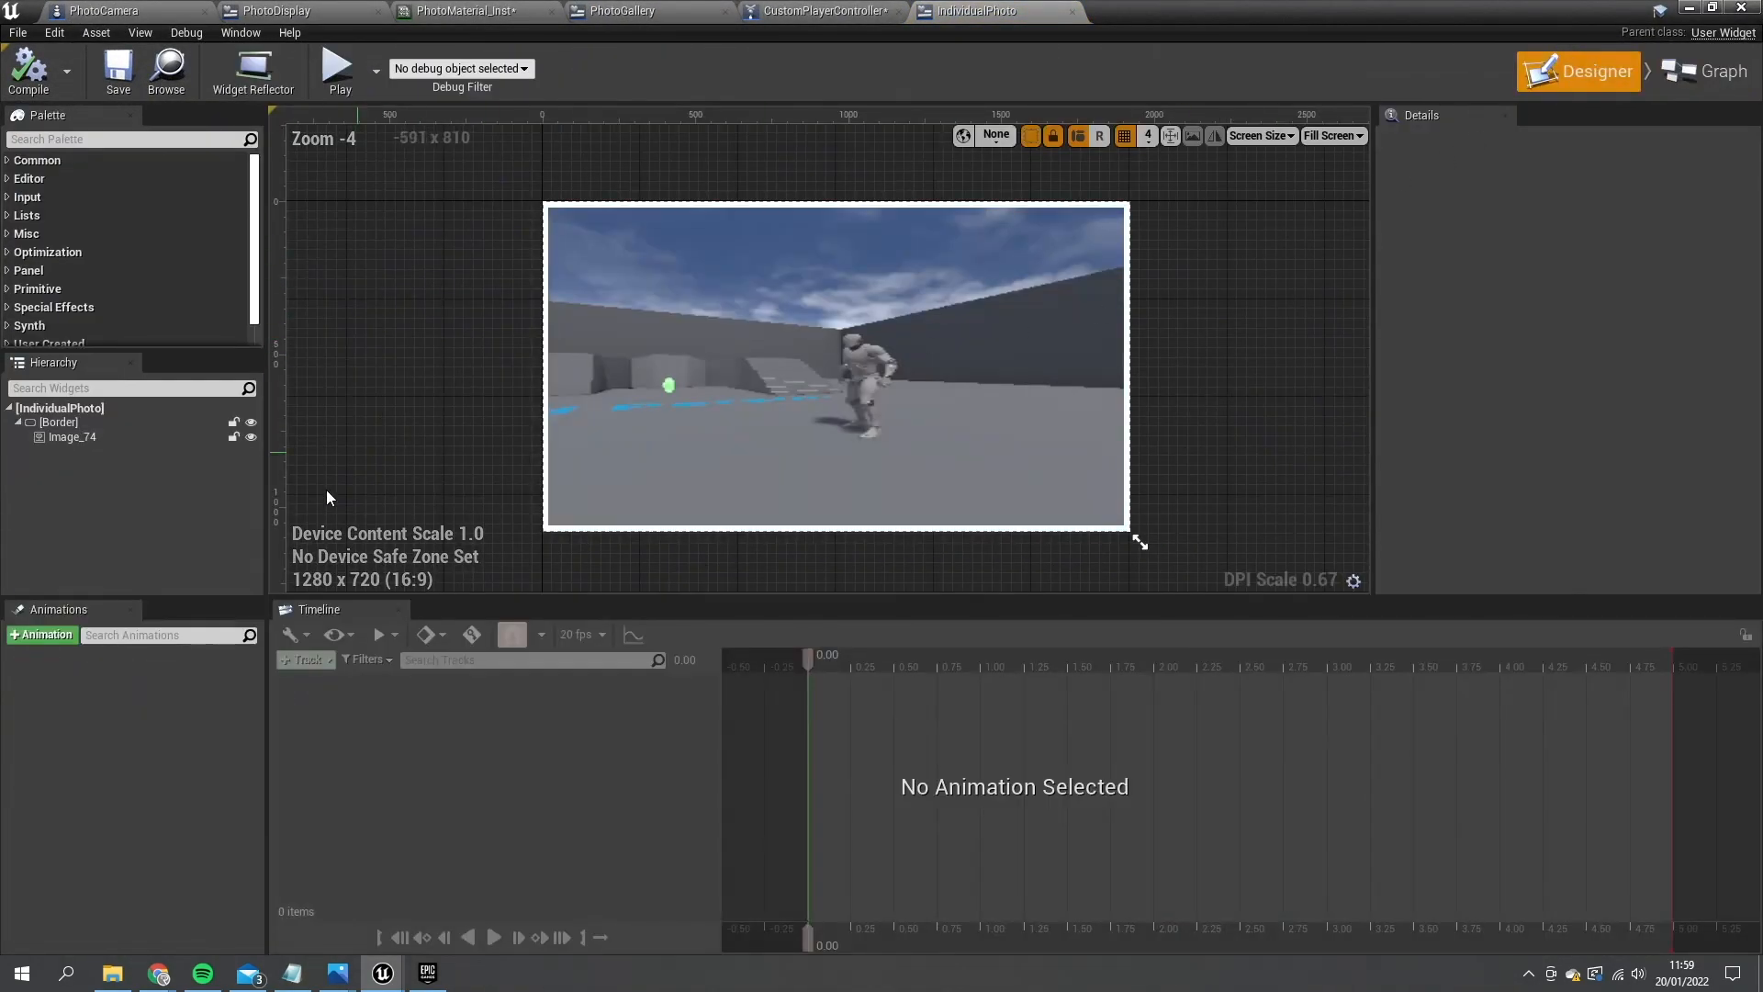
pyautogui.click(56, 422)
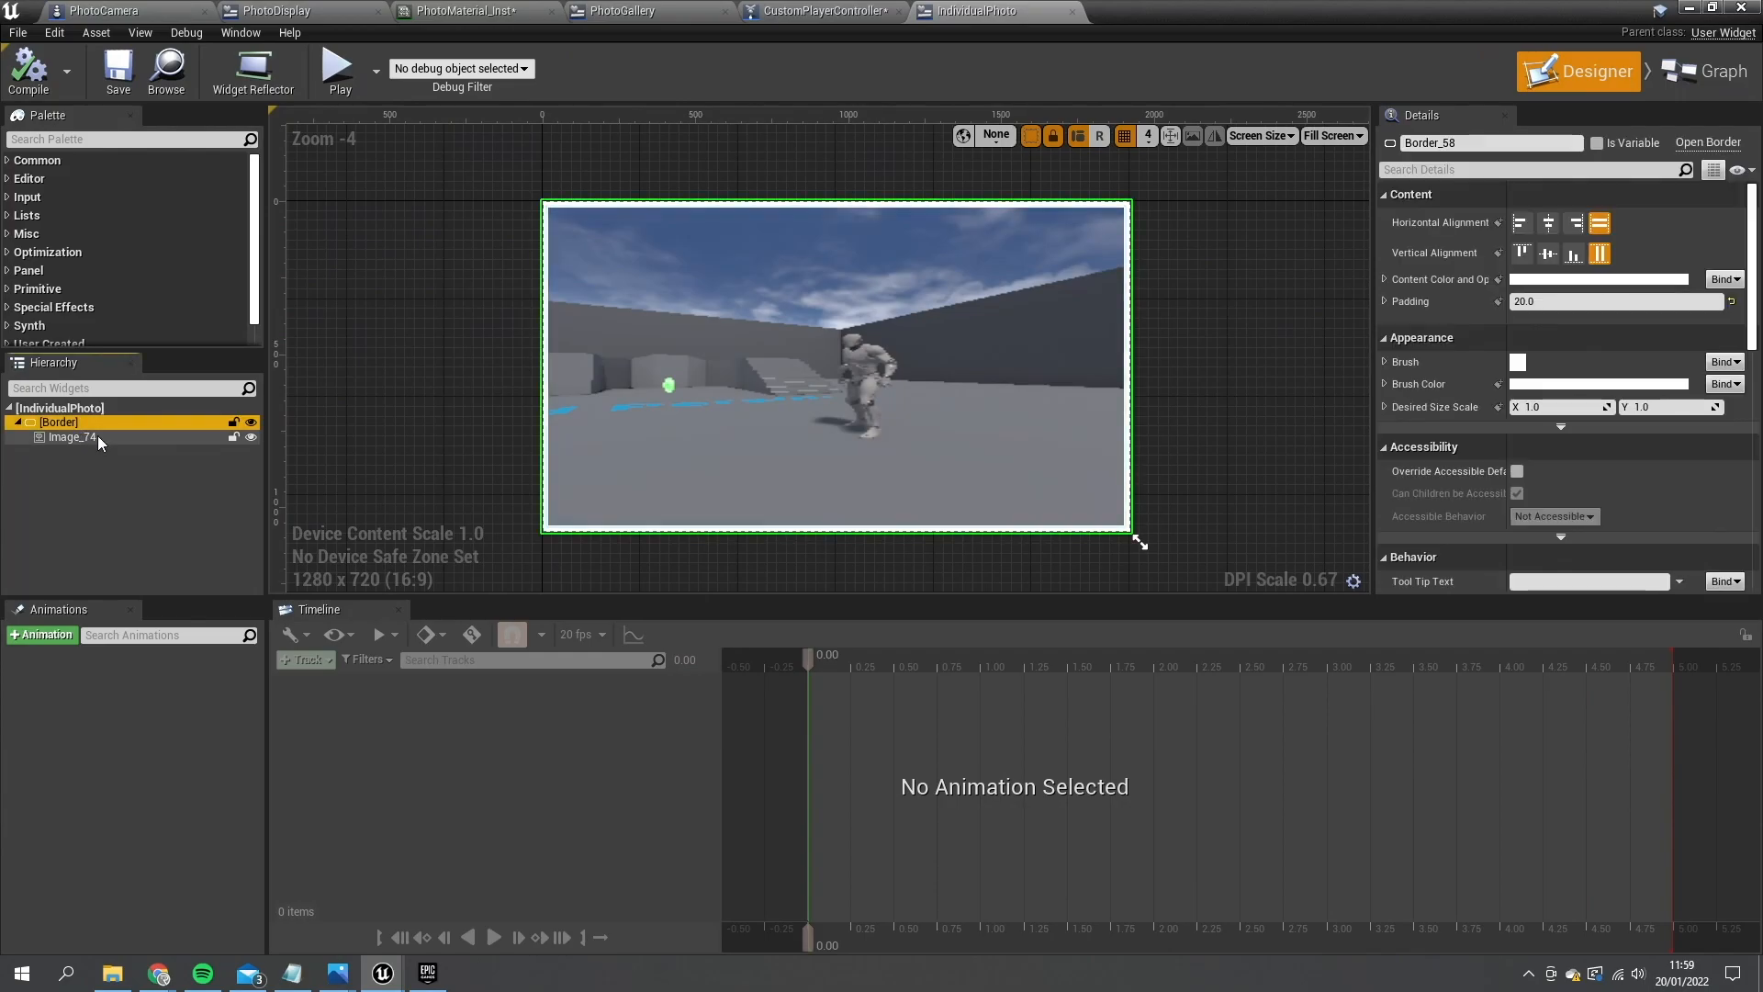
pyautogui.click(60, 407)
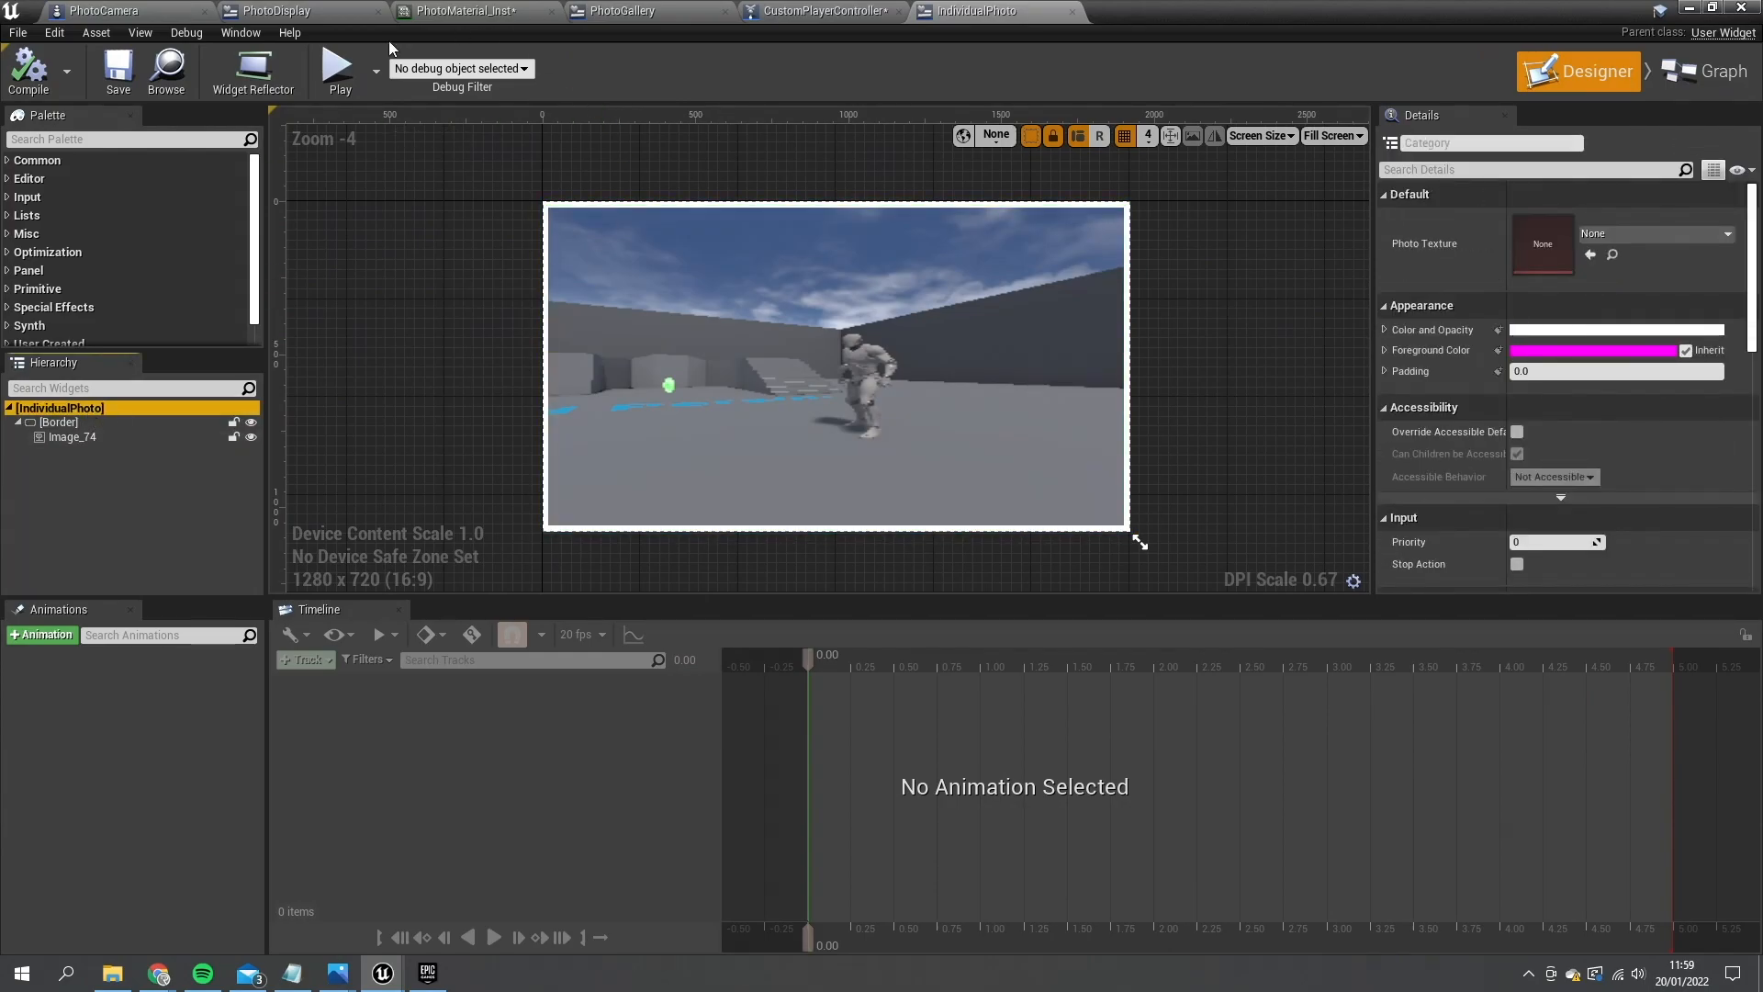
pyautogui.moveTo(295, 205)
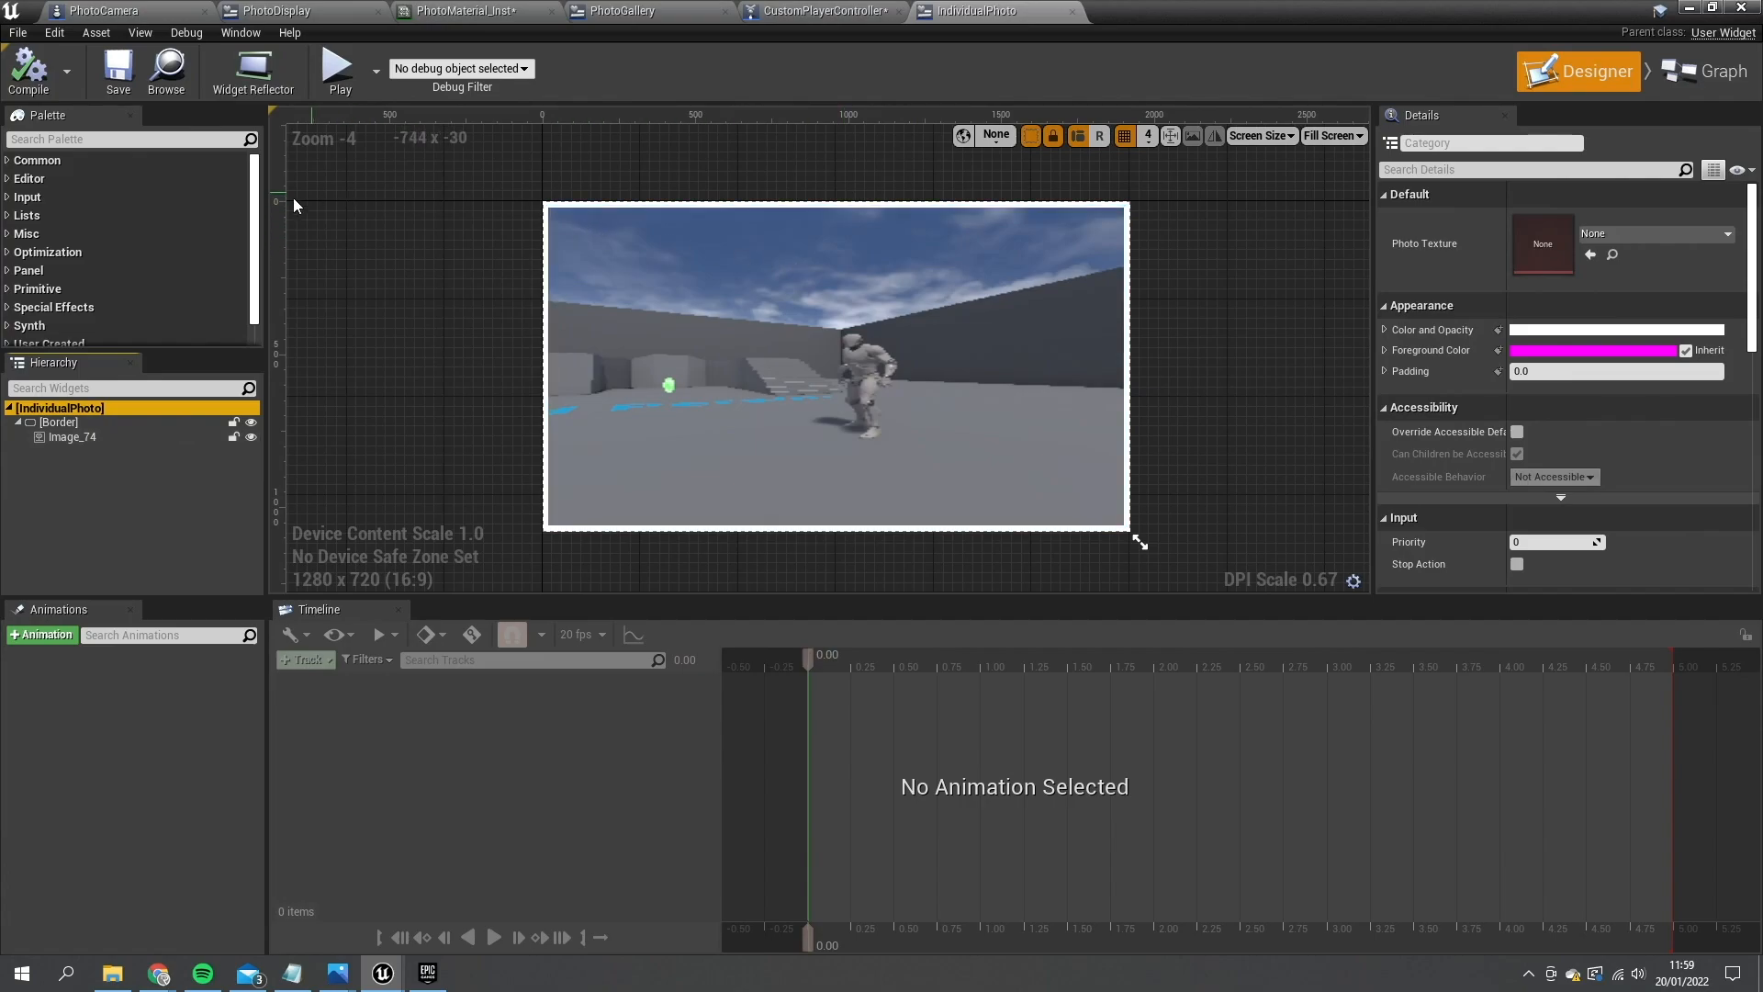
pyautogui.moveTo(602, 373)
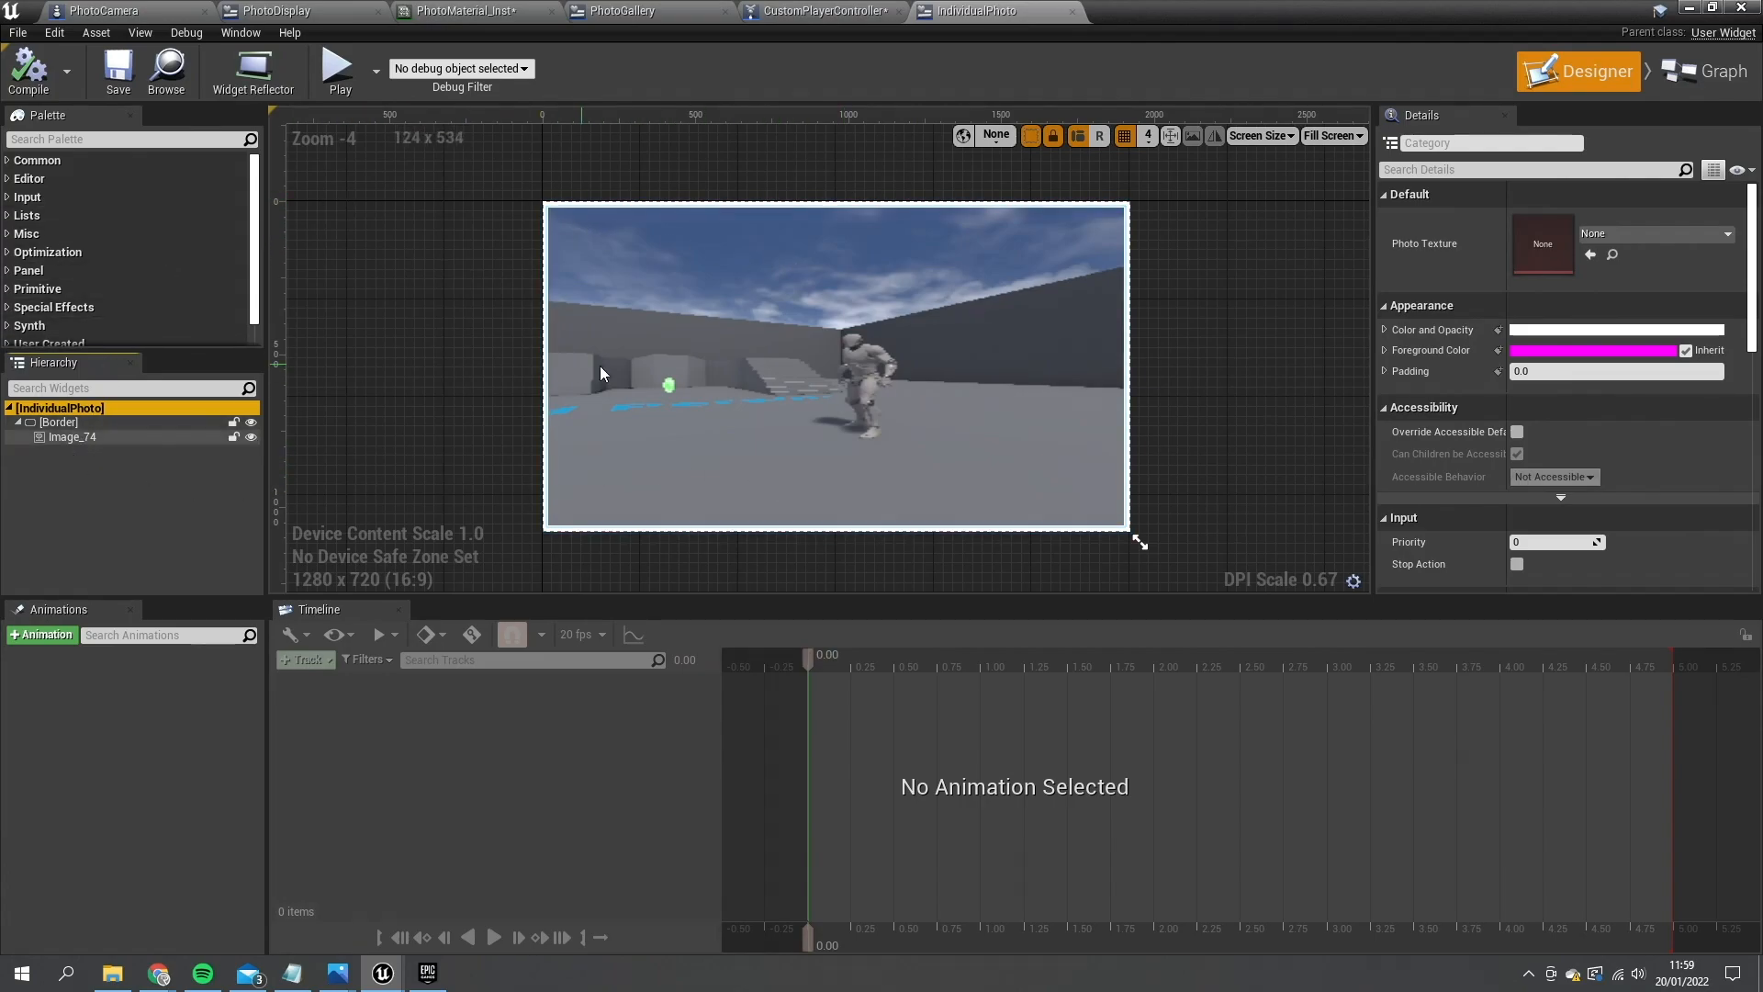
pyautogui.click(72, 436)
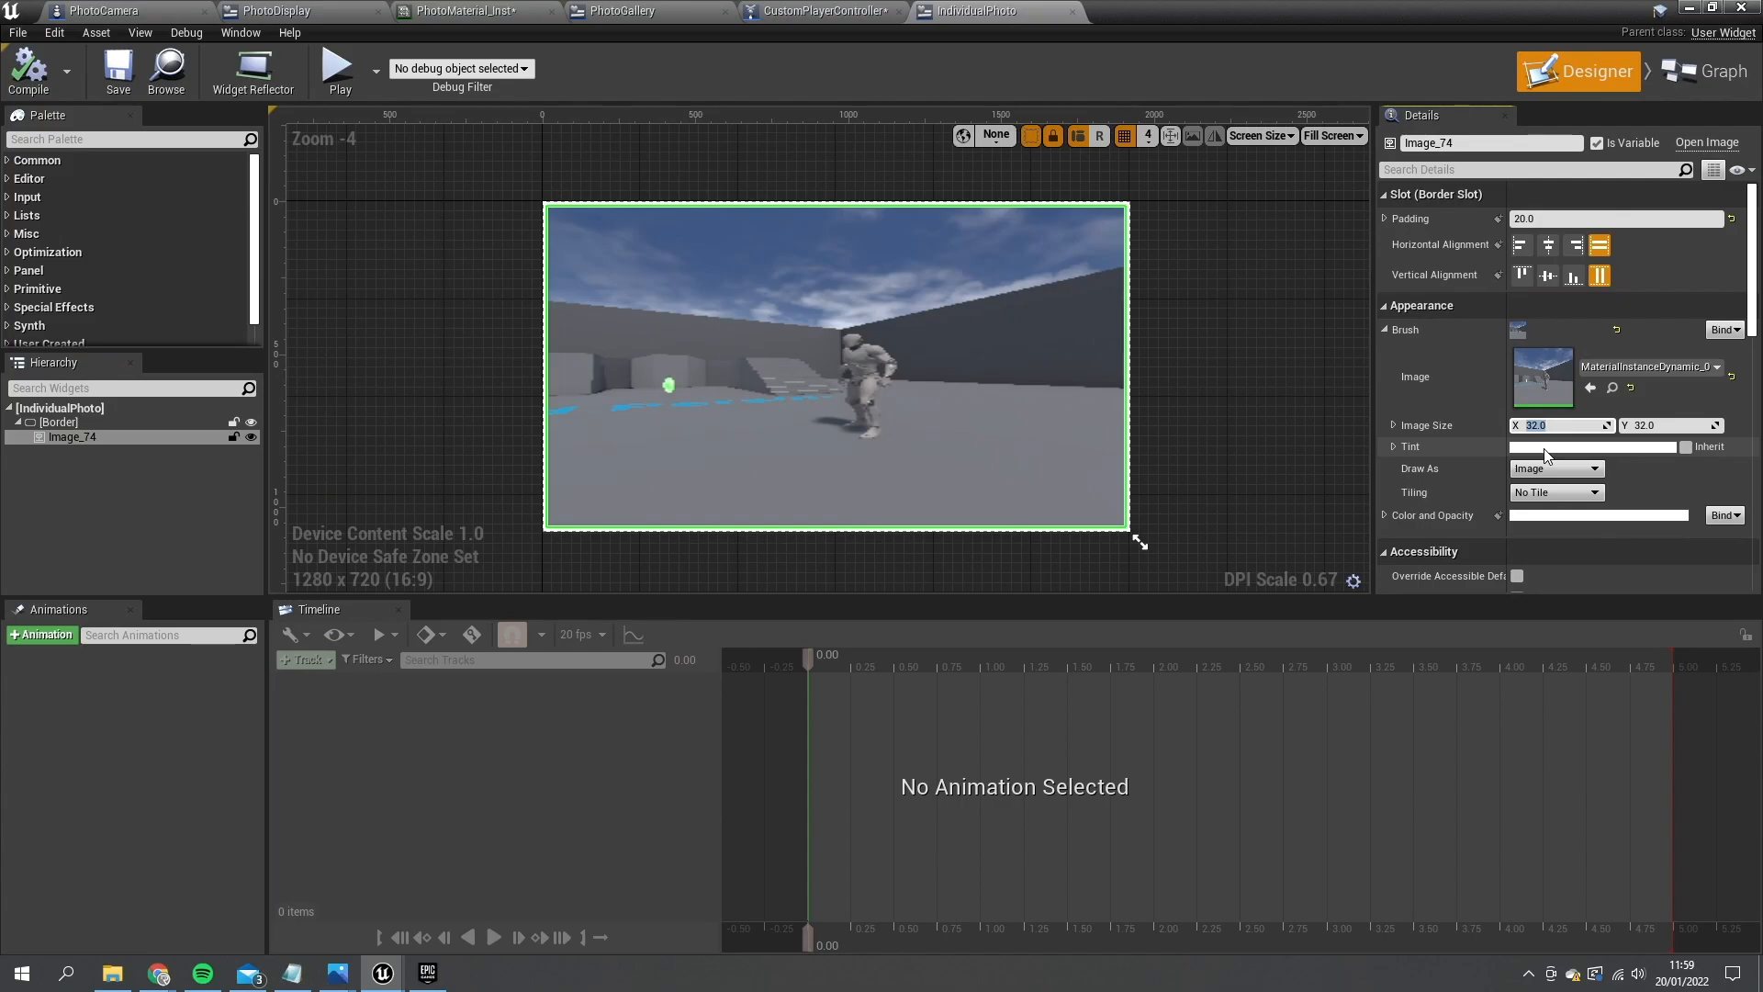
pyautogui.moveTo(339, 70)
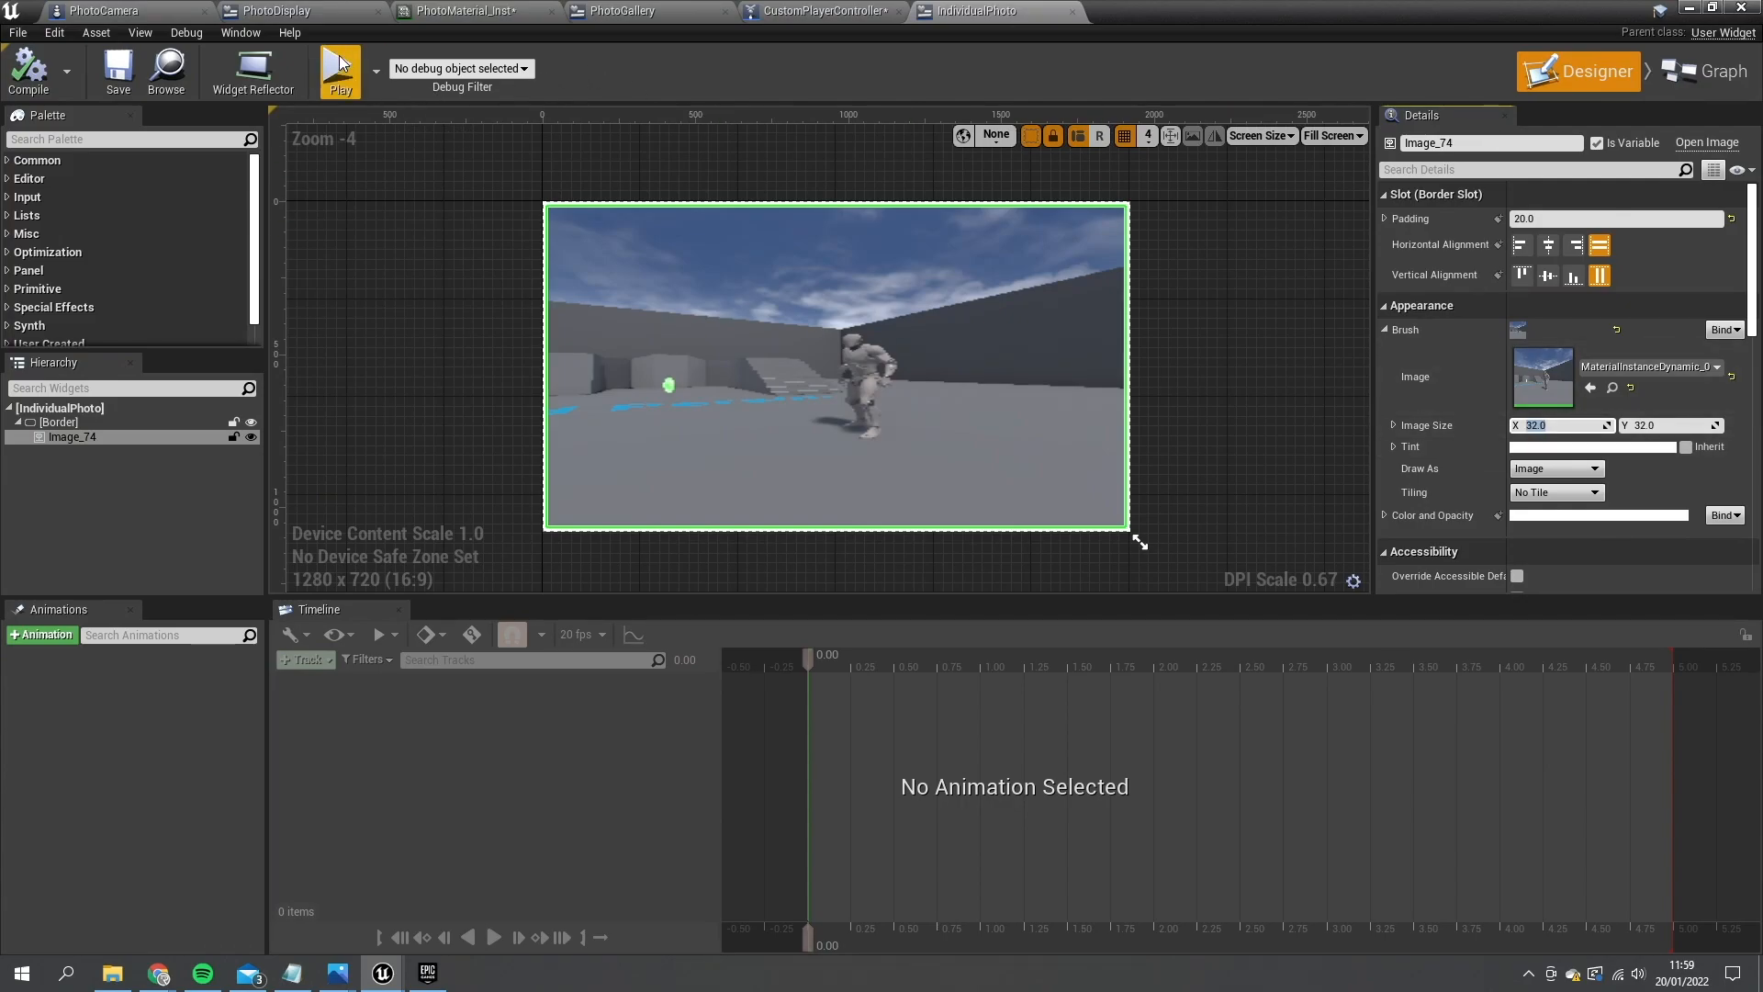
pyautogui.click(276, 10)
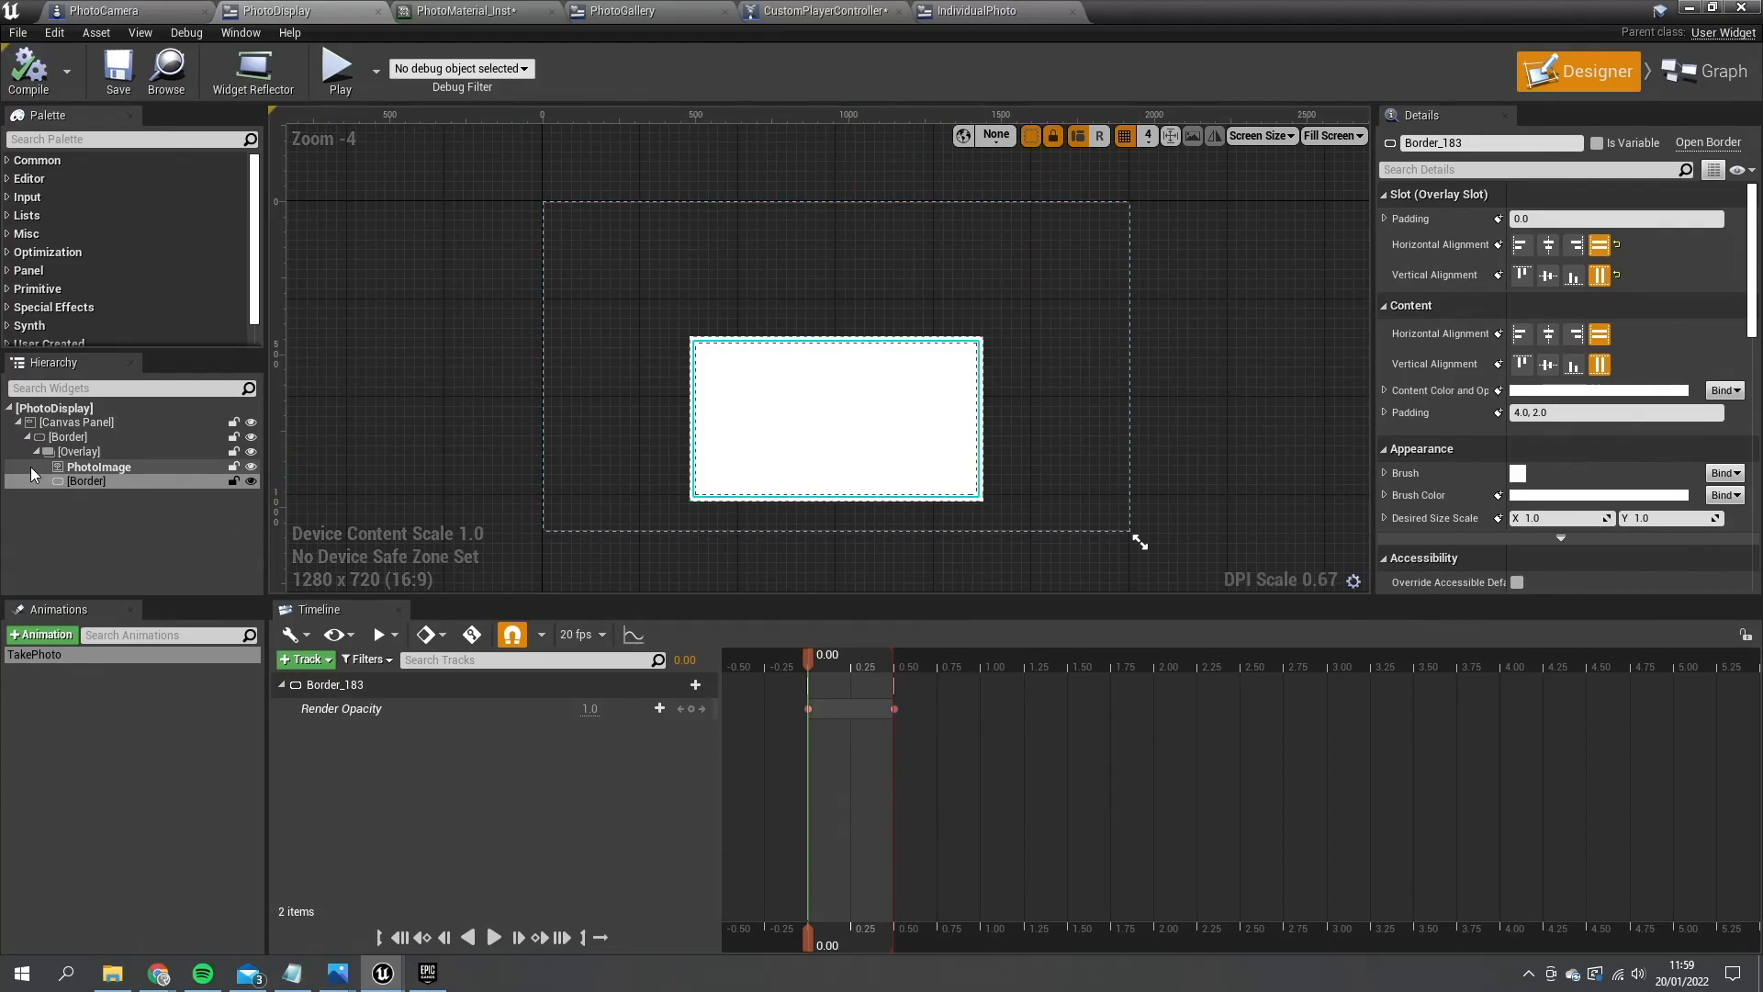
pyautogui.click(75, 421)
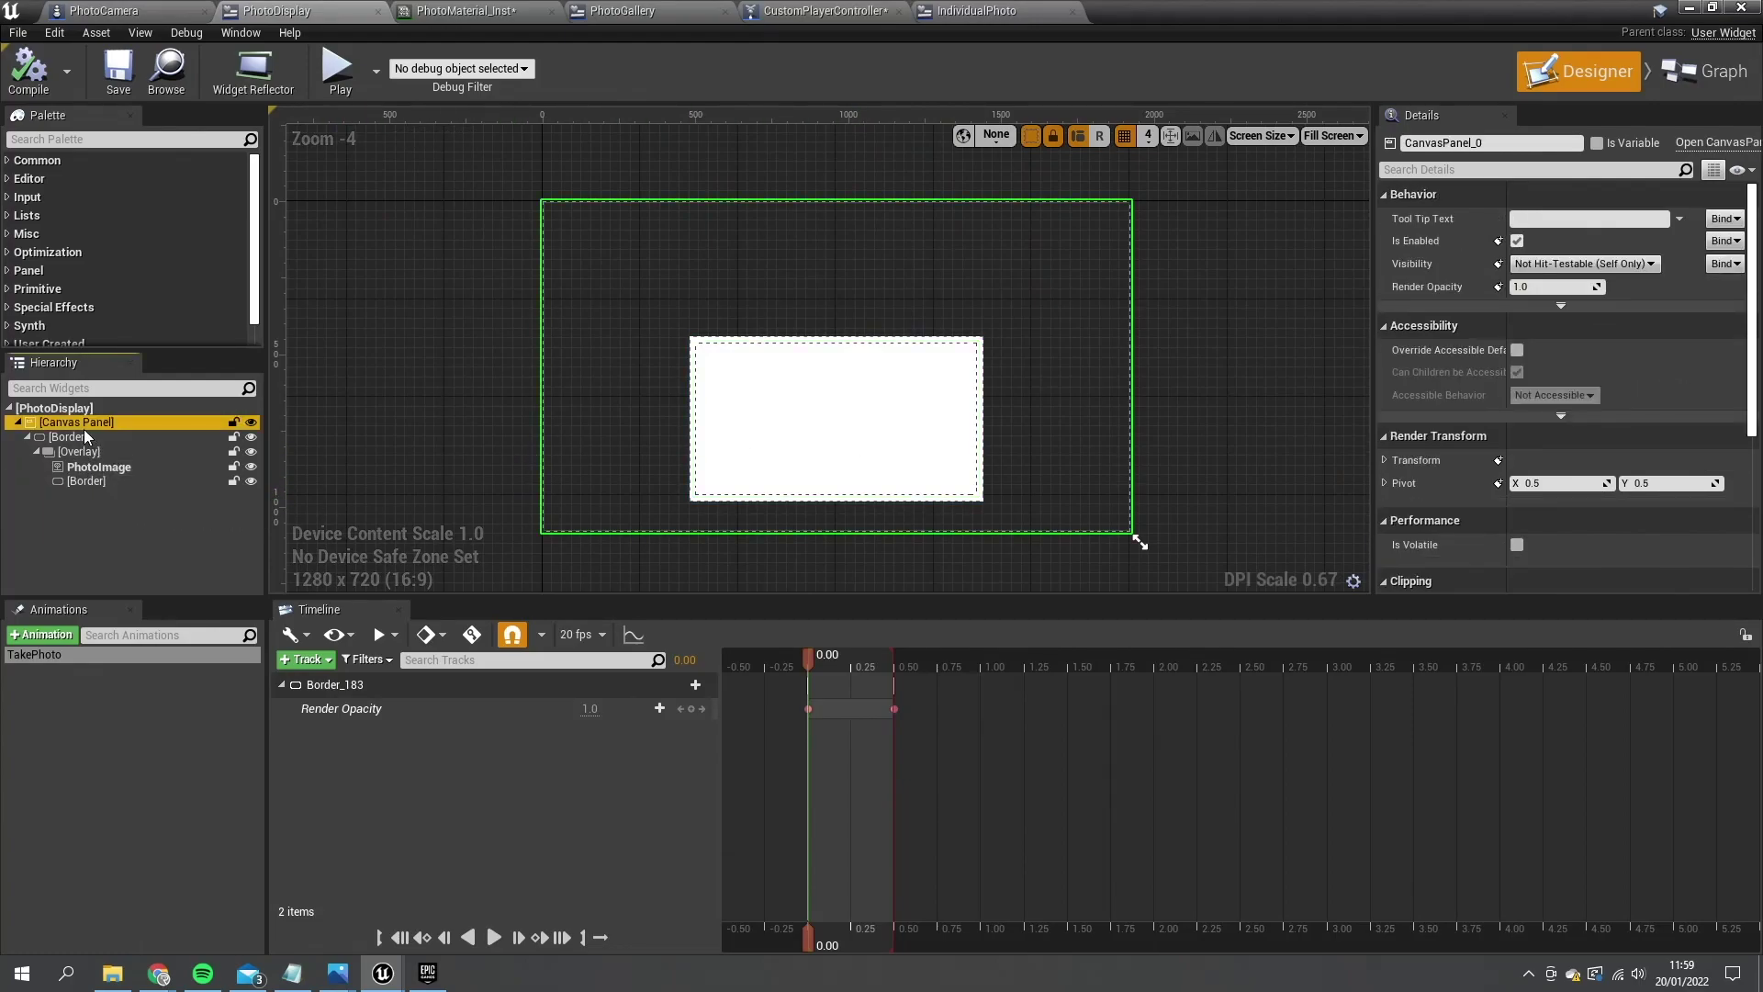
pyautogui.click(69, 436)
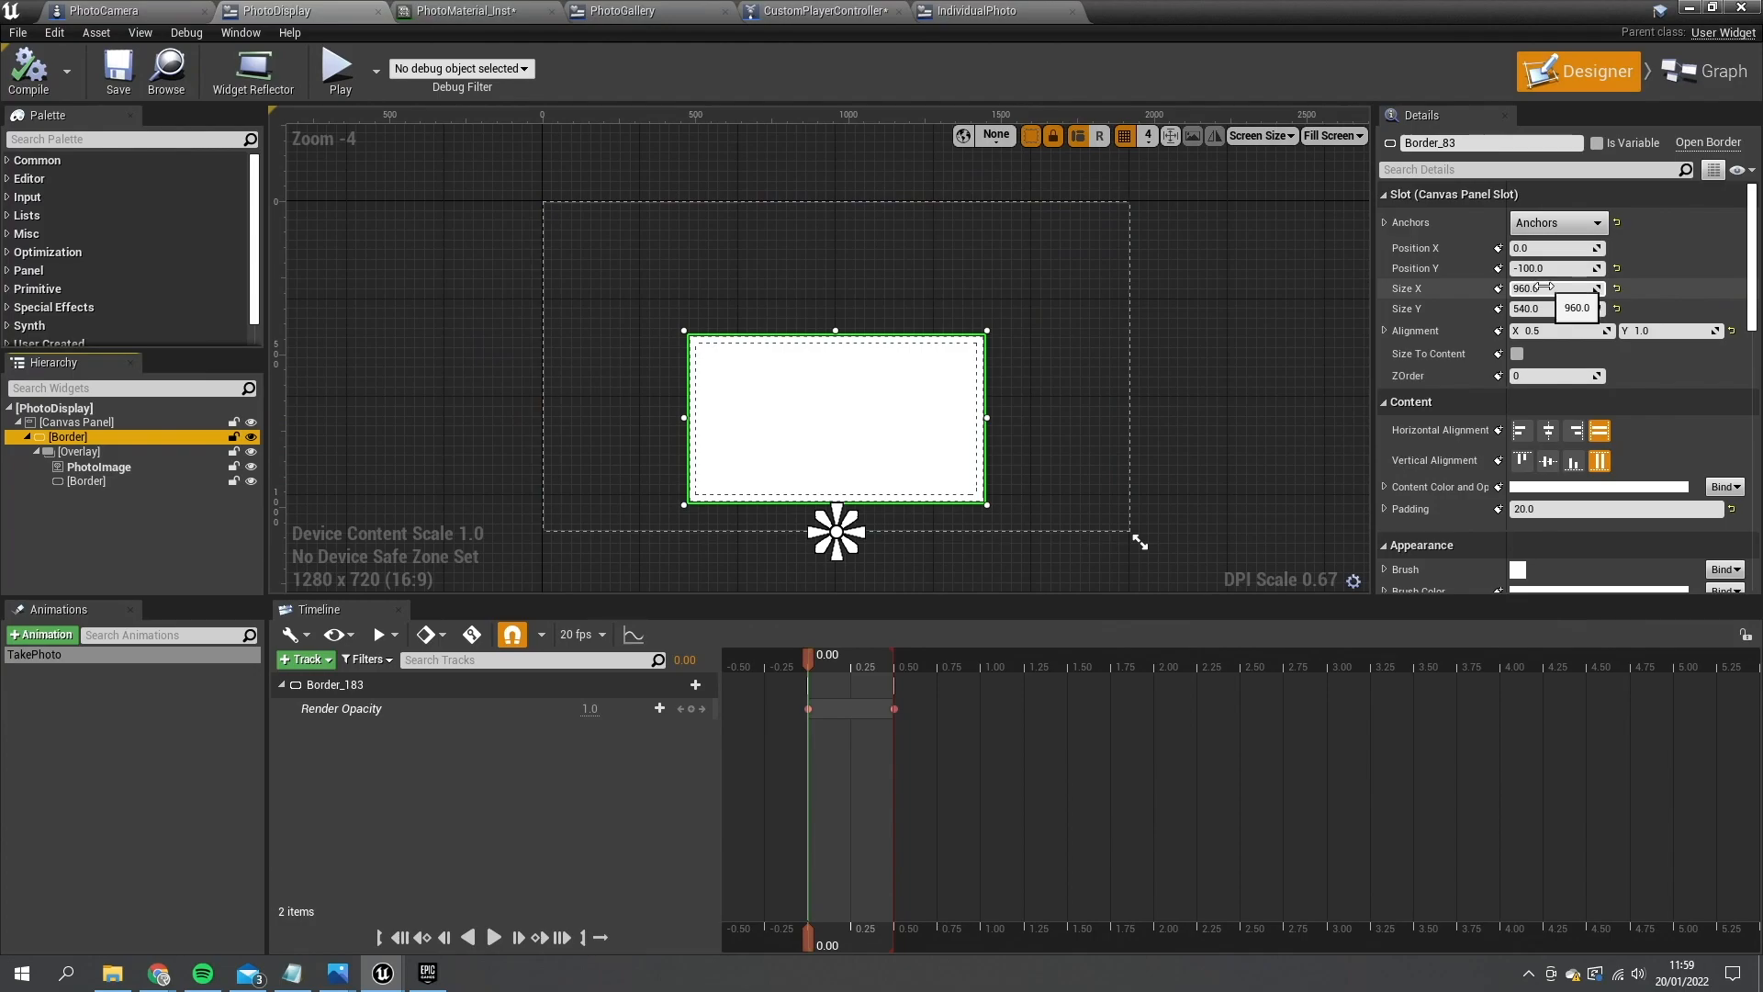
pyautogui.moveTo(982, 10)
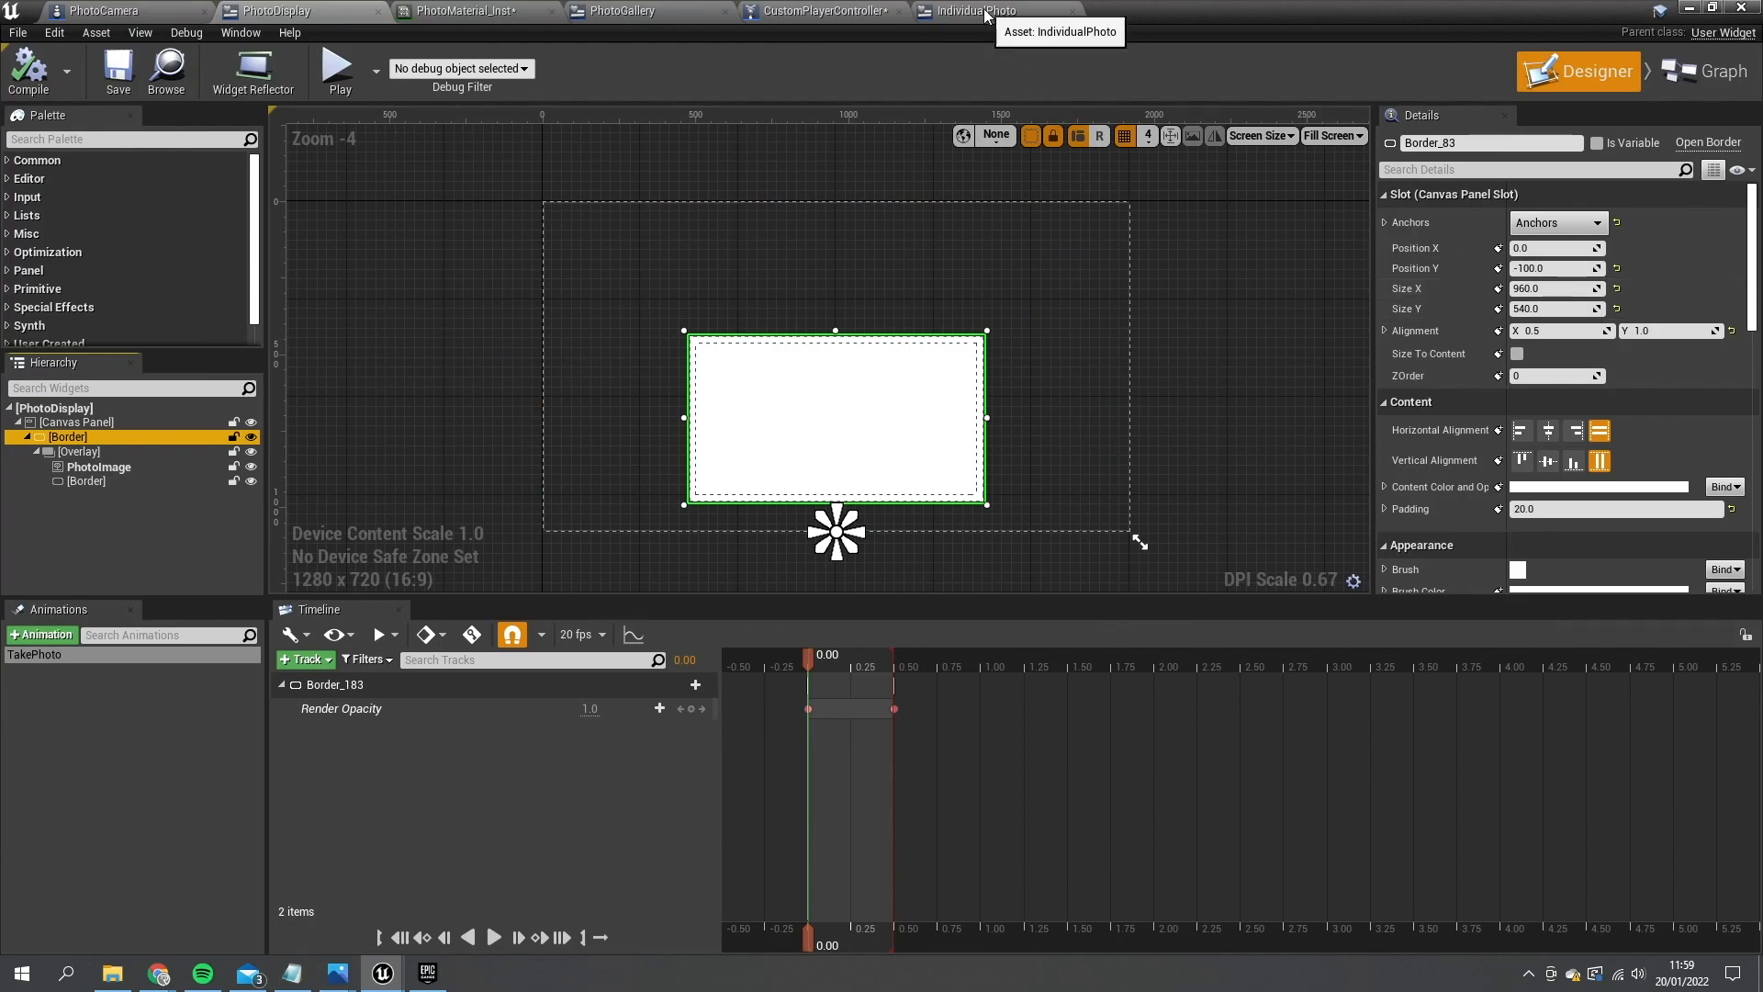
pyautogui.click(973, 10)
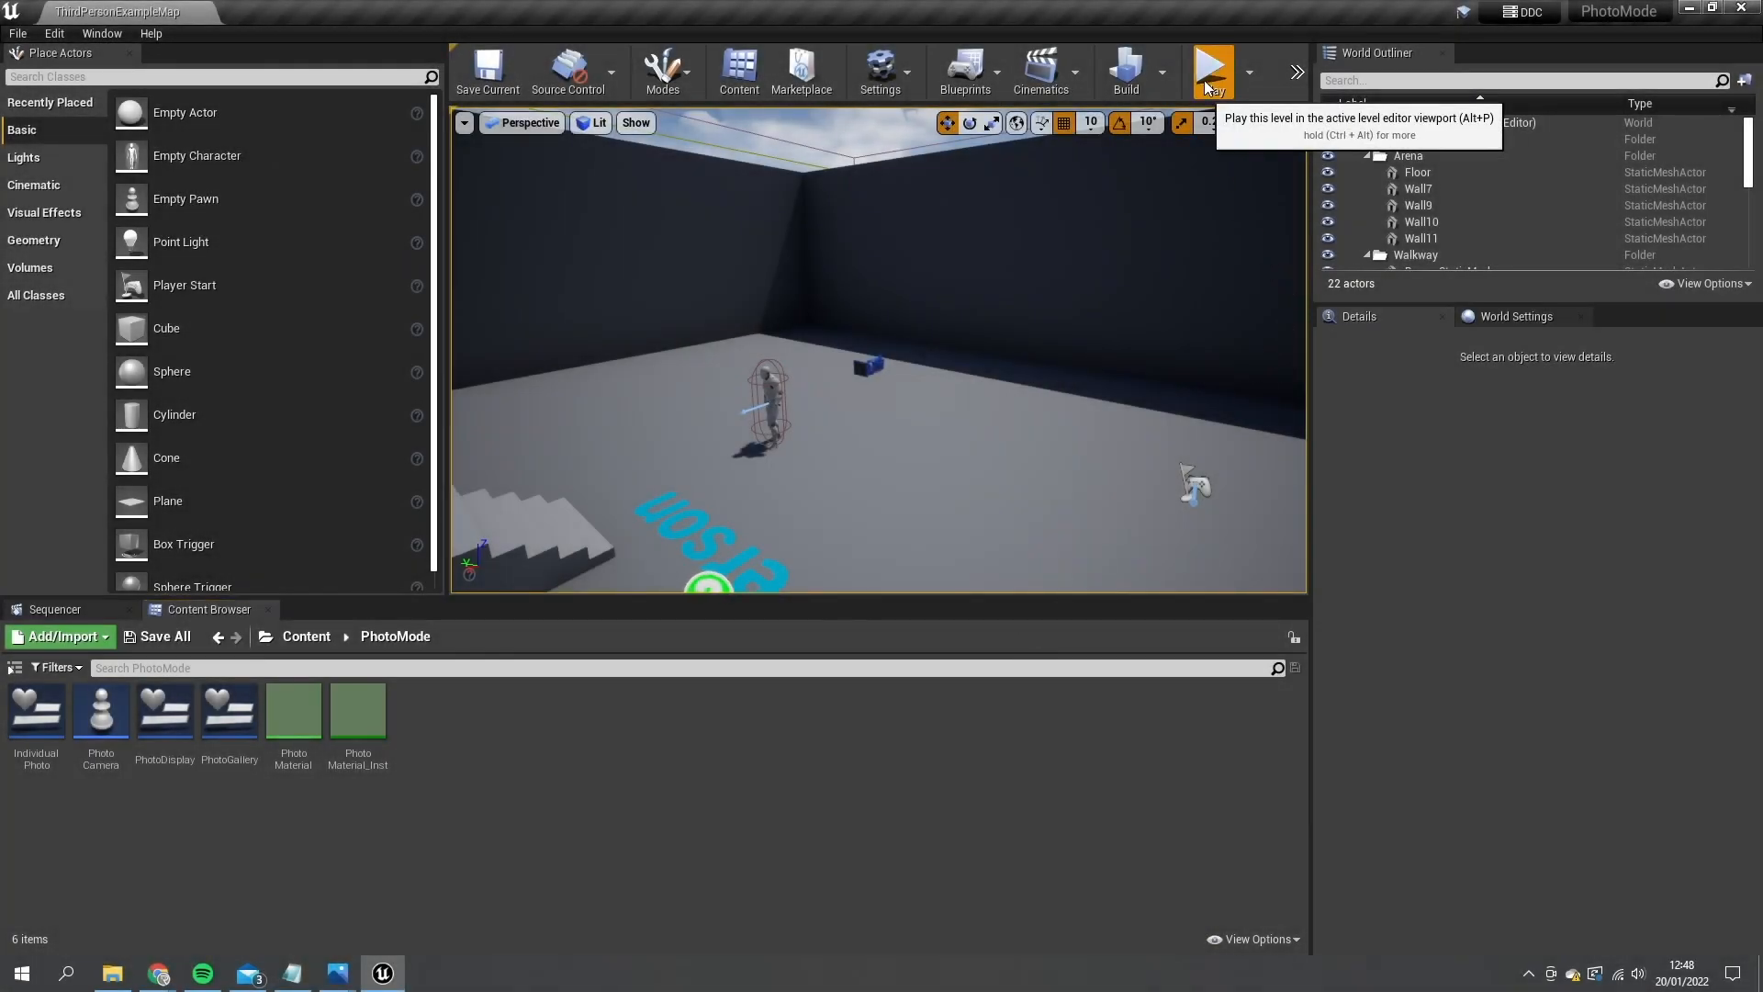
# - Play the level to capture a test photo, then view testphoto.png
pyautogui.click(1212, 71)
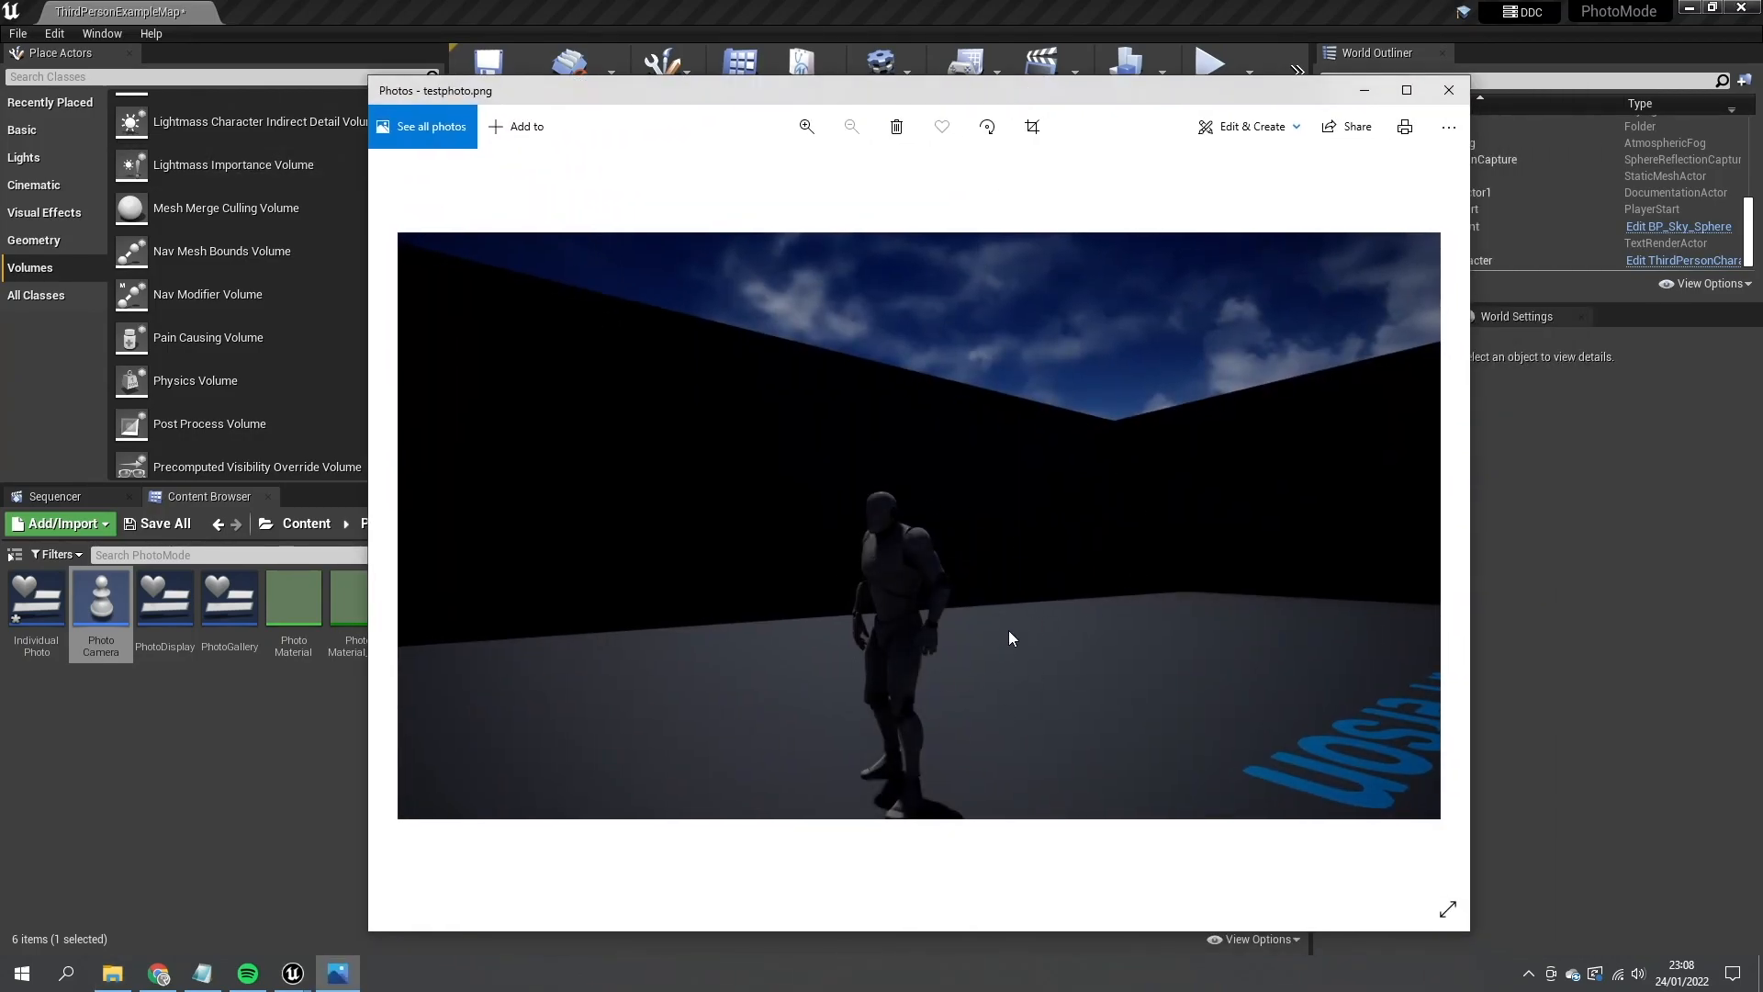
pyautogui.moveTo(993, 687)
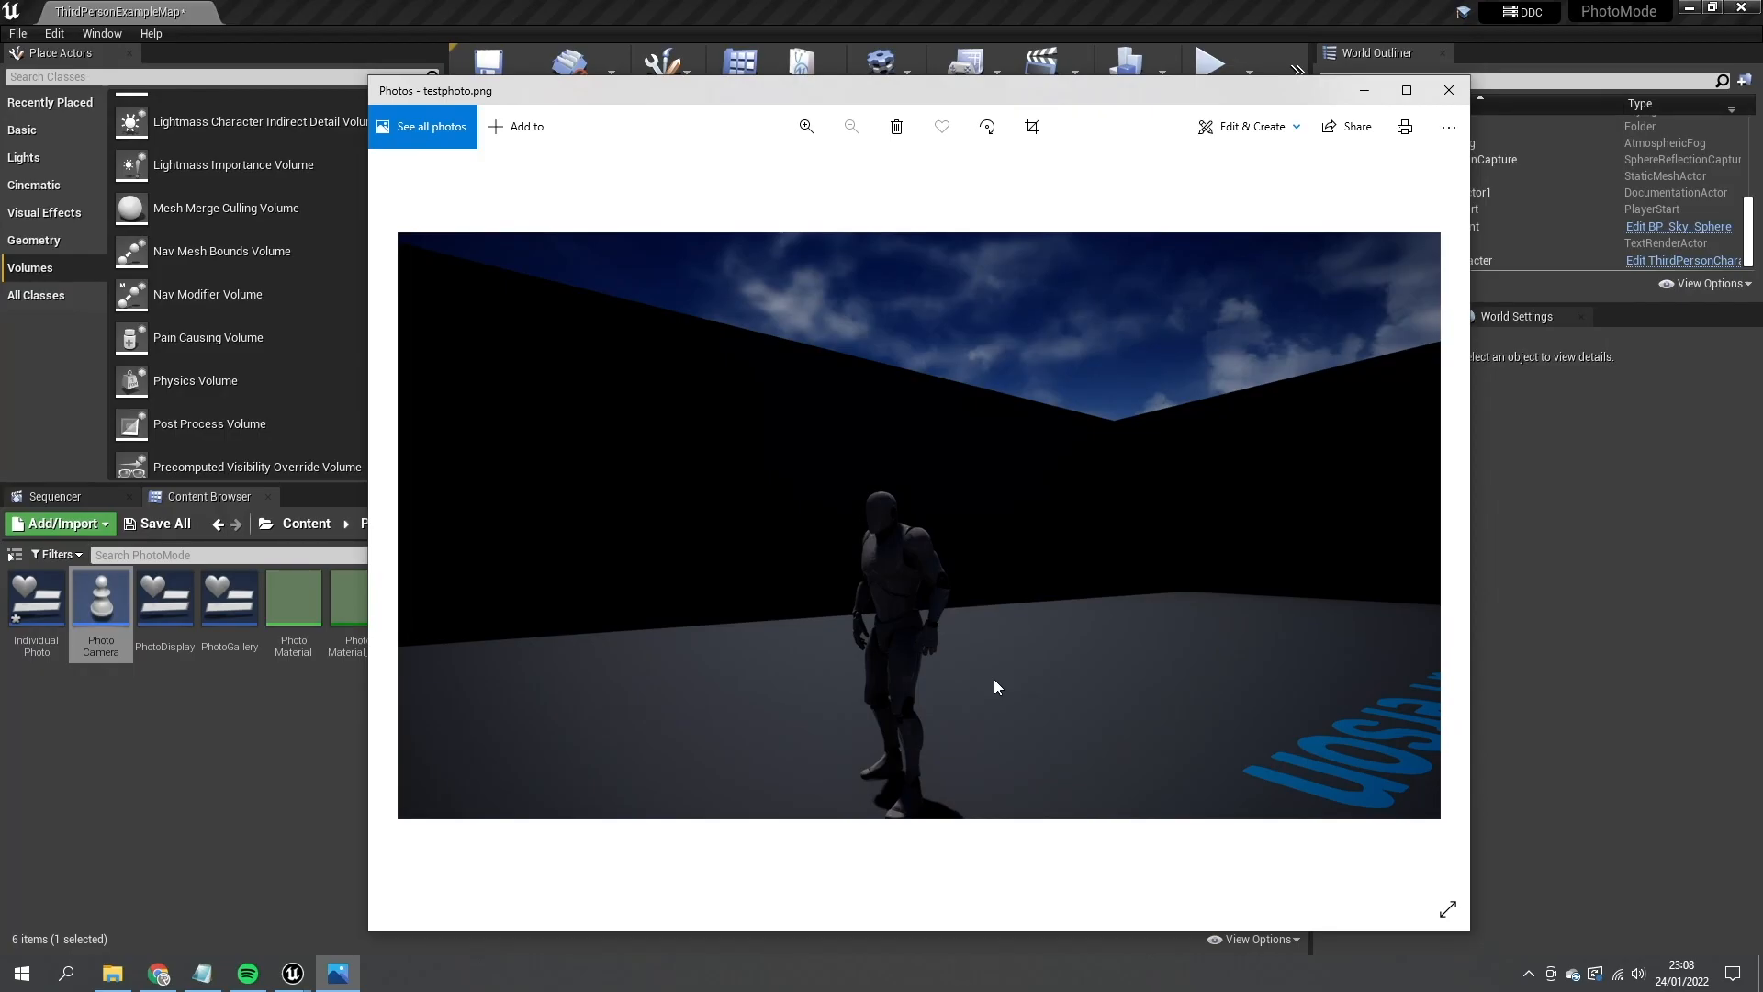